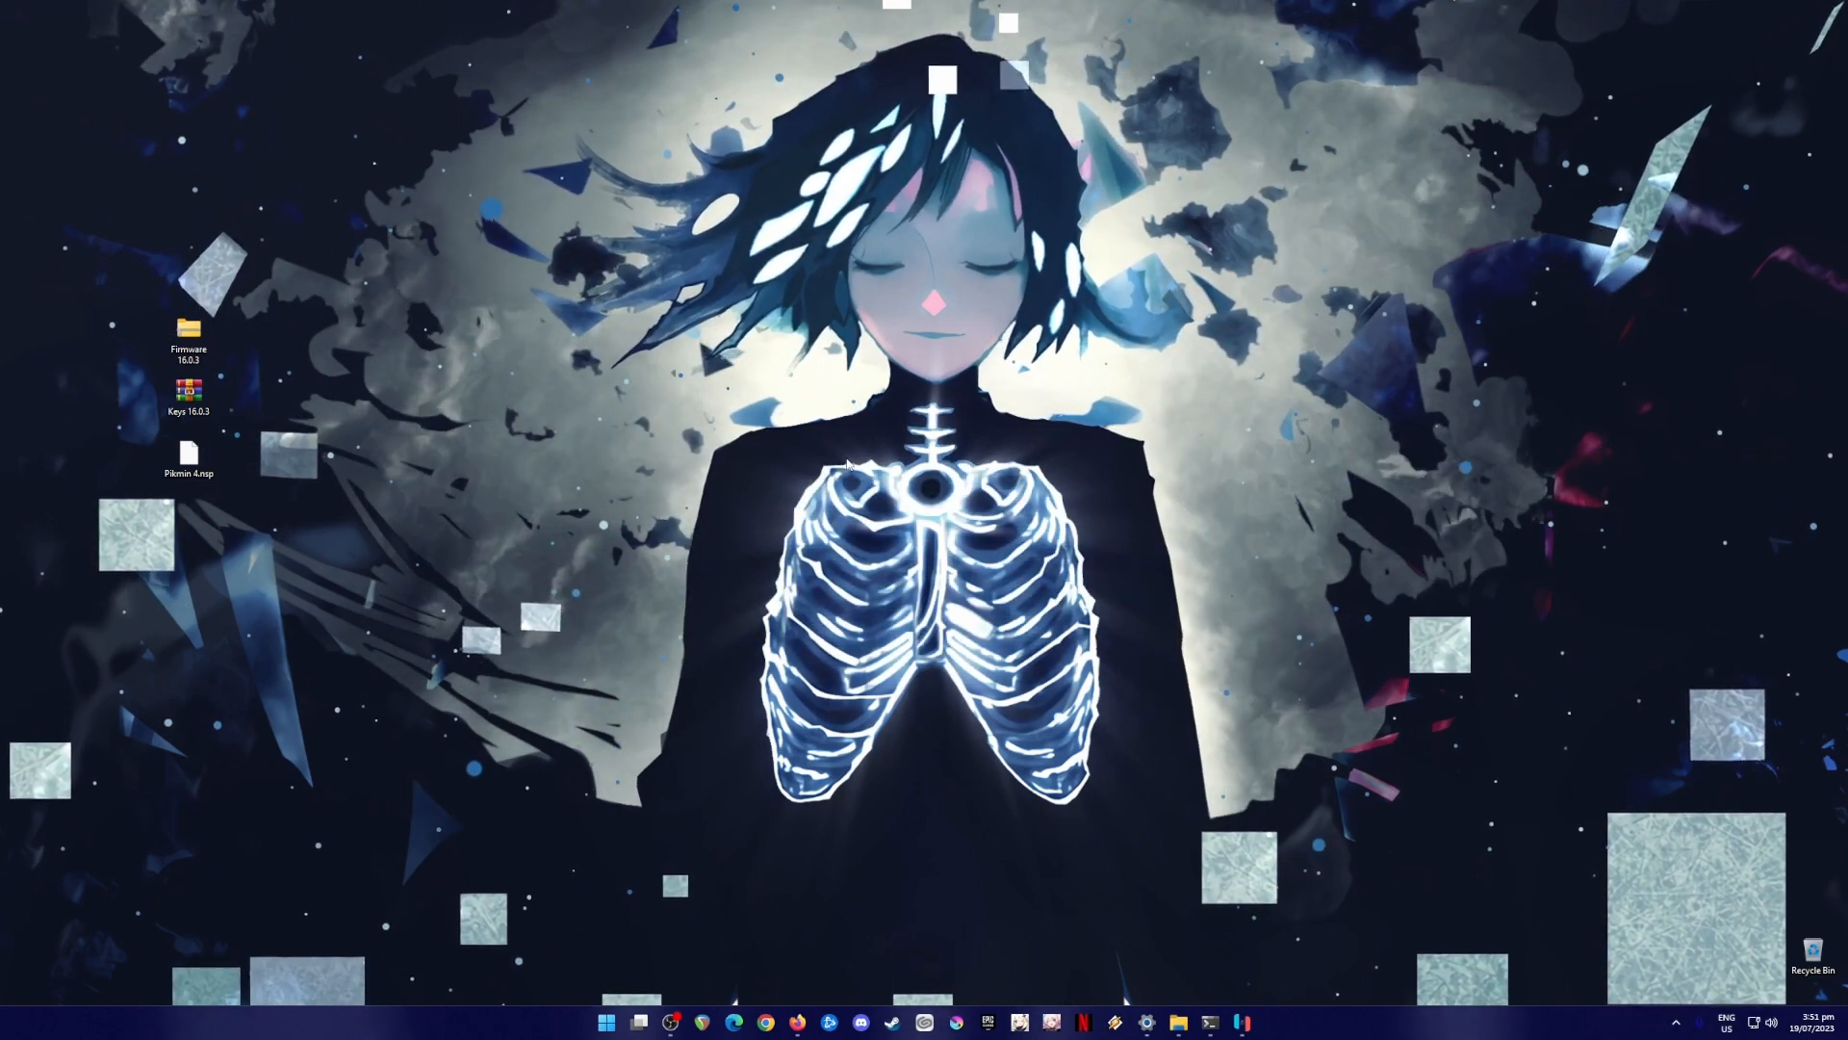
{"action": "mouse_move", "coordinate": [876, 428]}
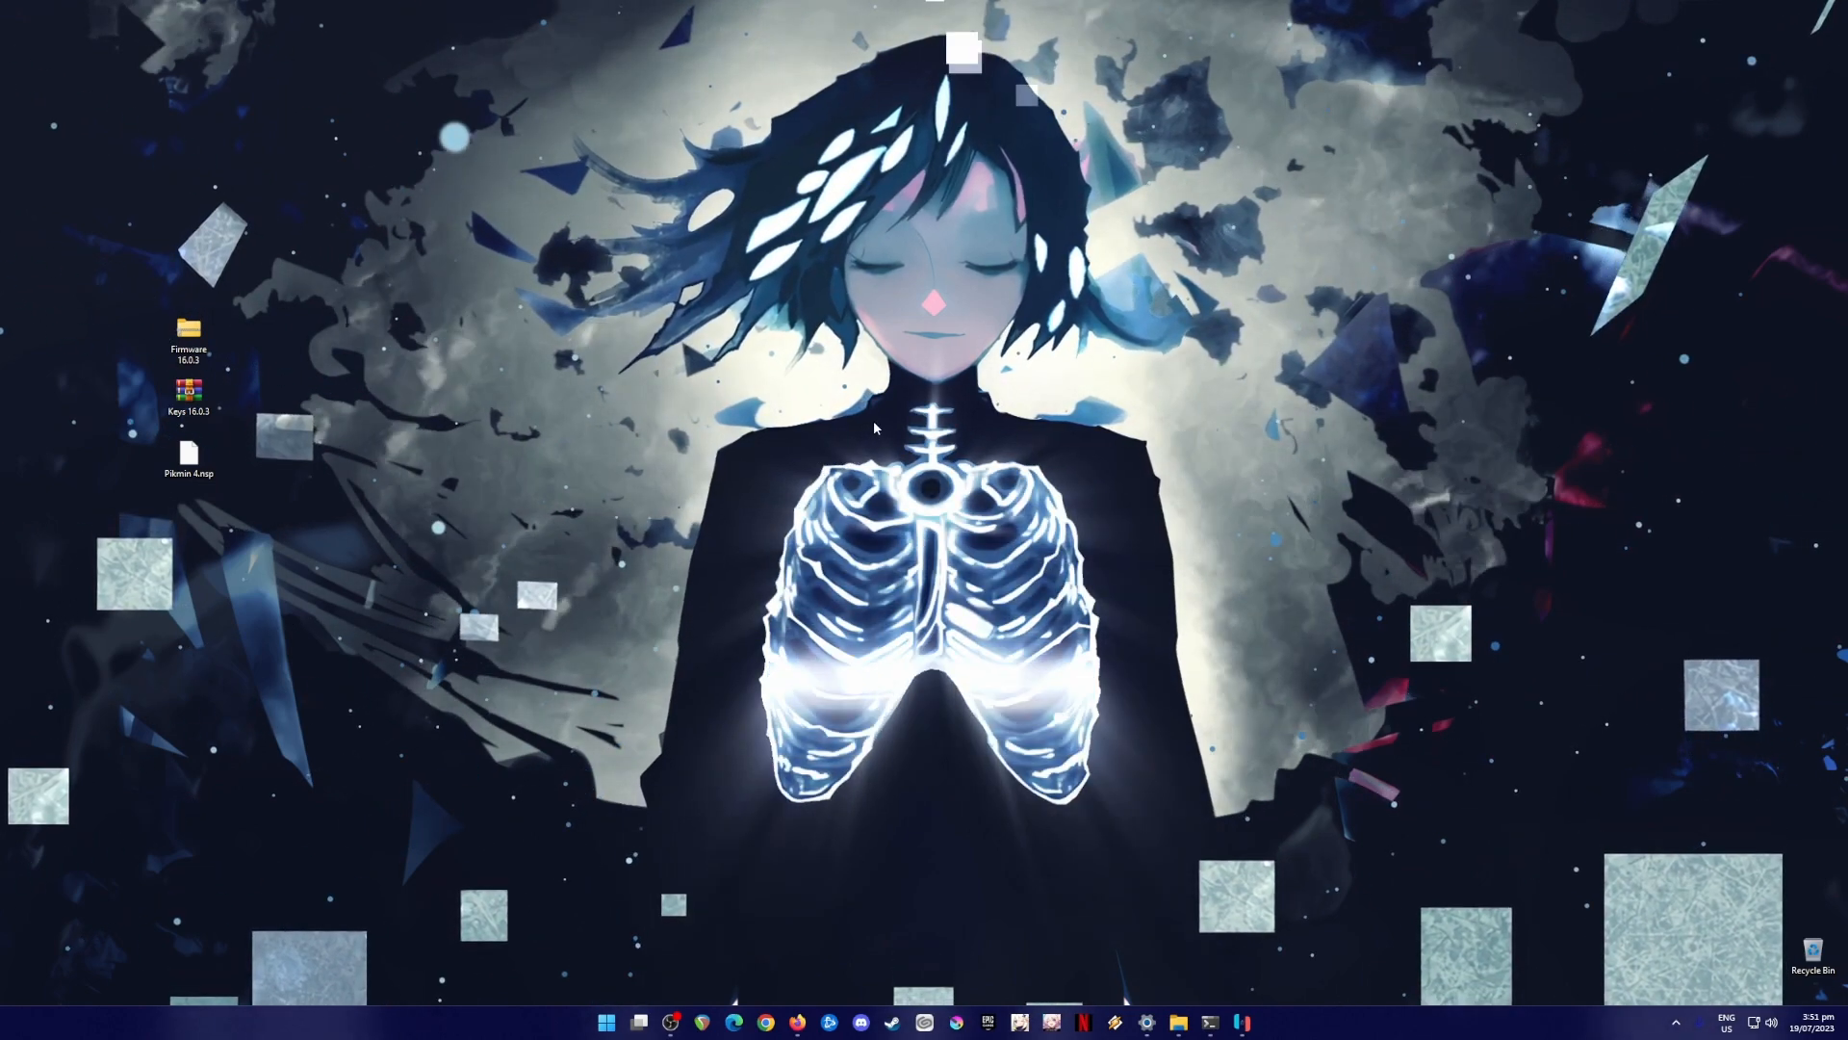
{"action": "mouse_move", "coordinate": [801, 381]}
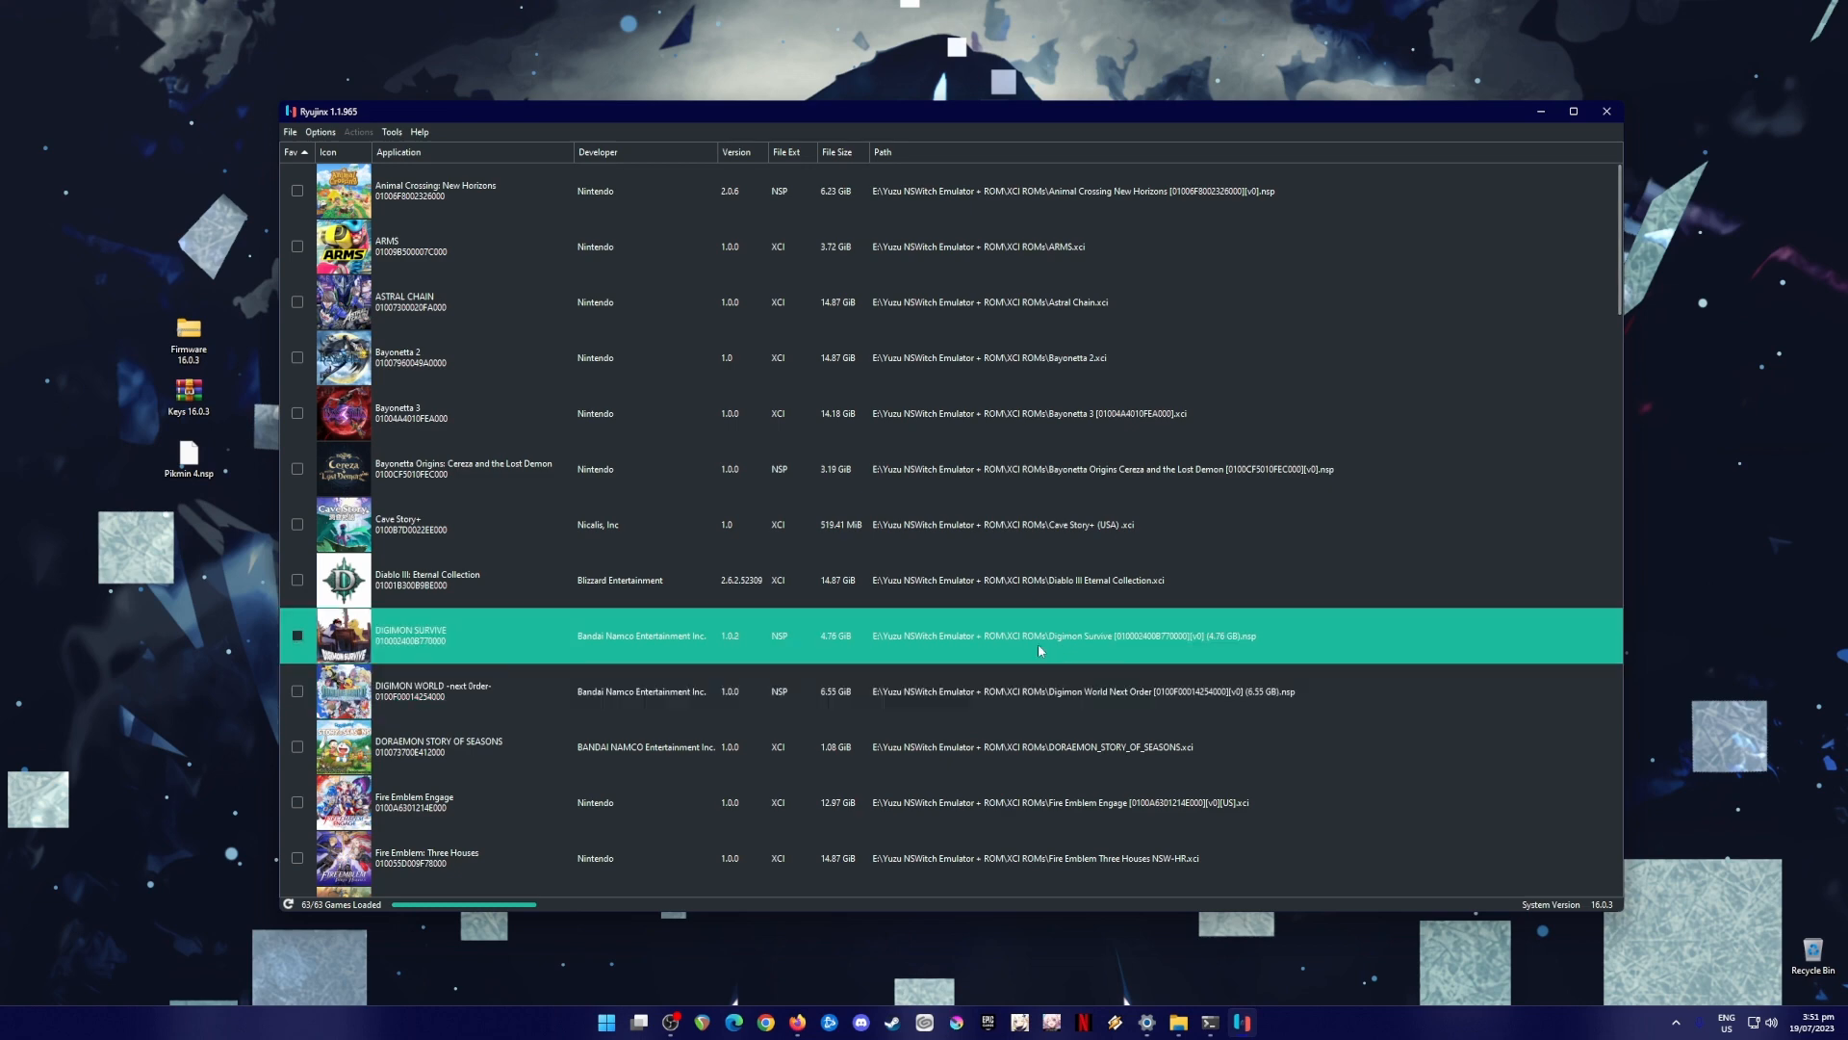
- Browse a few titles in the game library, then close the Ryujinx window
{"action": "left_click", "coordinate": [1044, 691]}
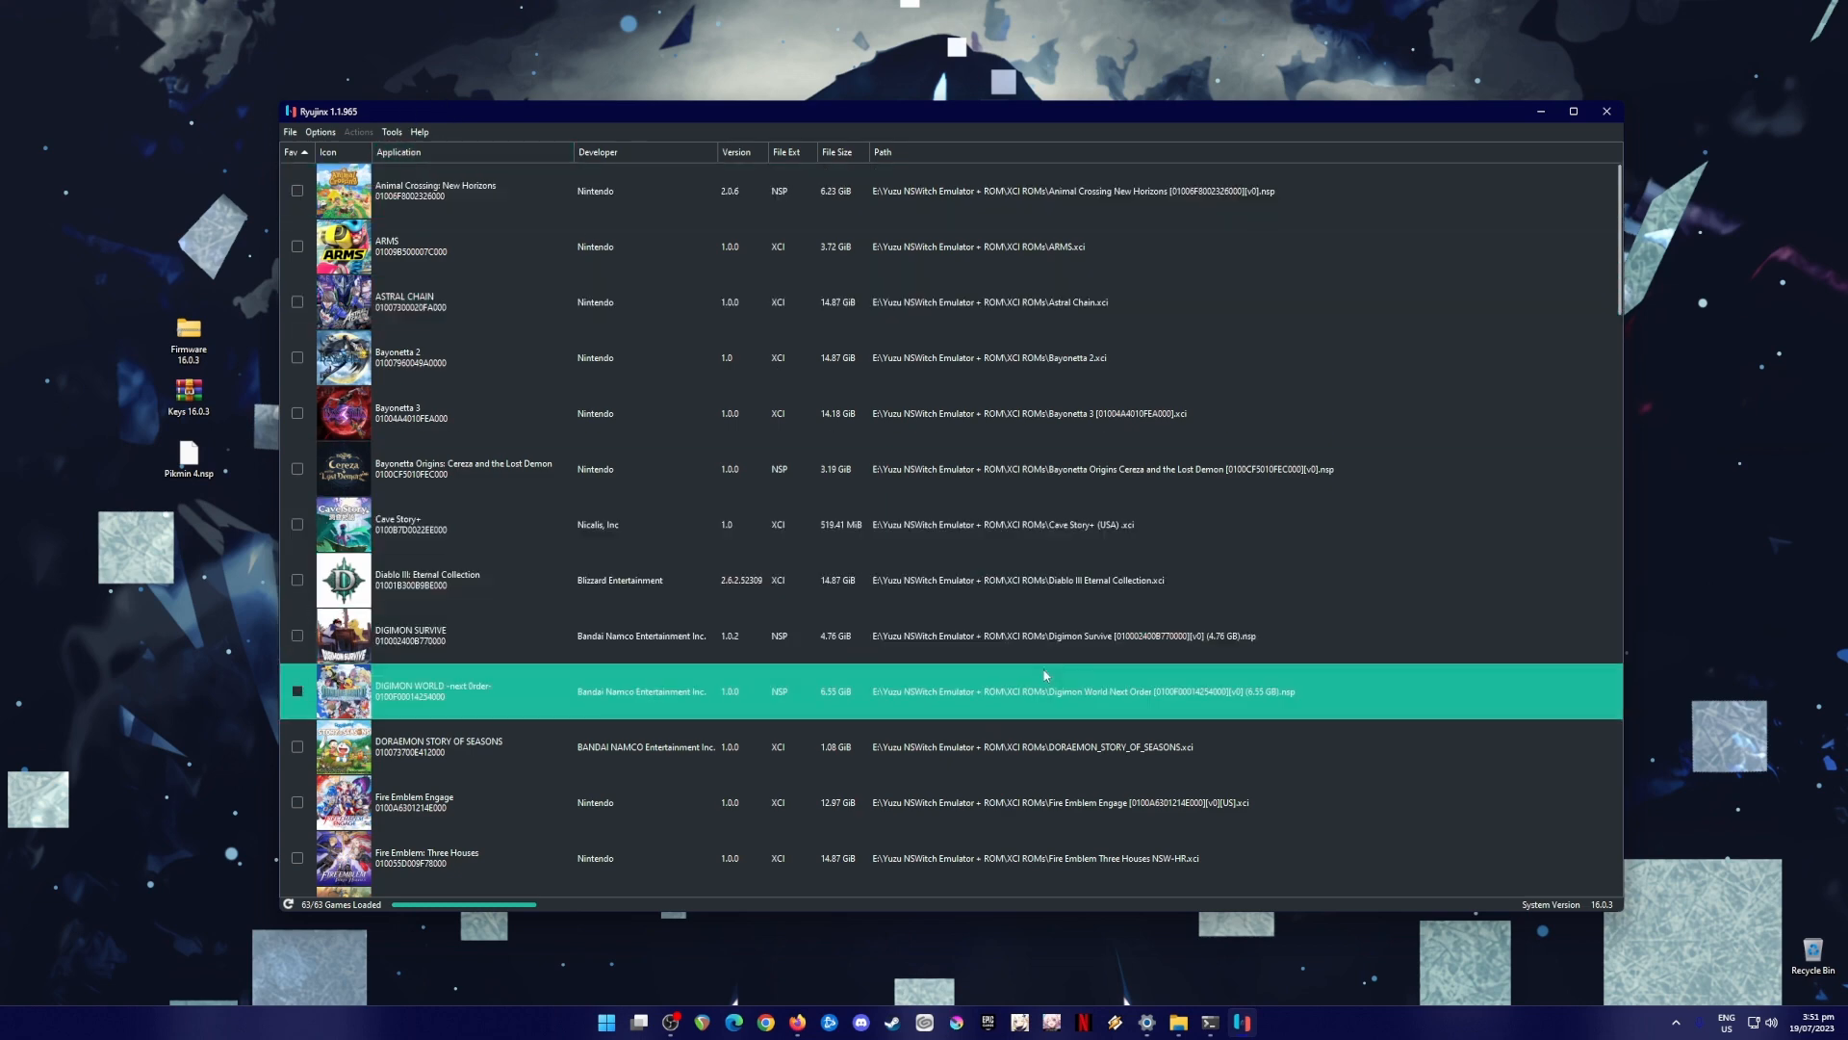
{"action": "left_click", "coordinate": [1134, 579]}
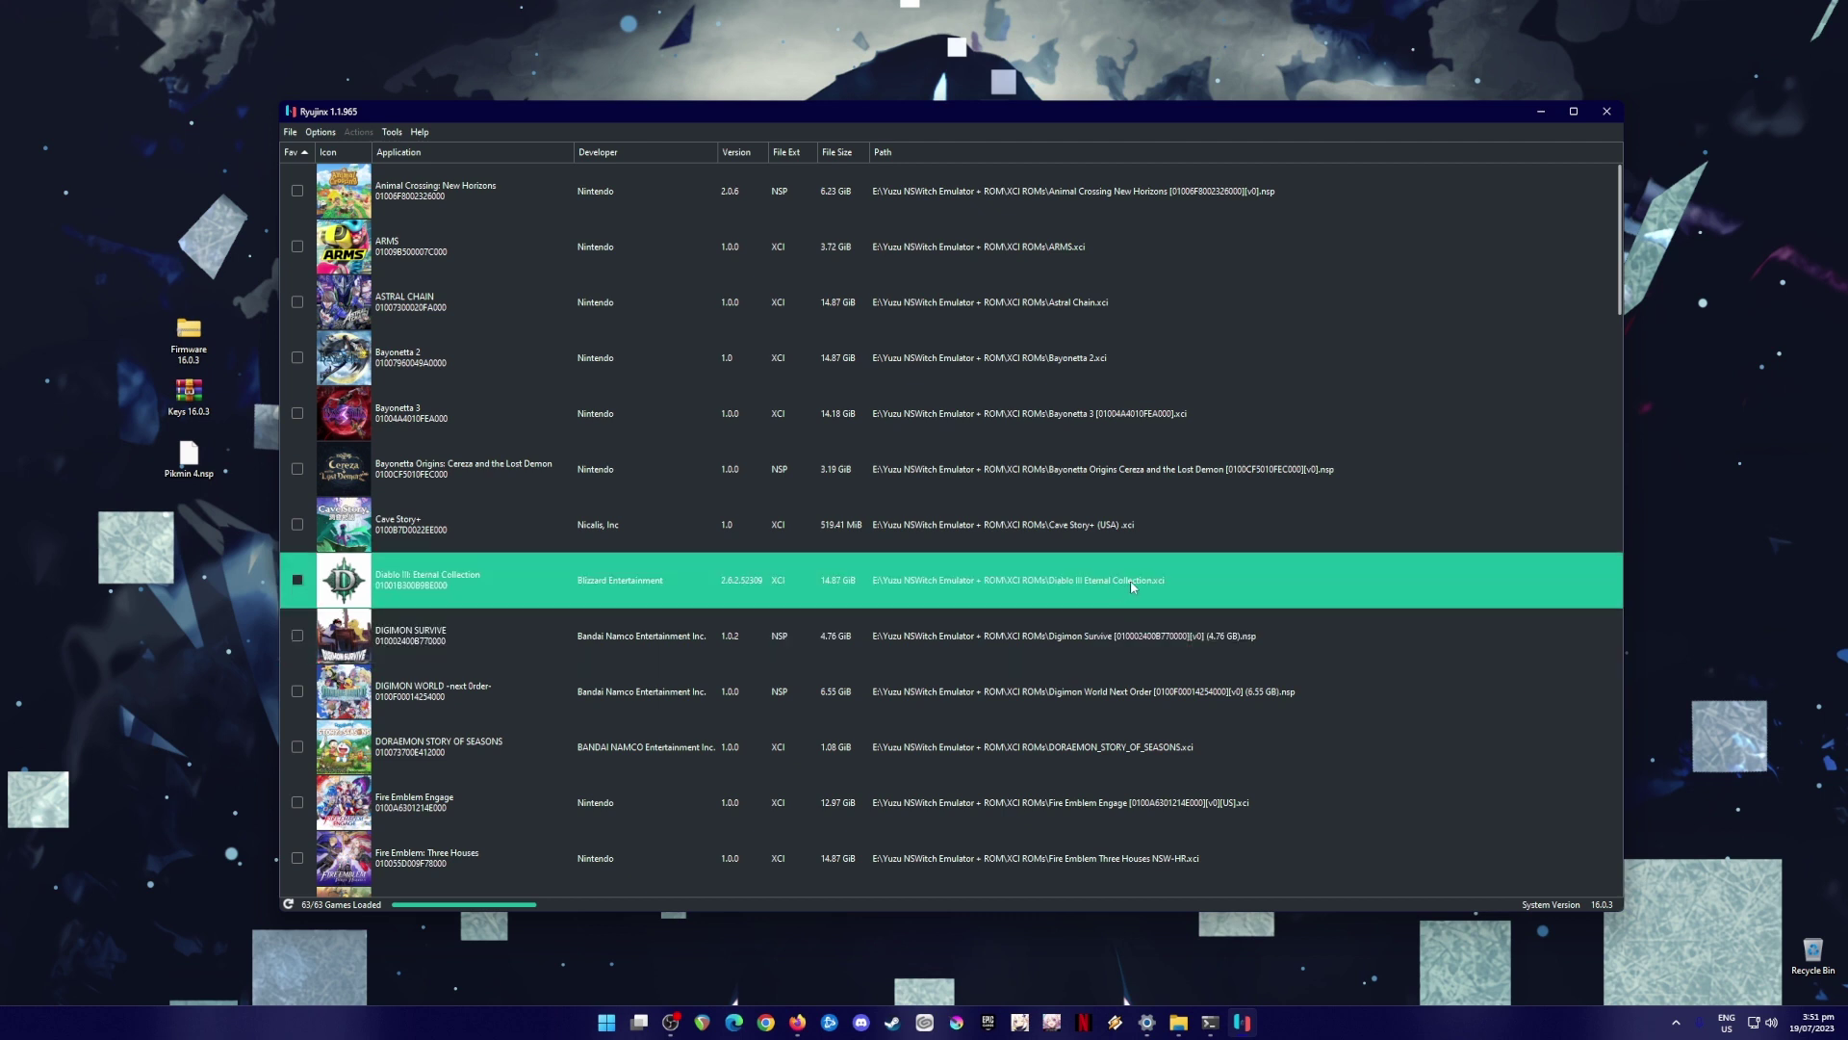
{"action": "mouse_move", "coordinate": [1140, 568]}
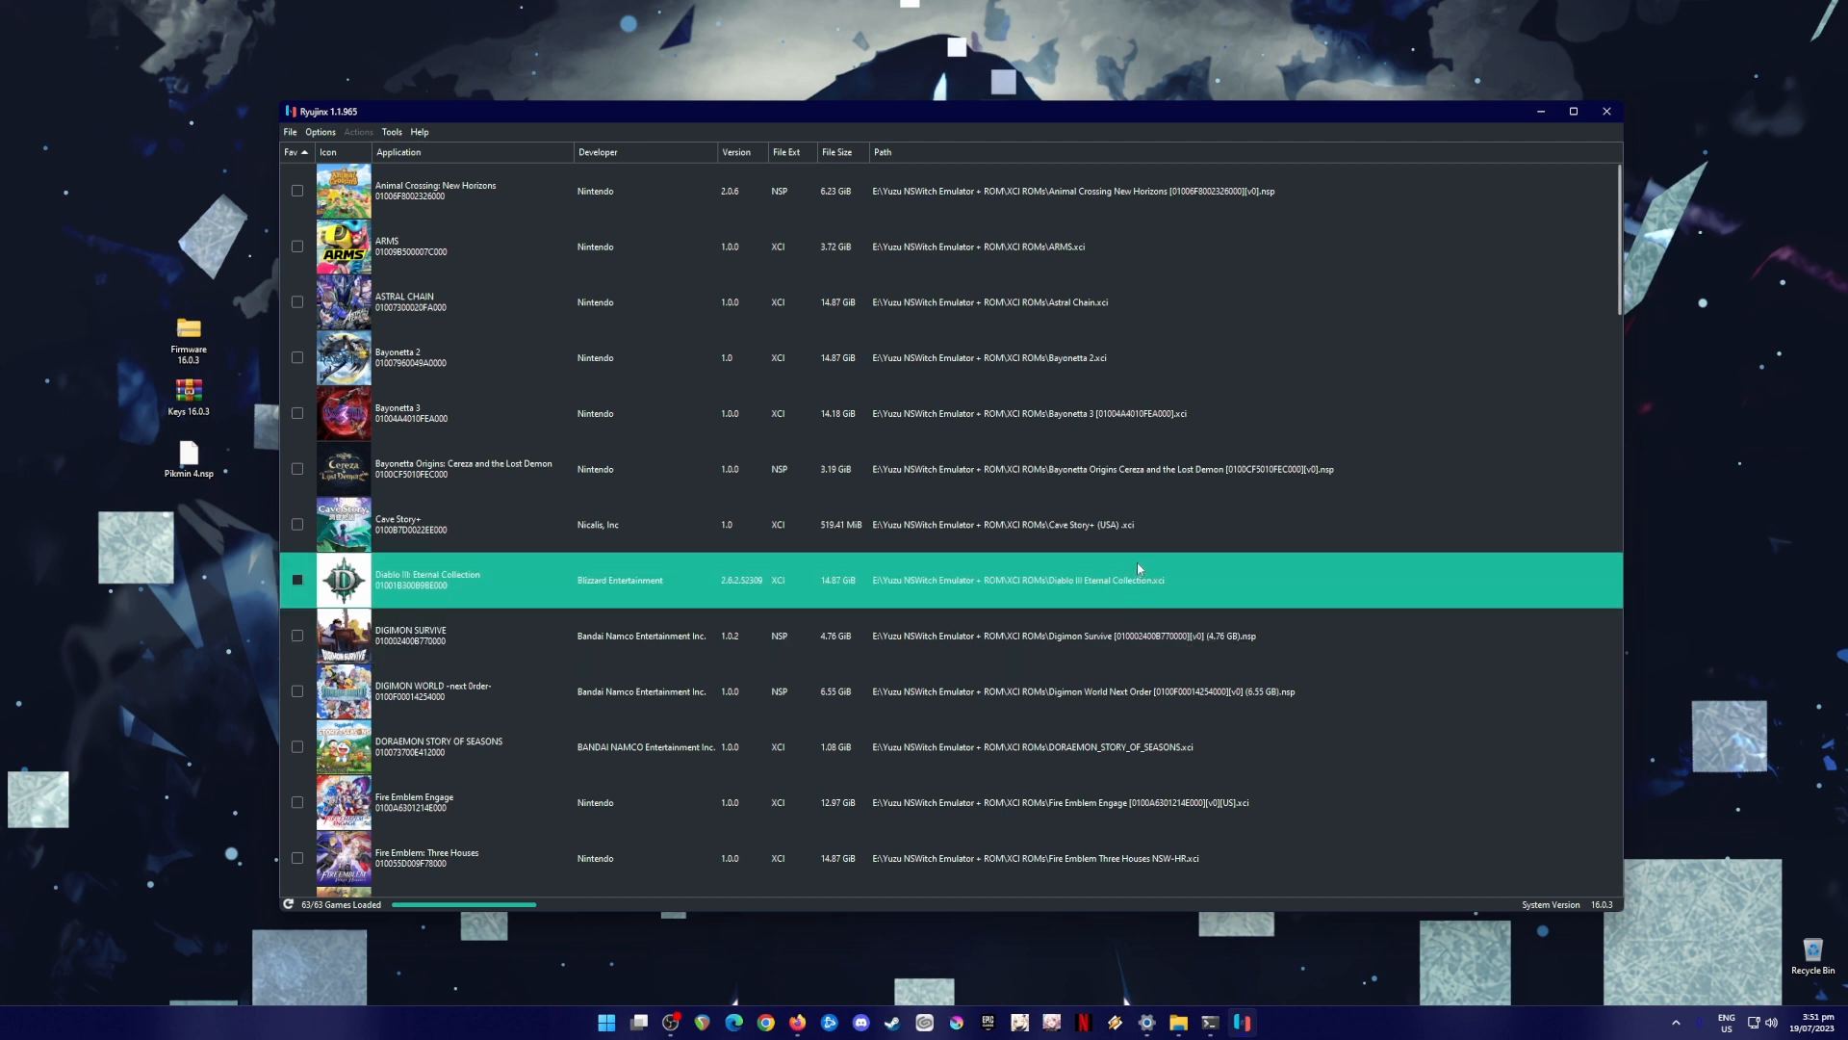
{"action": "mouse_move", "coordinate": [1140, 559]}
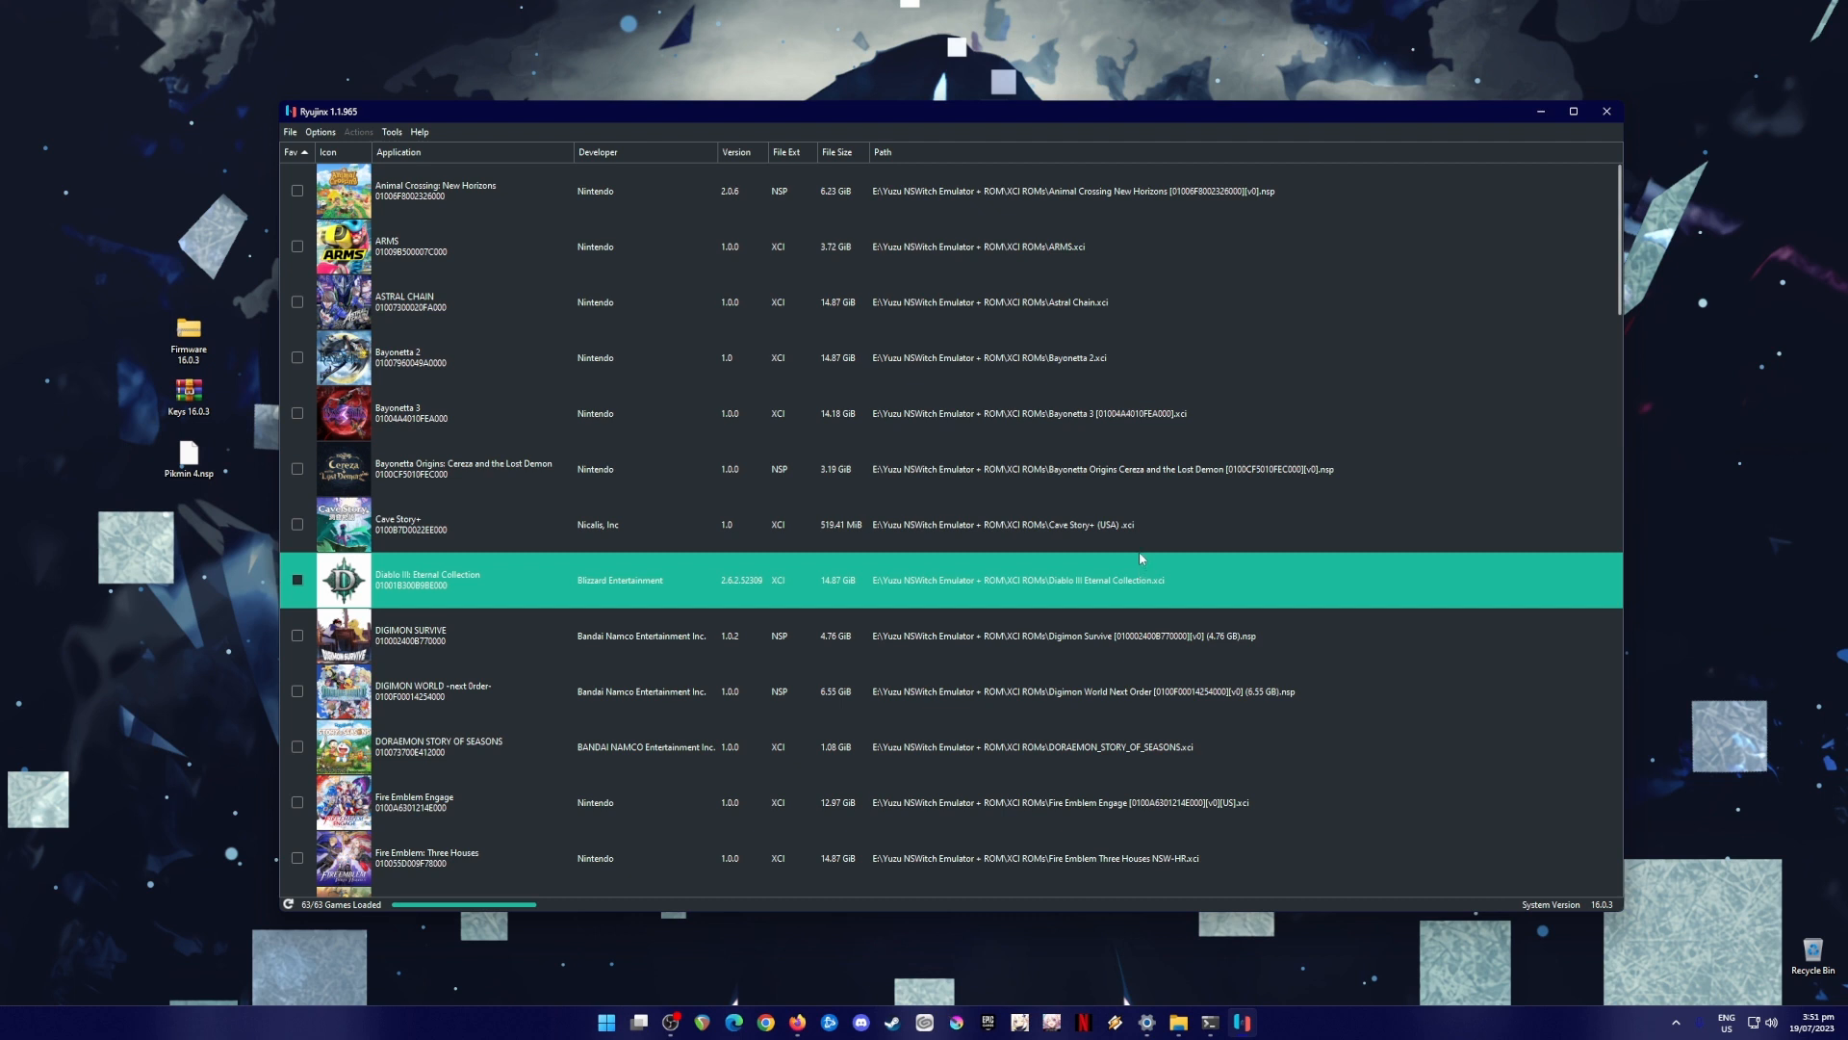
{"action": "left_click", "coordinate": [220, 374]}
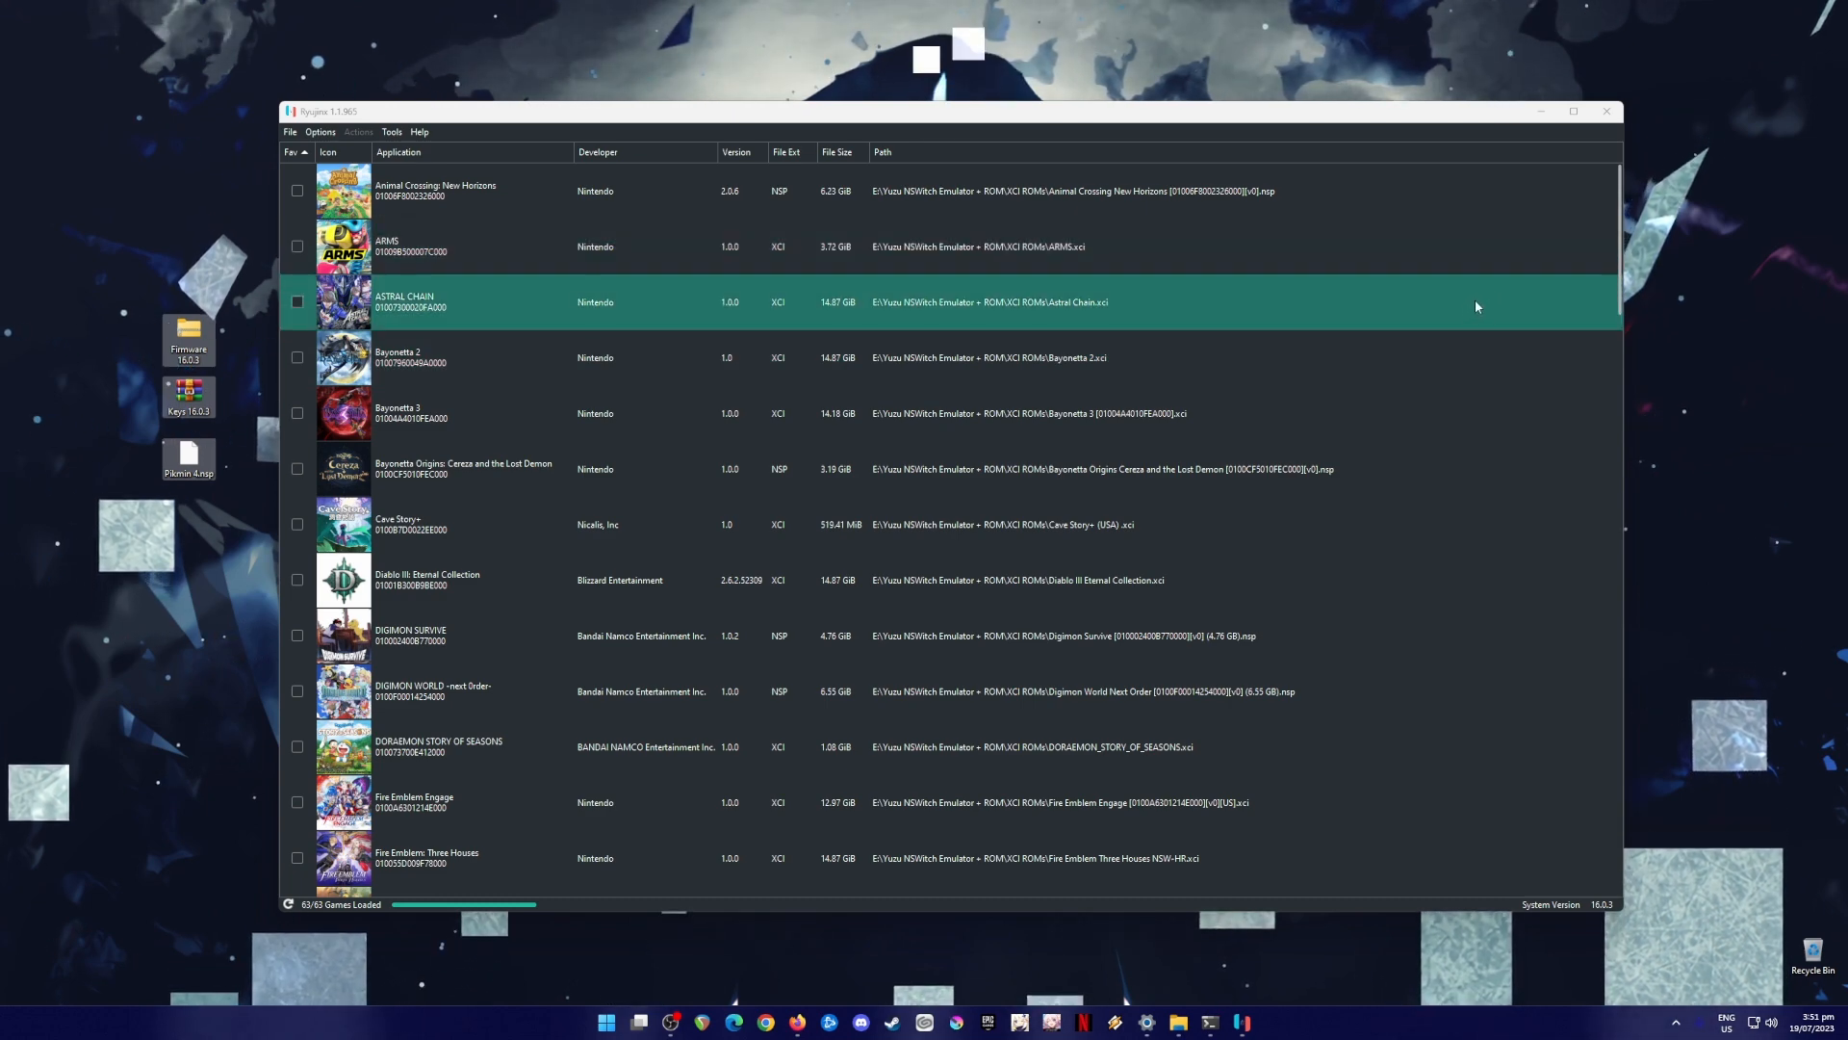
{"action": "left_click", "coordinate": [1606, 112]}
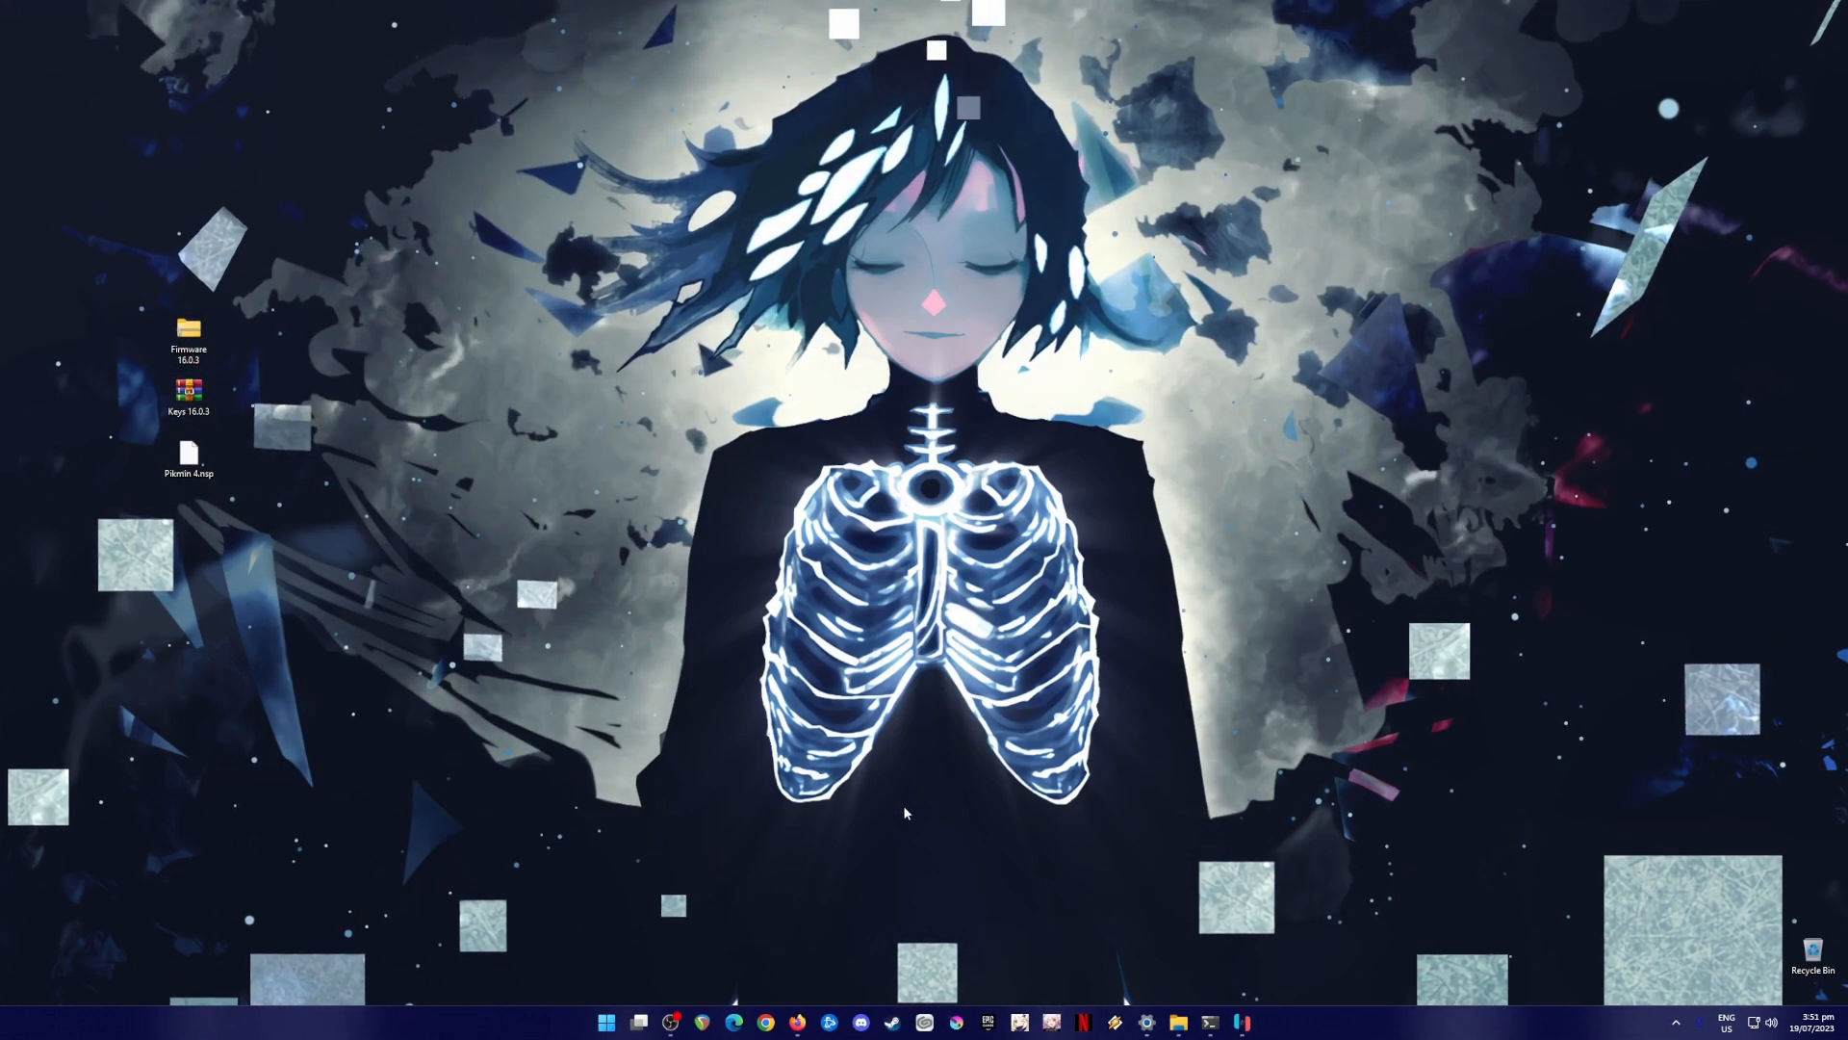
- Launch Firefox and run a Google search for 'ryujinx emulator'
{"action": "left_click", "coordinate": [793, 1022]}
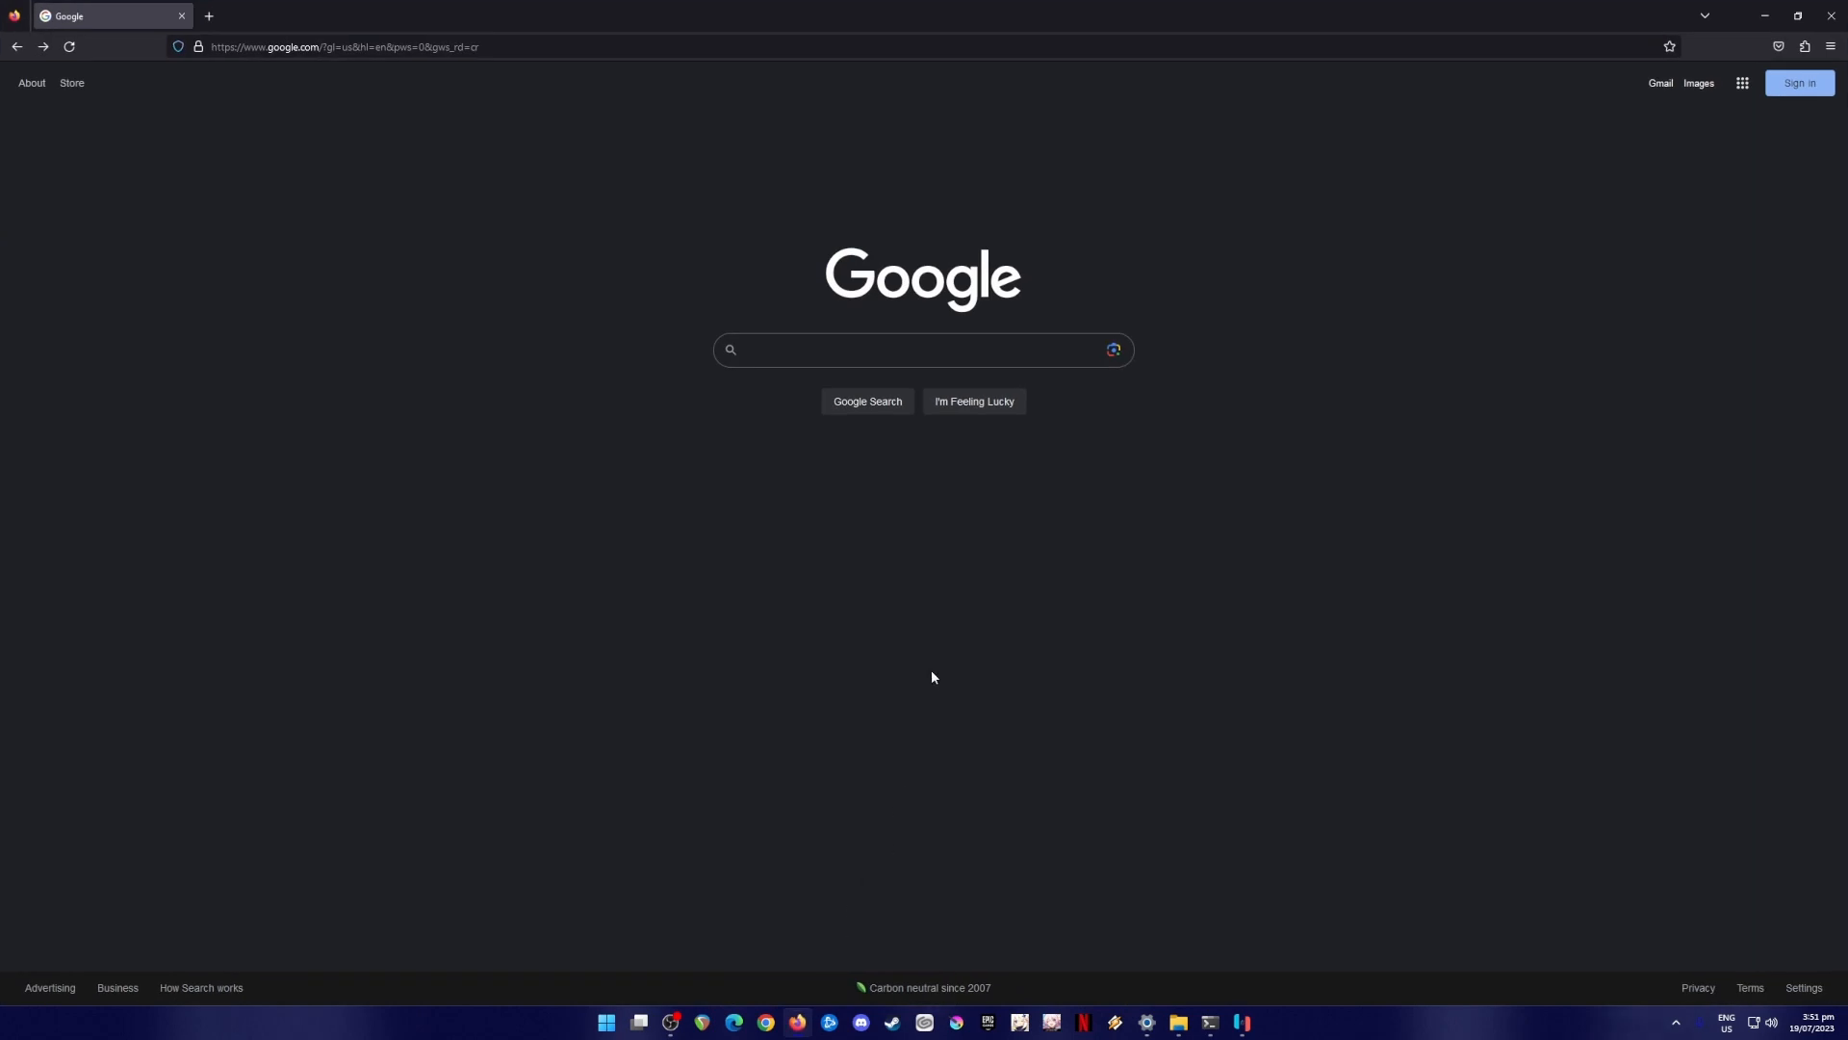
{"action": "type", "text": "ryu"}
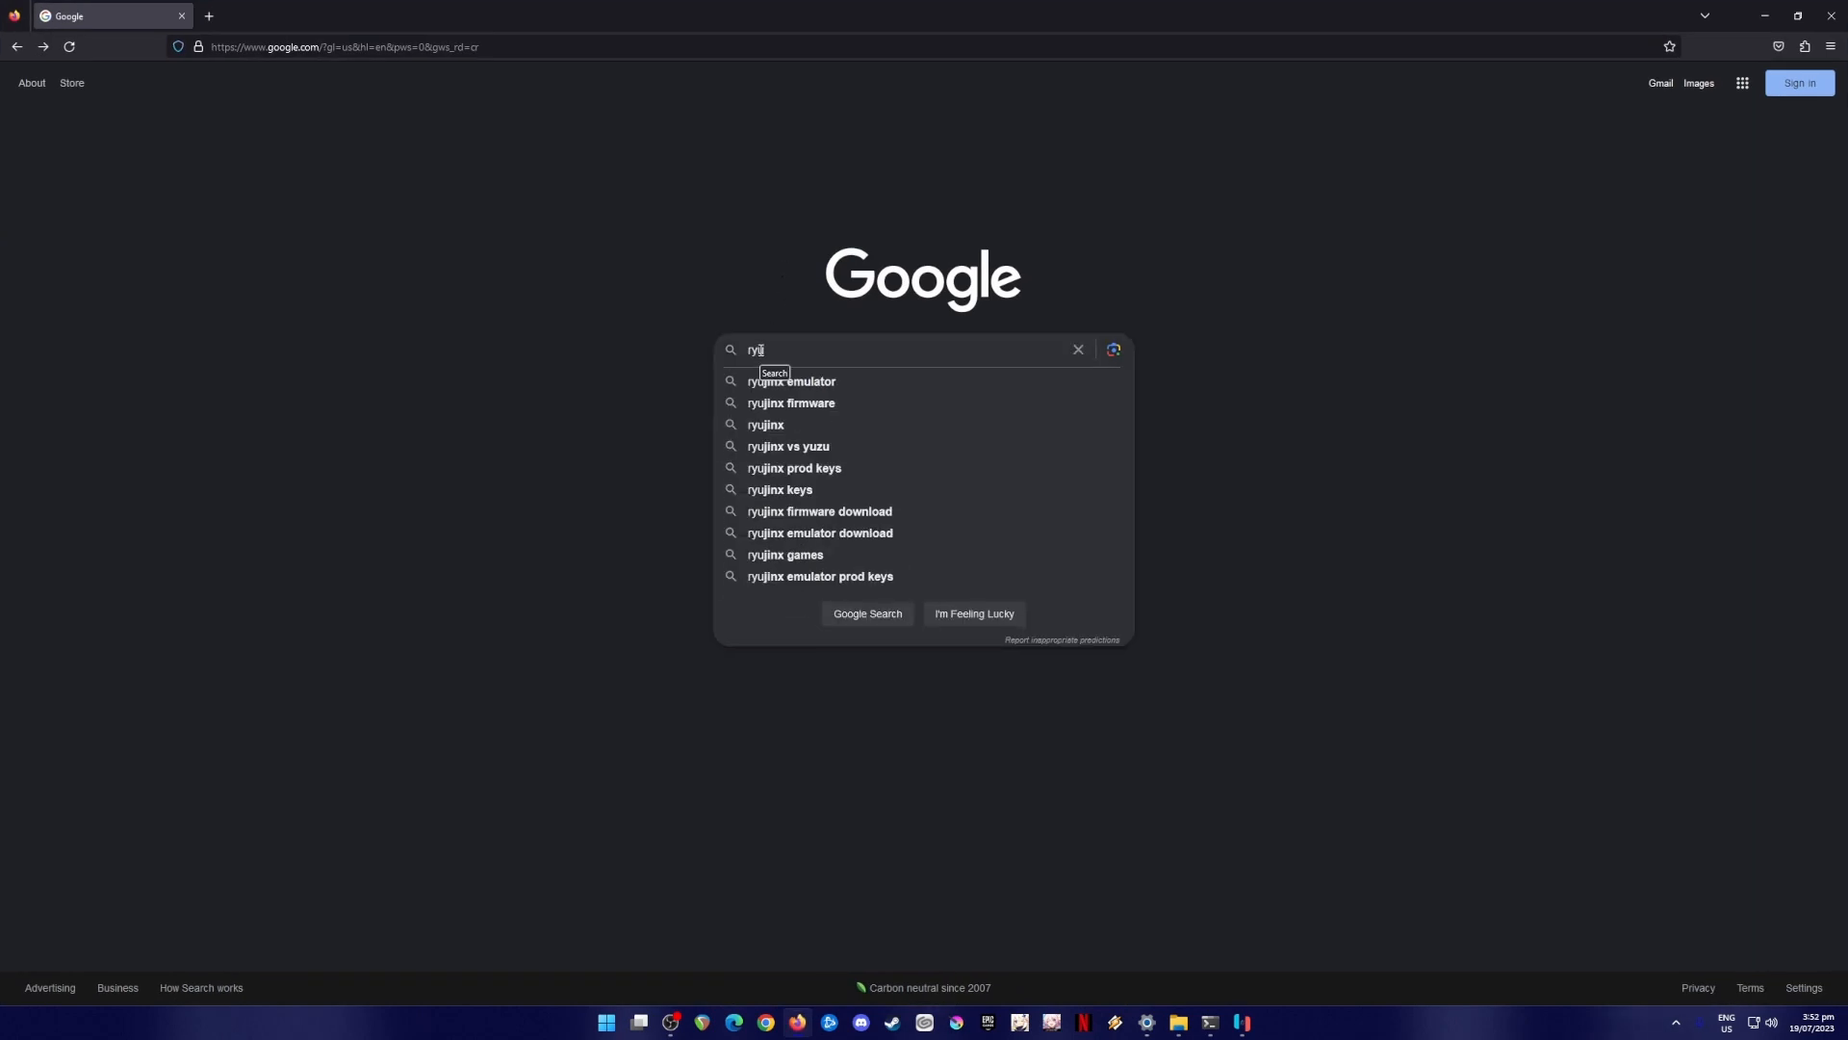
{"action": "left_click", "coordinate": [791, 381]}
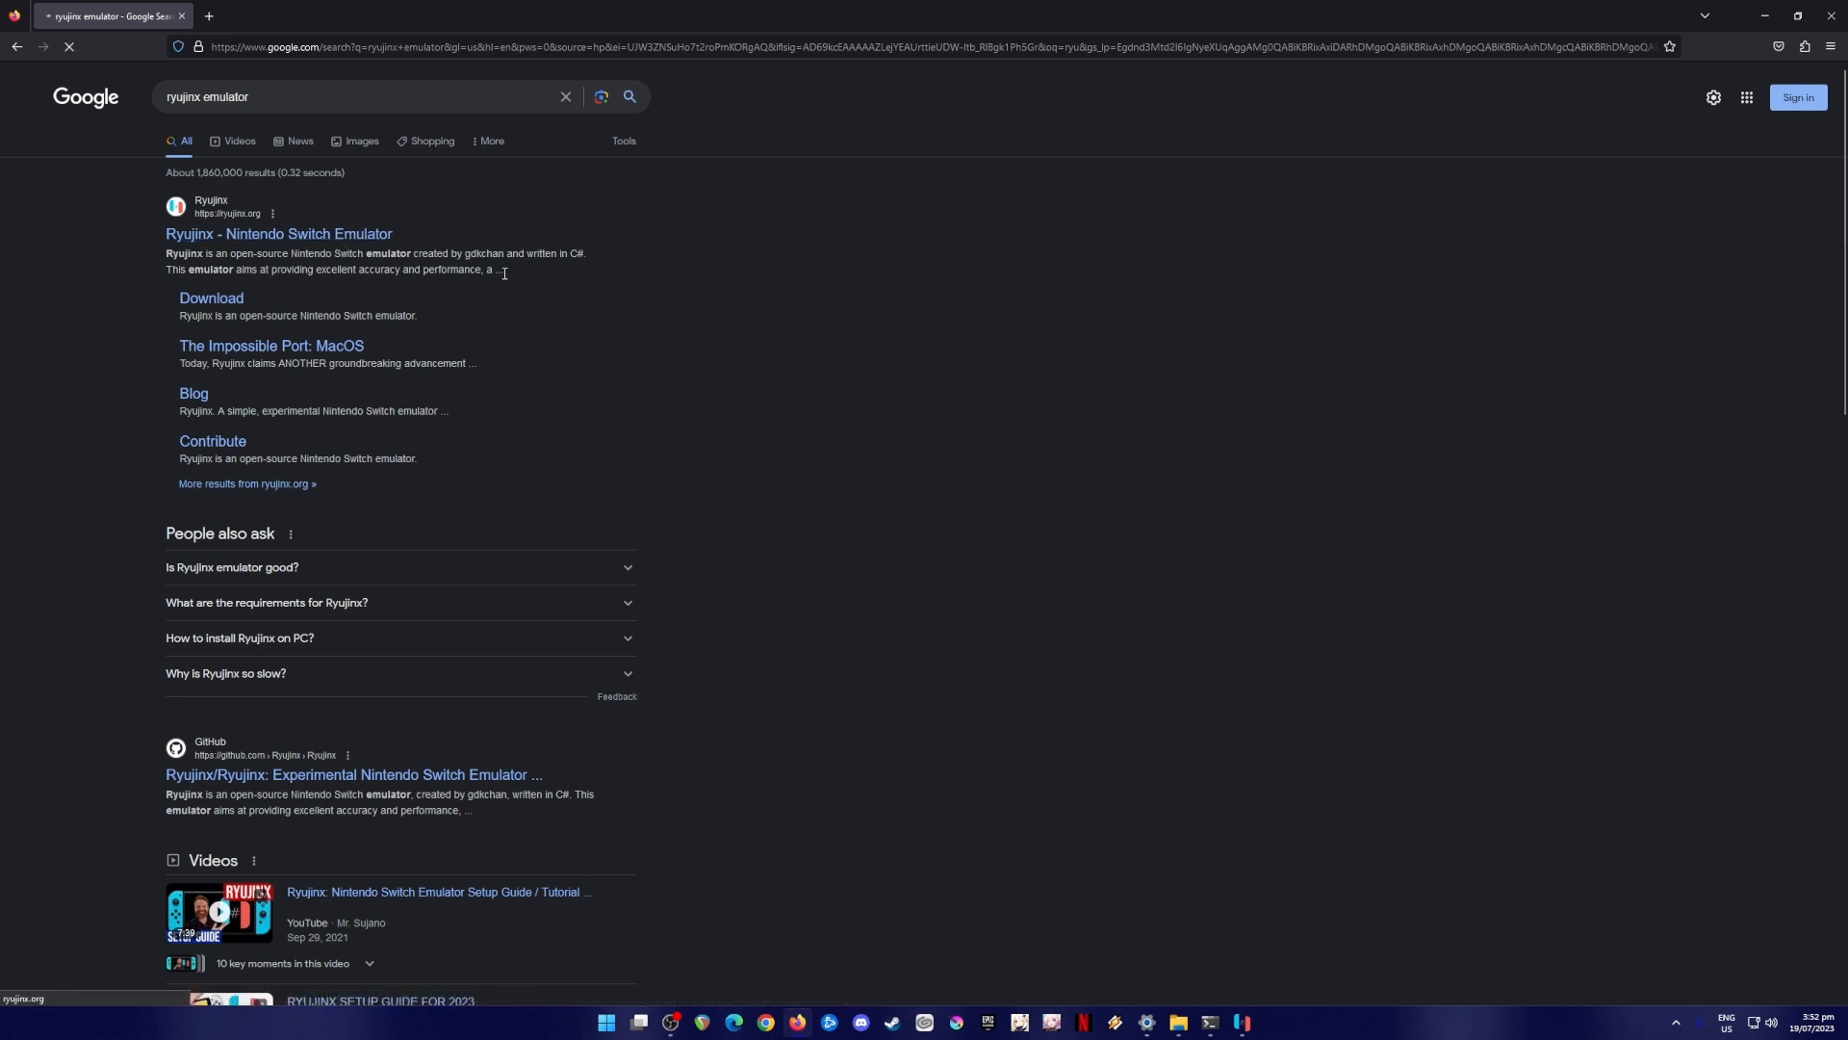
- Go to ryujinx.org's Latest Download page offering the version 1.1.965 builds
{"action": "left_click", "coordinate": [279, 233]}
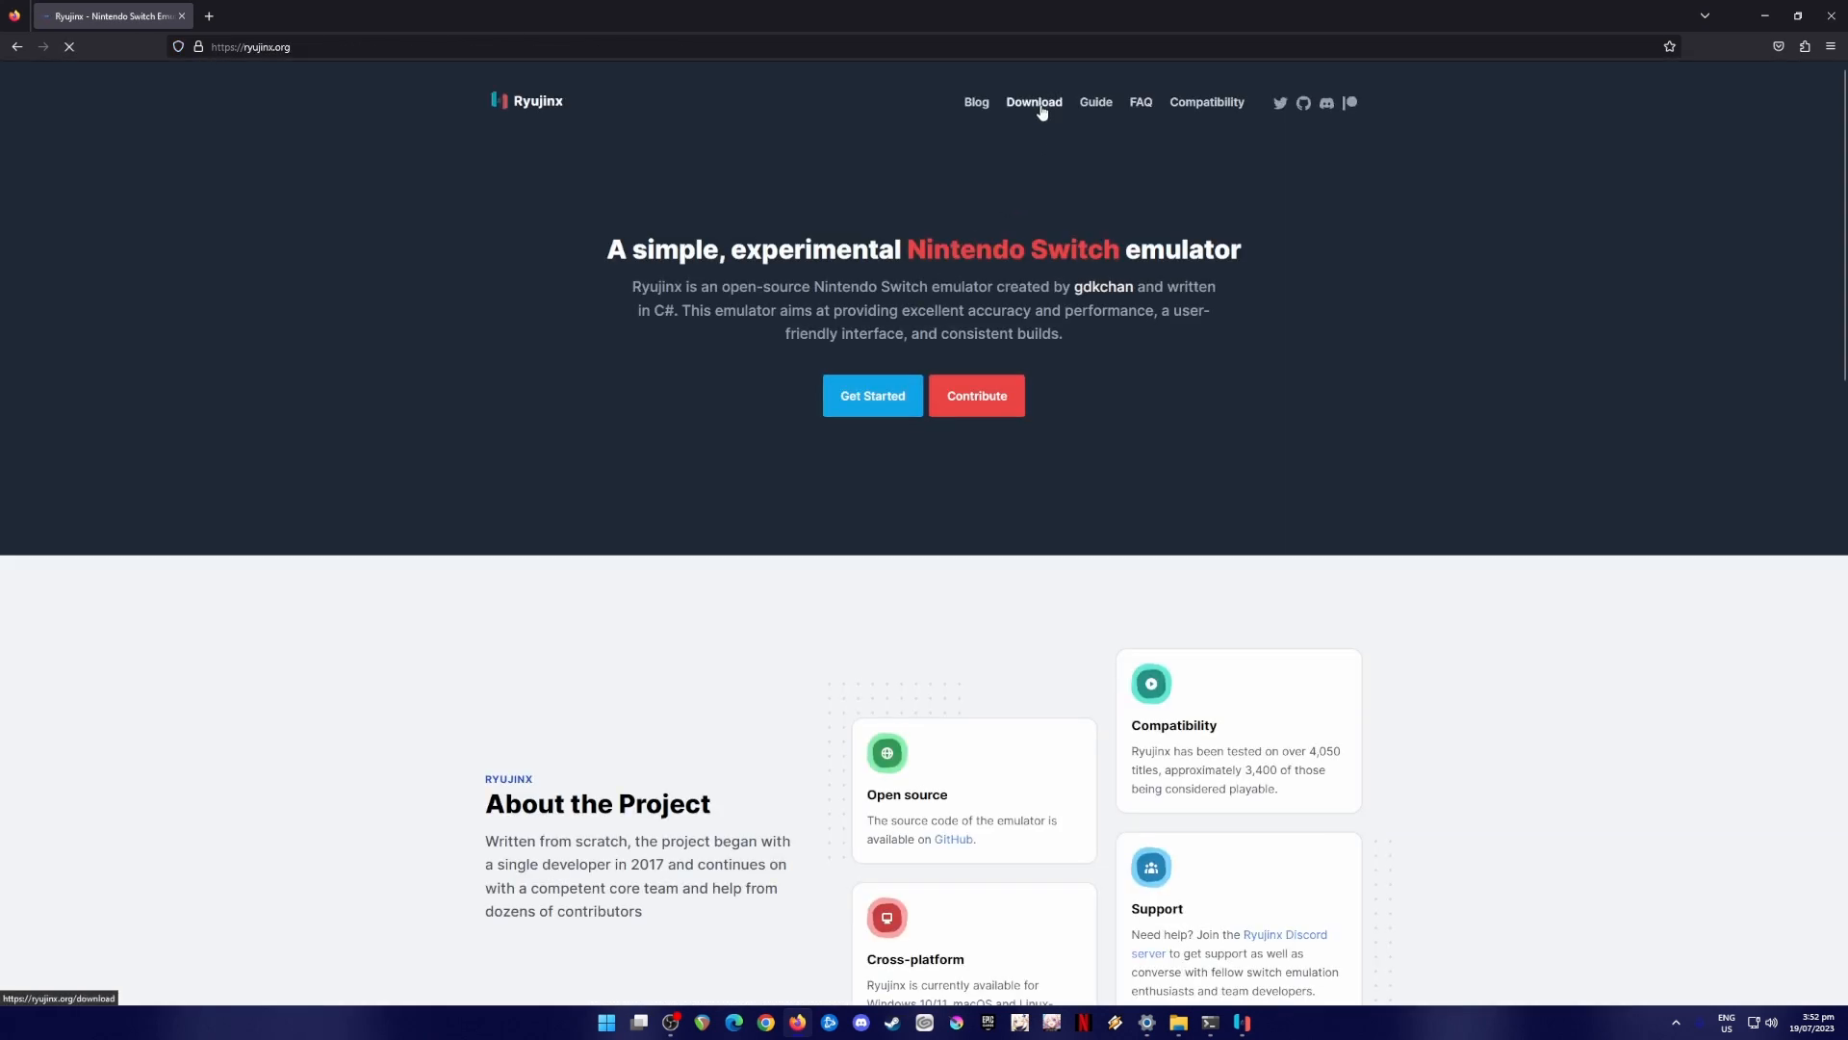
{"action": "left_click", "coordinate": [1034, 102]}
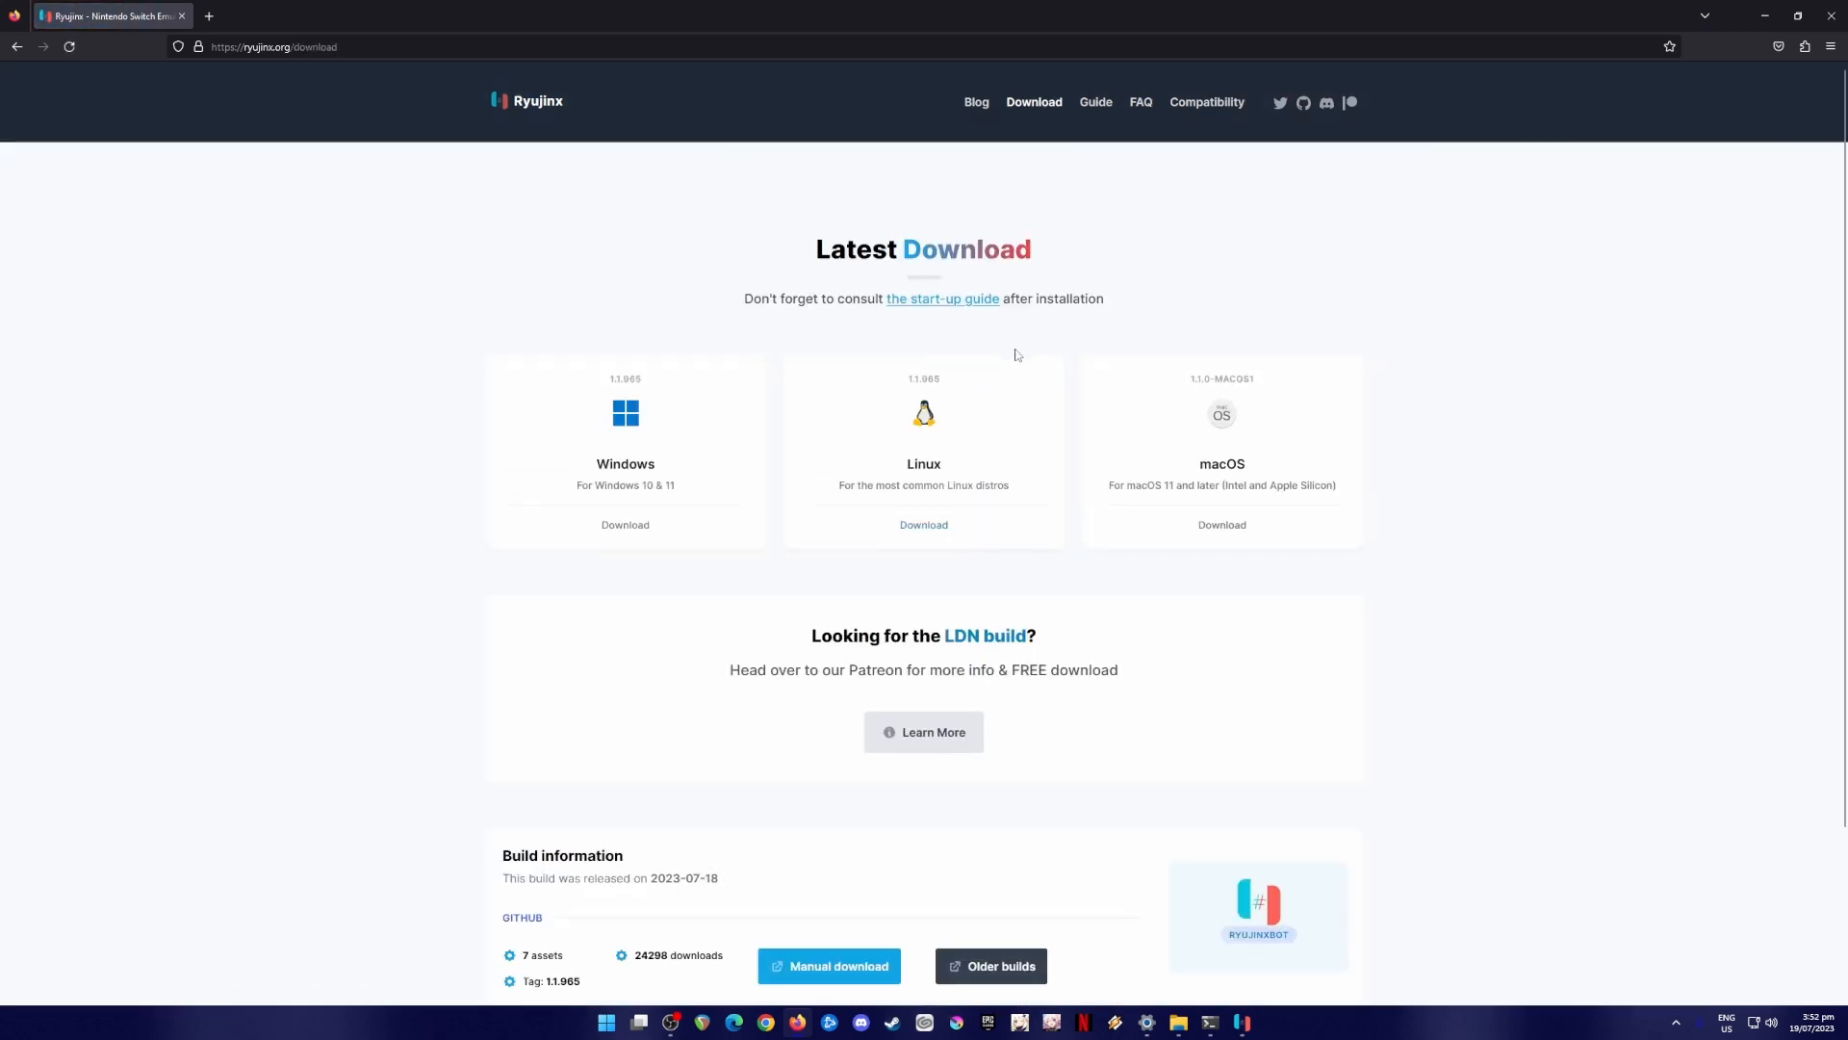
{"action": "mouse_move", "coordinate": [1389, 500]}
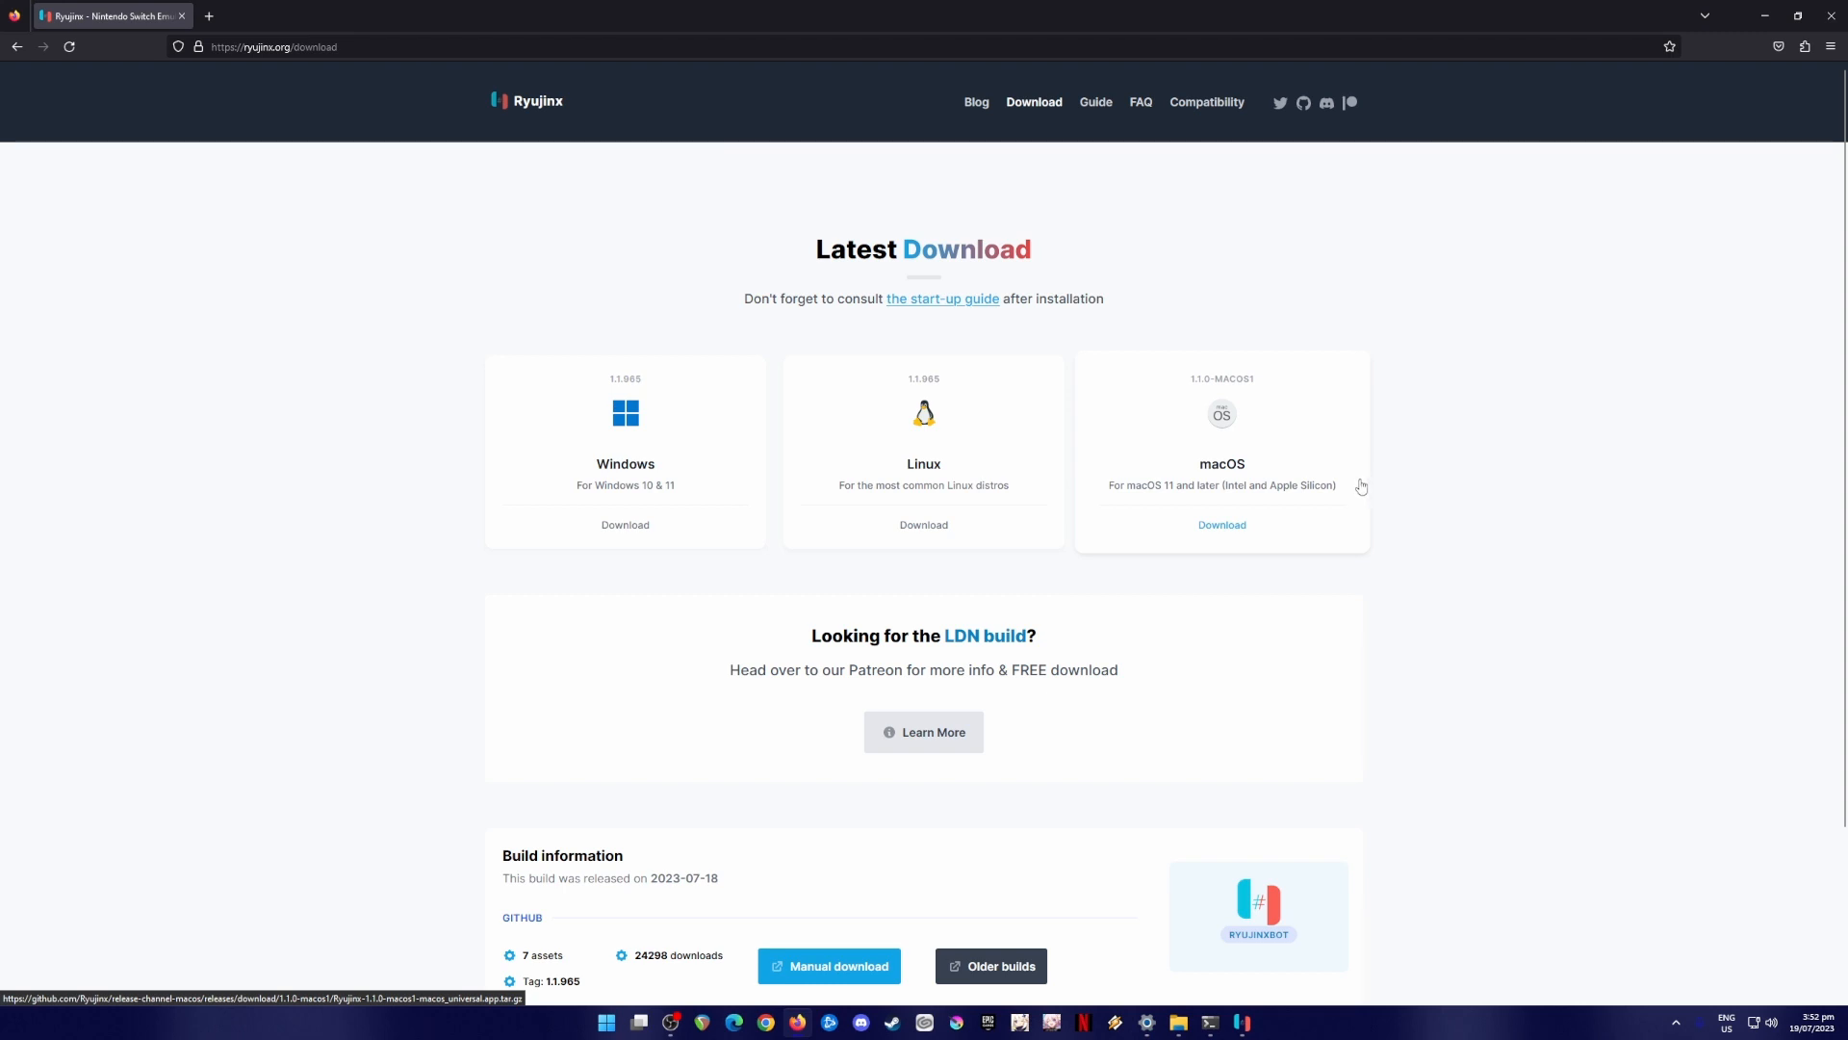
{"action": "mouse_move", "coordinate": [943, 414]}
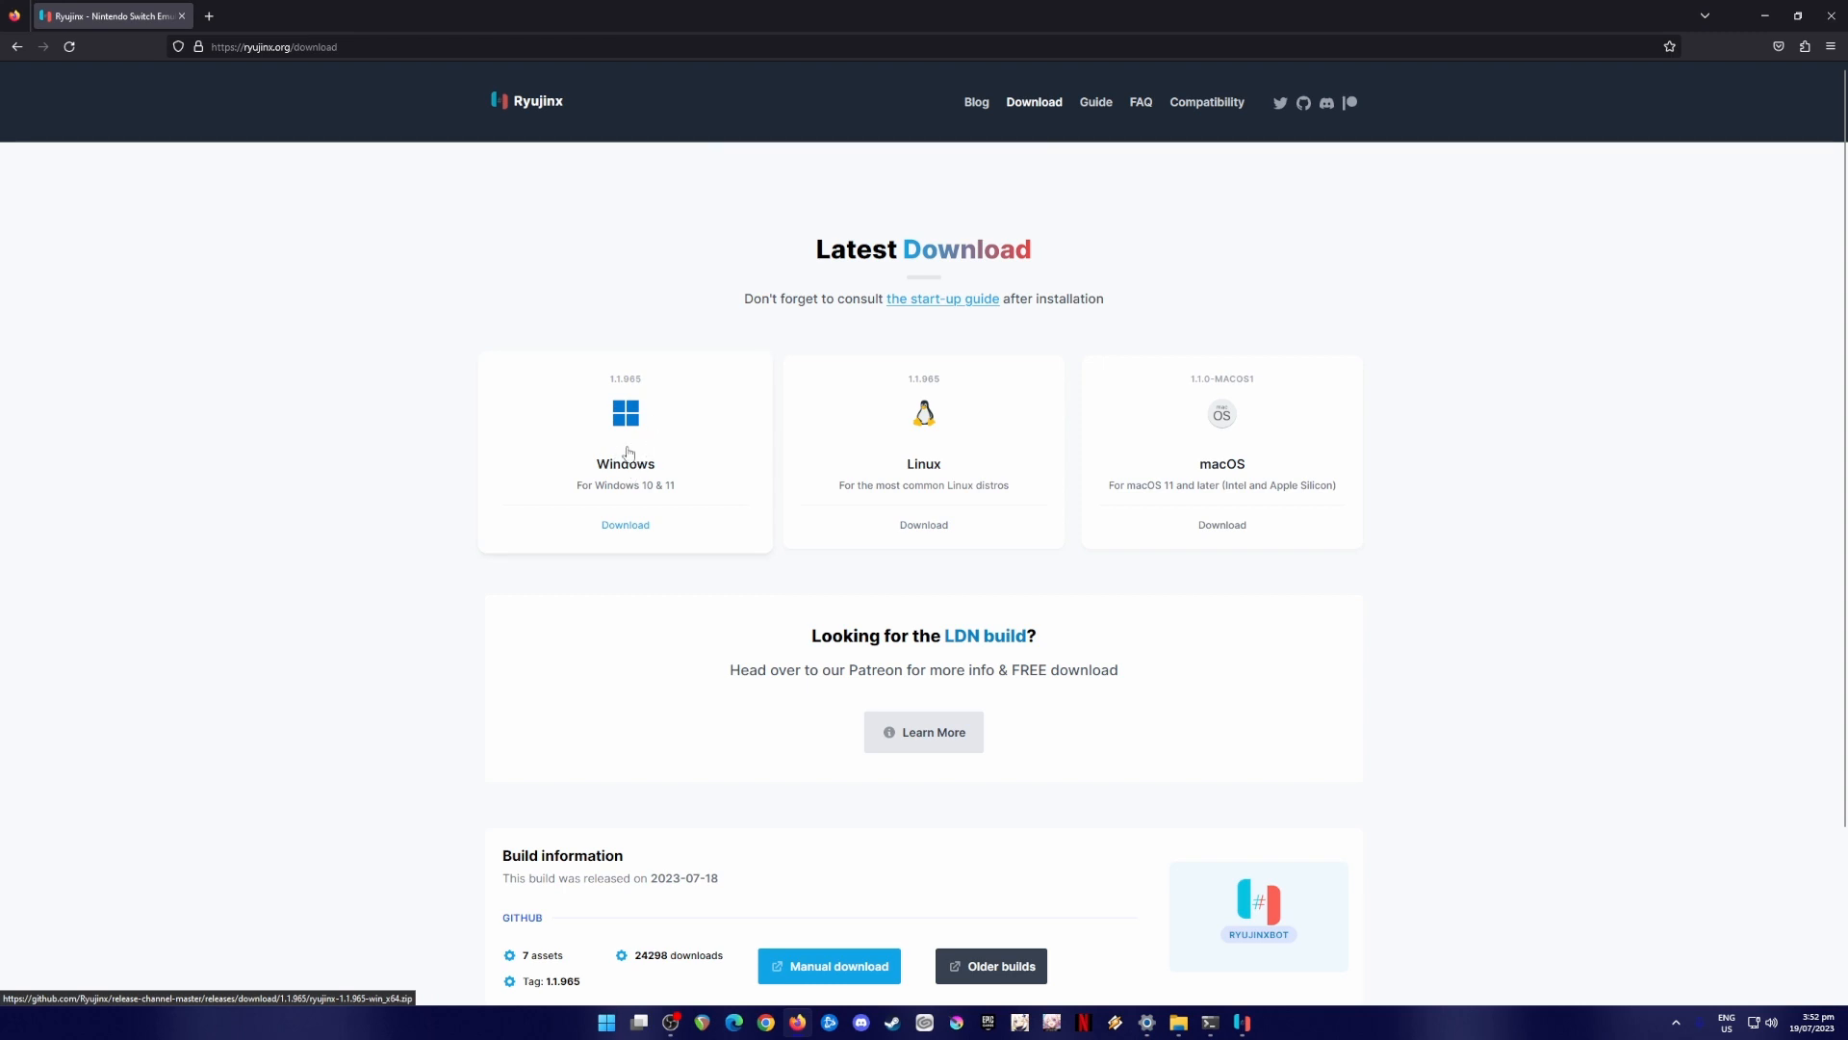
{"action": "mouse_move", "coordinate": [641, 452]}
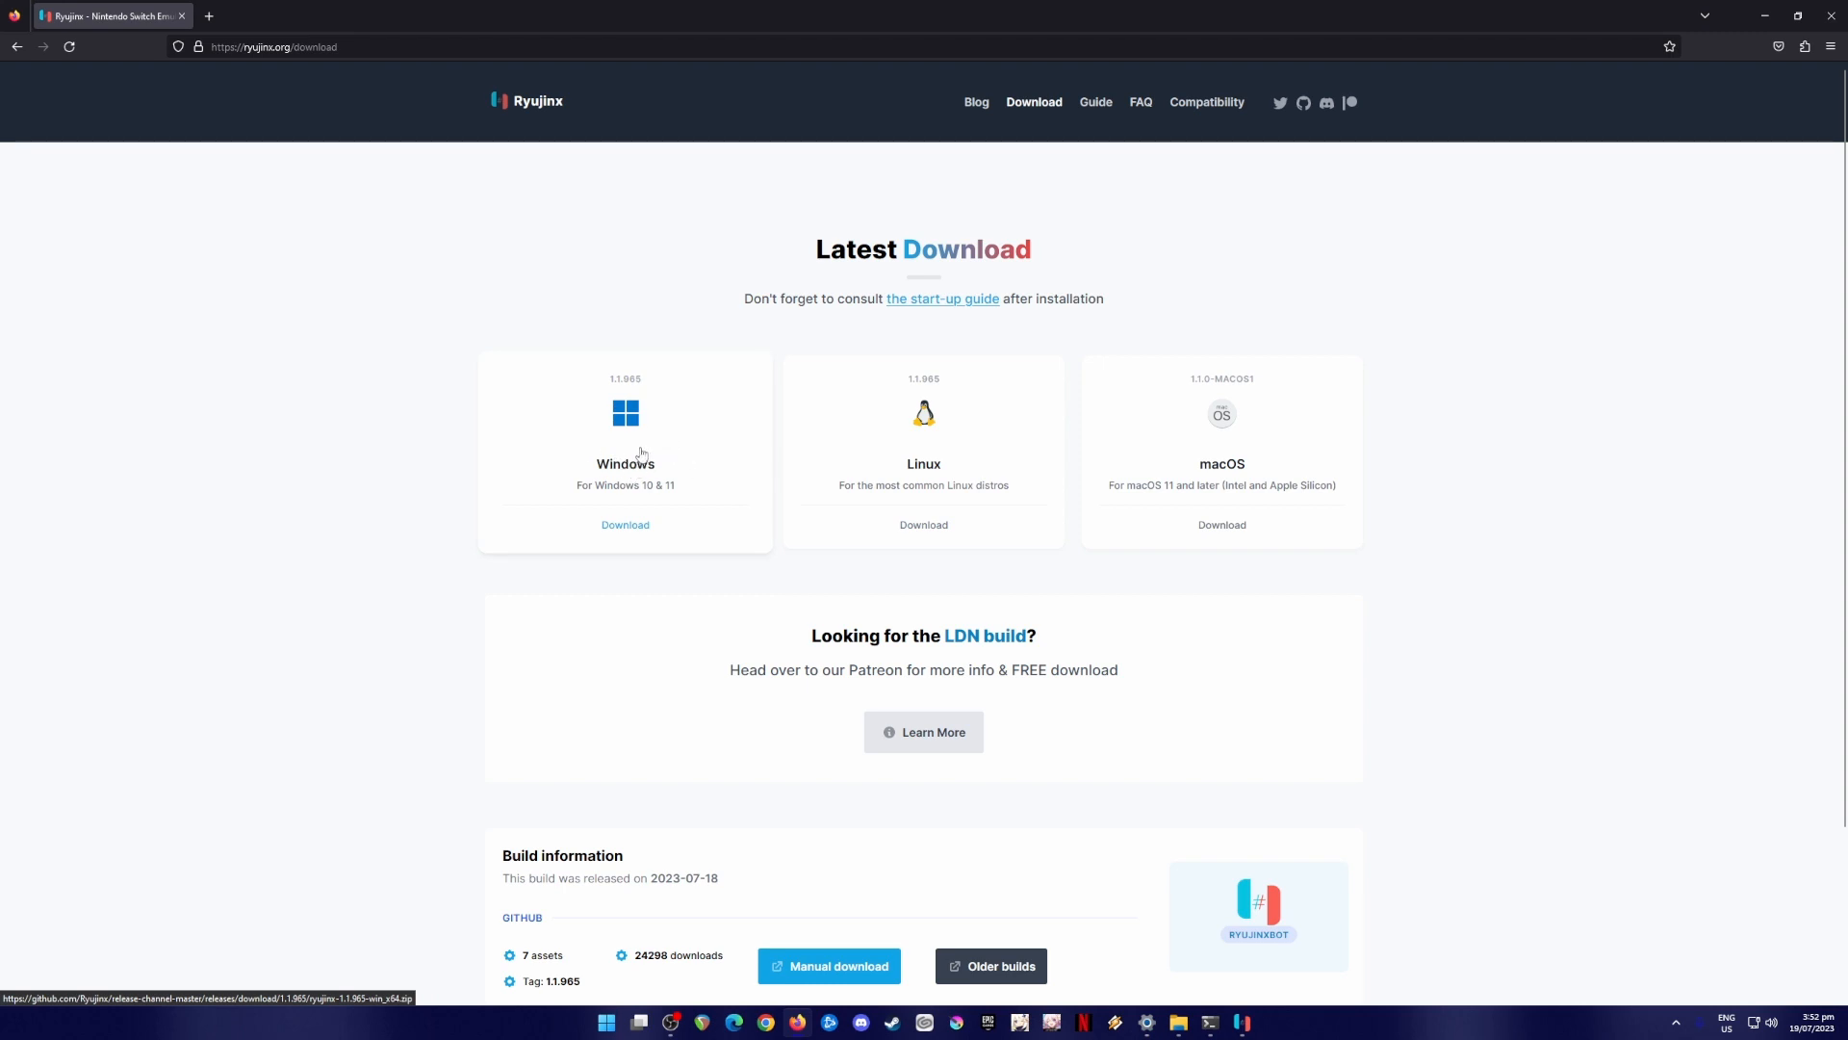
{"action": "mouse_move", "coordinate": [712, 513]}
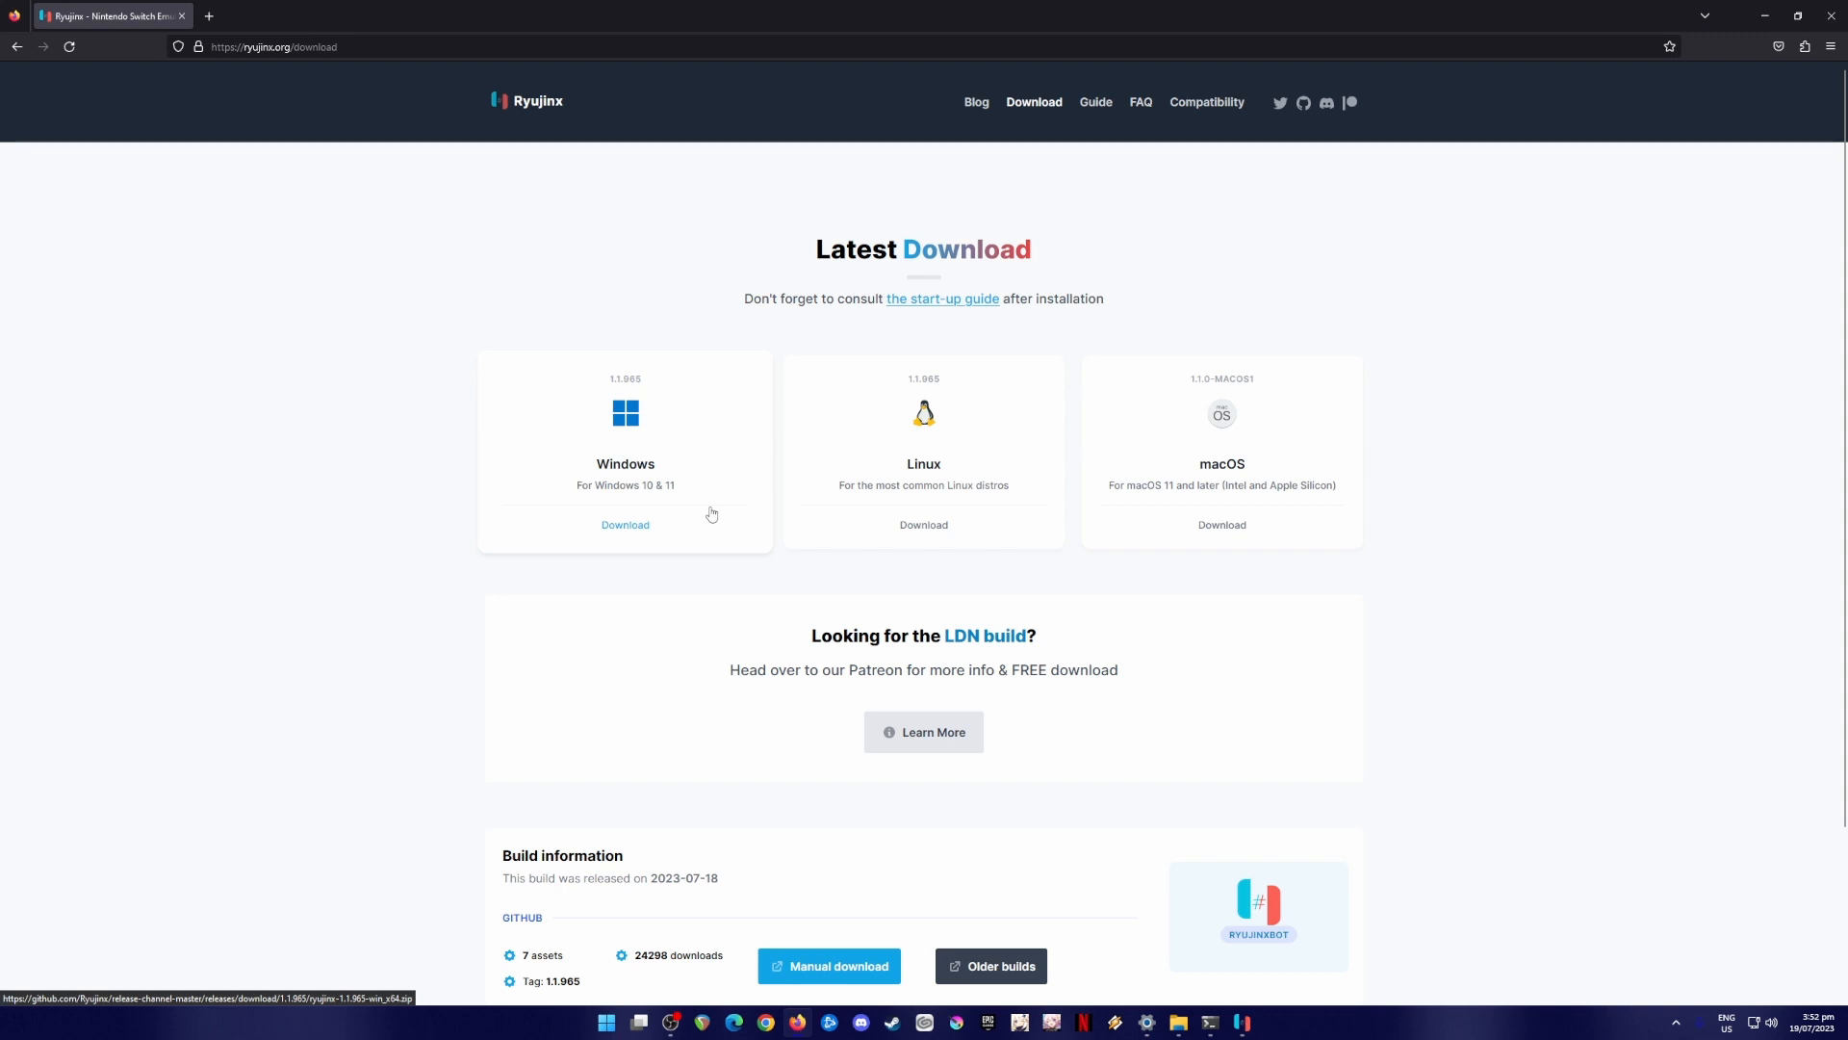
{"action": "mouse_move", "coordinate": [724, 466]}
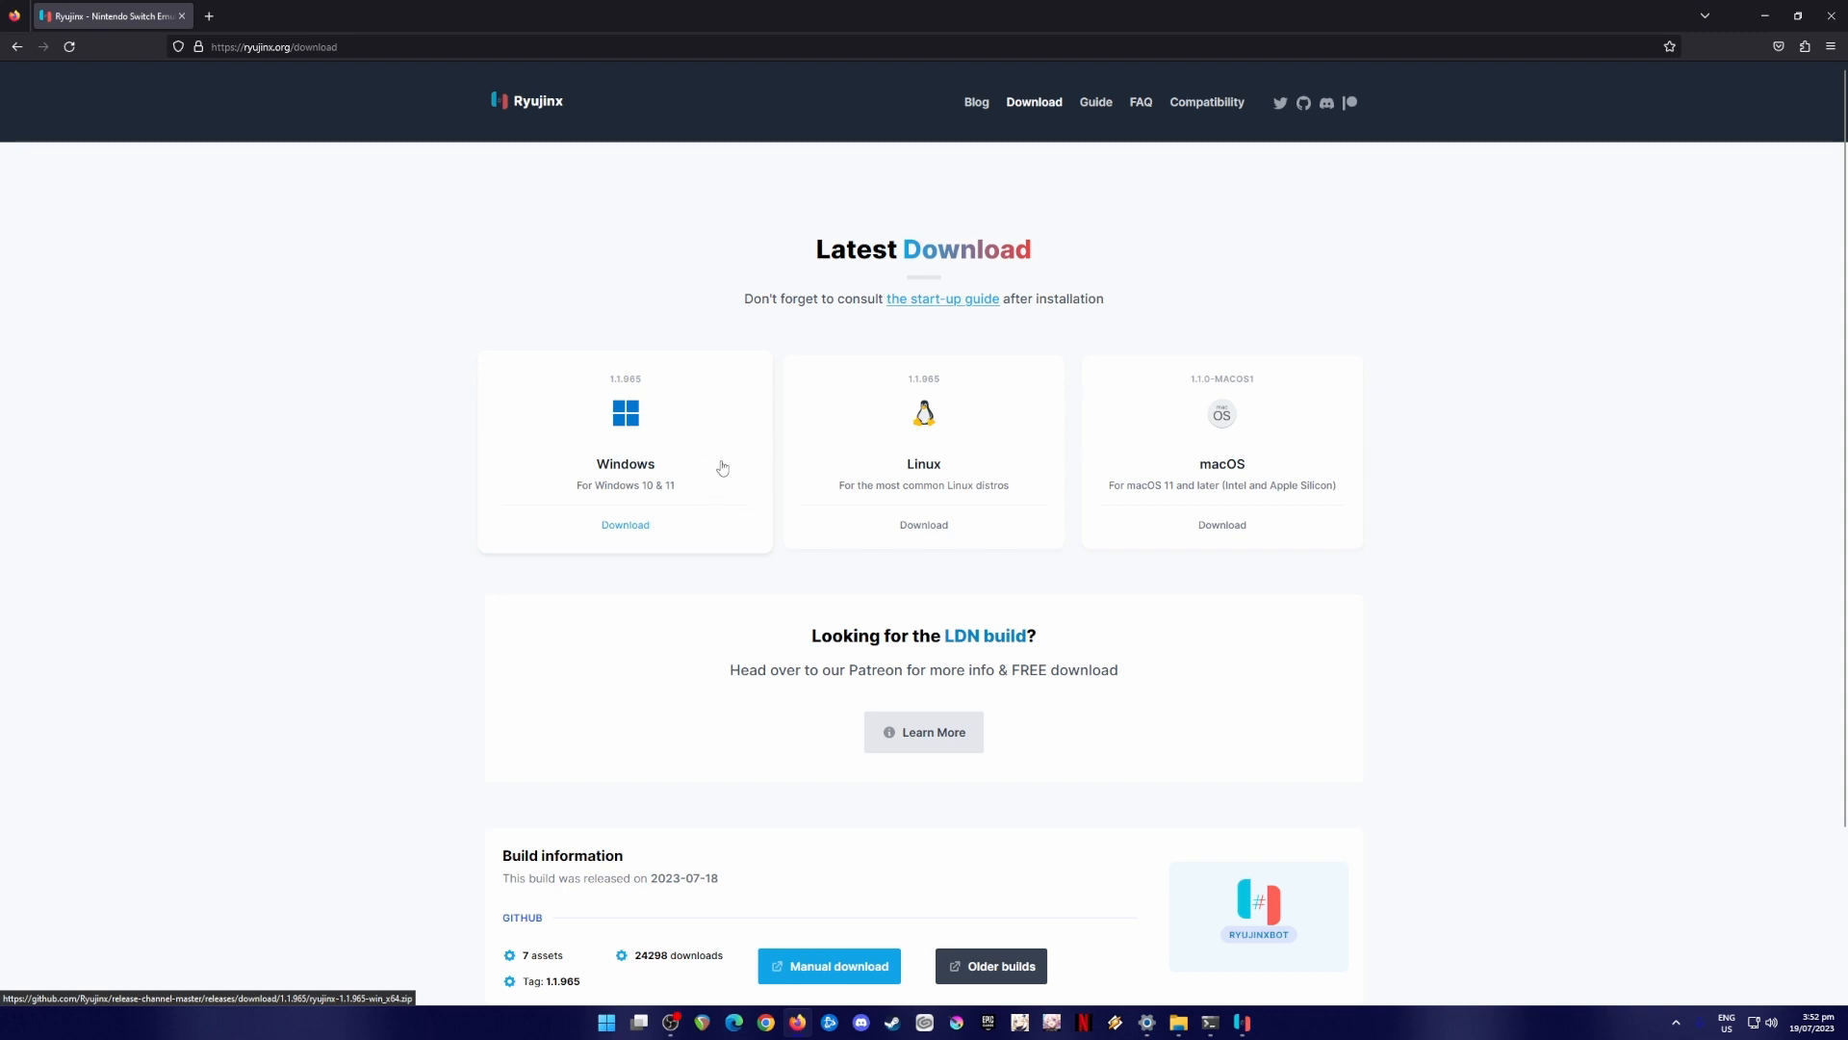
{"action": "mouse_move", "coordinate": [697, 476]}
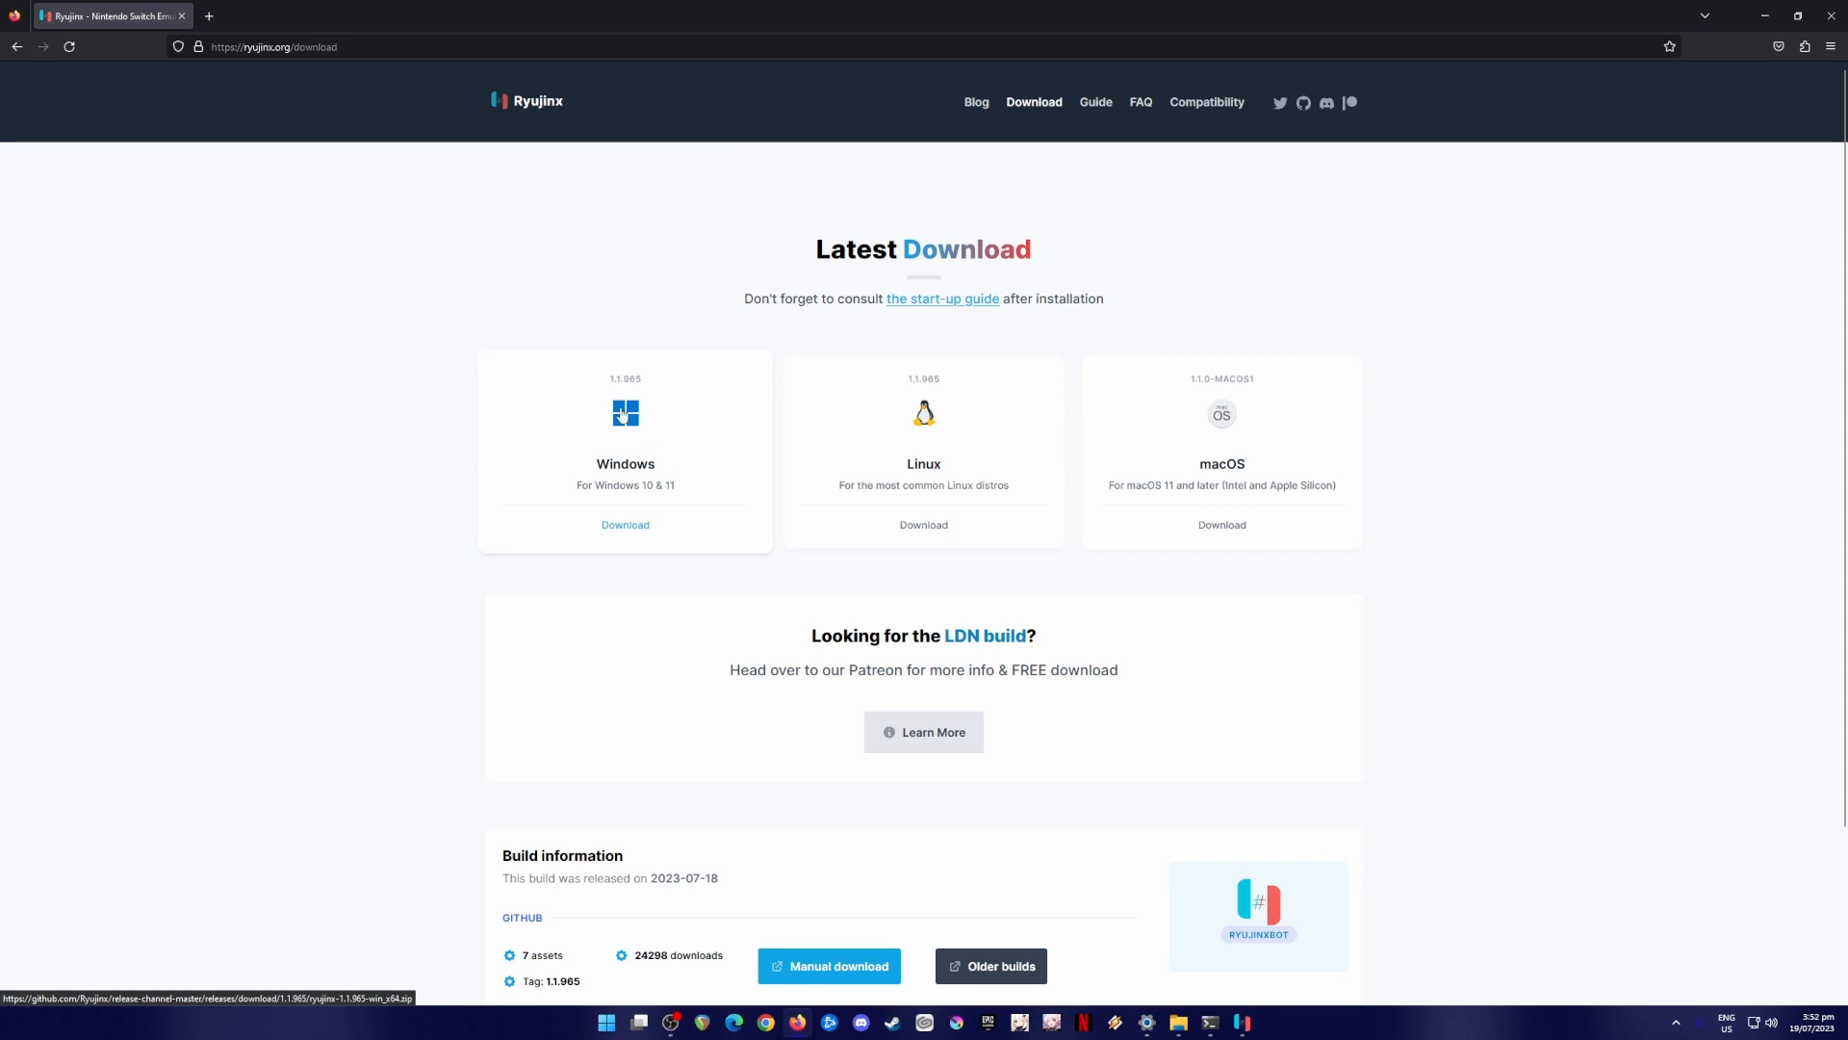
{"action": "mouse_move", "coordinate": [662, 450]}
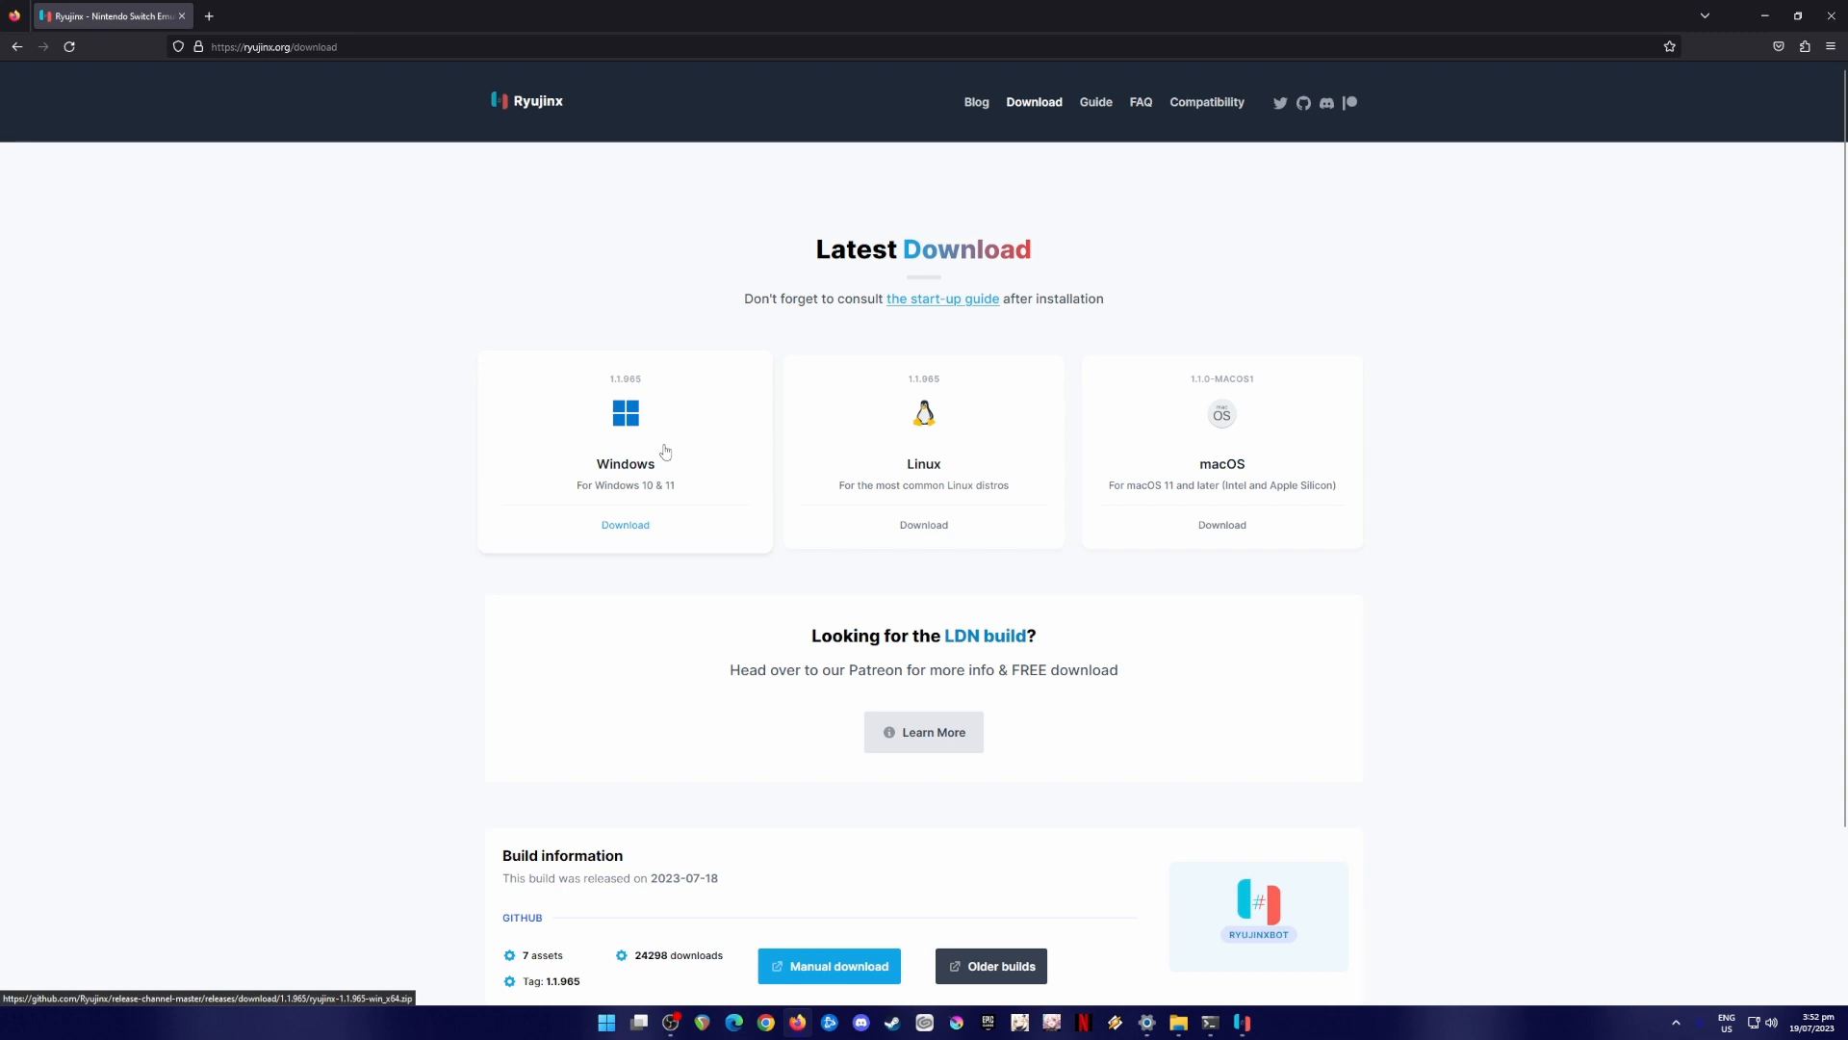
{"action": "mouse_move", "coordinate": [674, 451]}
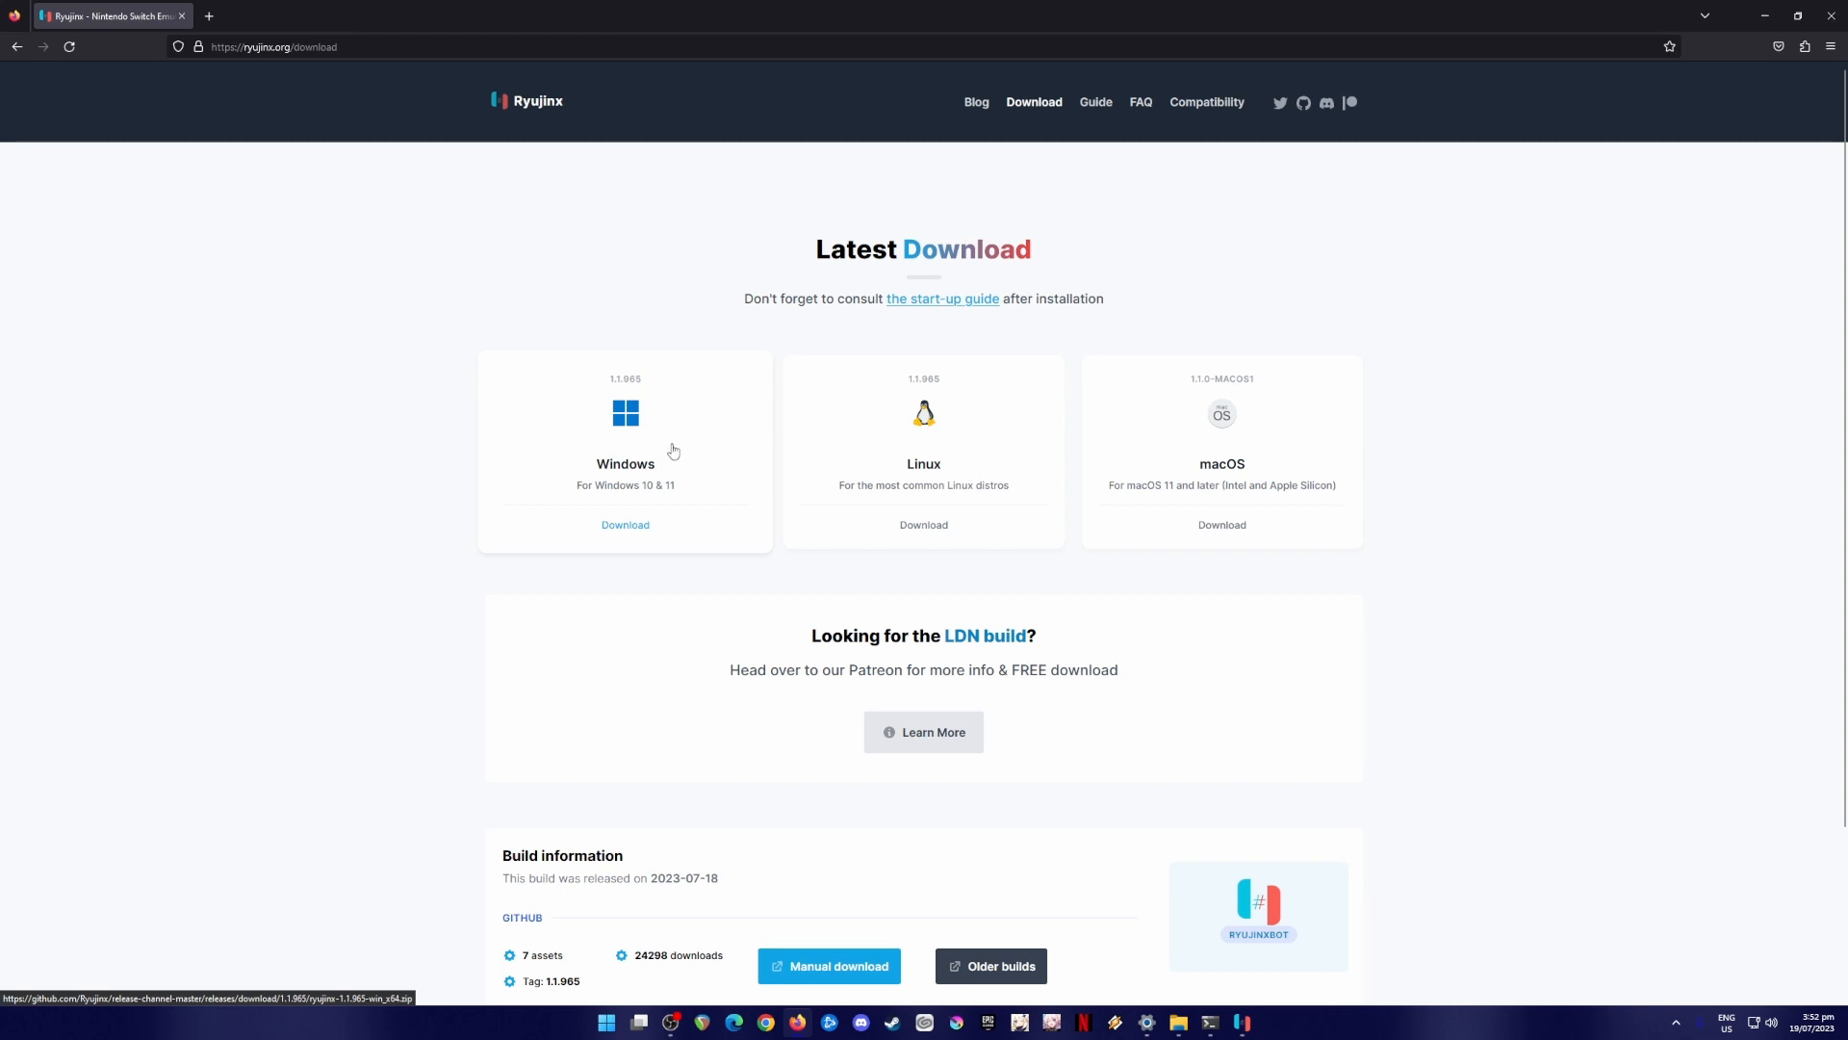
{"action": "mouse_move", "coordinate": [596, 441]}
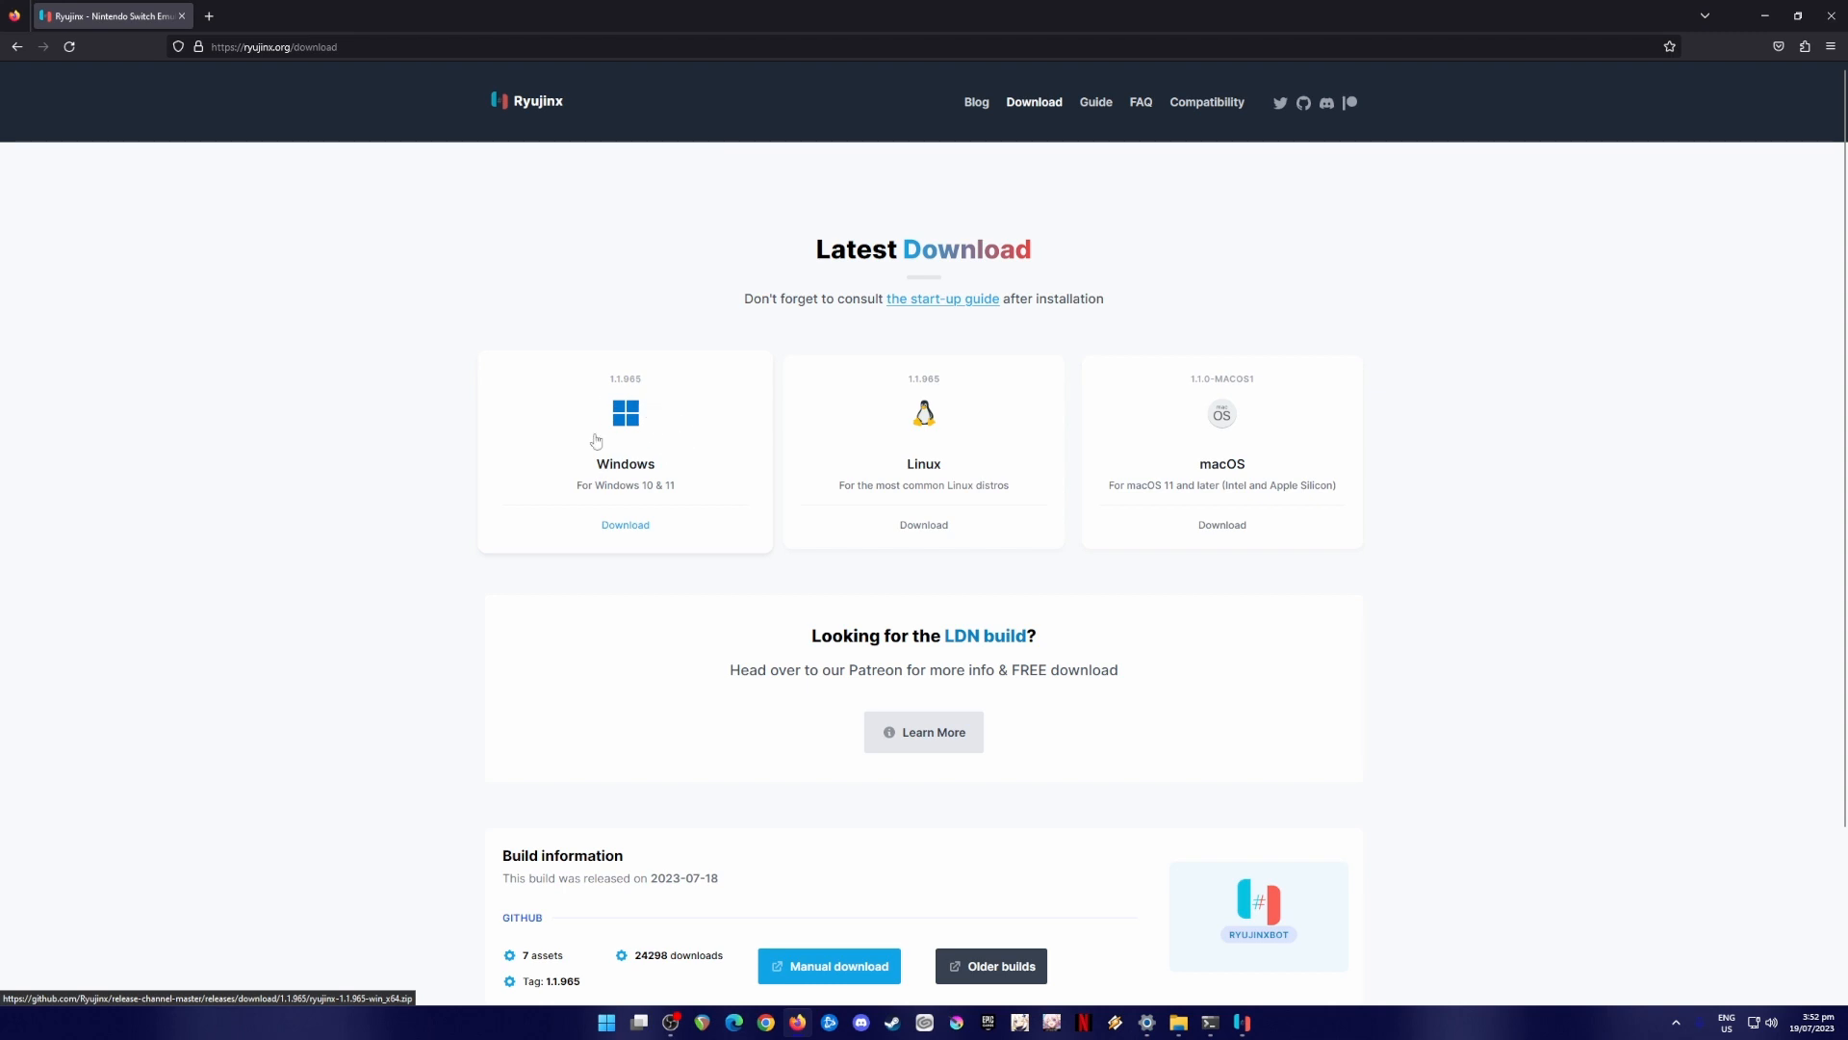
{"action": "left_click", "coordinate": [270, 46]}
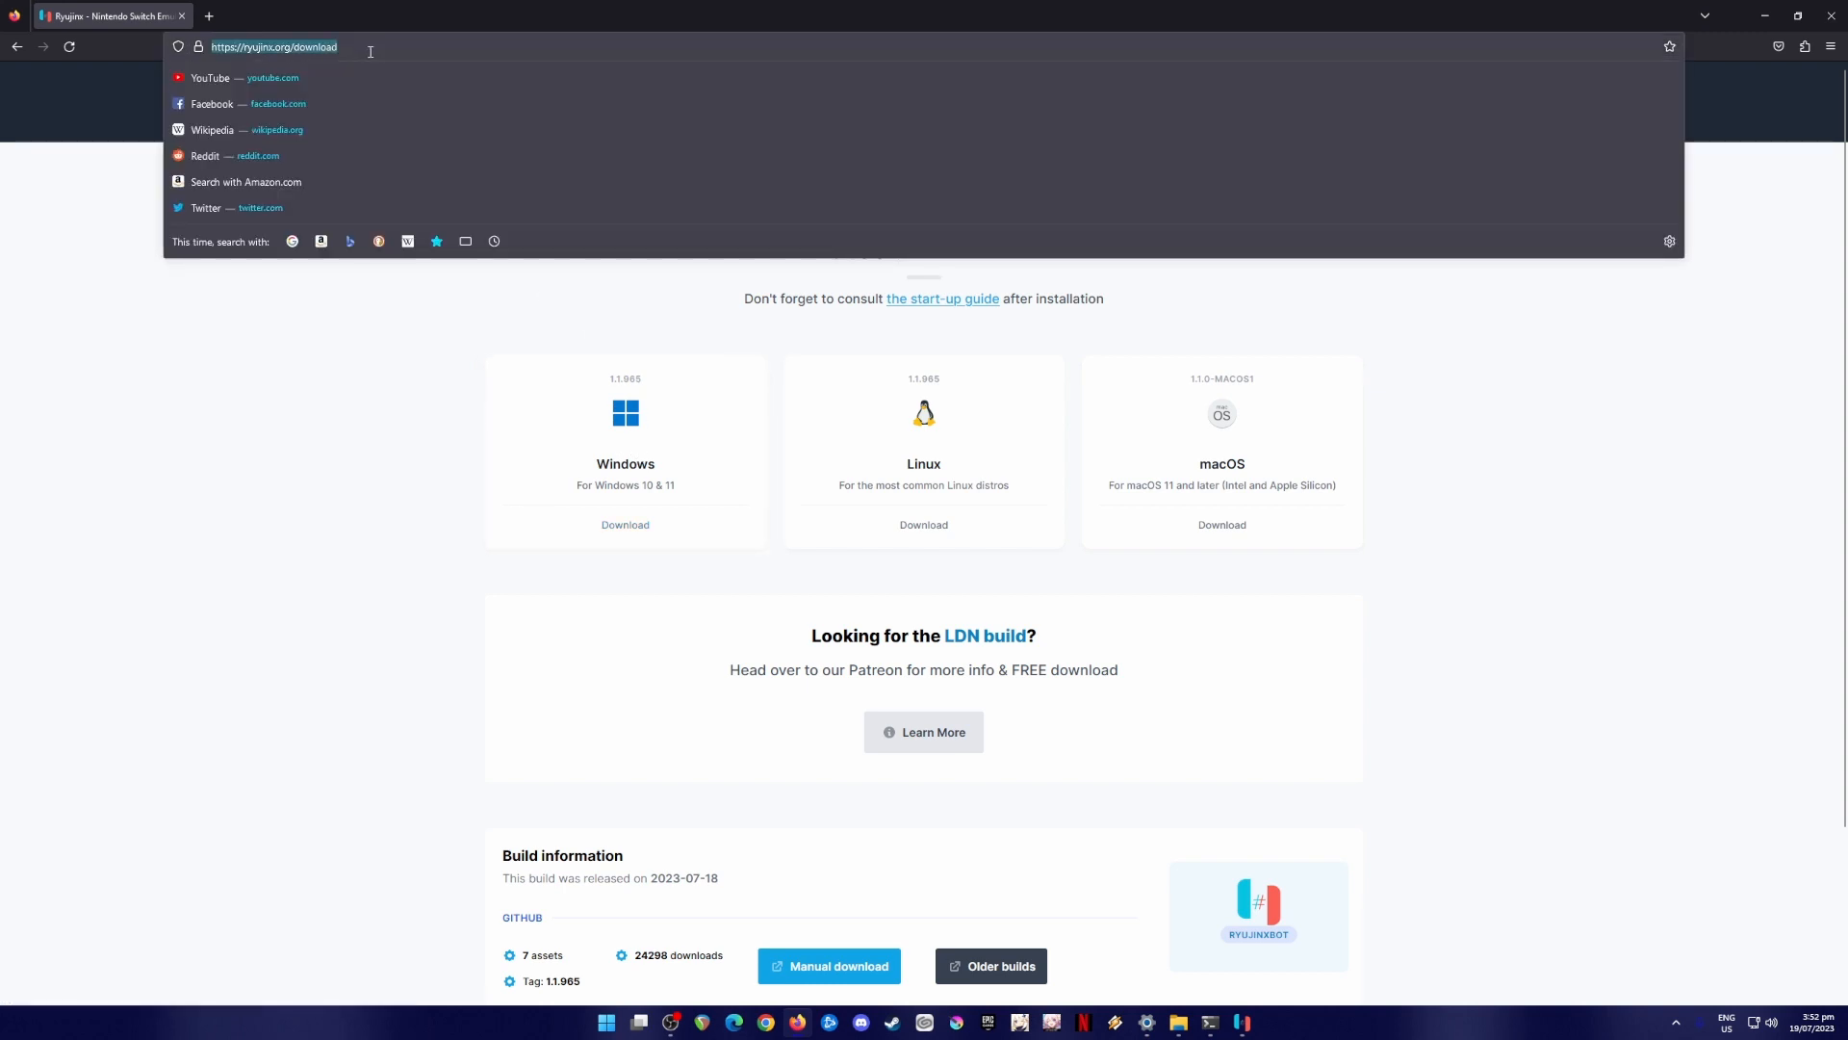
{"action": "left_click", "coordinate": [391, 378]}
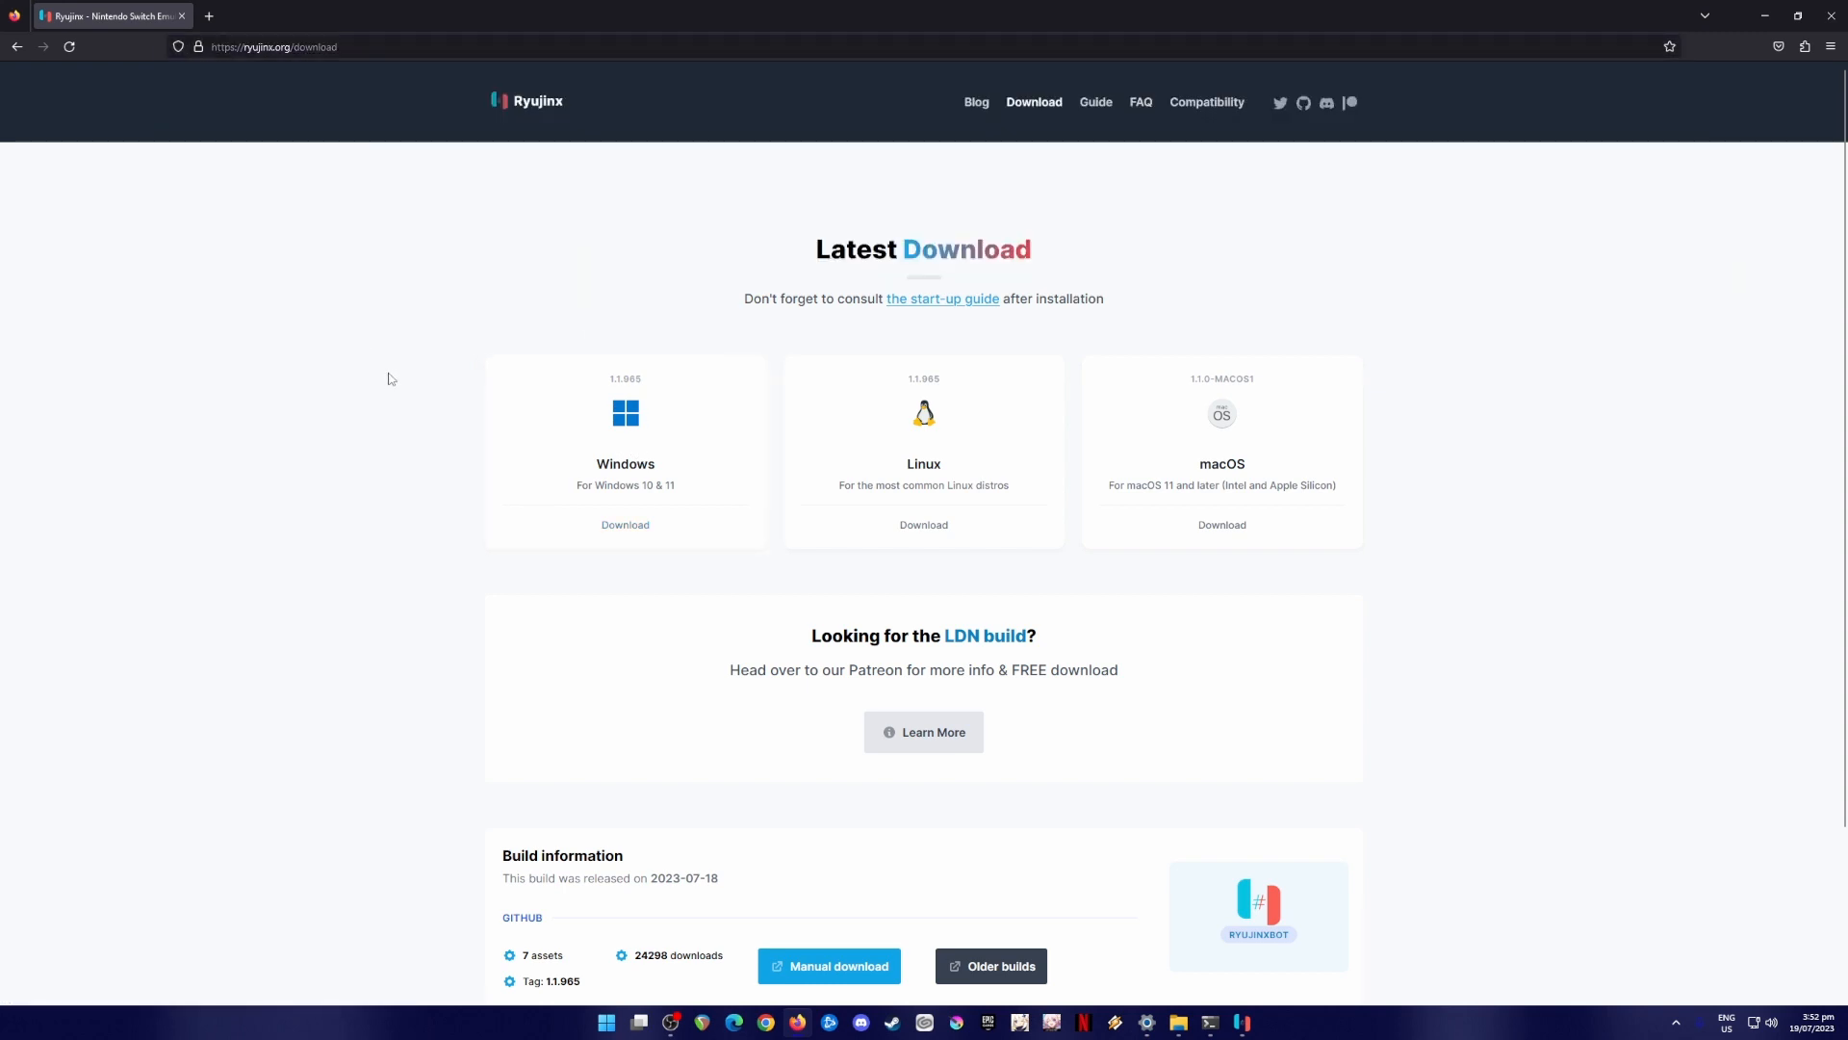
{"action": "mouse_move", "coordinate": [1198, 224]}
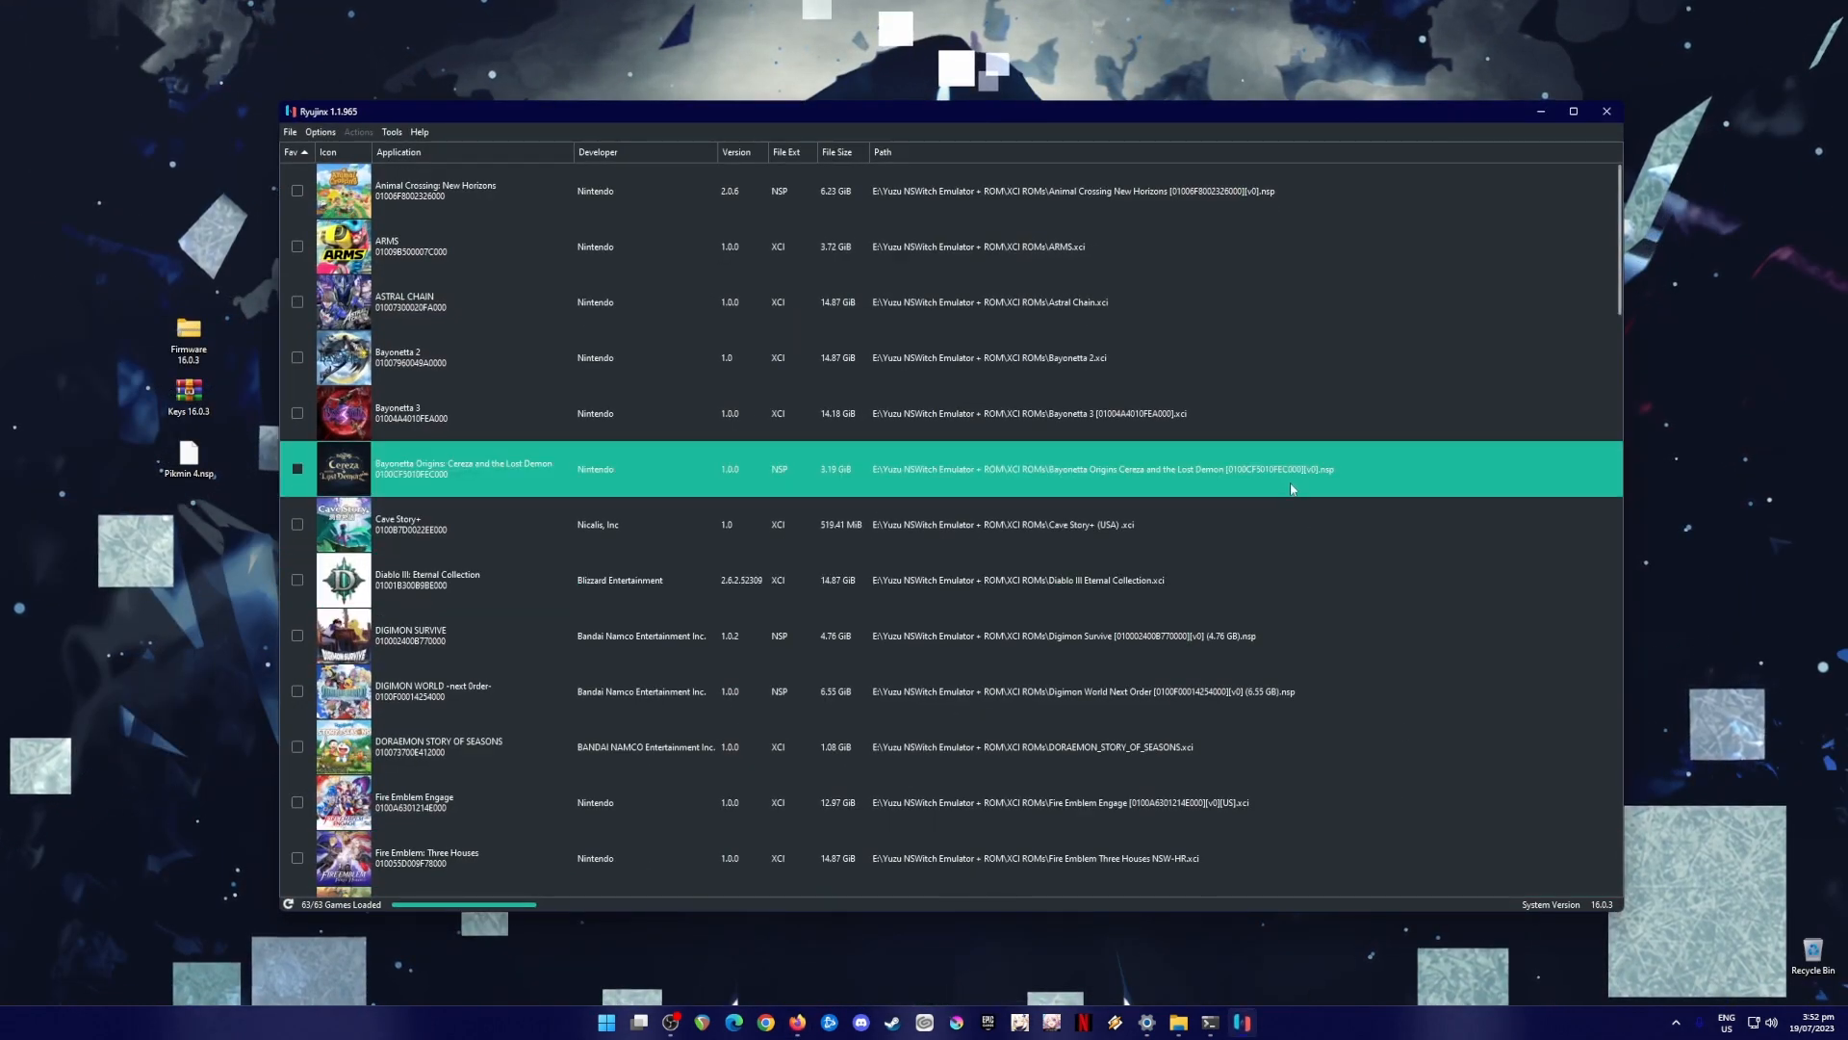
- Select a title in the relaunched Ryujinx library of 63 games
{"action": "left_click", "coordinate": [483, 523]}
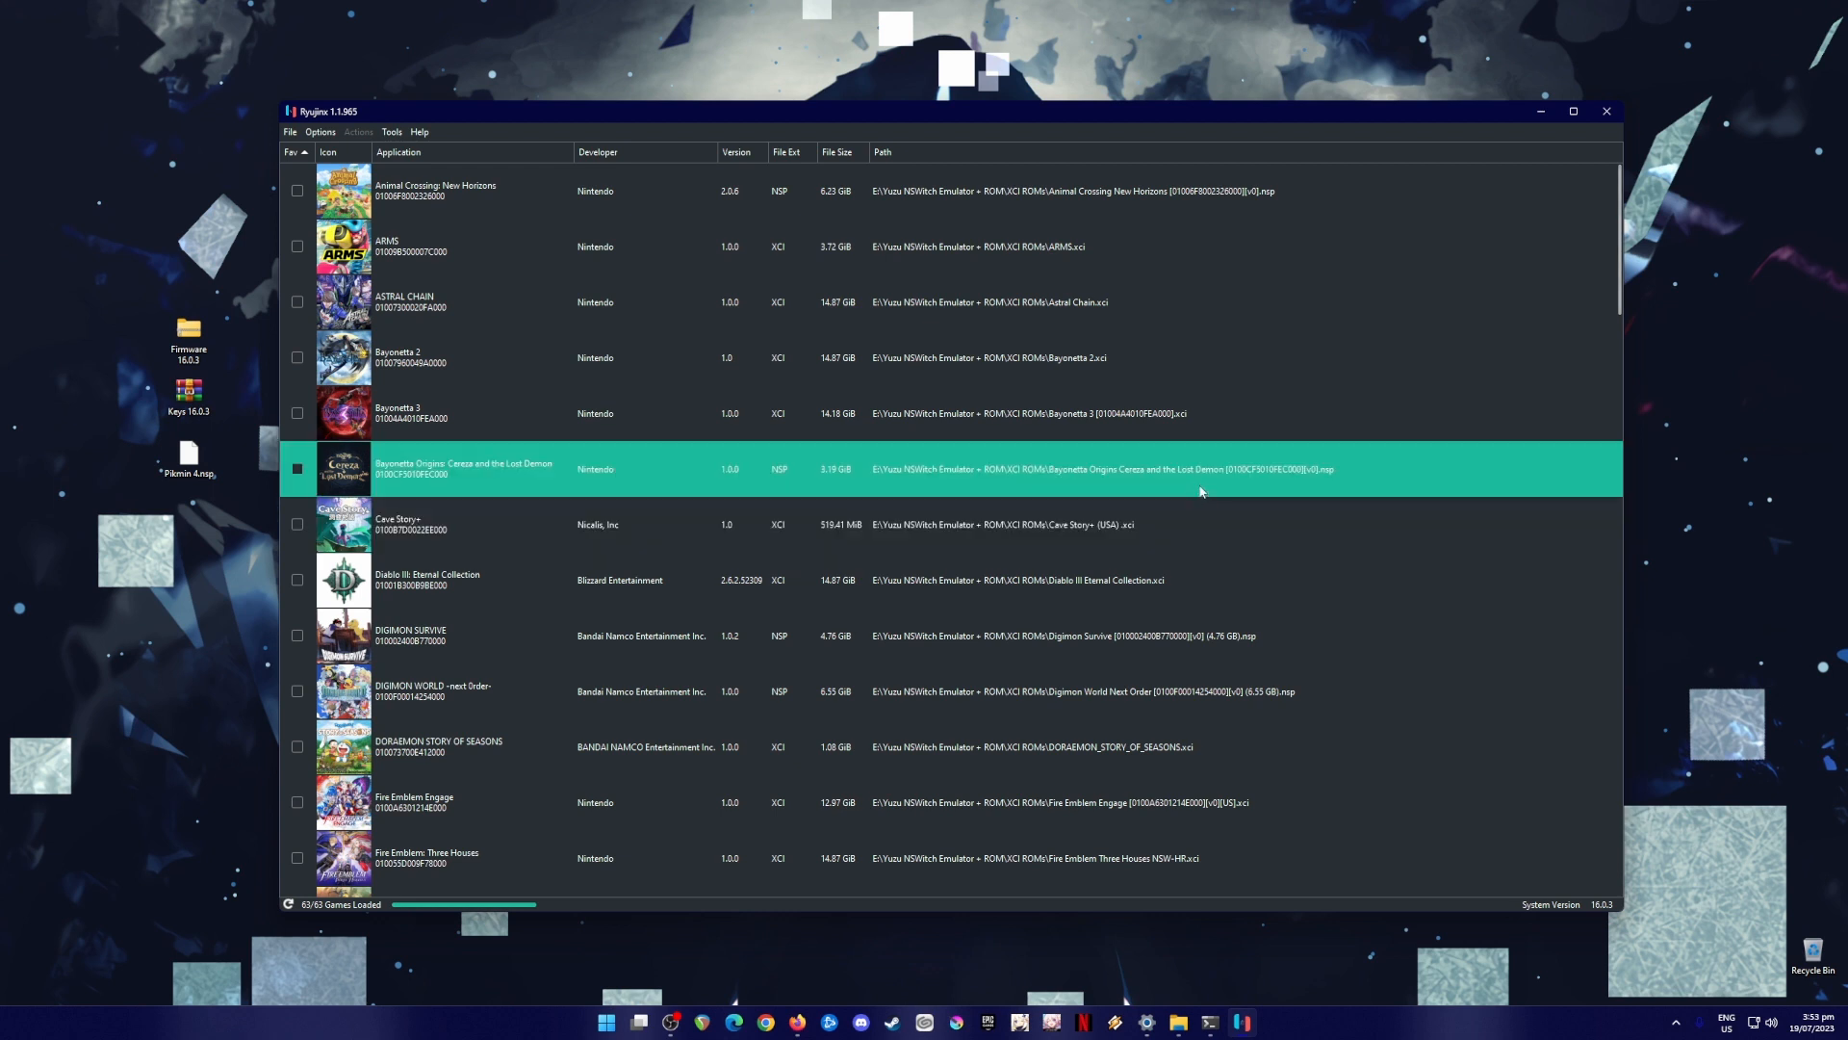
{"action": "mouse_move", "coordinate": [1188, 504]}
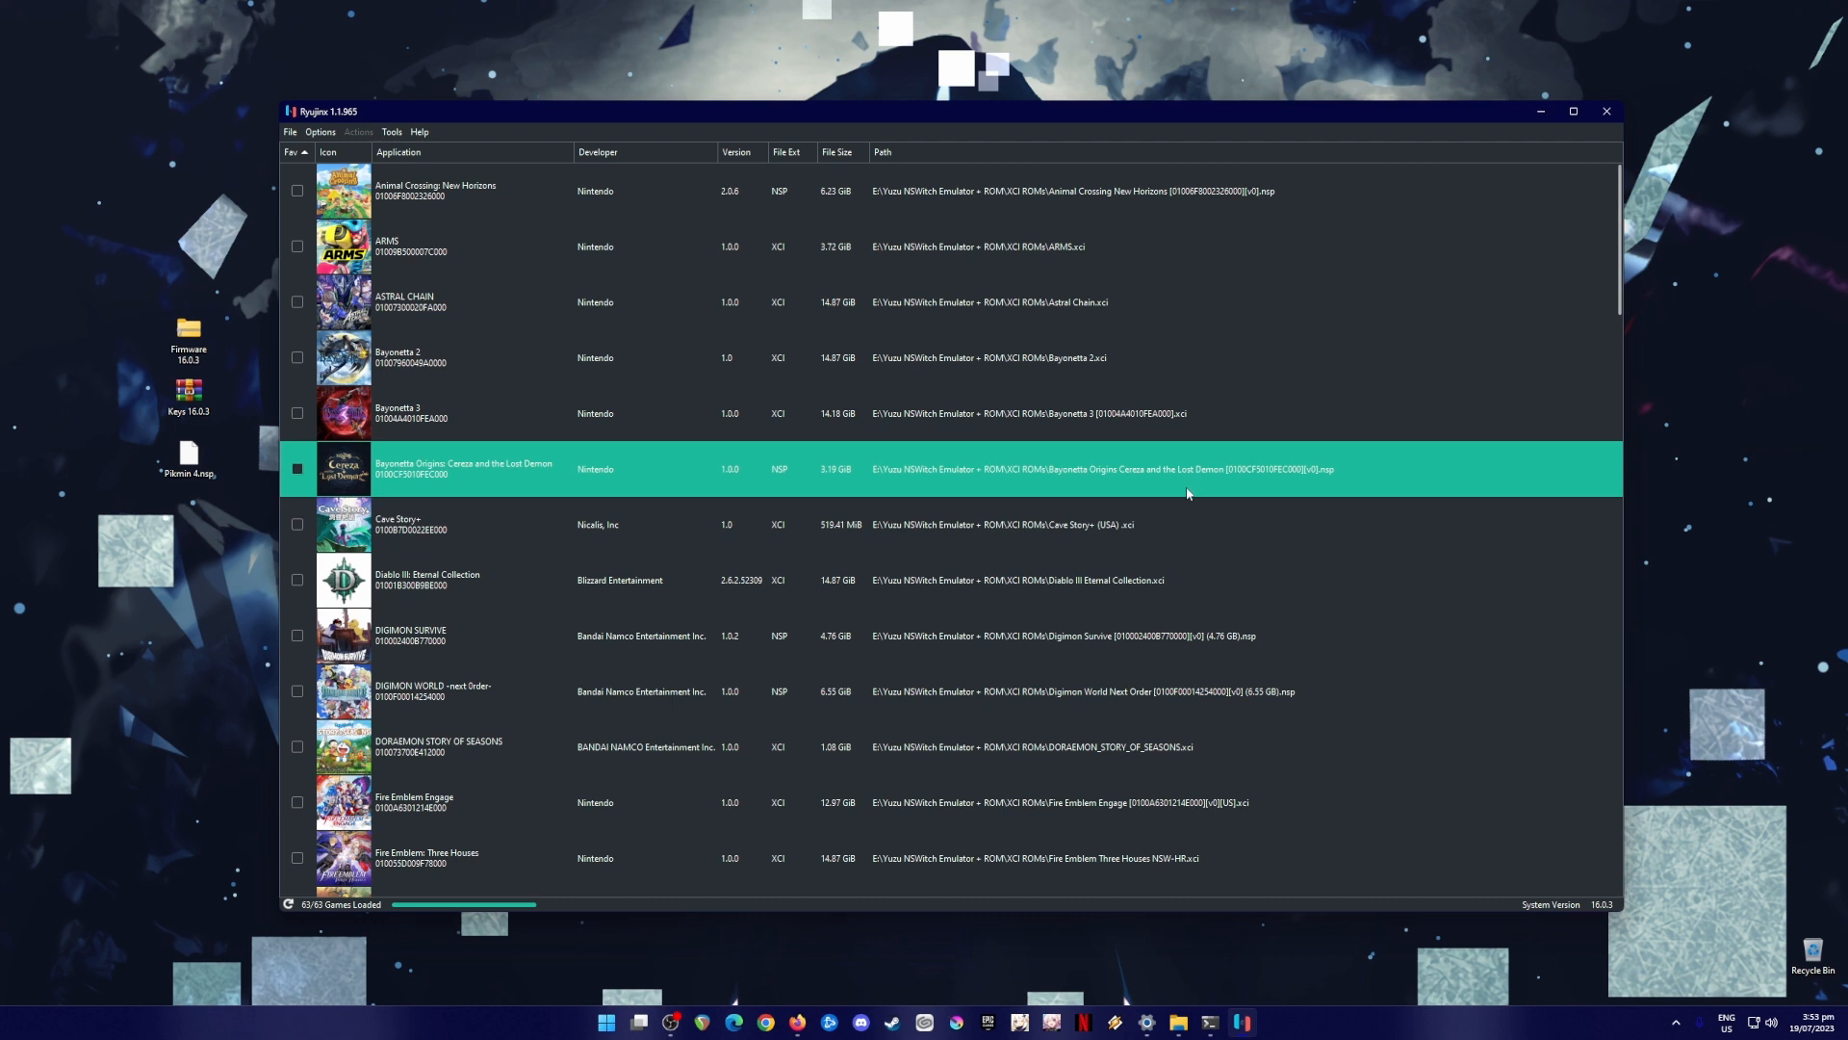
{"action": "mouse_move", "coordinate": [1179, 503]}
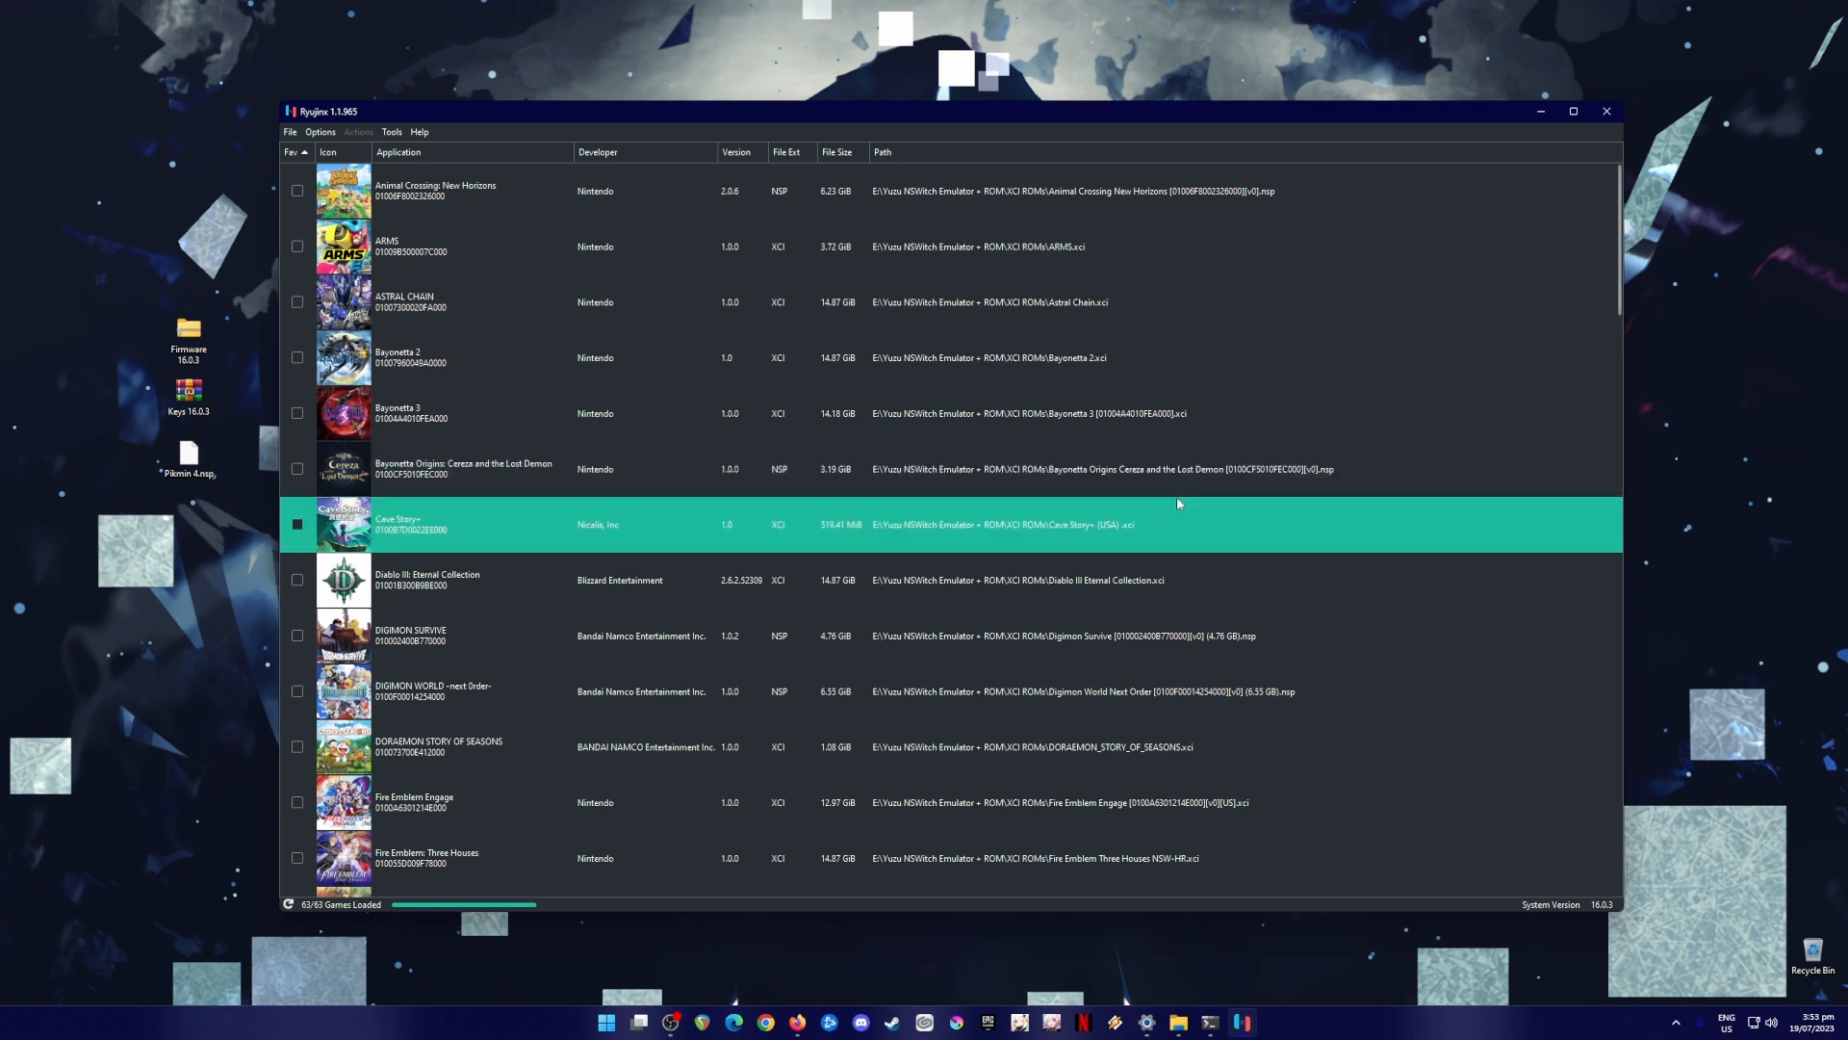
{"action": "mouse_move", "coordinate": [886, 505]}
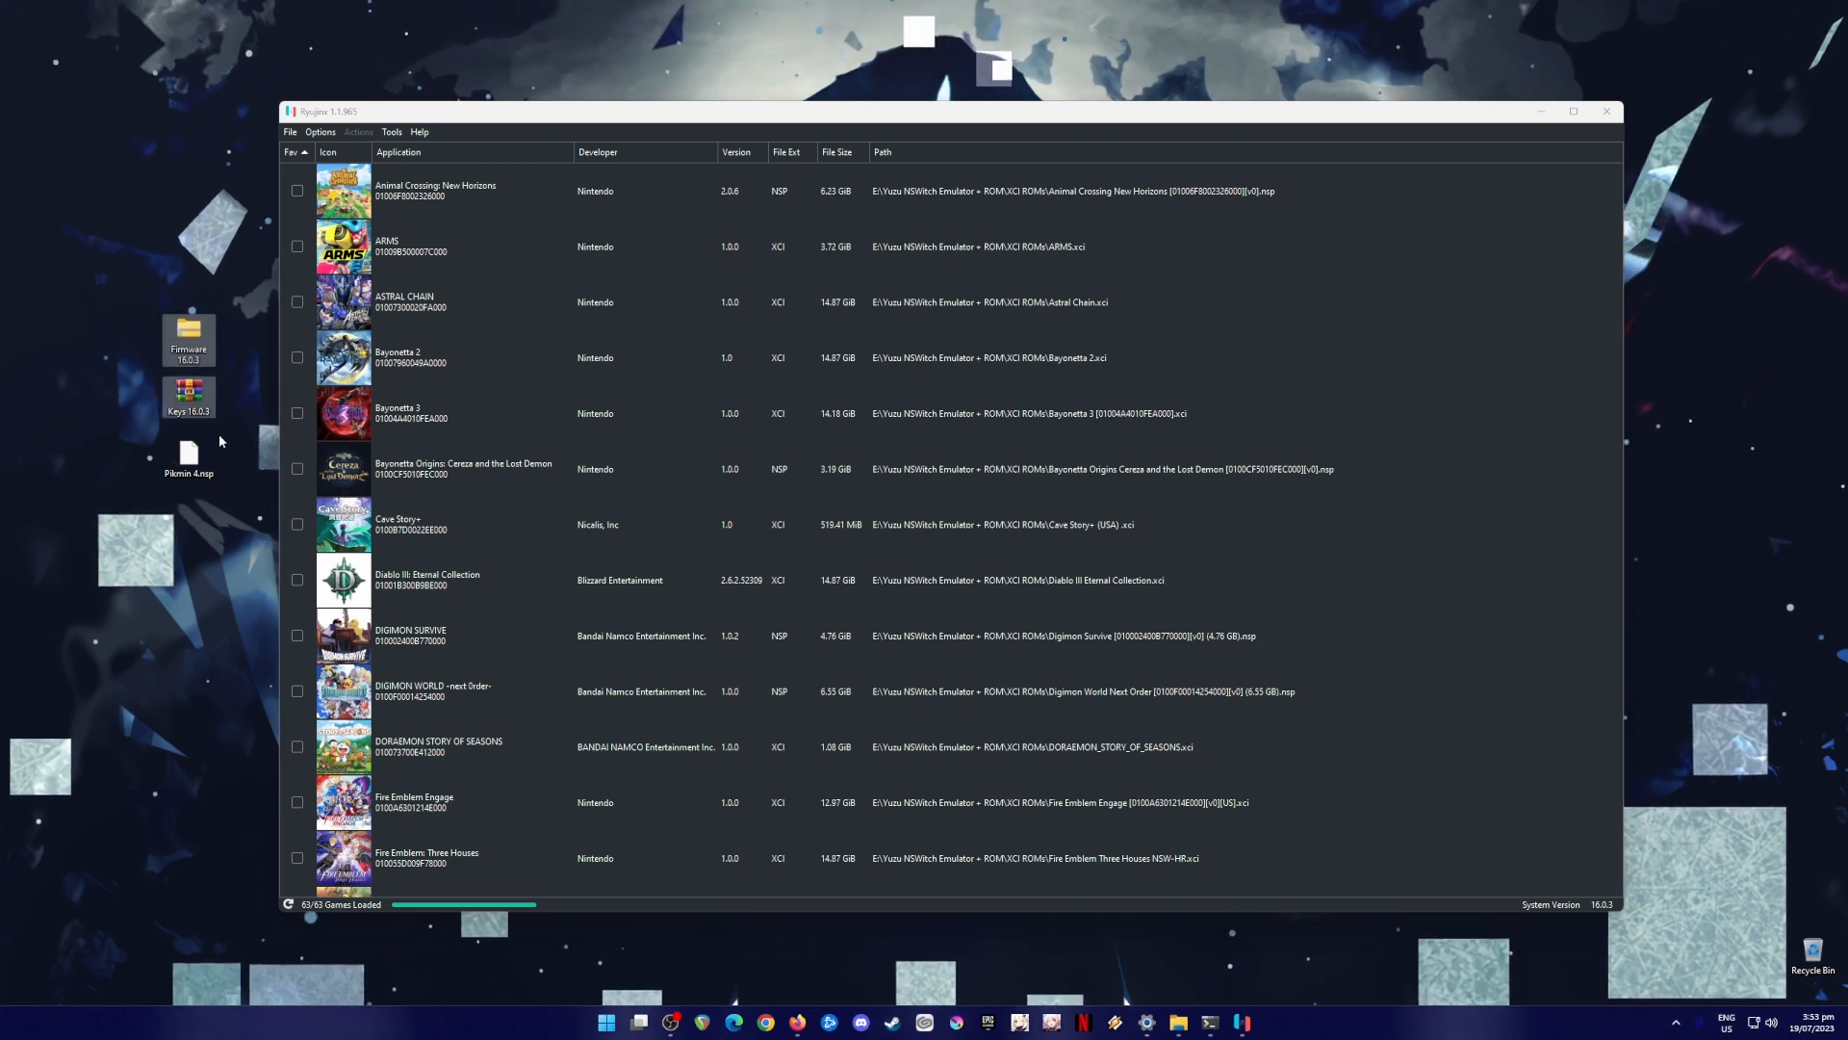
{"action": "mouse_move", "coordinate": [231, 451]}
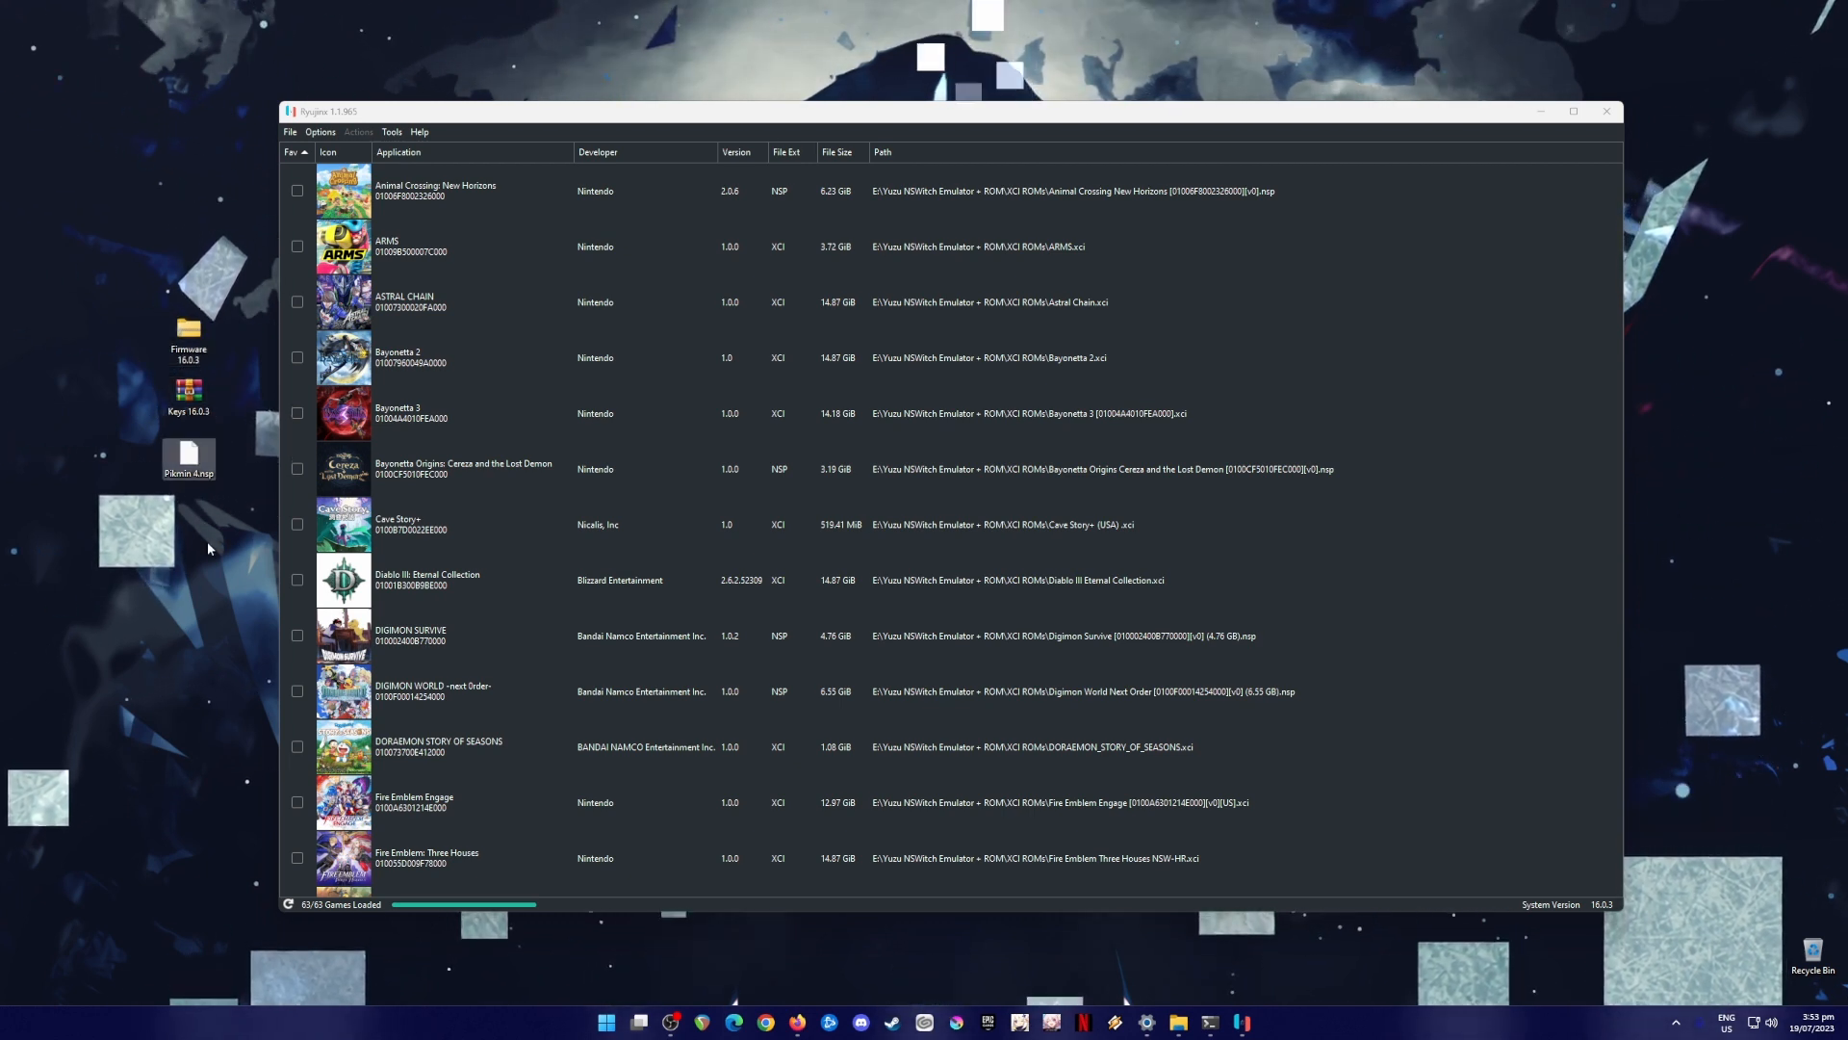
{"action": "mouse_move", "coordinate": [214, 541]}
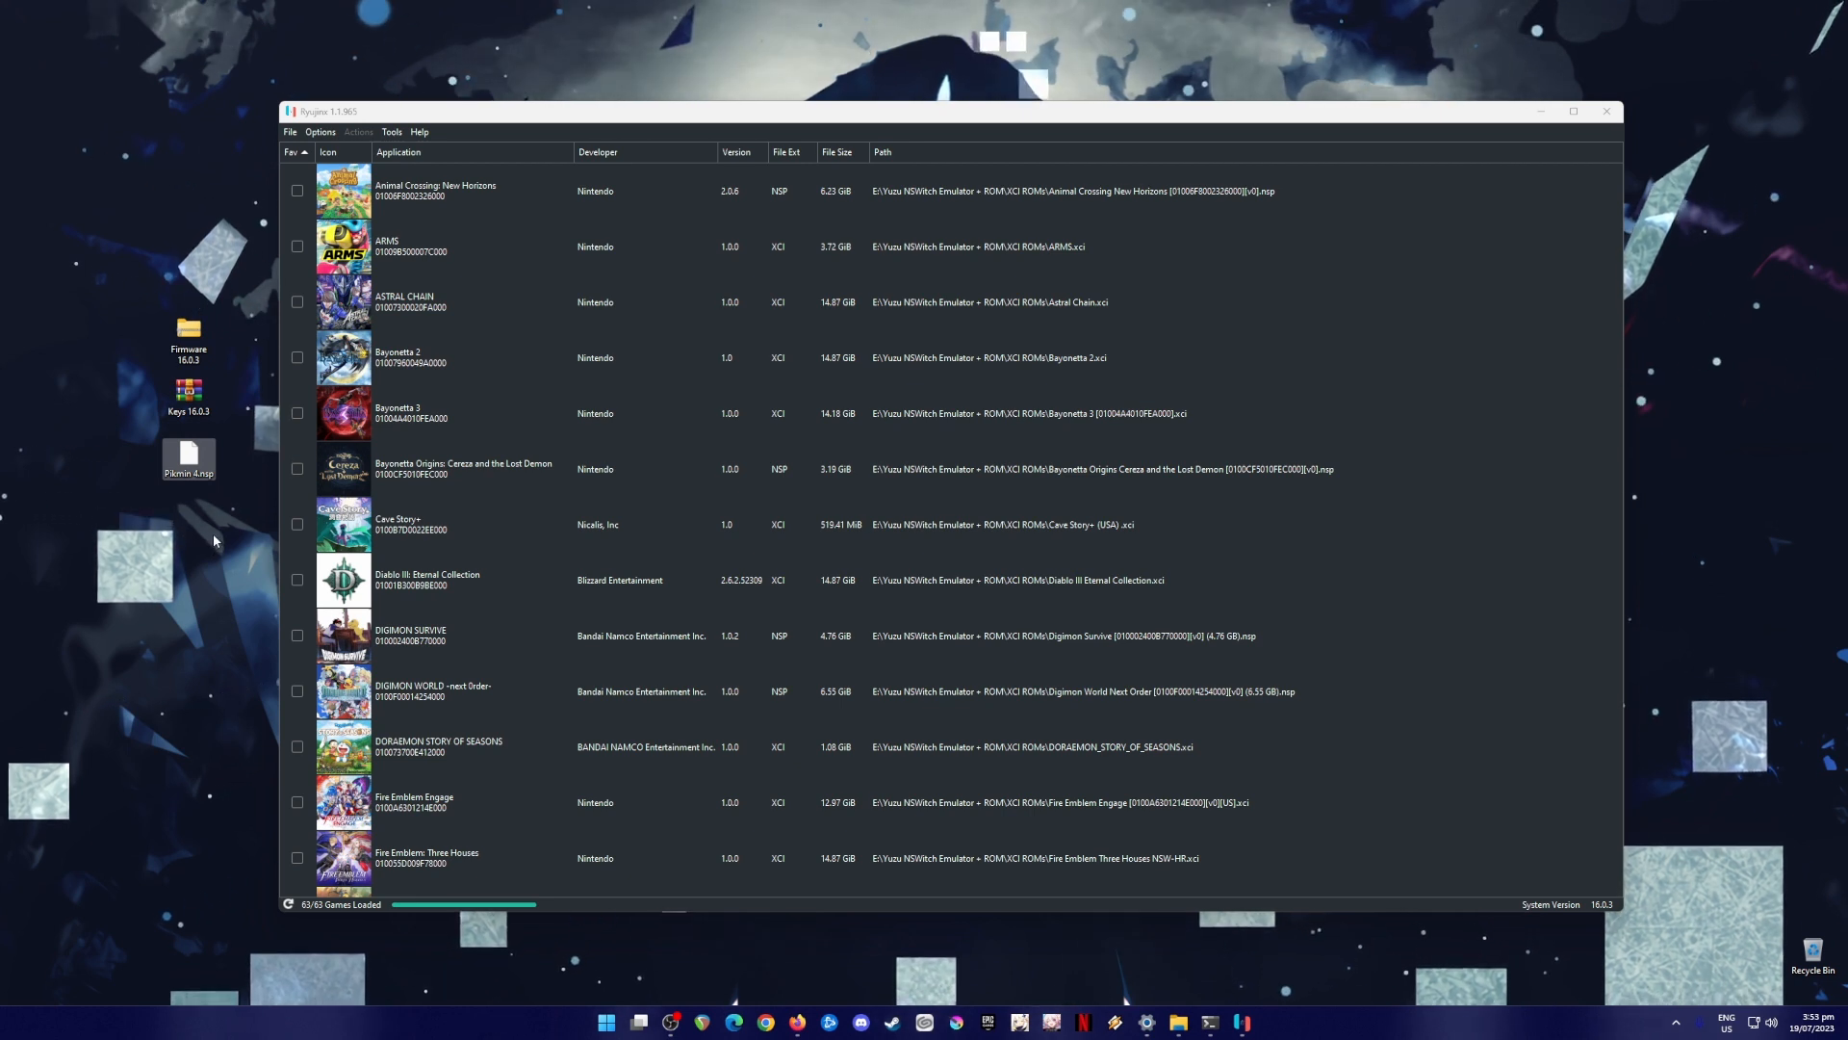
{"action": "mouse_move", "coordinate": [221, 512]}
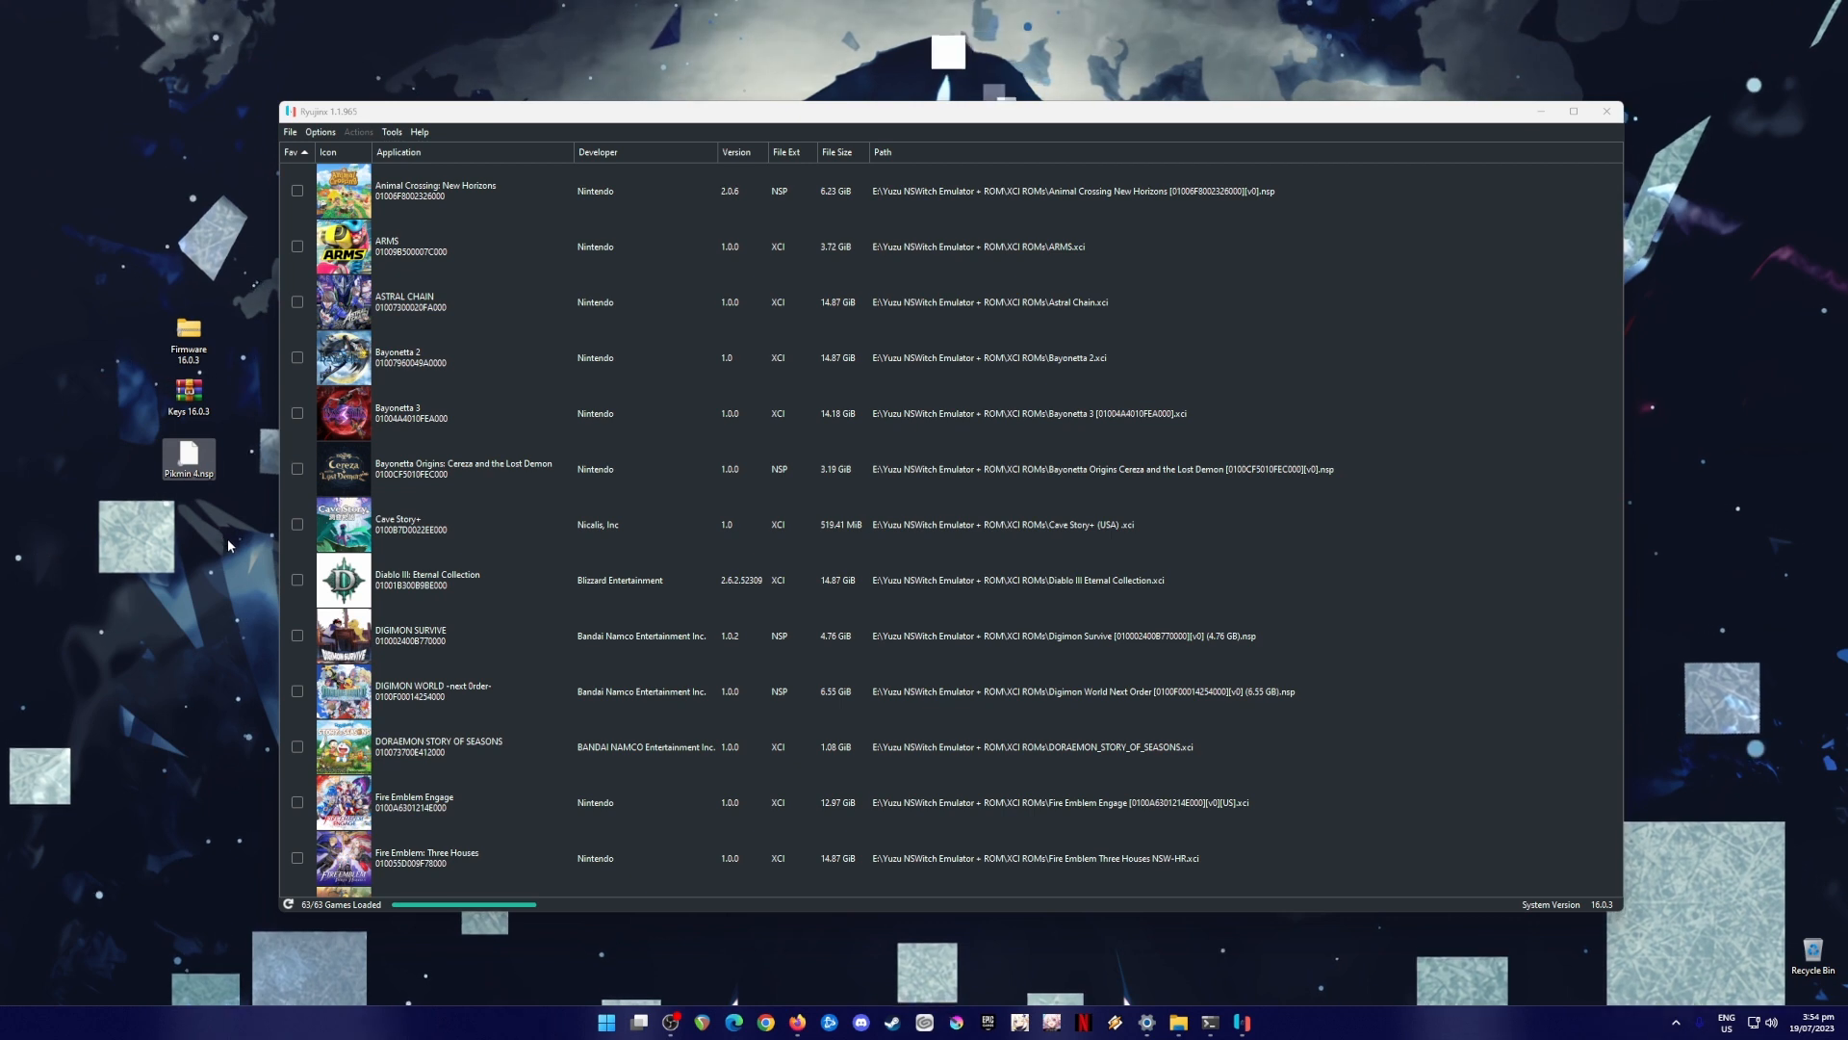
{"action": "mouse_move", "coordinate": [238, 550]}
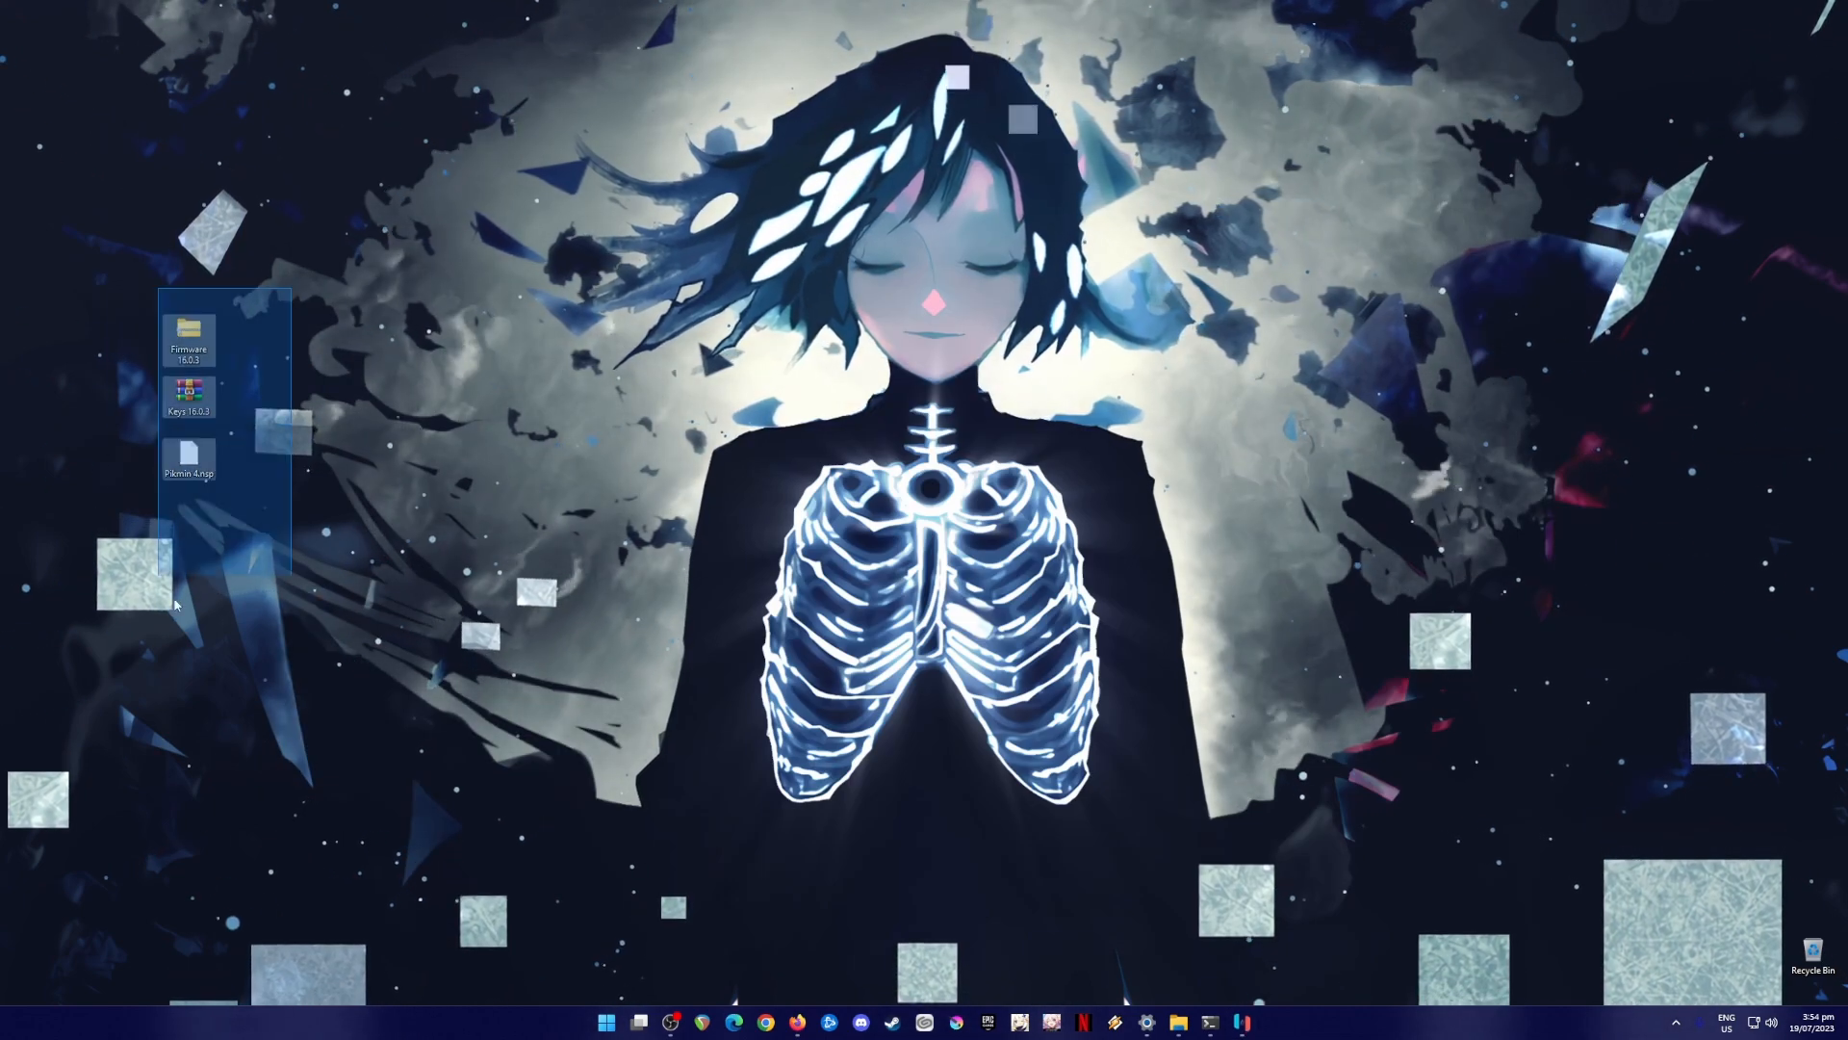
- Hide the Ryujinx window so the desktop's firmware, keys and Pikmin 4 icons show
{"action": "left_click", "coordinate": [647, 118]}
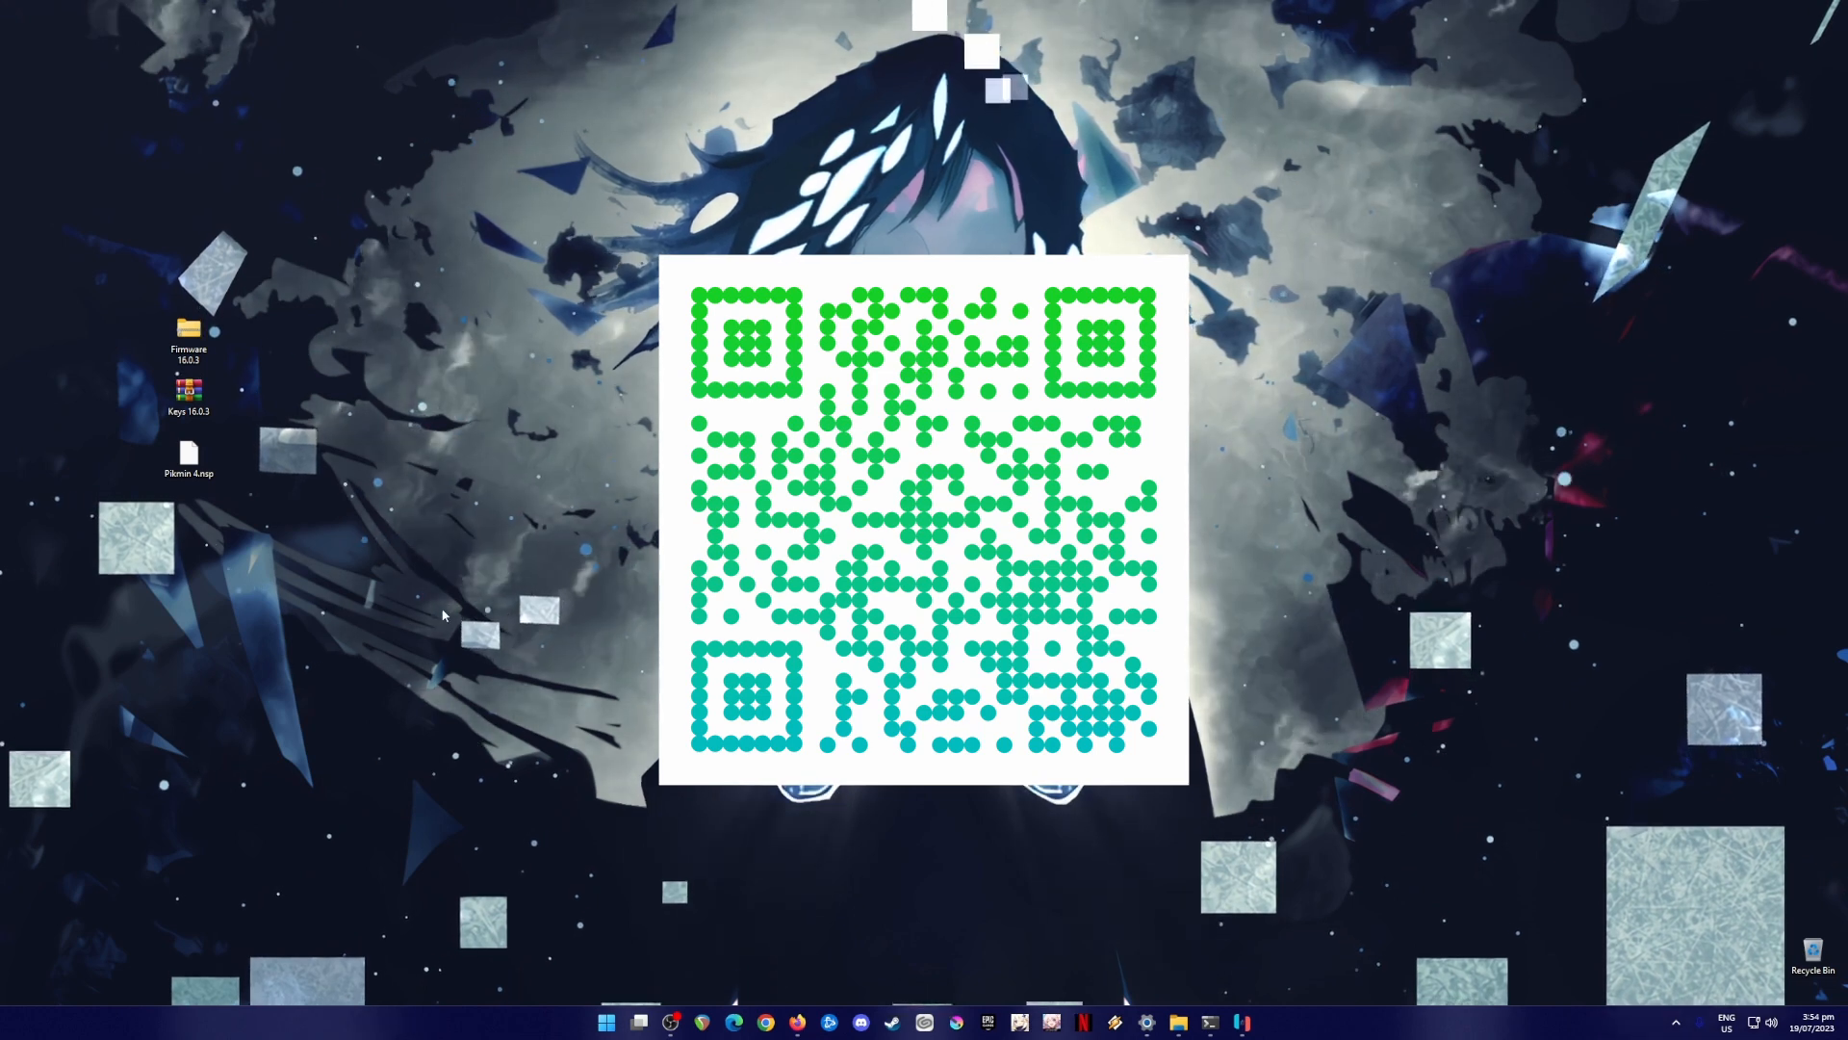
{"action": "mouse_move", "coordinate": [478, 574]}
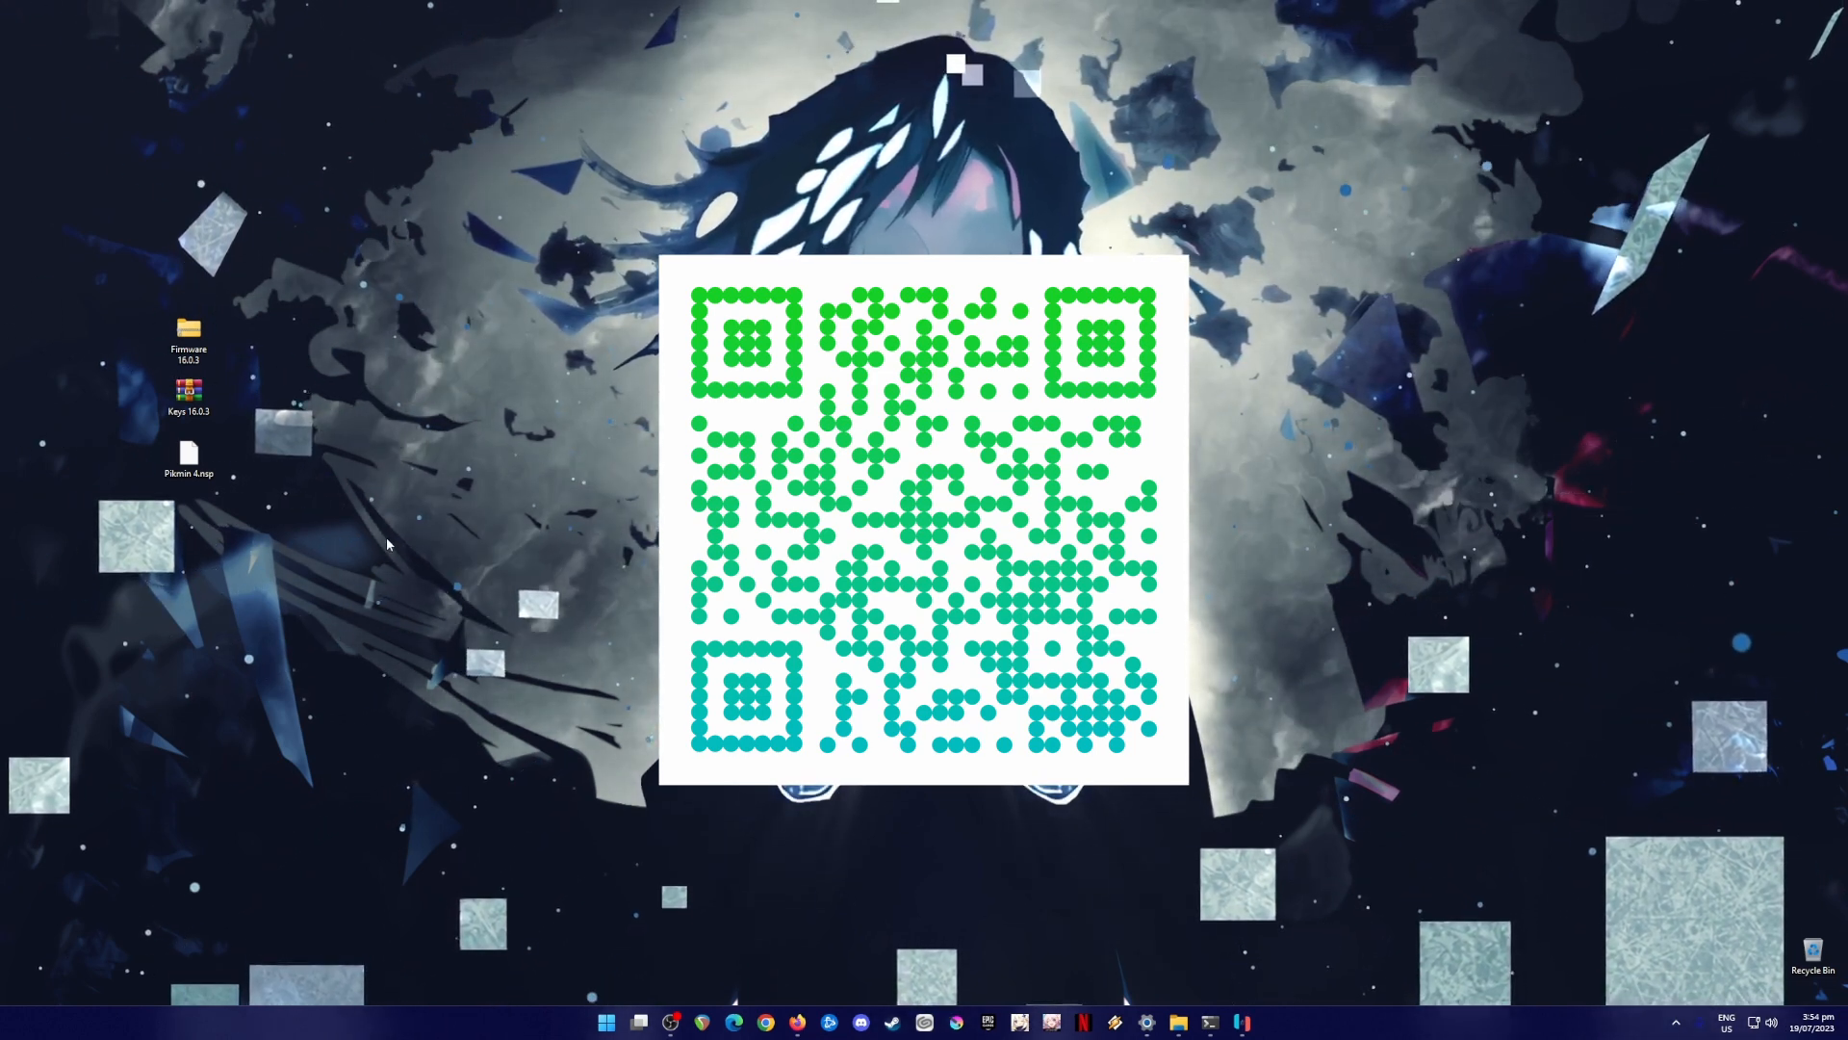
{"action": "mouse_move", "coordinate": [304, 489]}
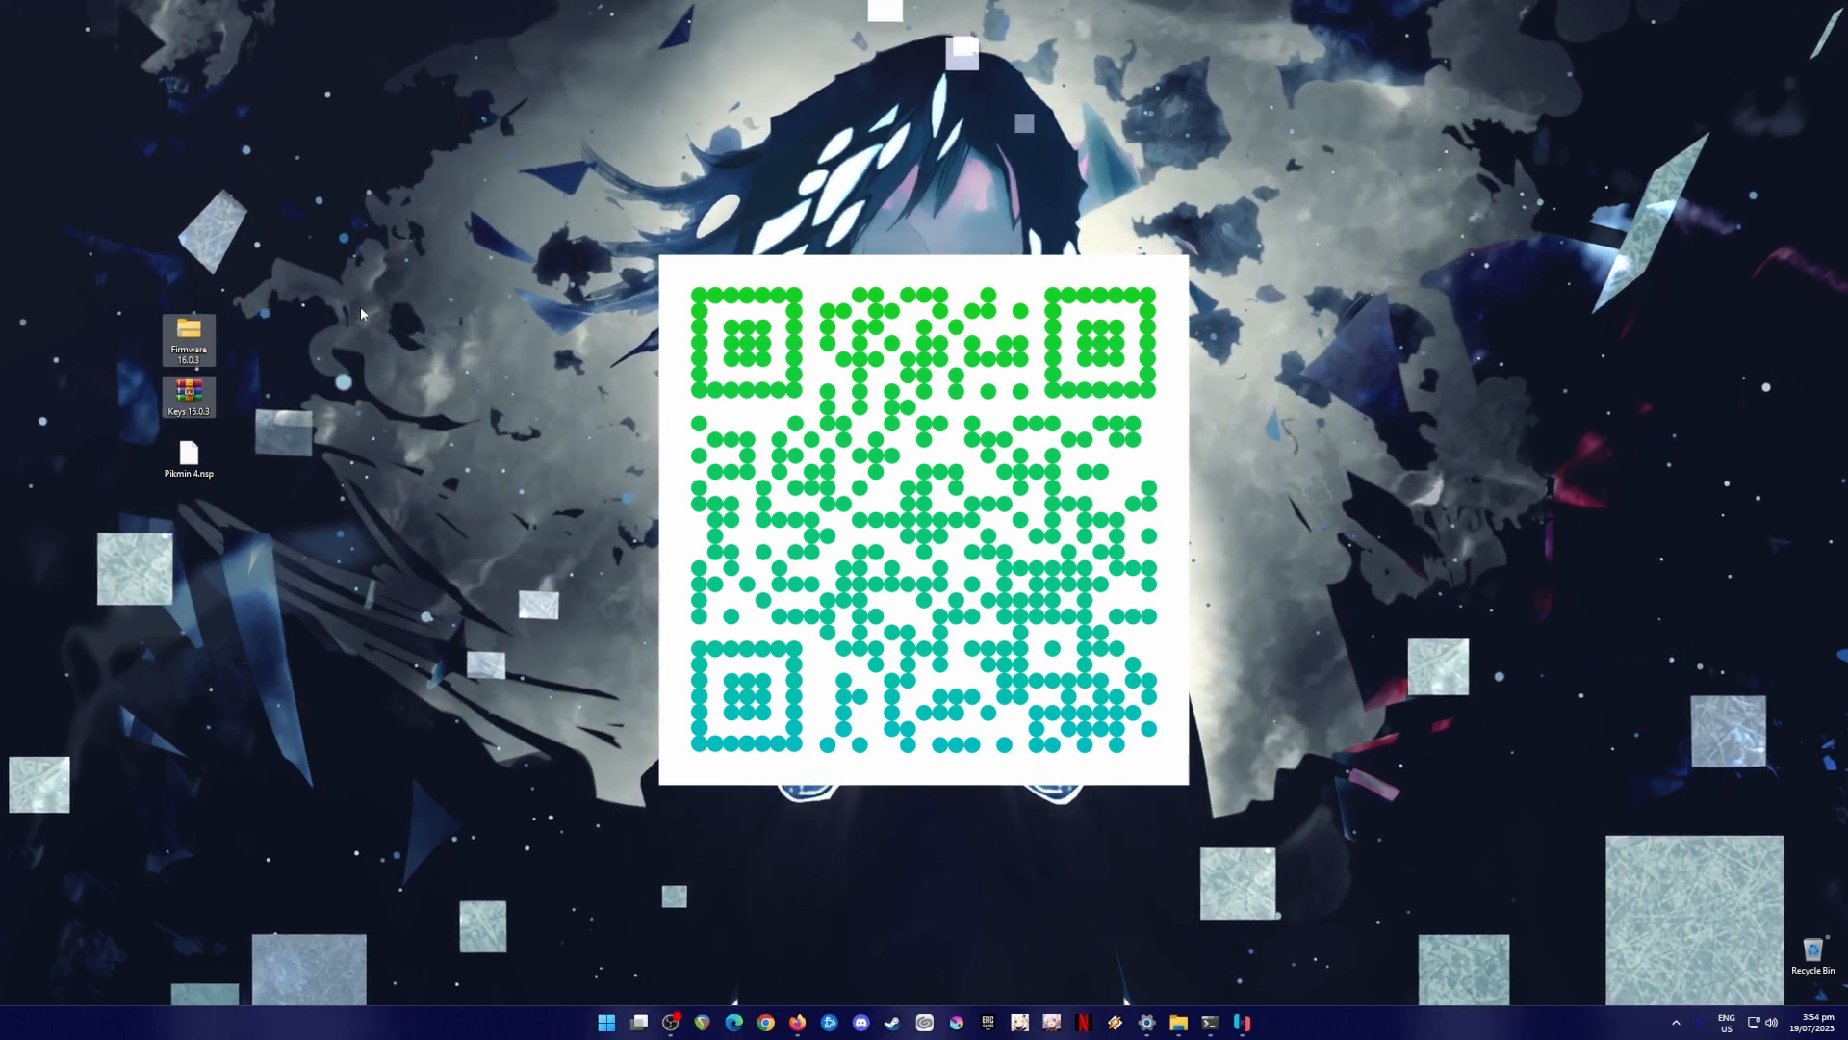
{"action": "mouse_move", "coordinate": [394, 355]}
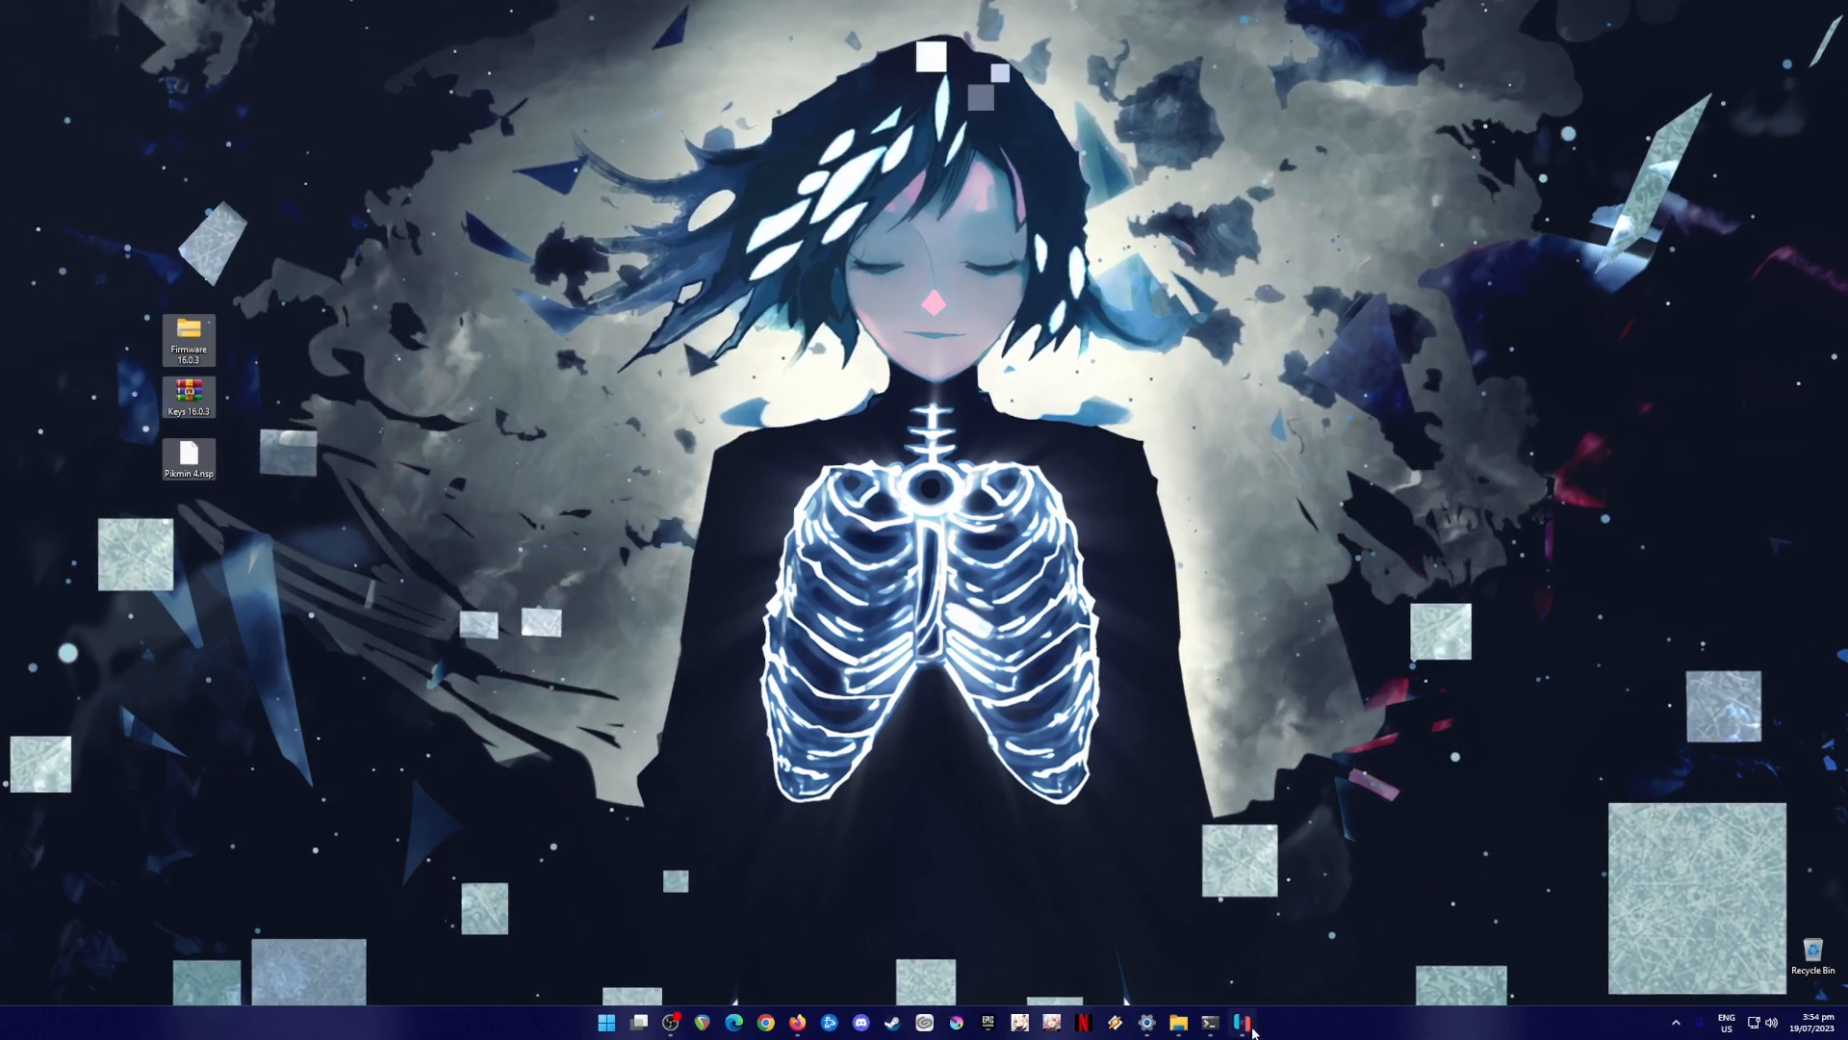
- Replace prod.keys and title.keys in Ryujinx's system folder with those from the Keys 16.0.3 archive
{"action": "left_click", "coordinate": [1238, 1016]}
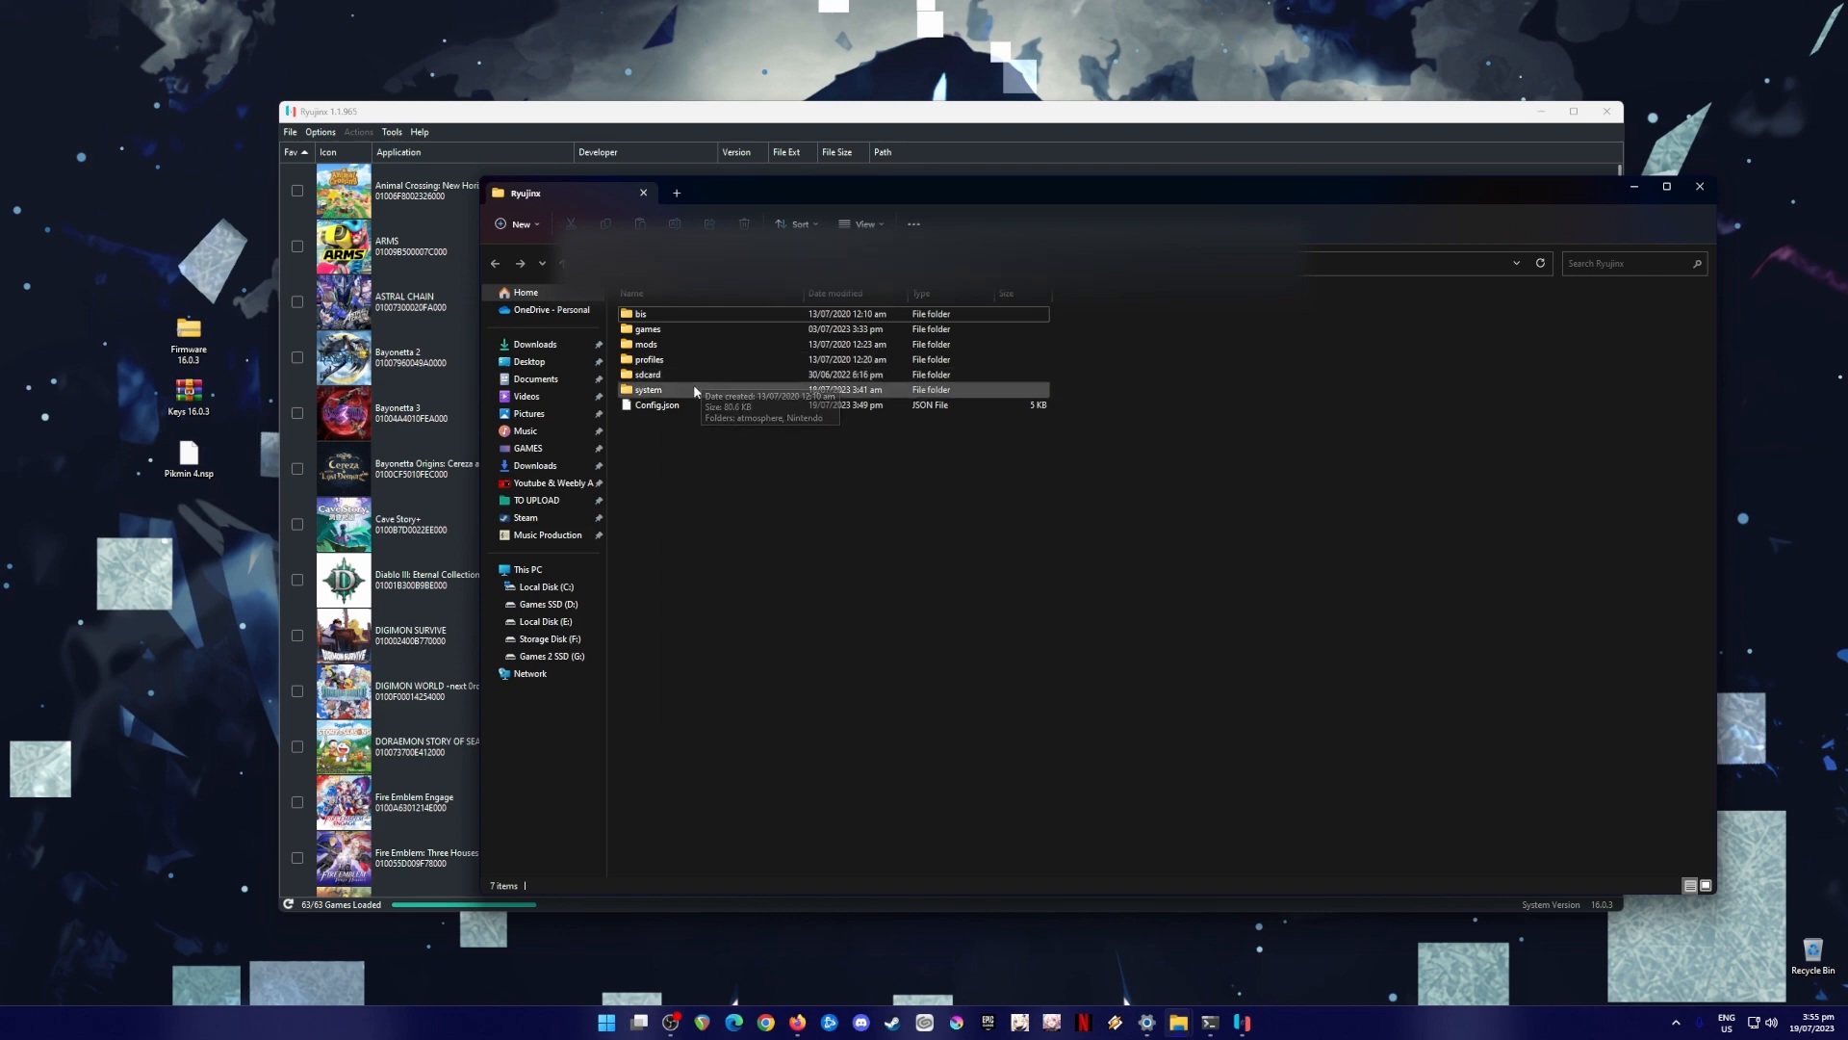
{"action": "double_click", "coordinate": [646, 389]}
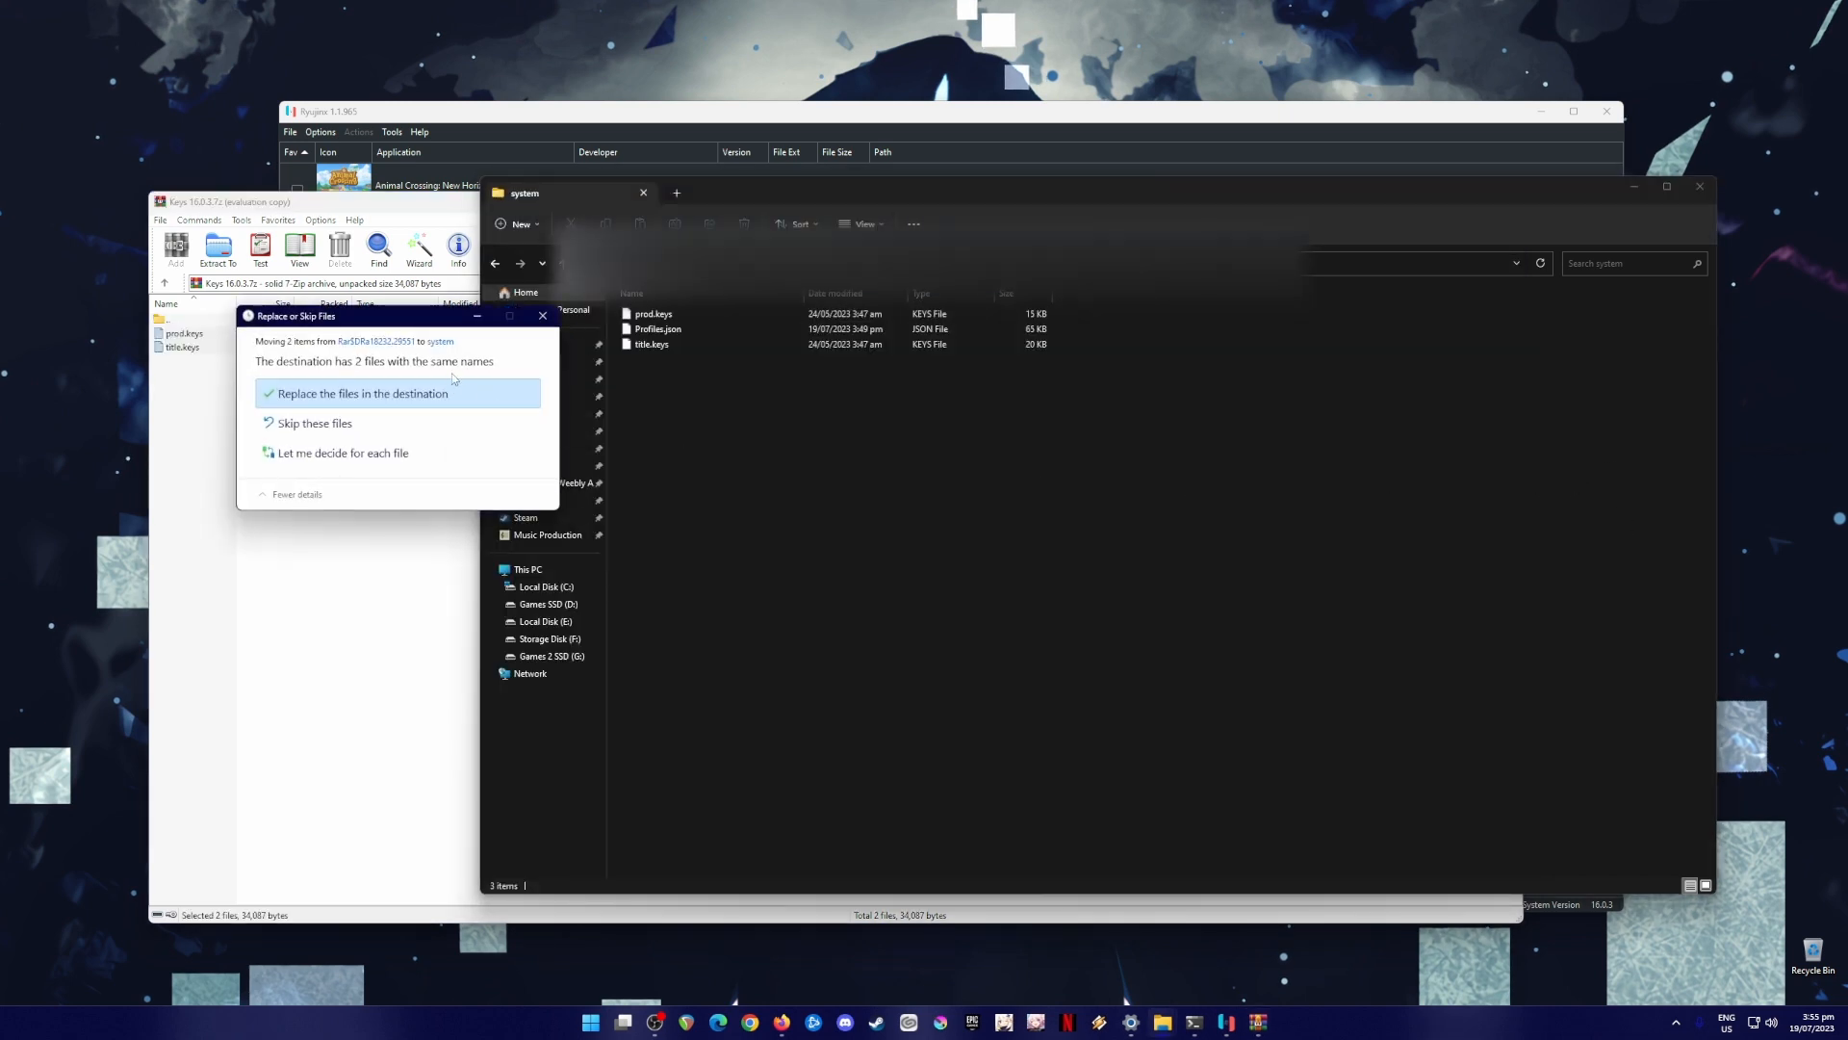
{"action": "left_click", "coordinate": [364, 393]}
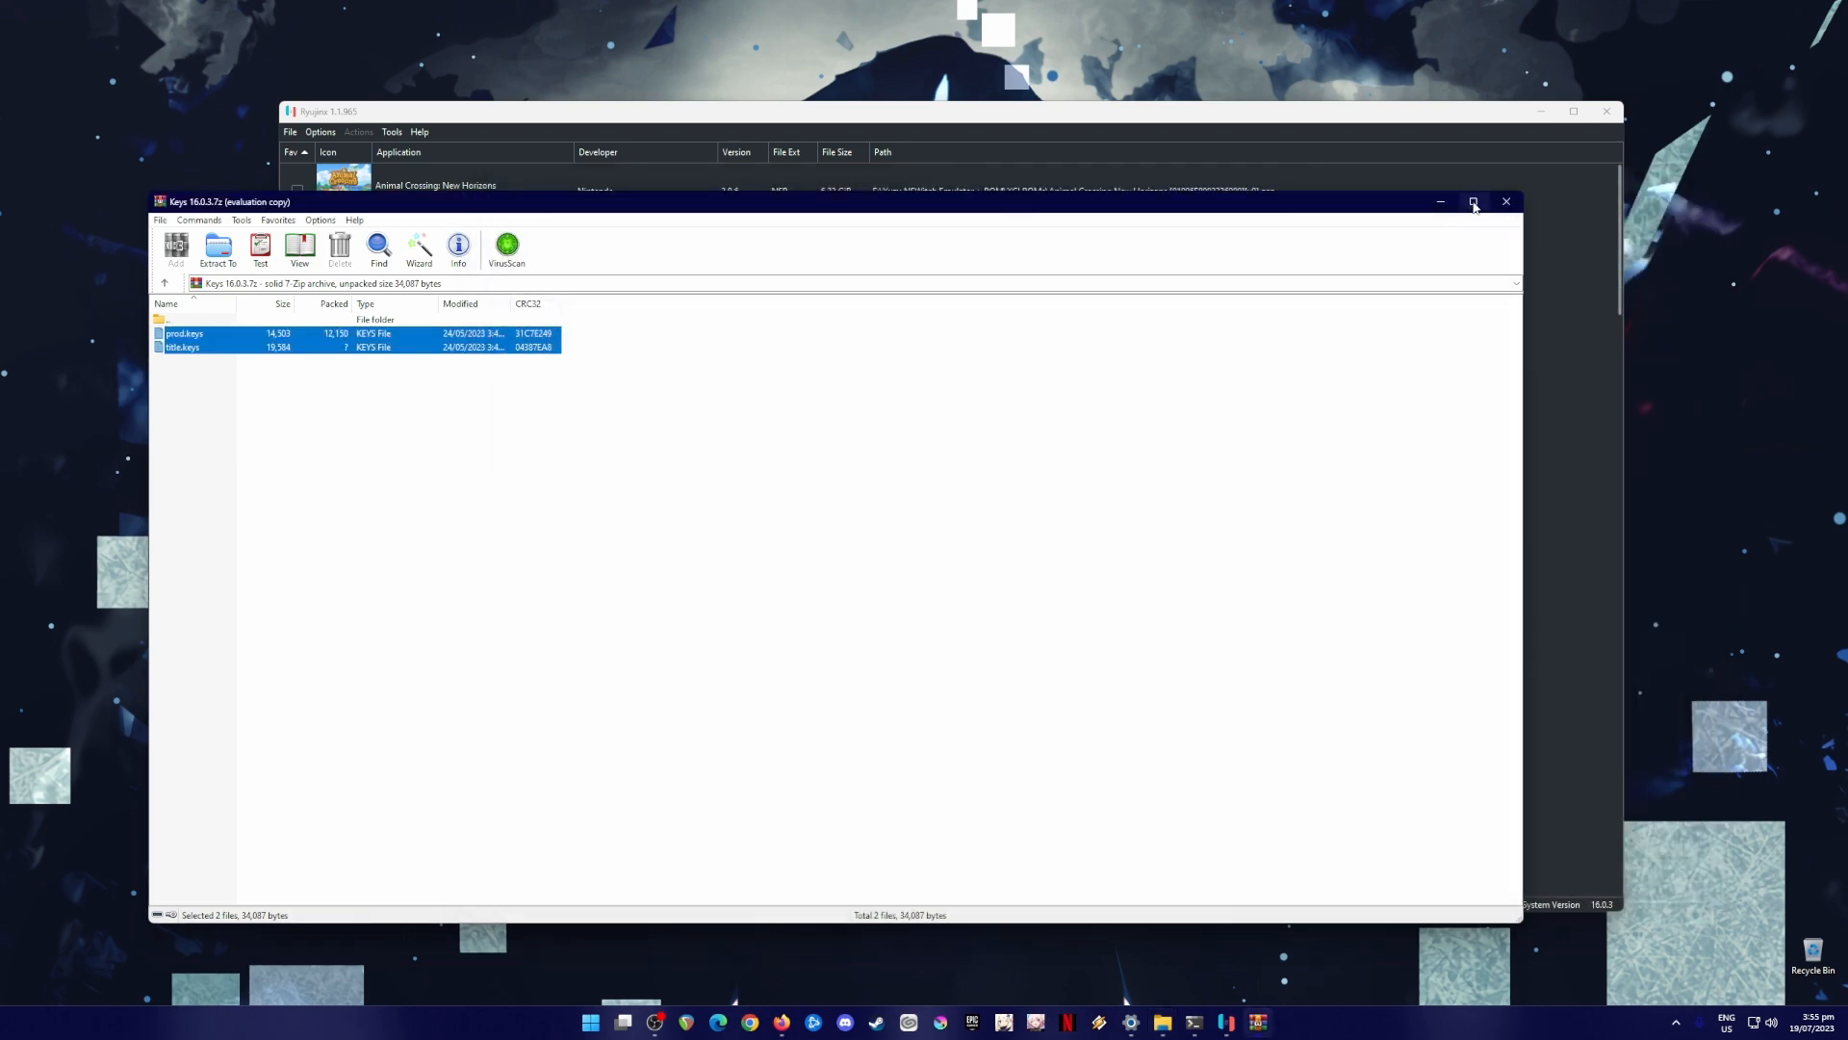
{"action": "left_click", "coordinate": [1506, 202]}
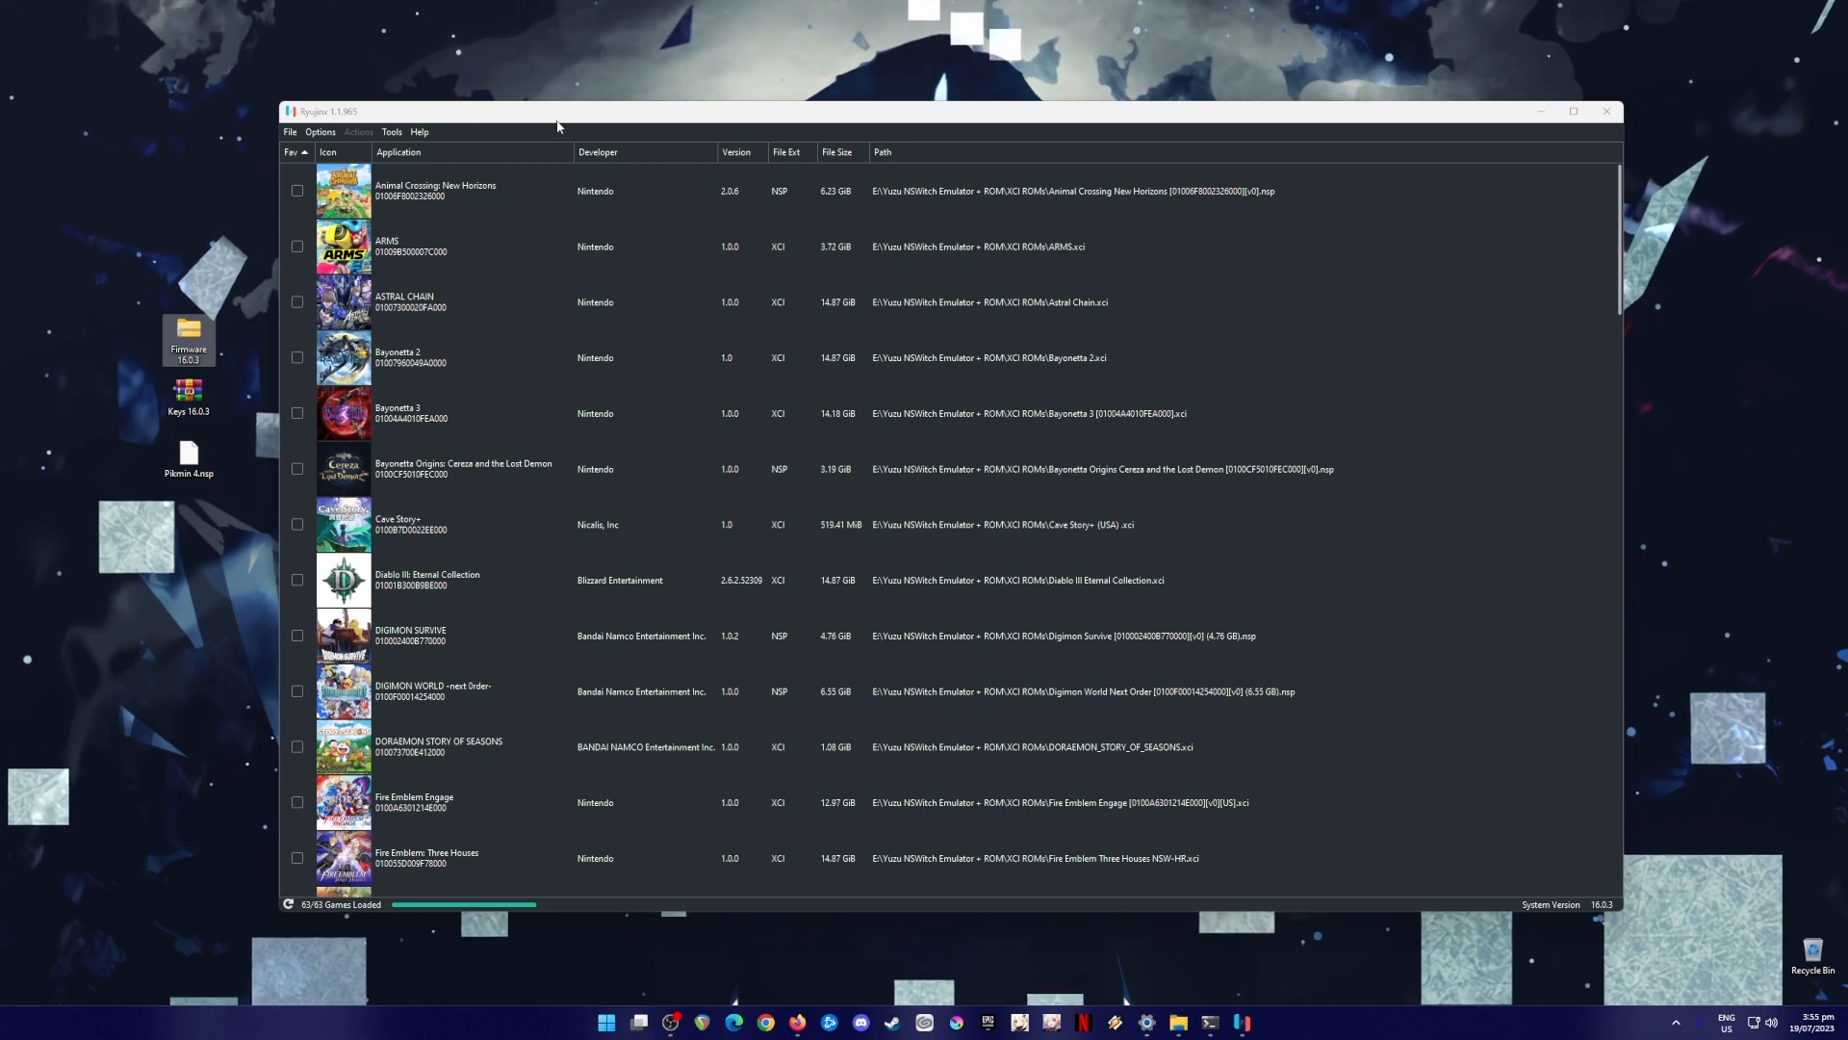
- Install system firmware 16.0.3 from the Firmware 16.0.3 zip via Tools and confirm success
{"action": "left_click", "coordinate": [391, 131]}
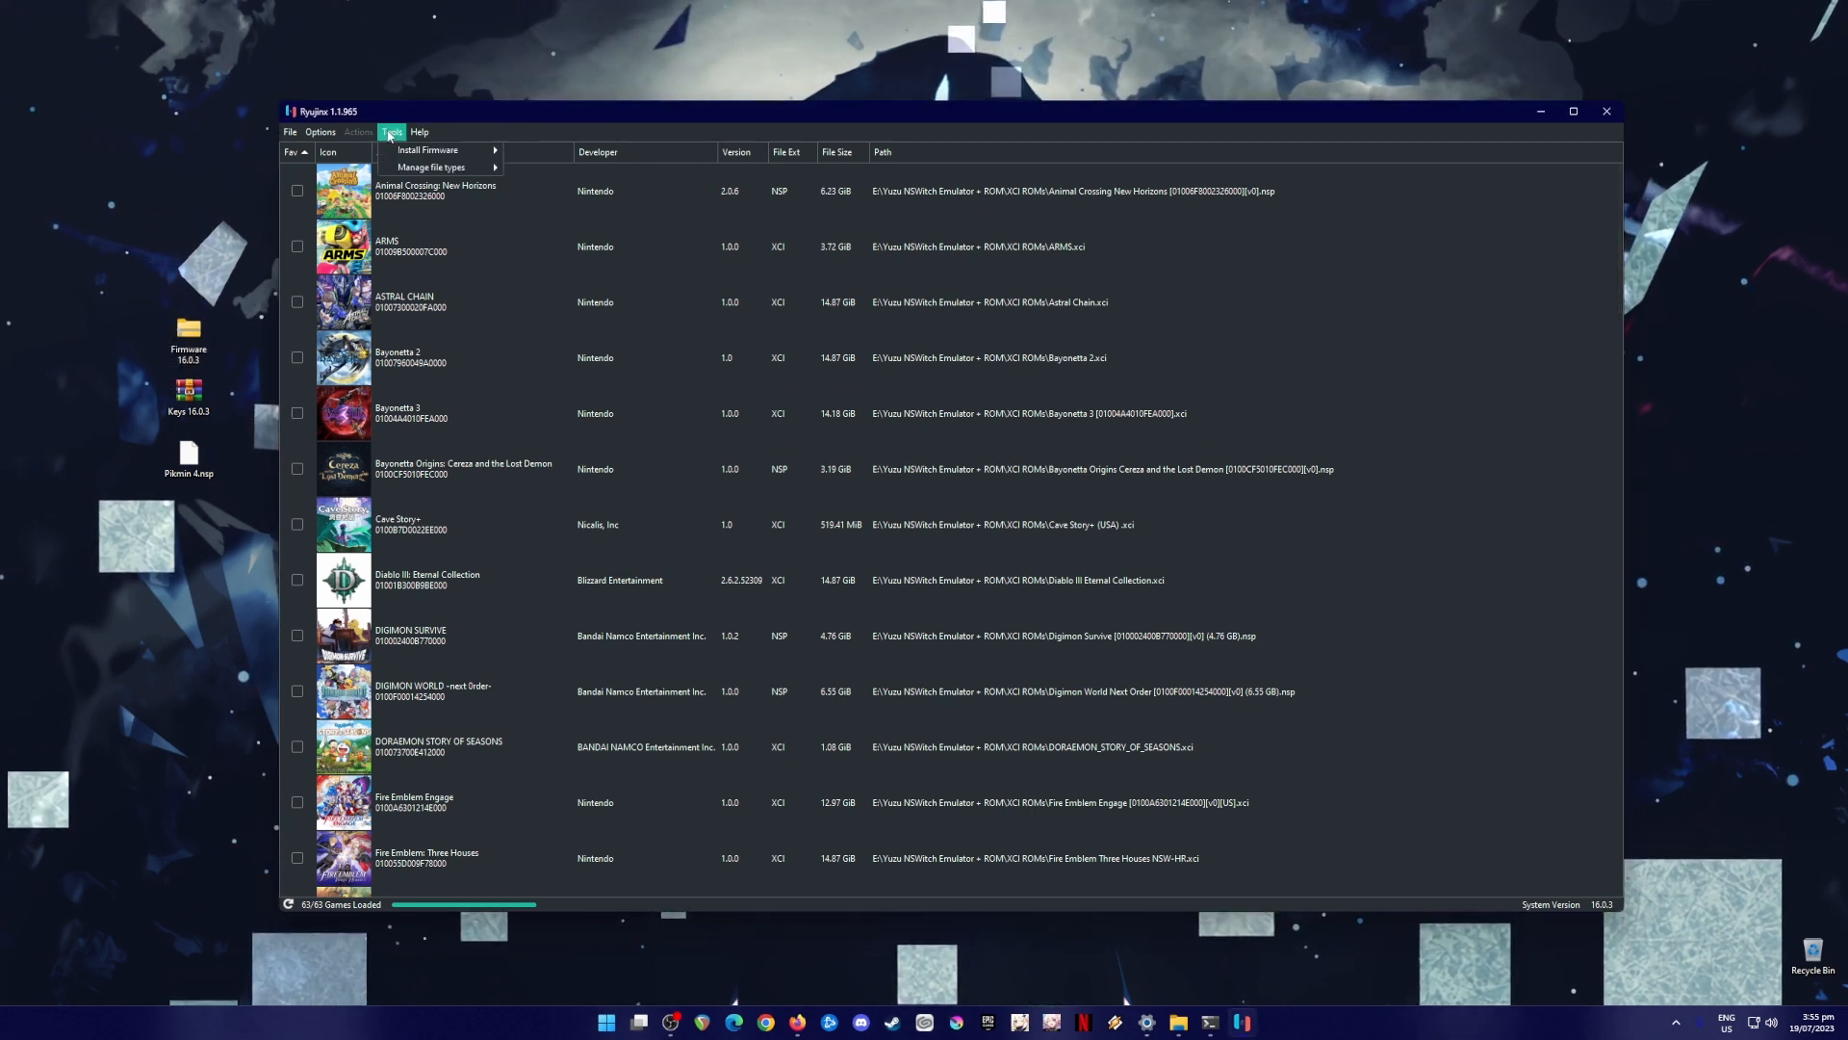
{"action": "mouse_move", "coordinate": [430, 150]}
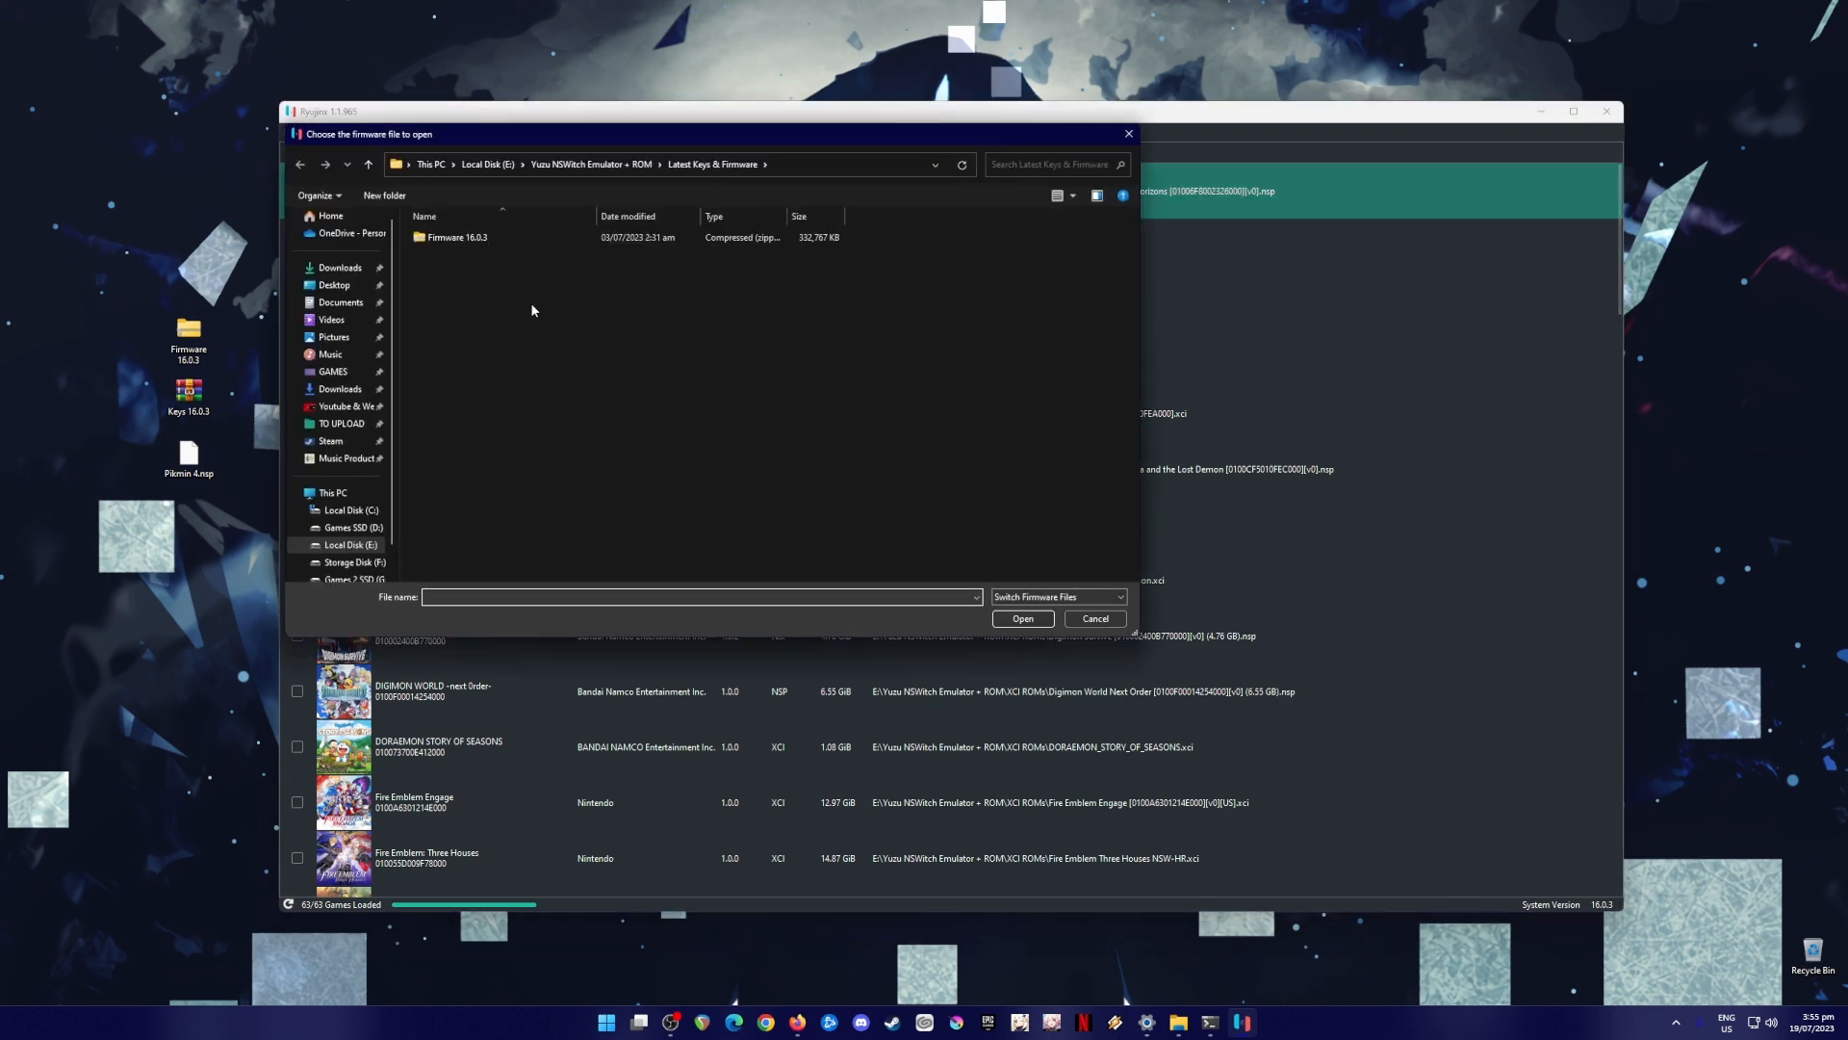
{"action": "left_click", "coordinate": [1094, 618]}
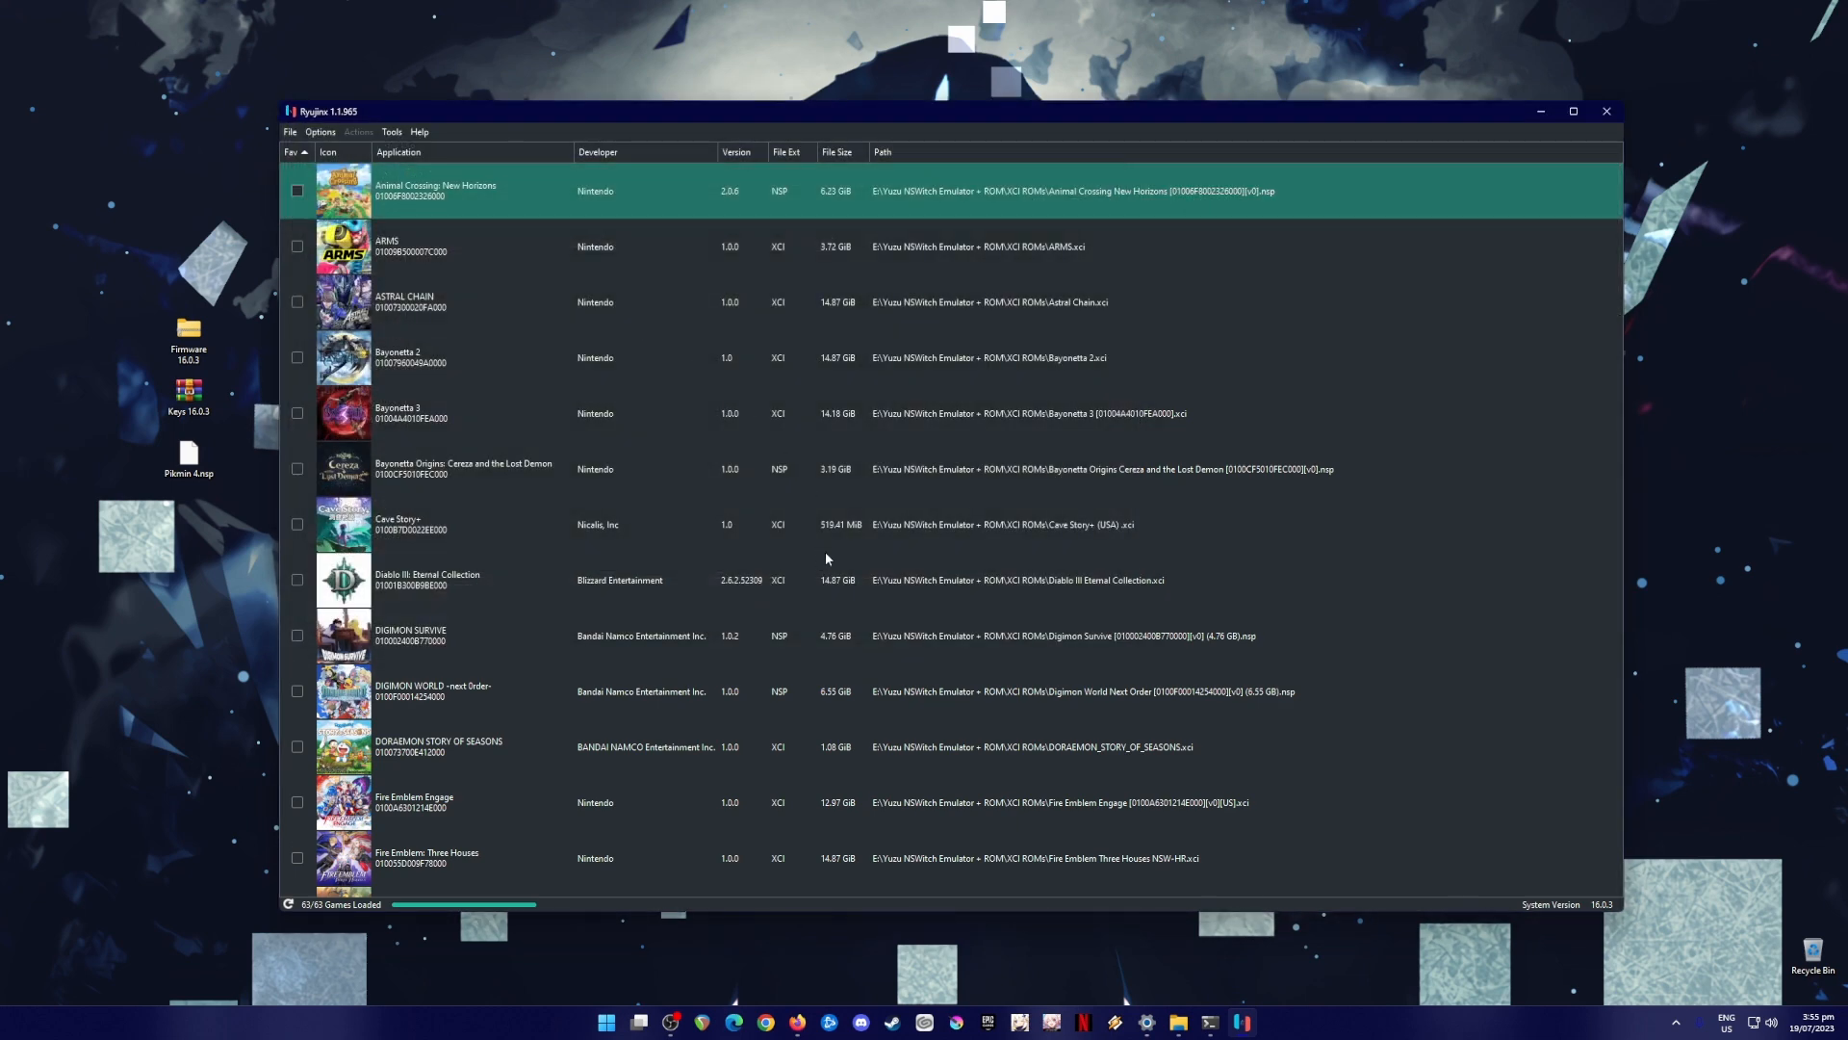
{"action": "mouse_move", "coordinate": [898, 523]}
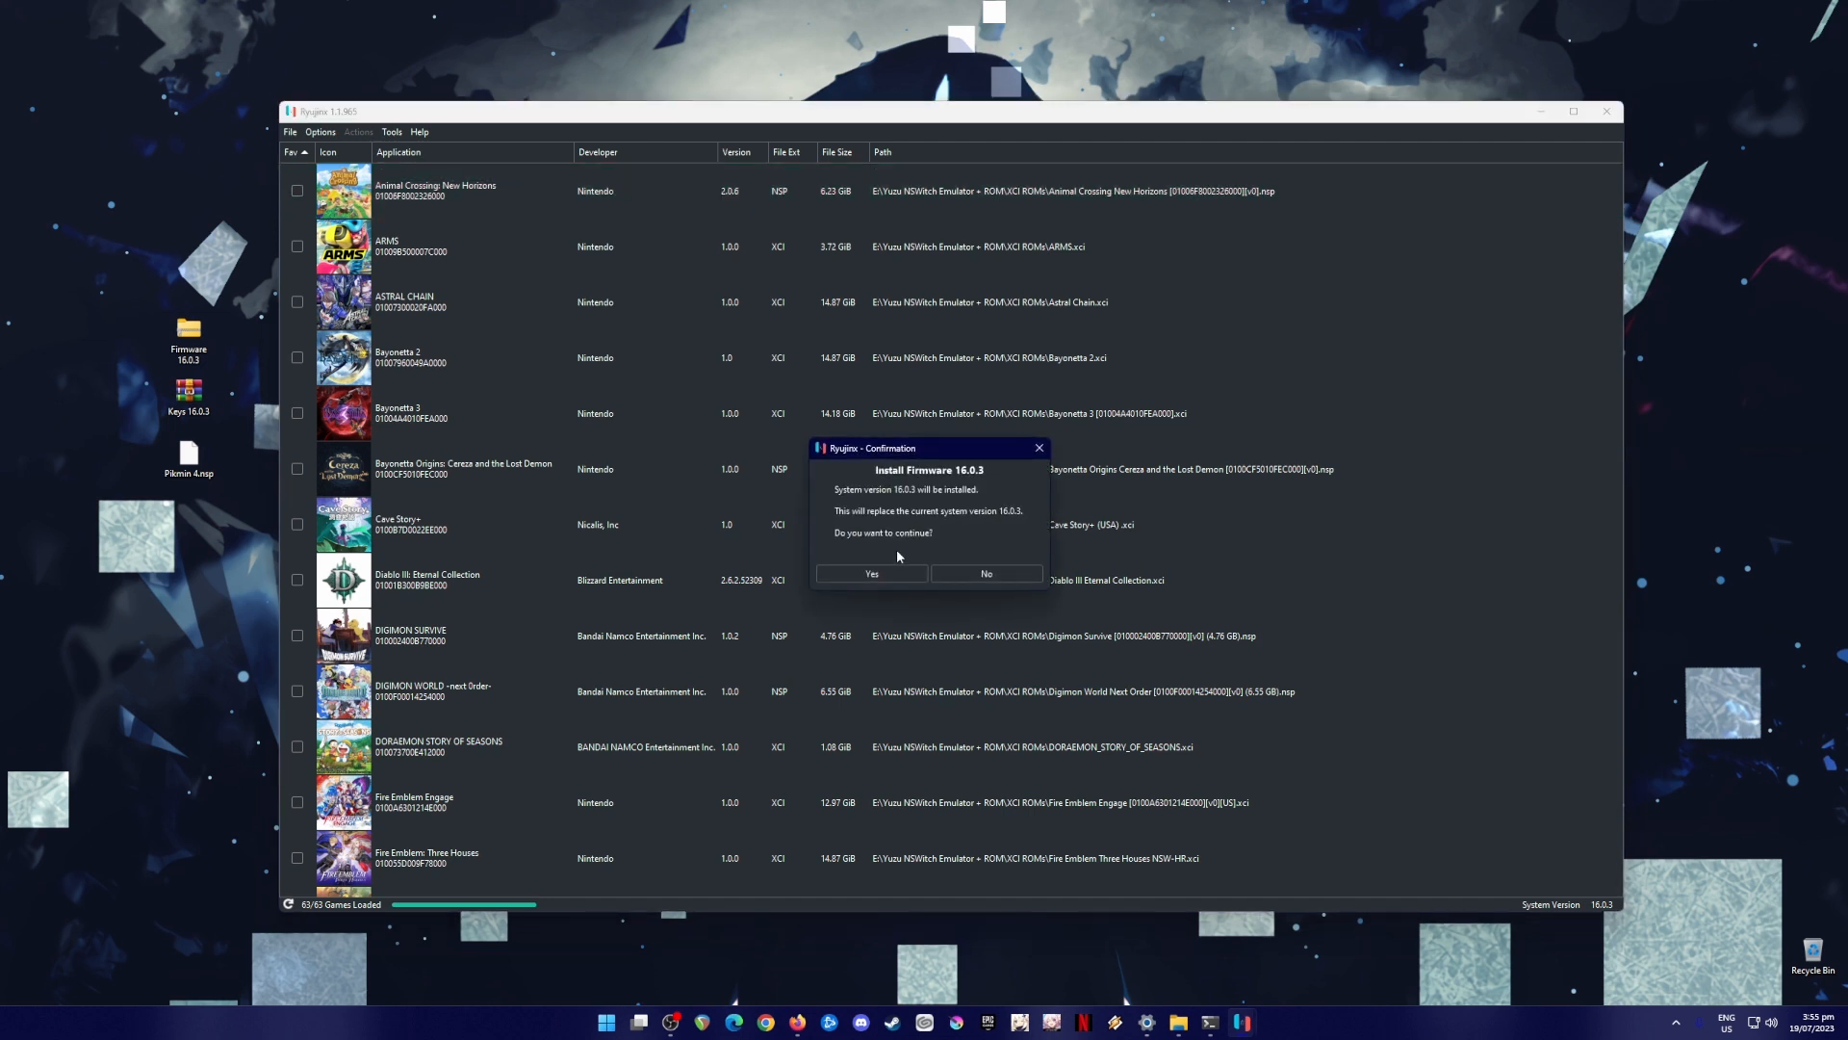
{"action": "left_click", "coordinate": [870, 573]}
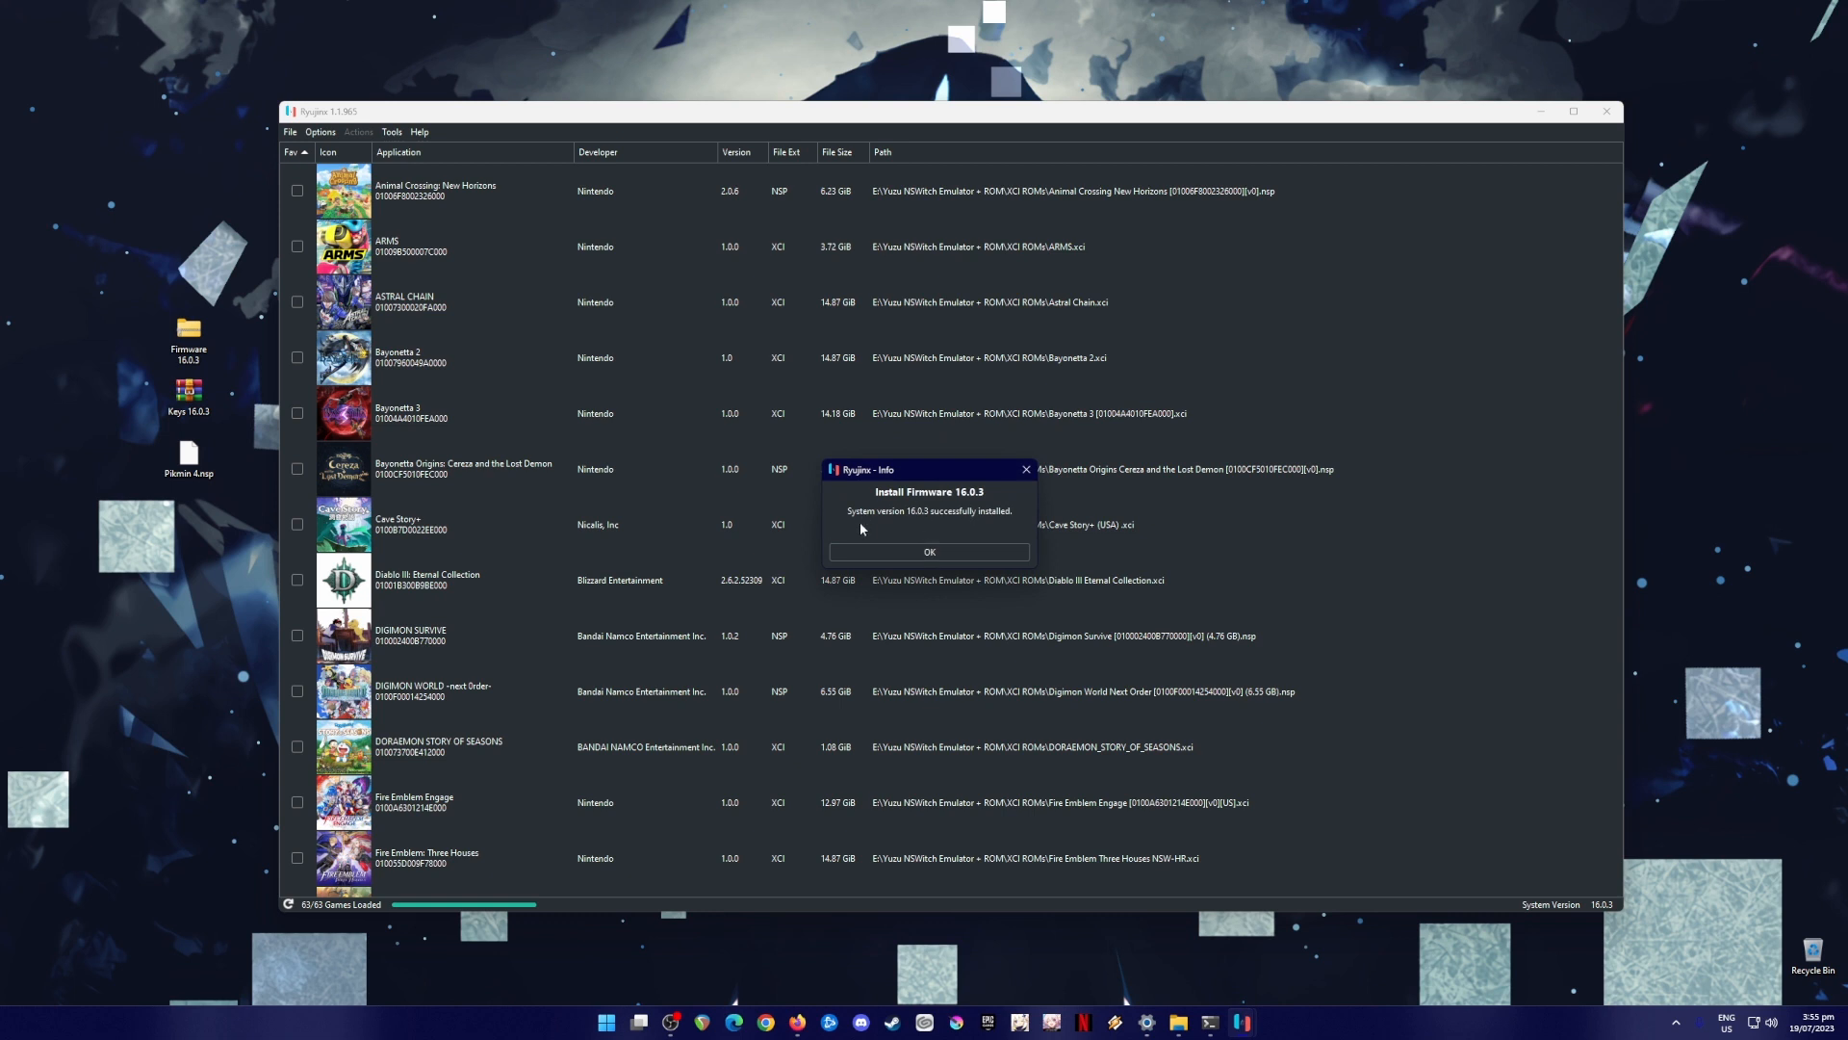
{"action": "left_click", "coordinate": [930, 551]}
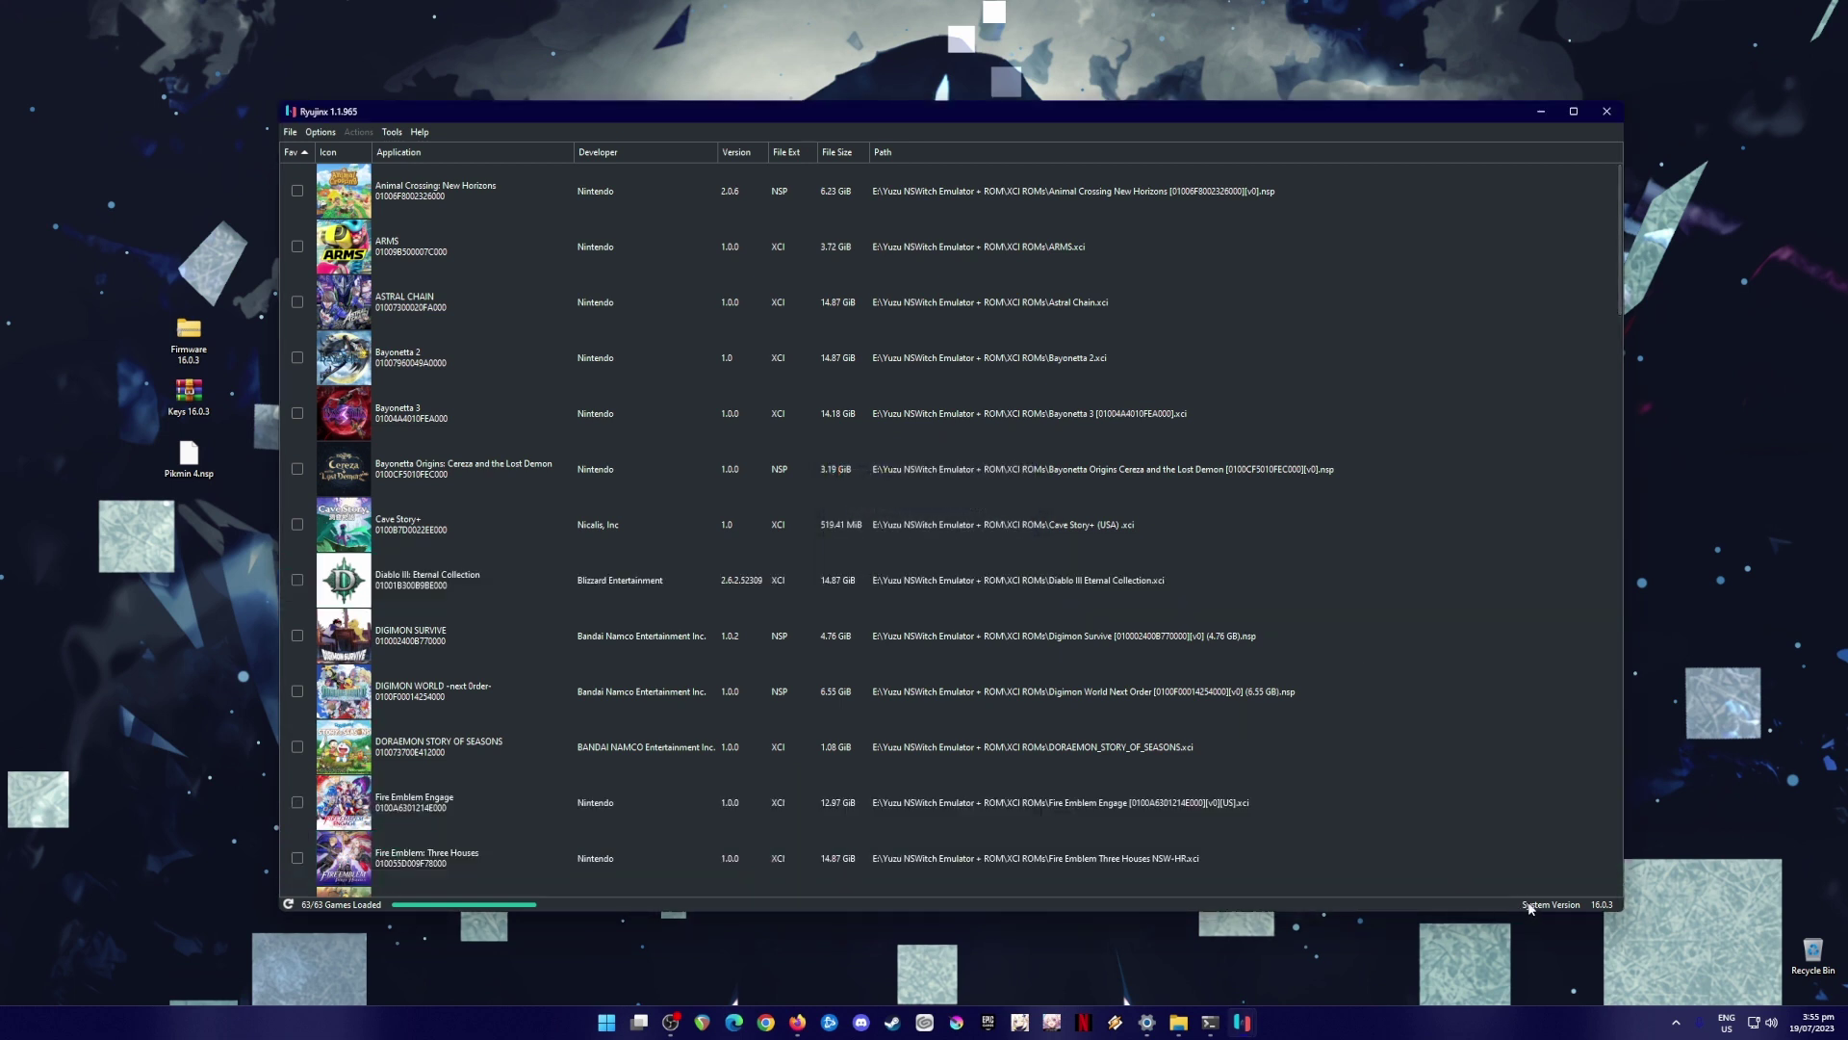
{"action": "mouse_move", "coordinate": [1600, 918]}
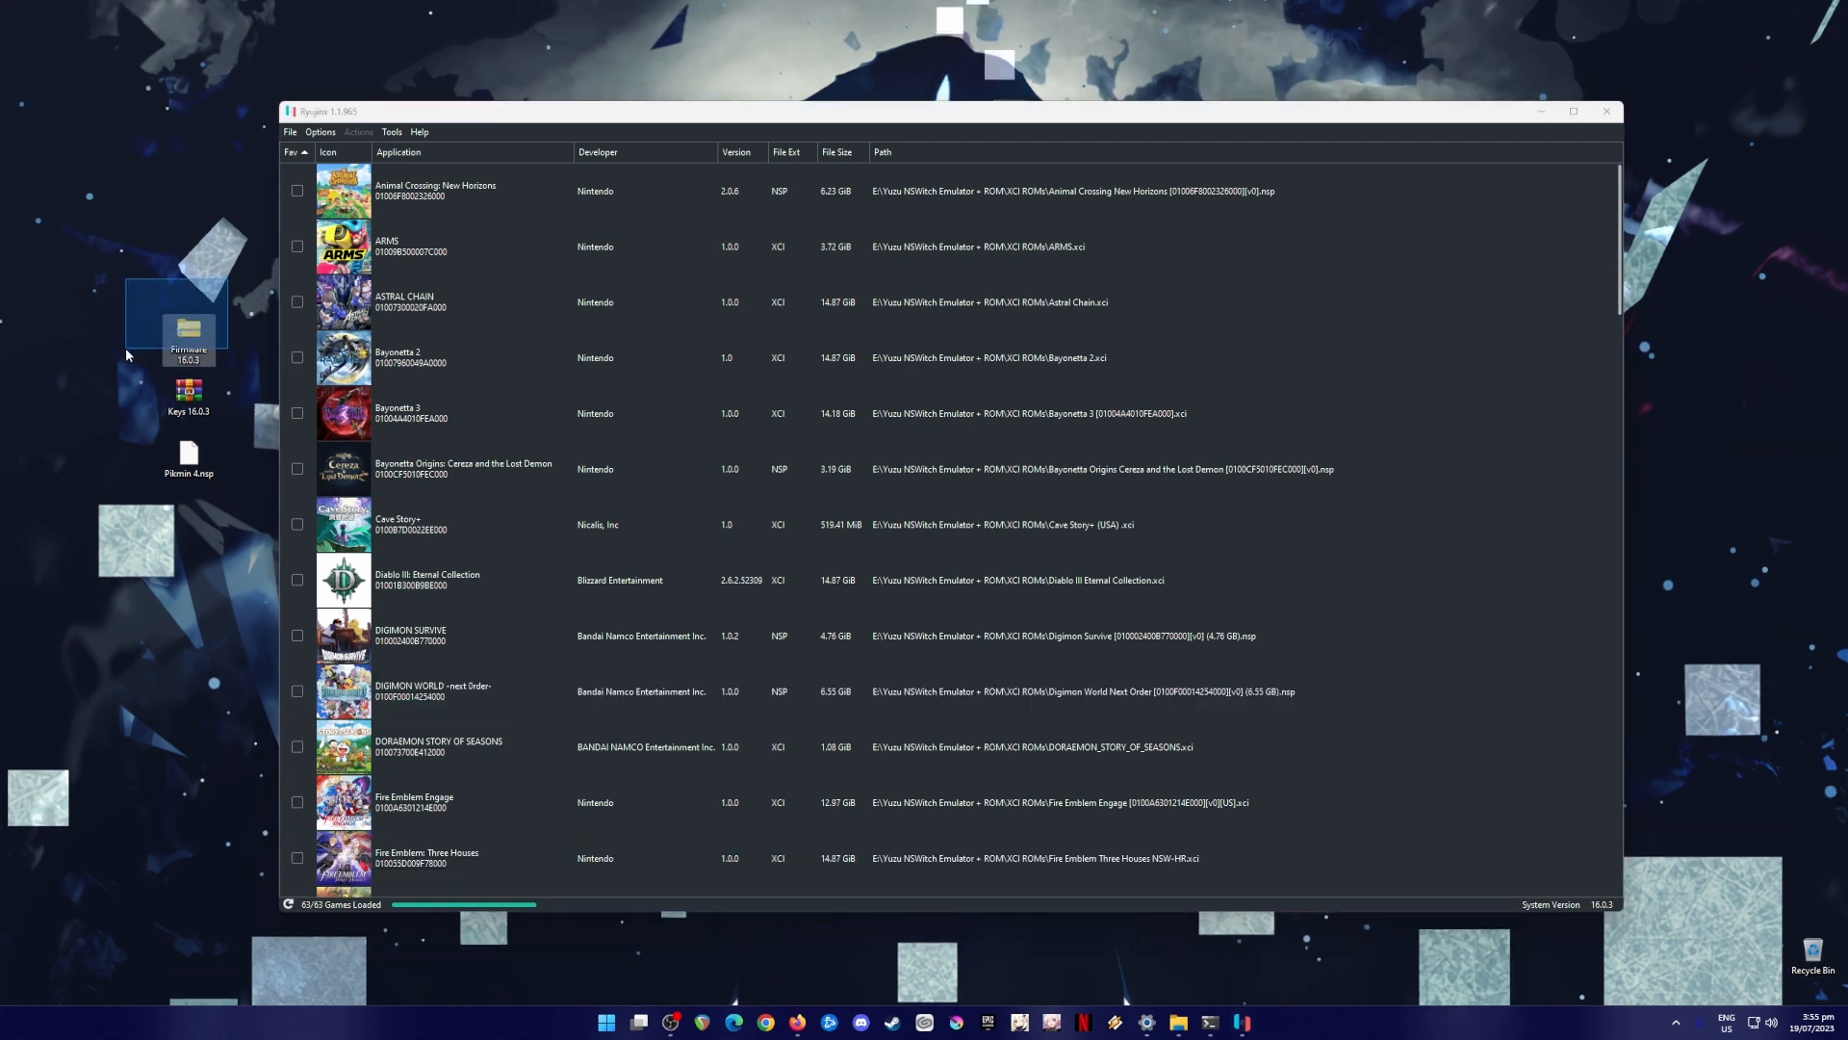
{"action": "left_click", "coordinate": [709, 412]}
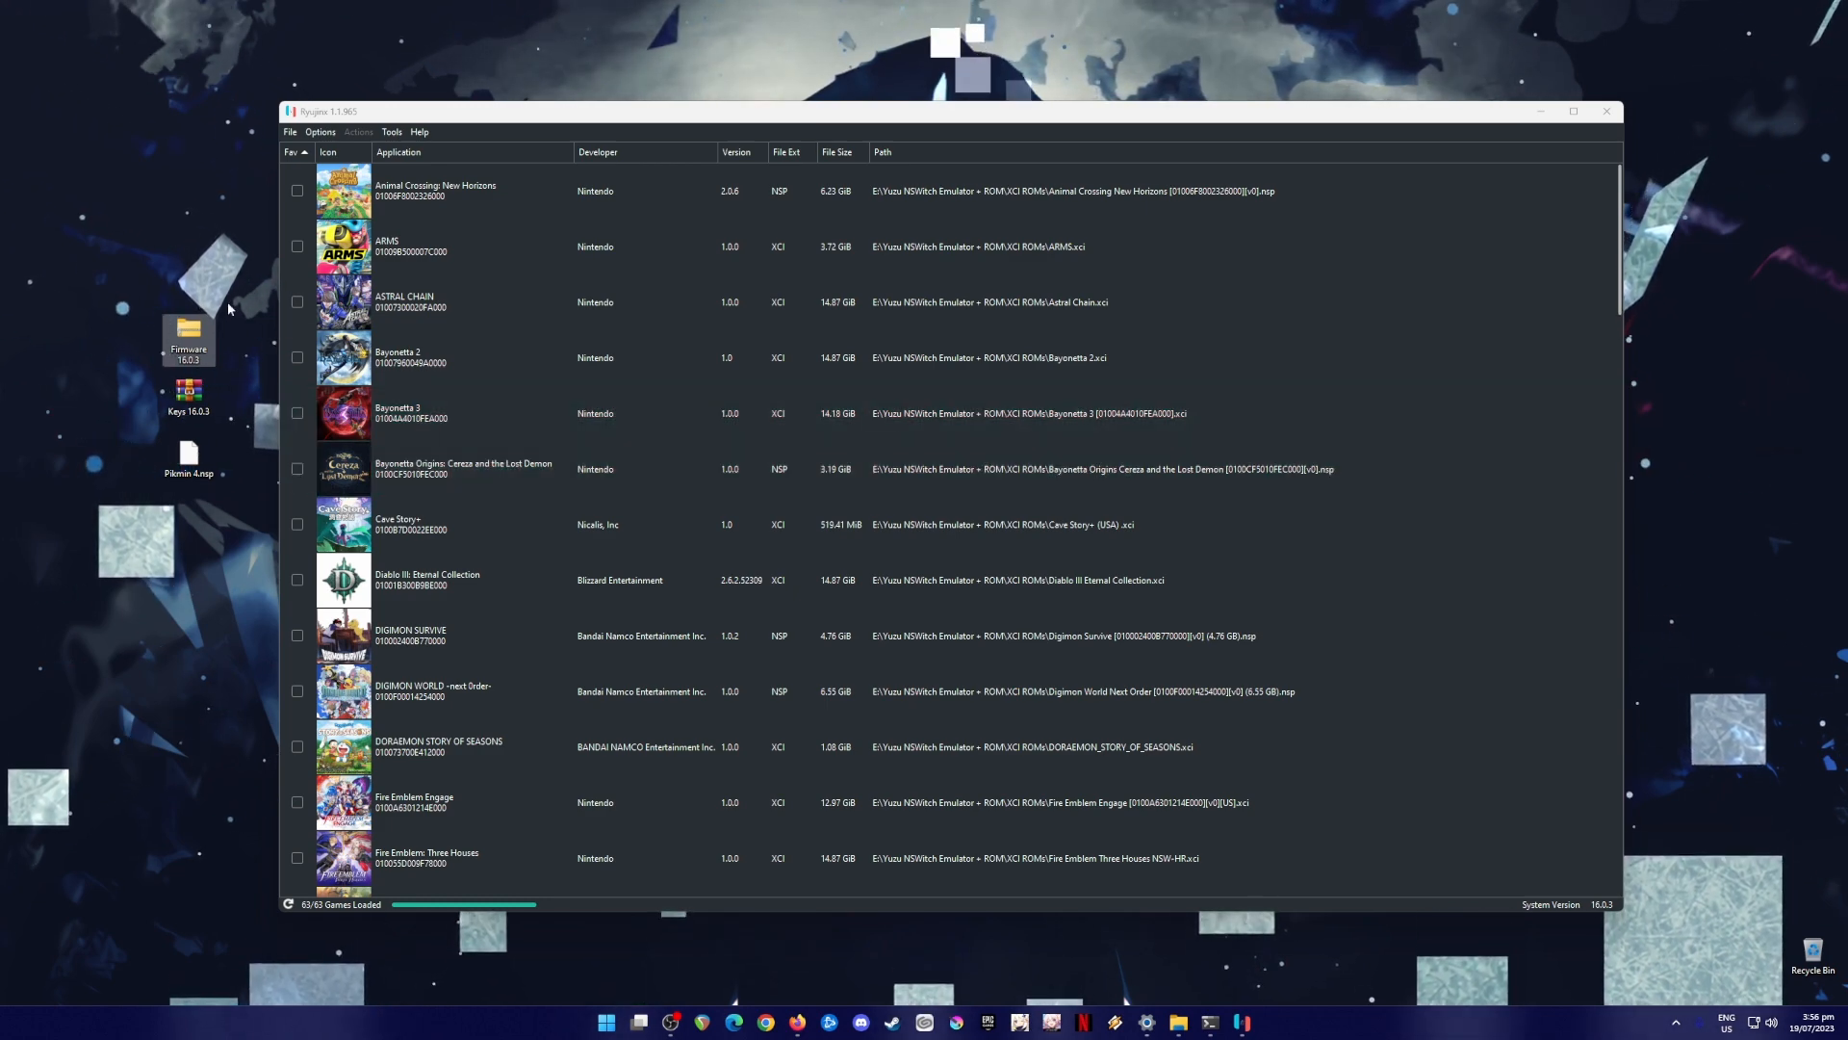
{"action": "left_click", "coordinate": [845, 593]}
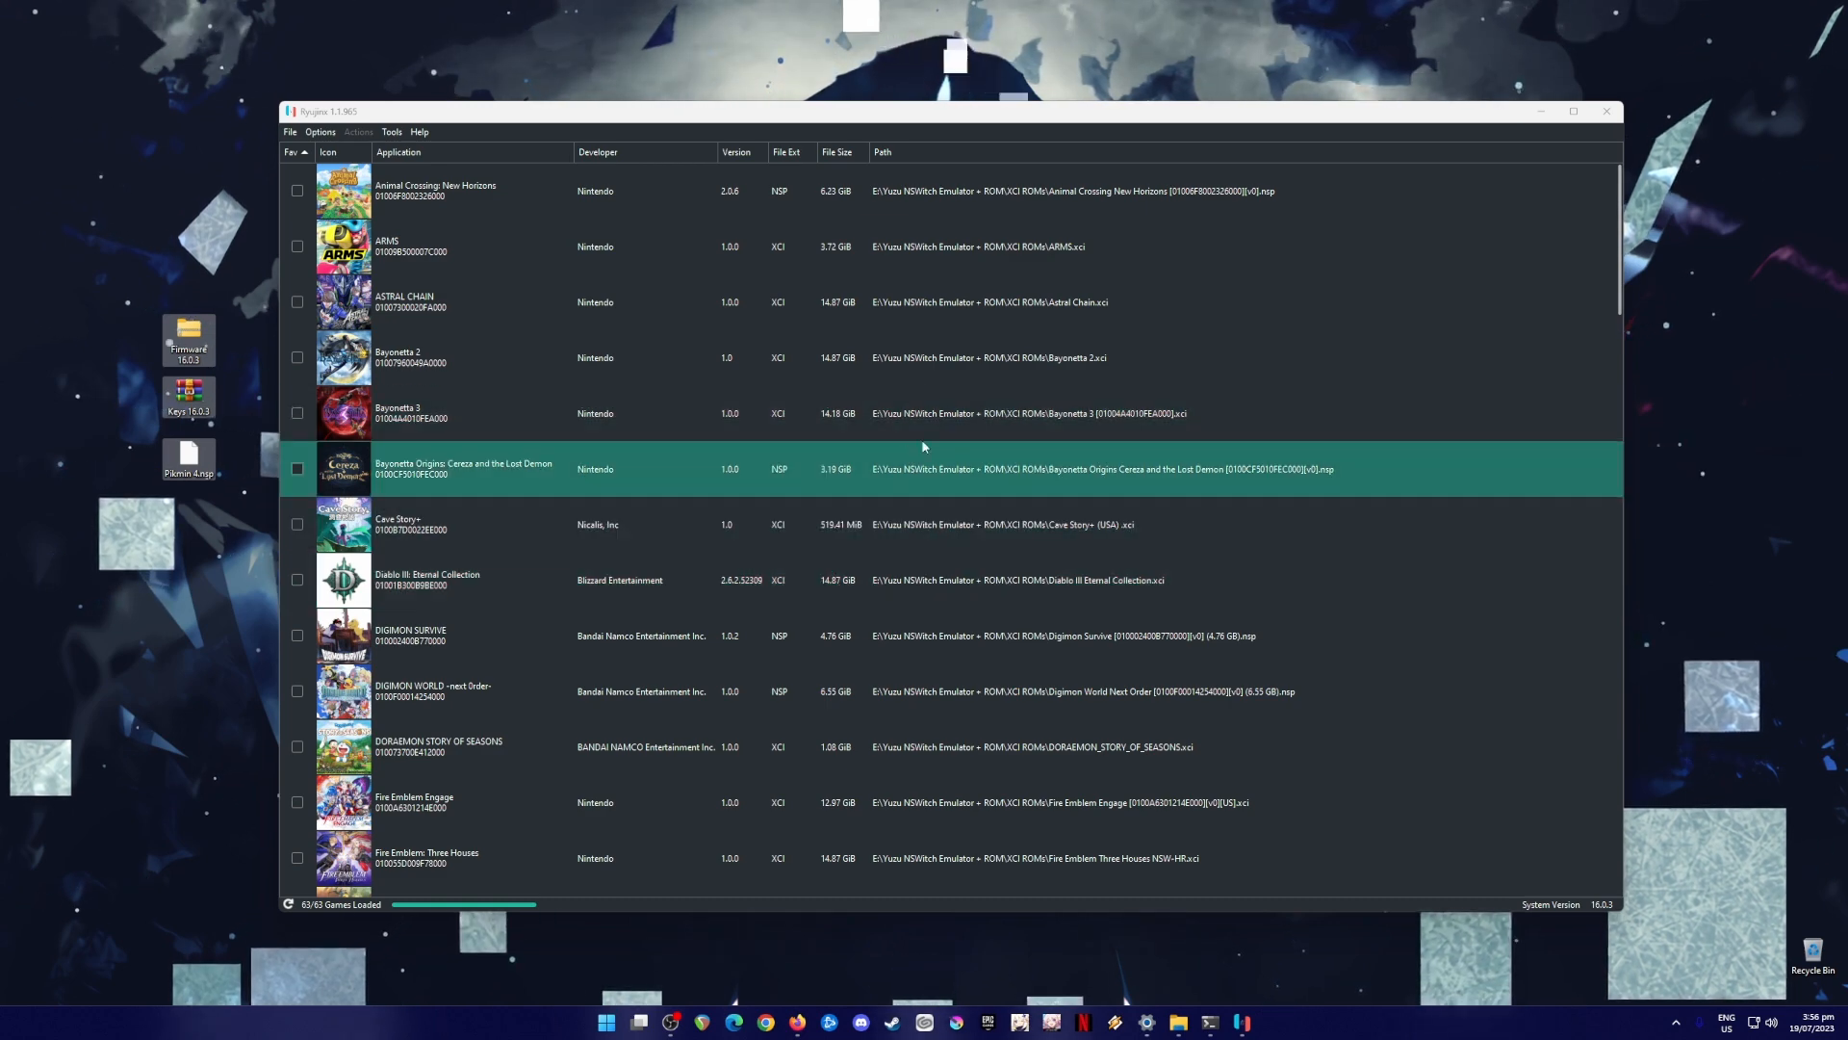
- Bring up Settings on the General tab and select the existing XCI ROMs game directory
{"action": "left_click", "coordinate": [462, 191]}
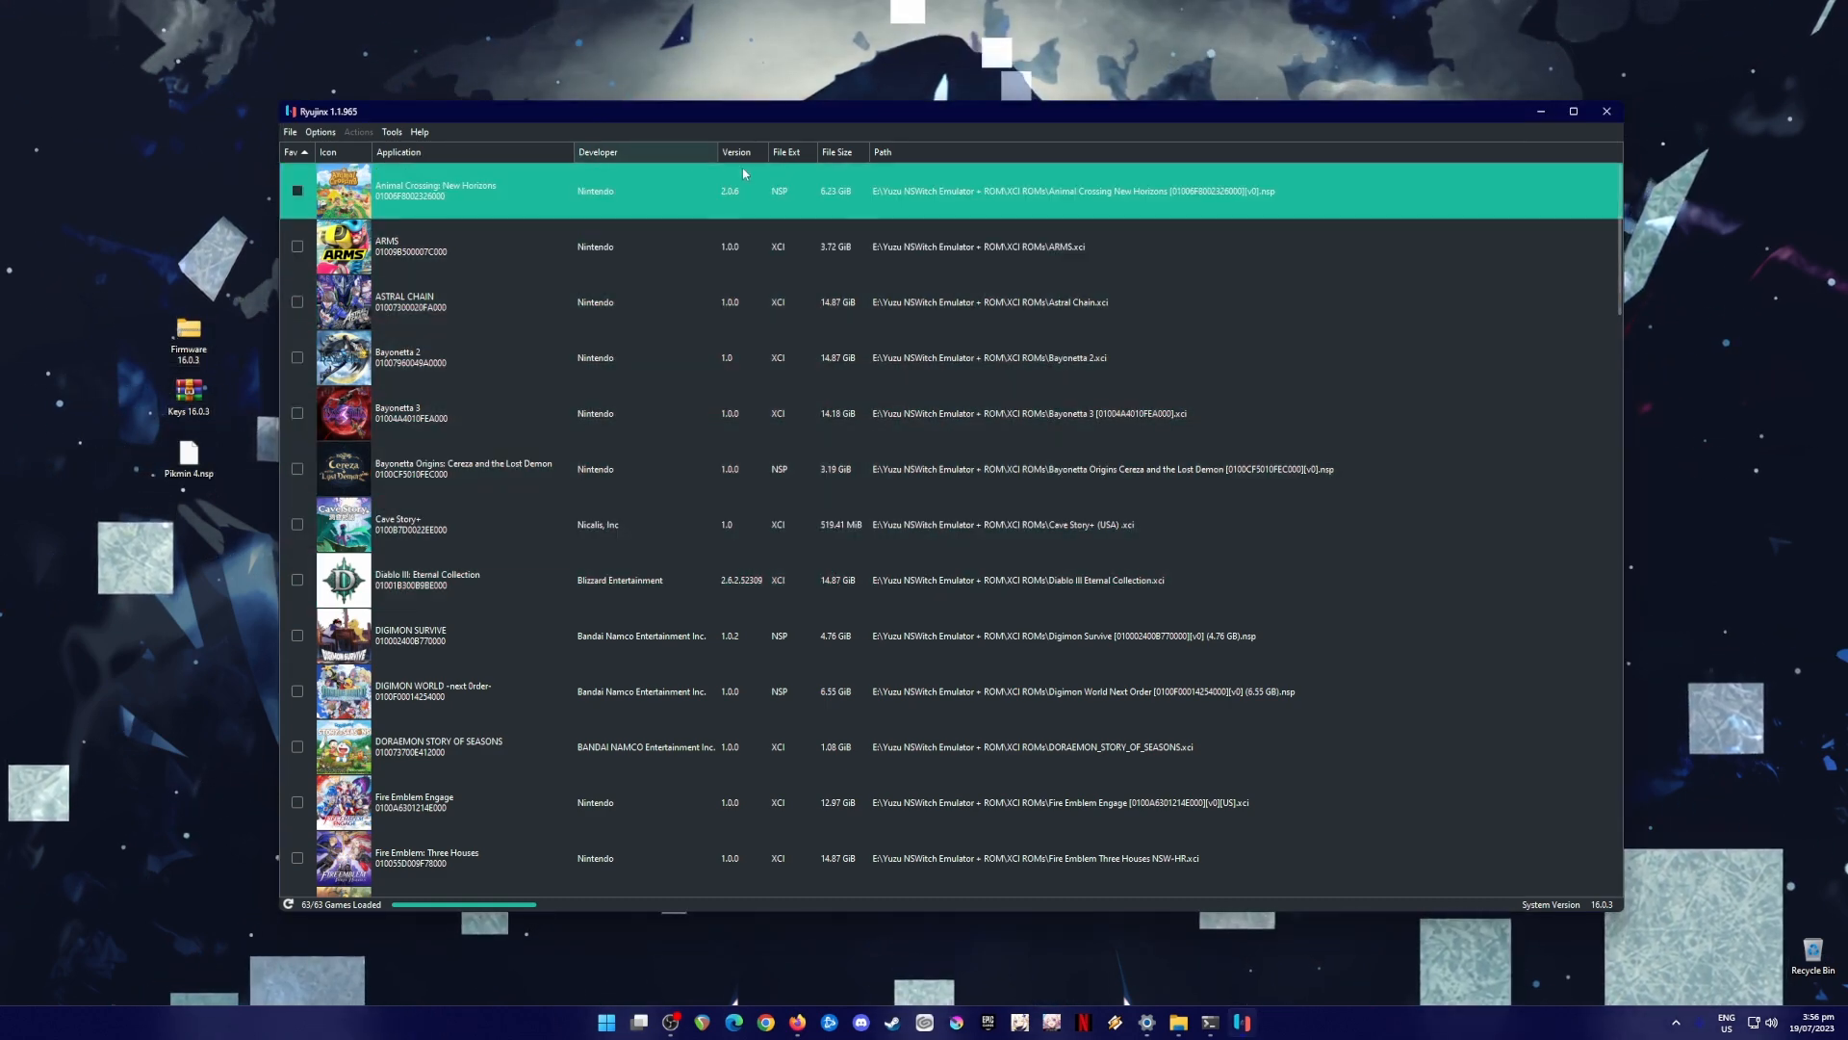
{"action": "left_click", "coordinate": [320, 131]}
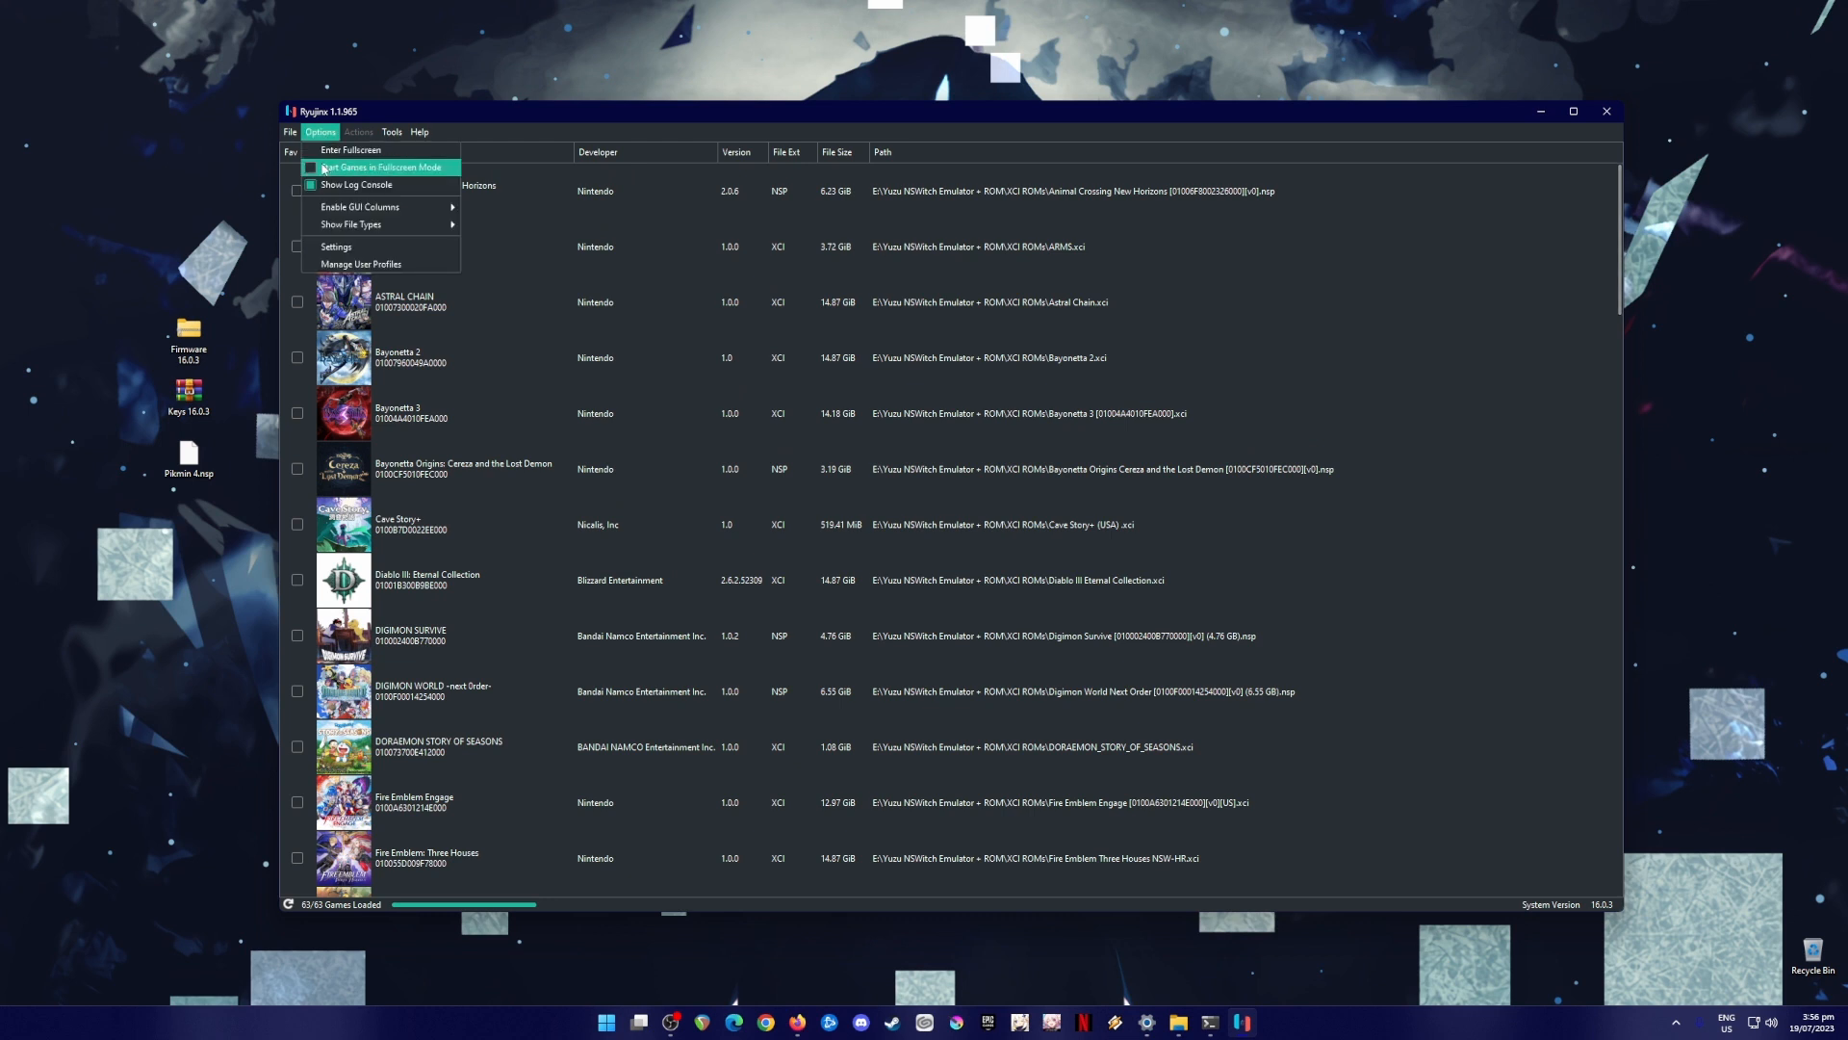
{"action": "left_click", "coordinate": [335, 246]}
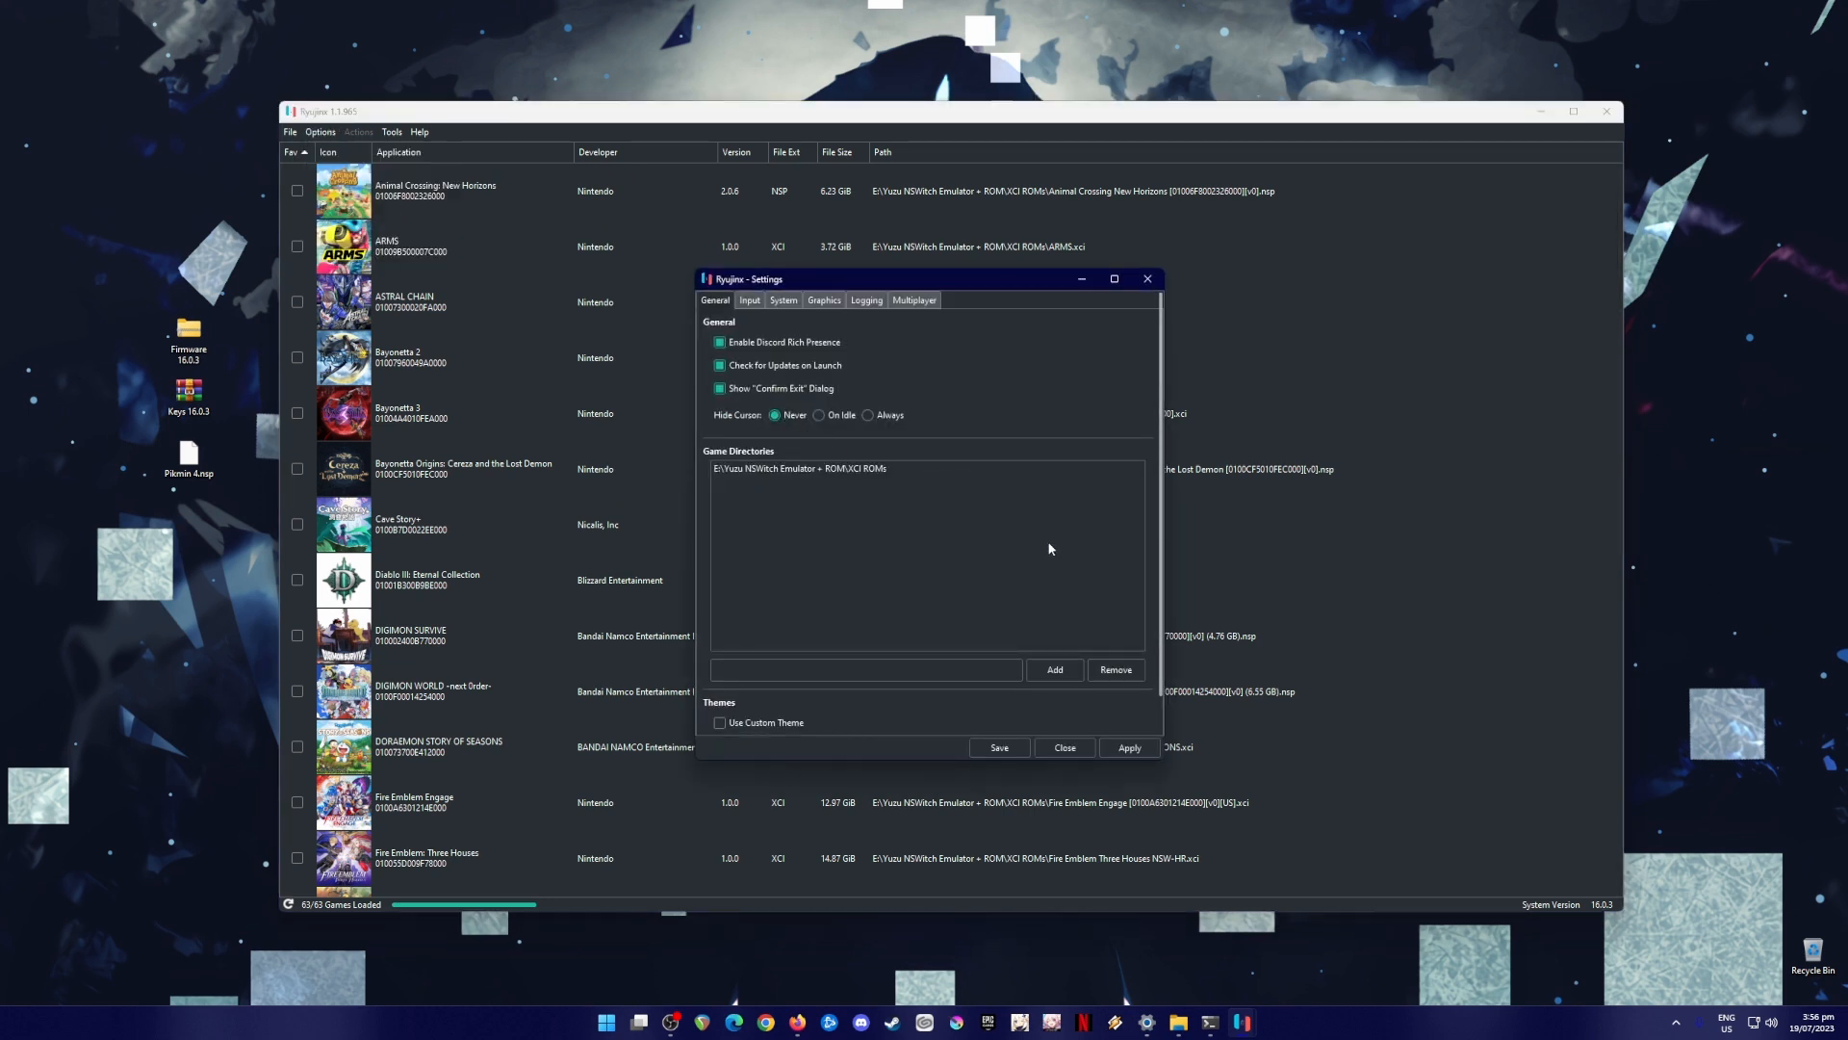
{"action": "mouse_move", "coordinate": [1059, 543]}
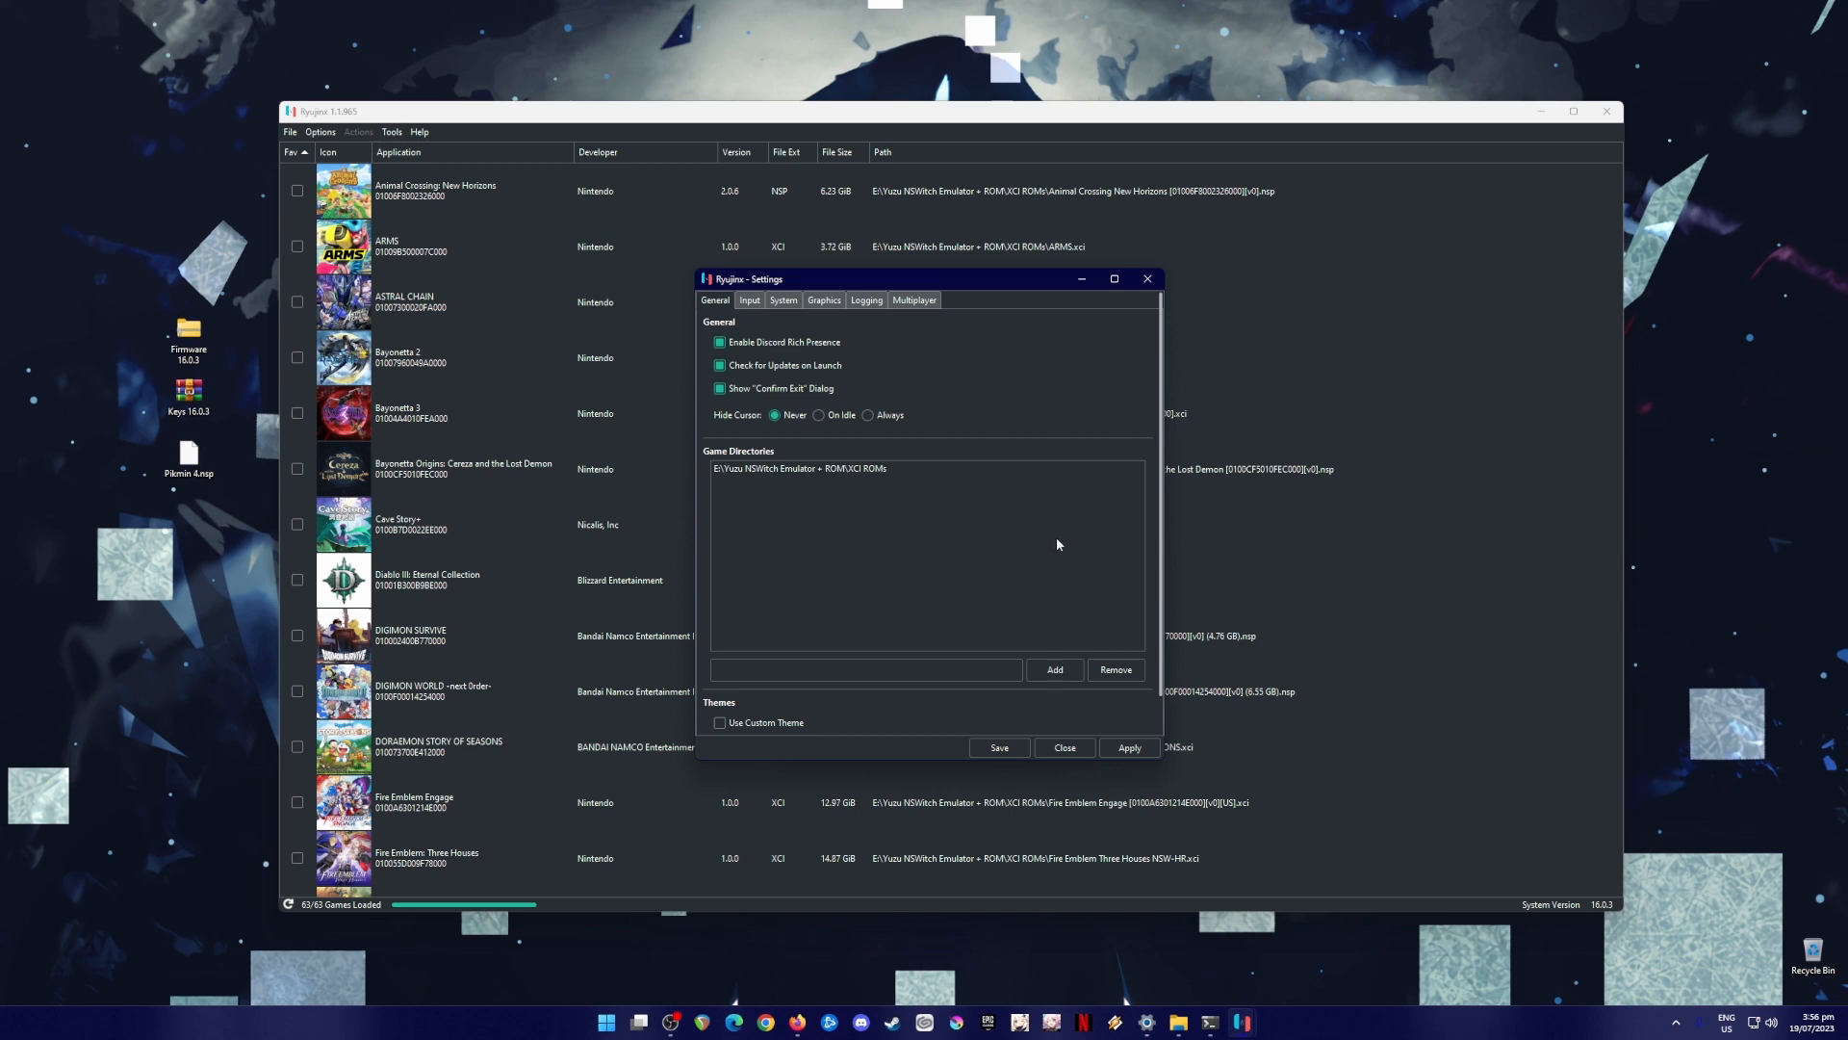
{"action": "mouse_move", "coordinate": [800, 501]}
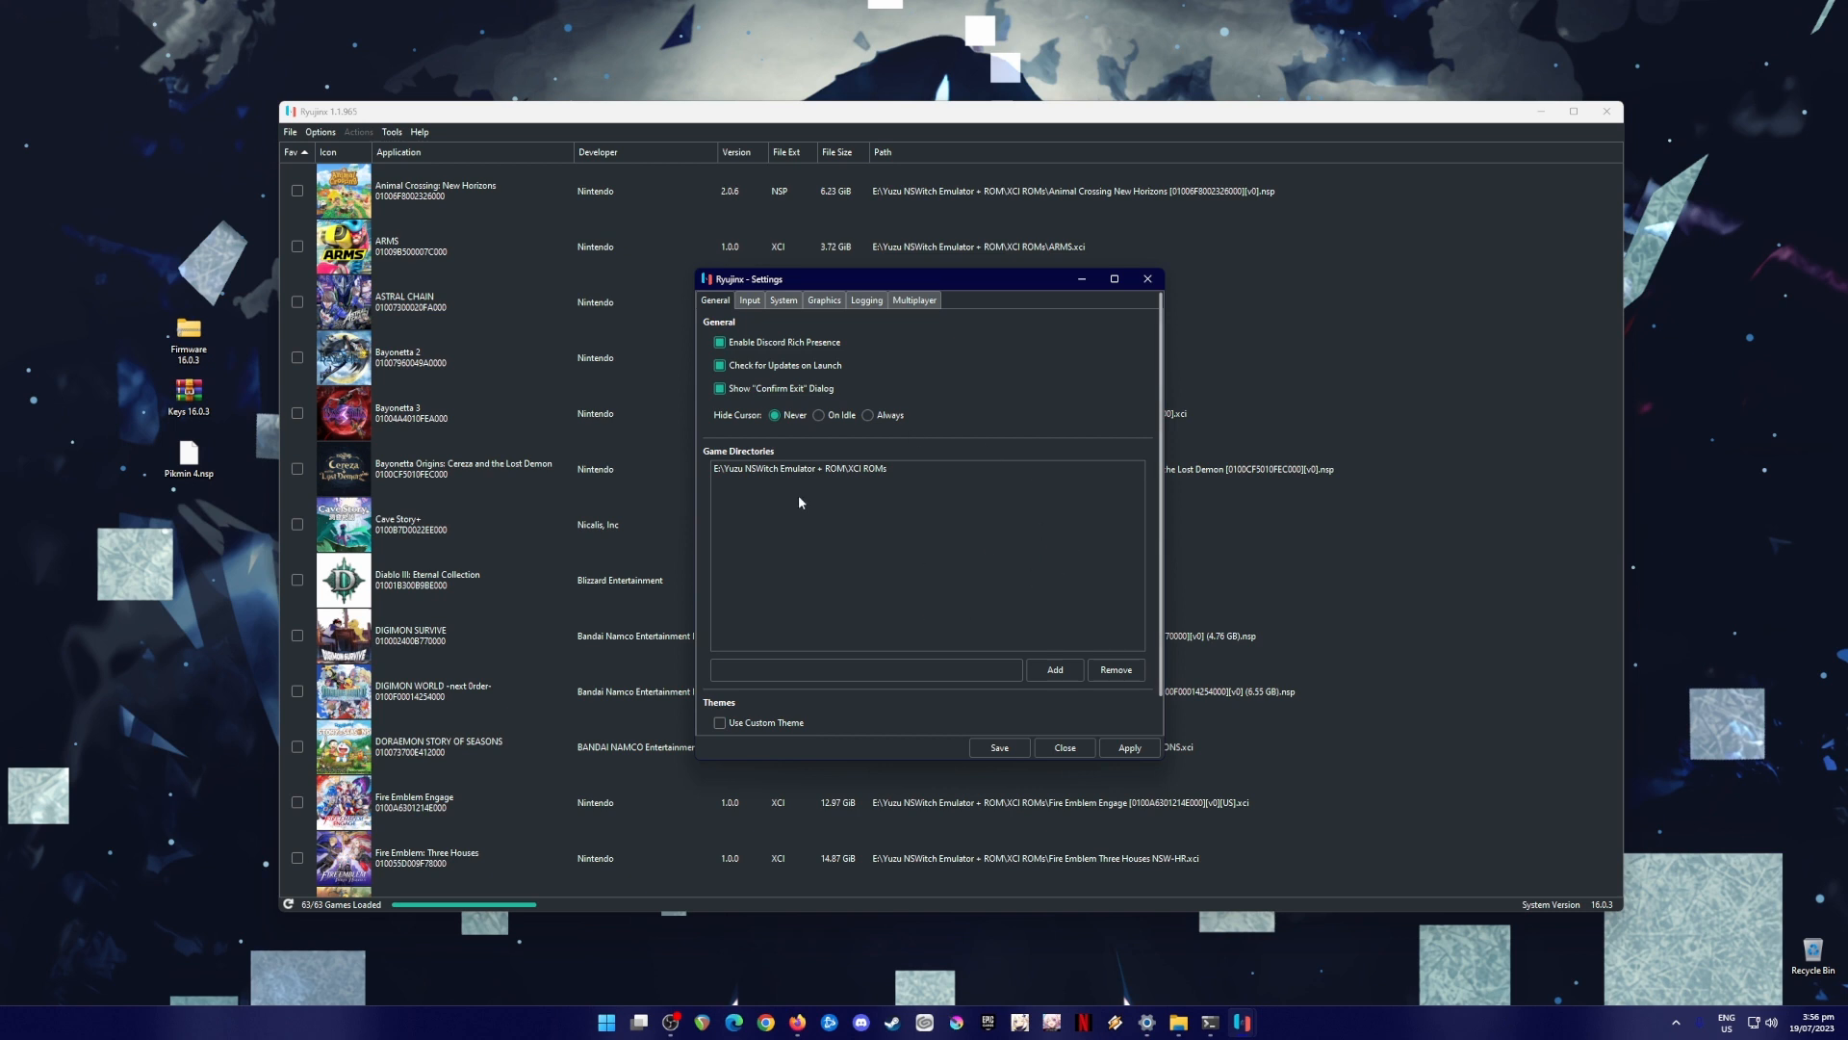
{"action": "left_click", "coordinate": [799, 467]}
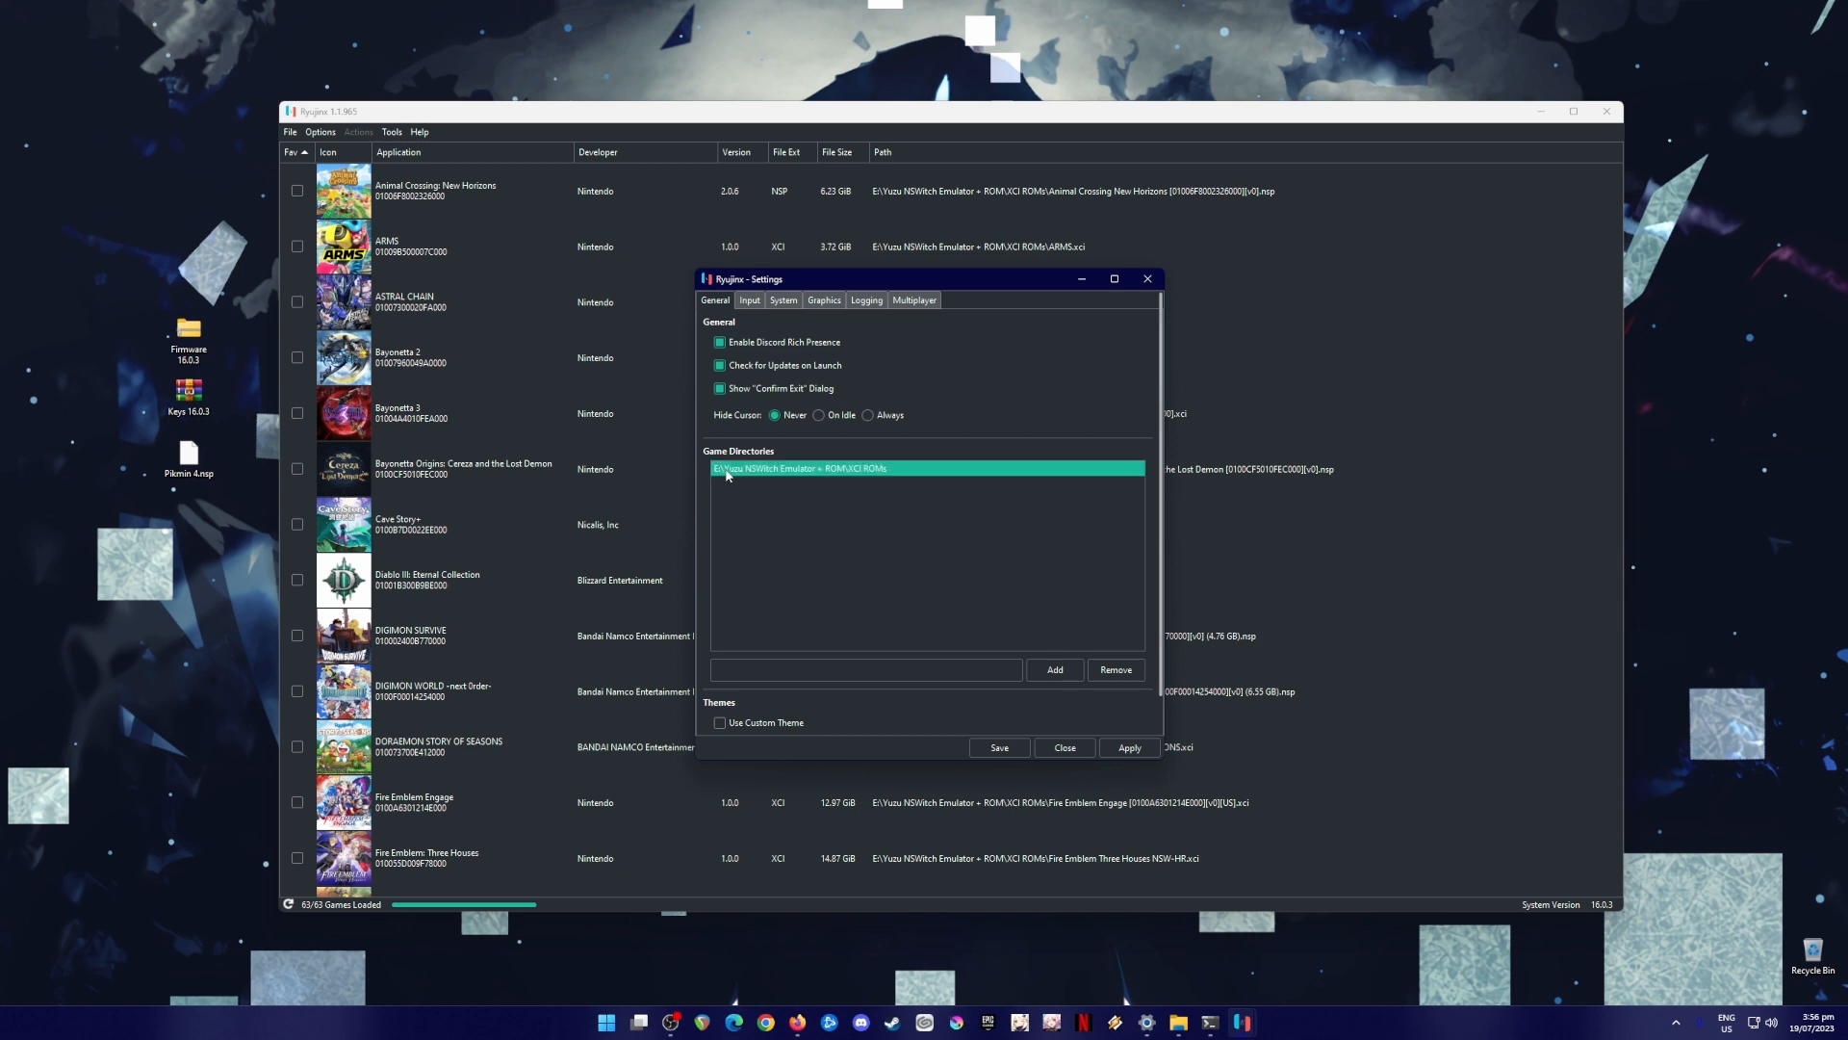
{"action": "mouse_move", "coordinate": [1017, 528]}
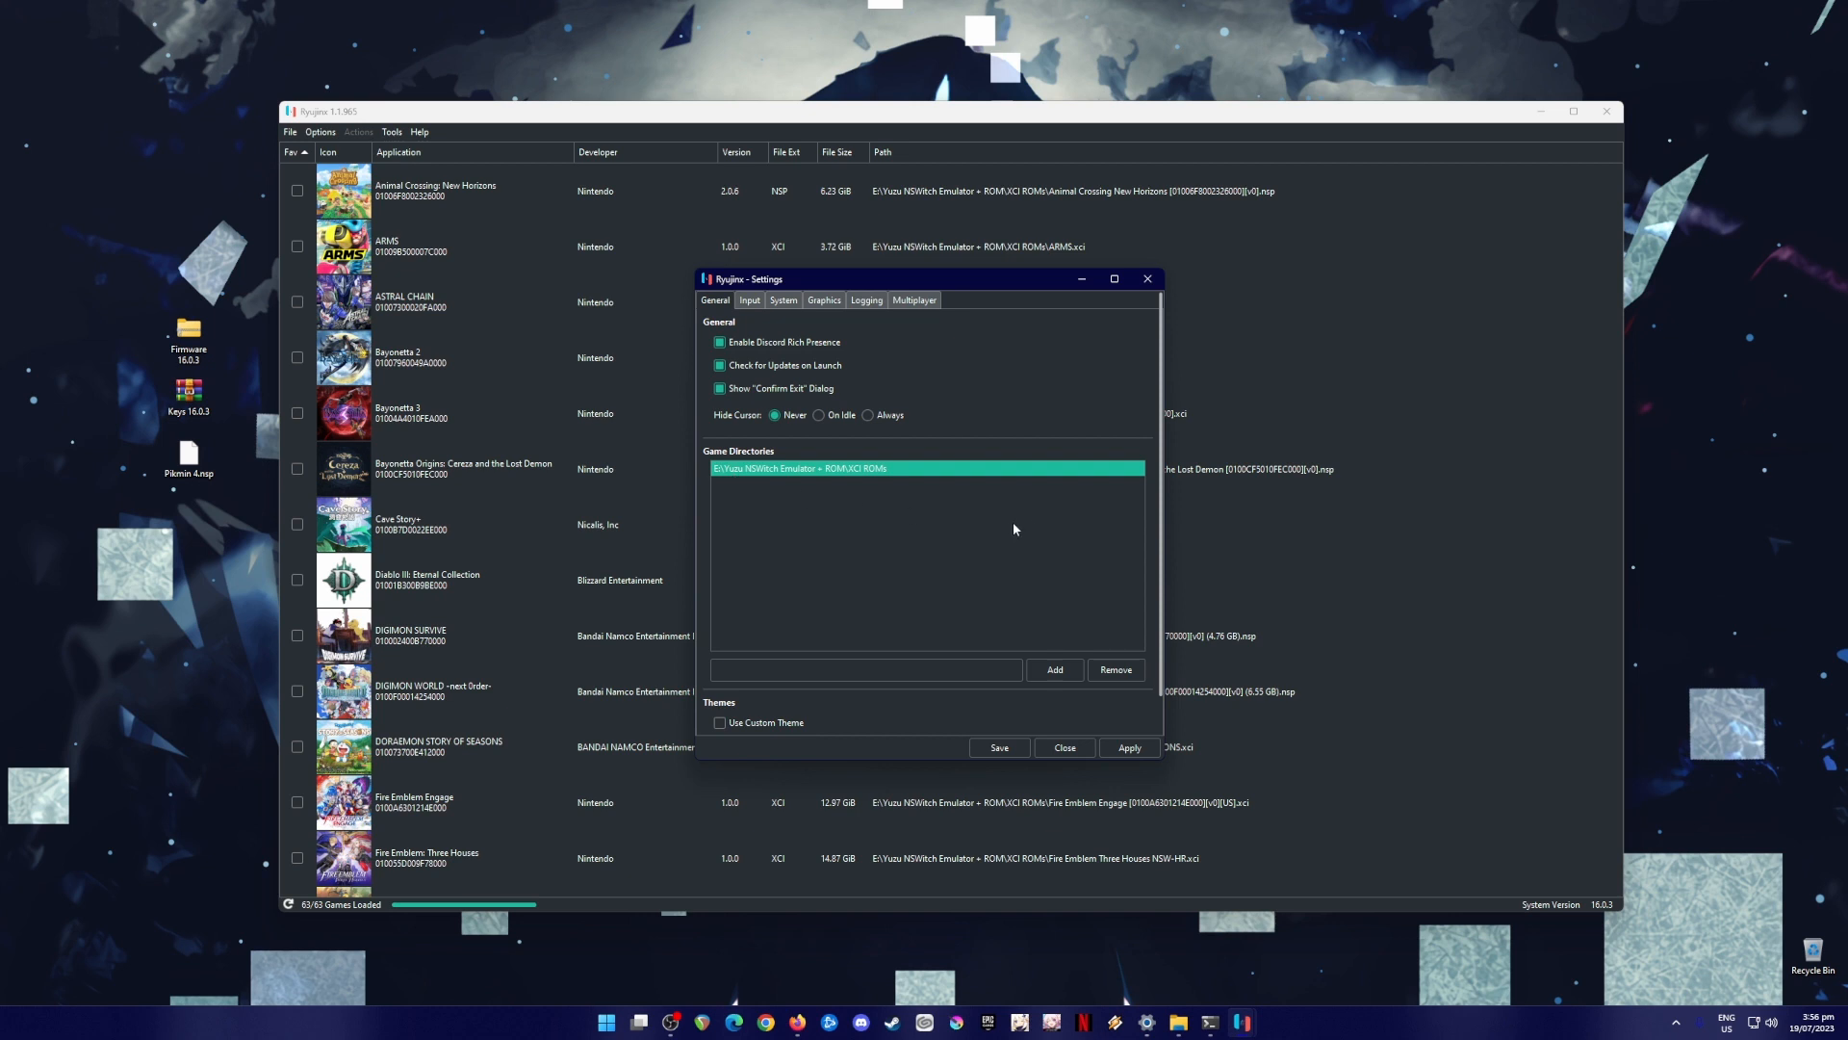
{"action": "mouse_move", "coordinate": [997, 528]}
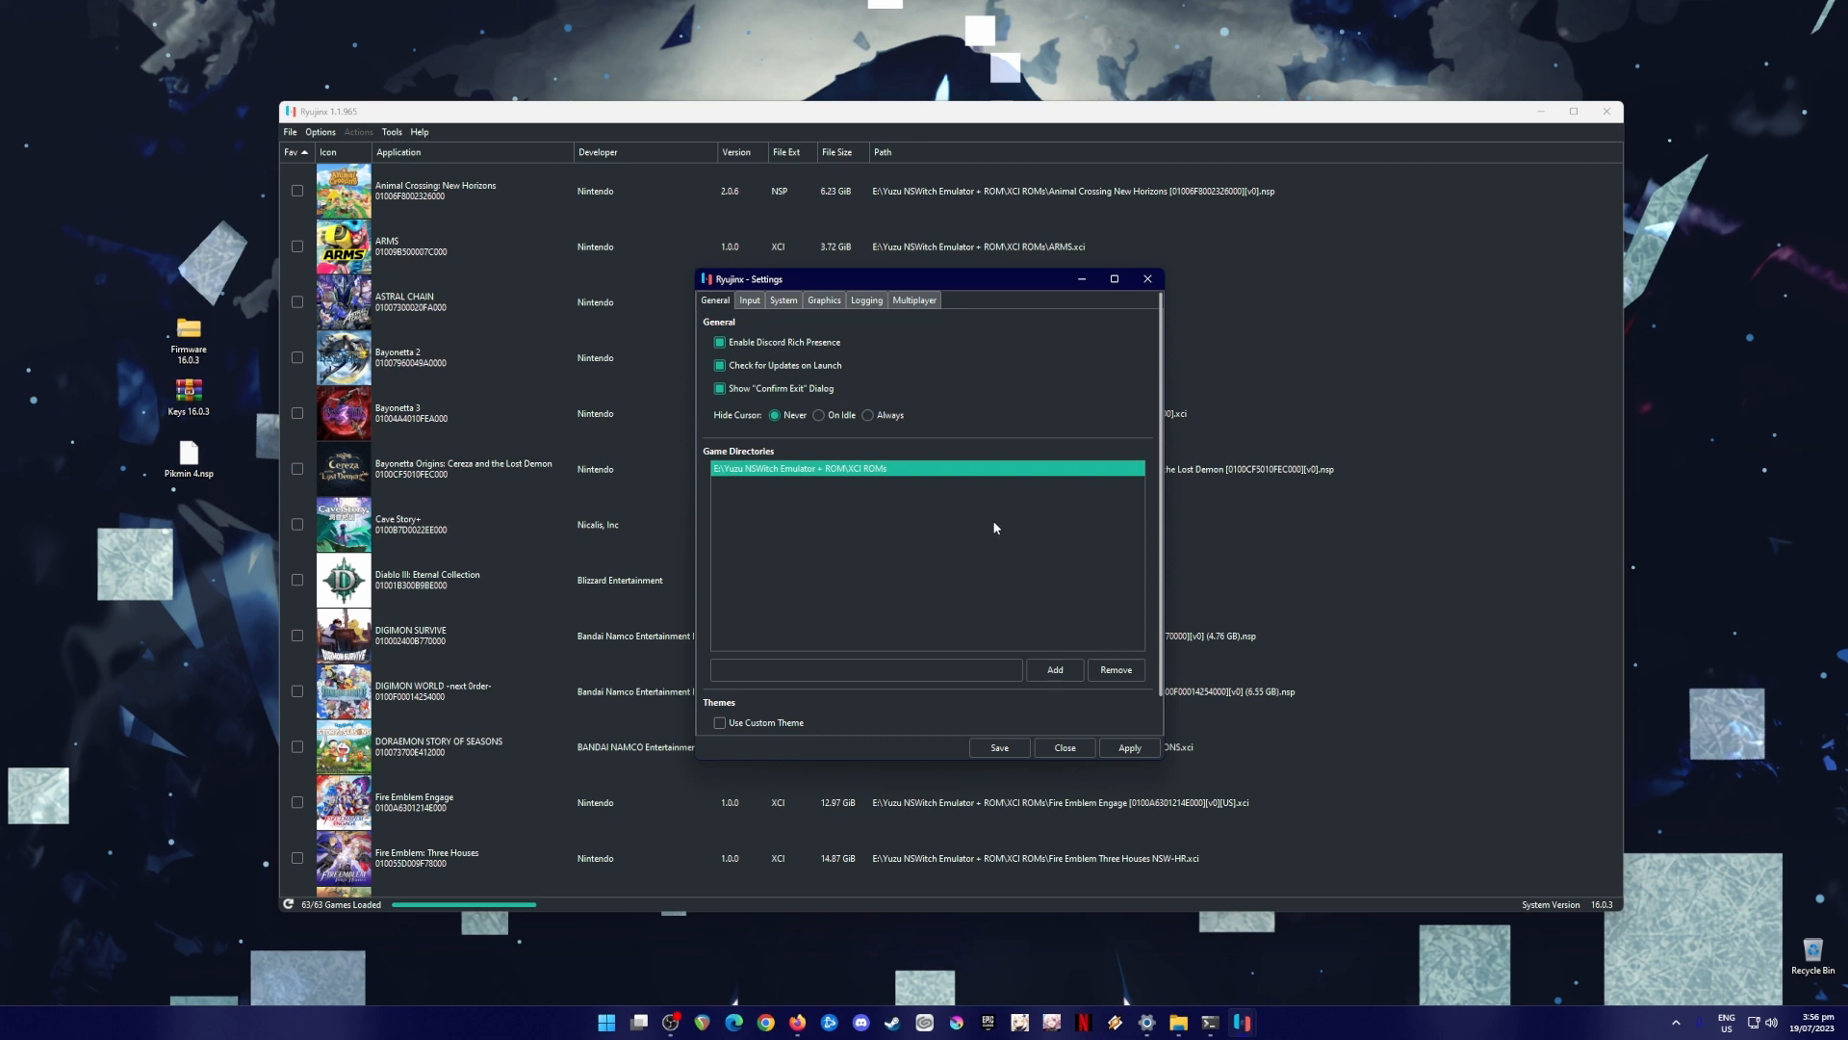
{"action": "mouse_move", "coordinate": [1013, 536]}
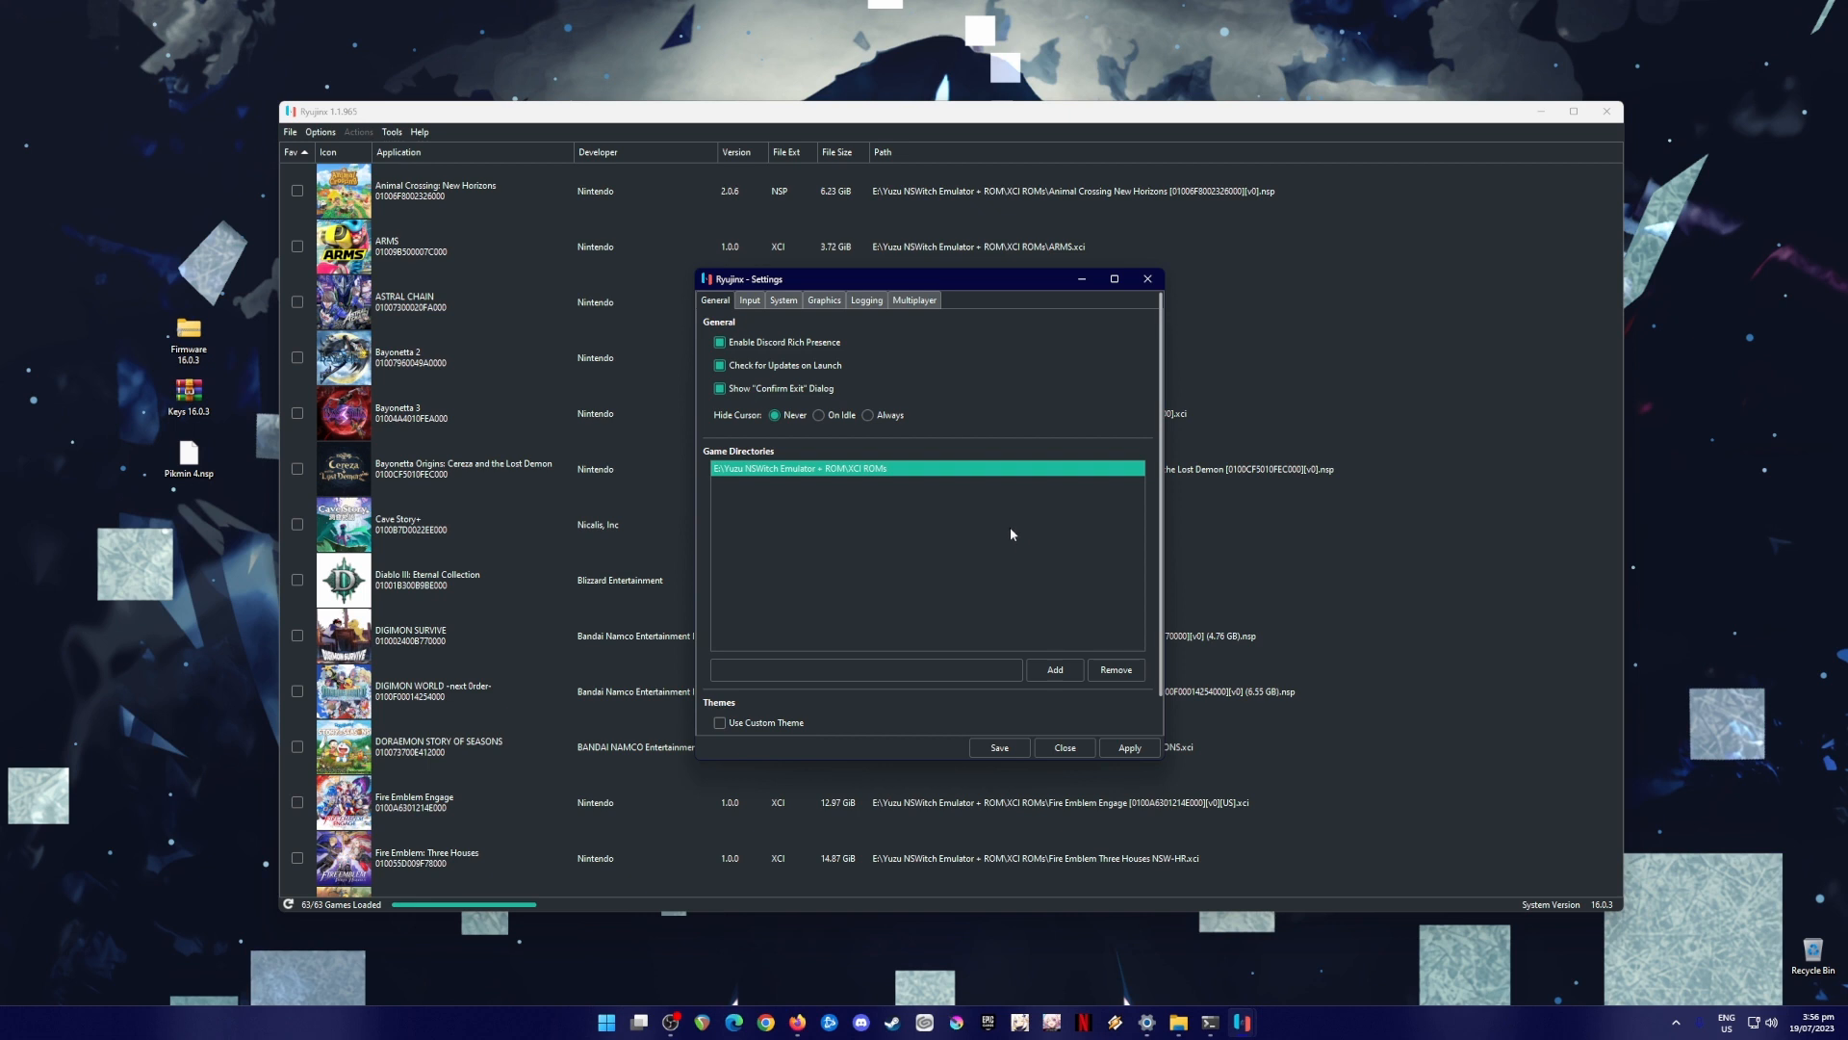
{"action": "mouse_move", "coordinate": [1026, 304]}
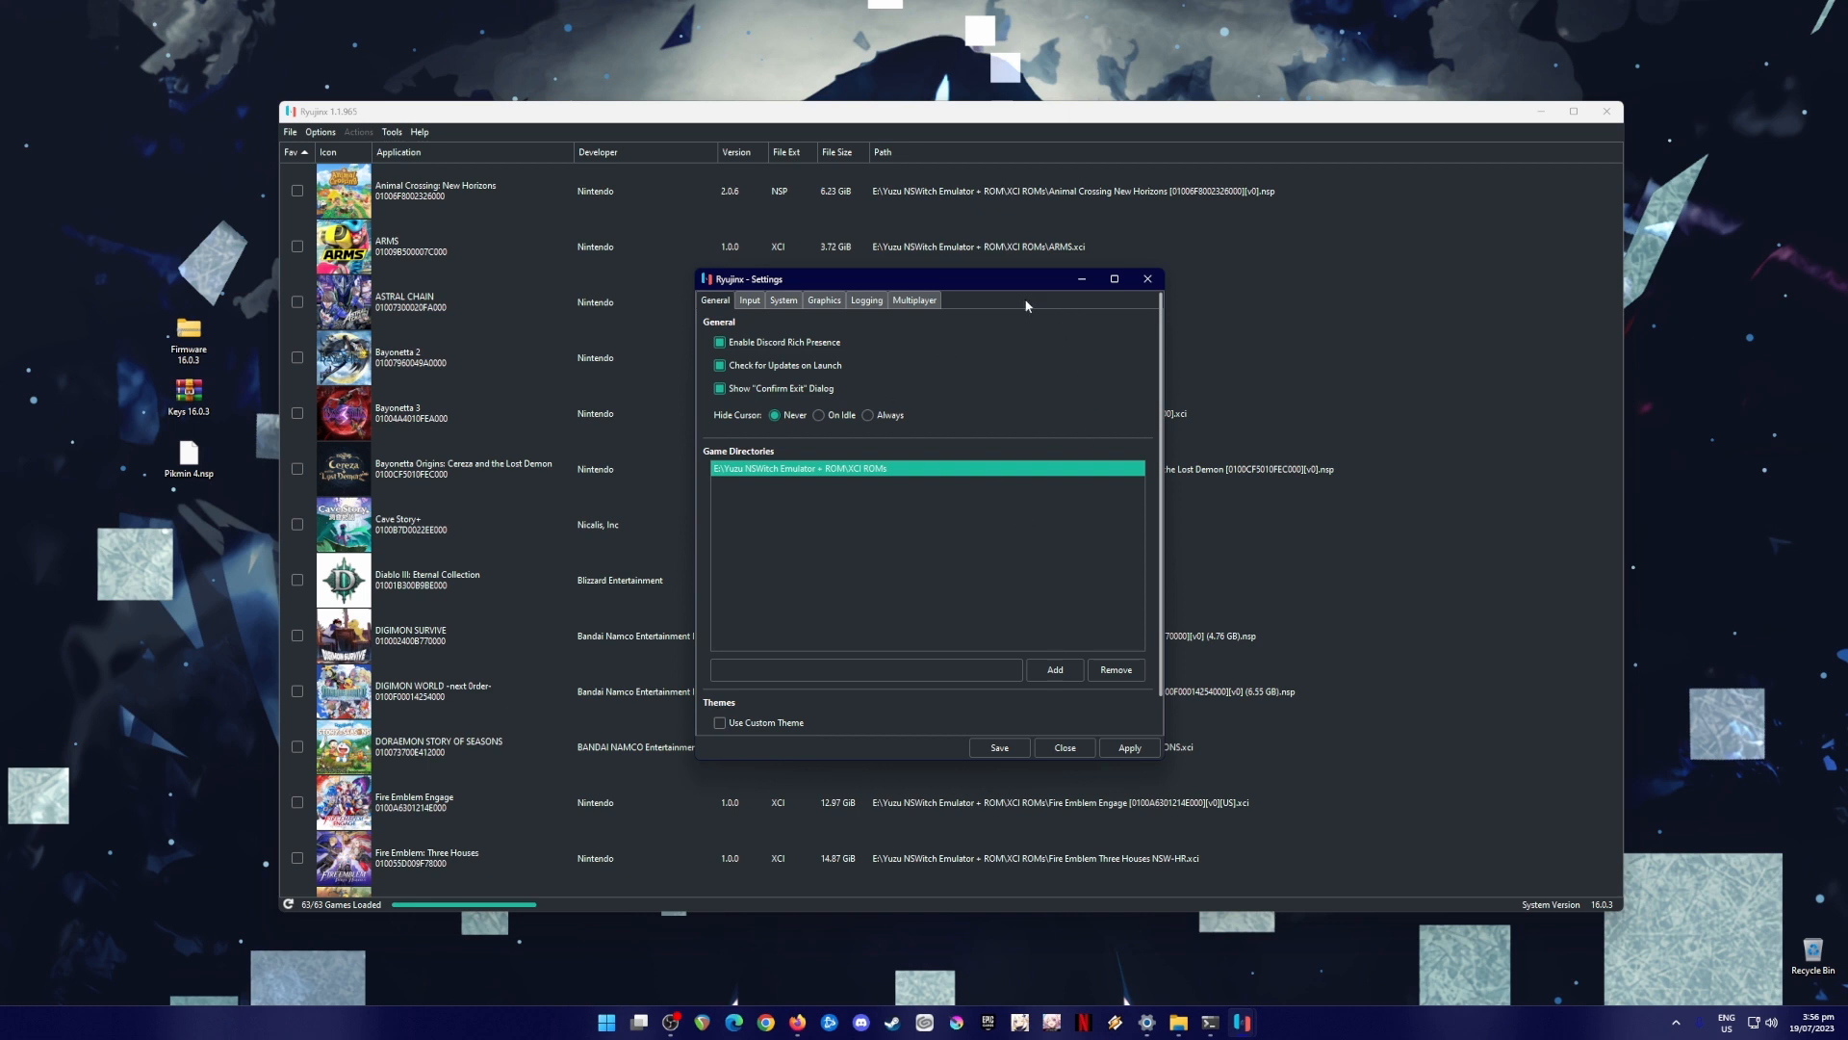
- Configure Player 1 in Input settings to use the Nintendo Switch Pro Controller device
{"action": "left_click", "coordinate": [782, 298]}
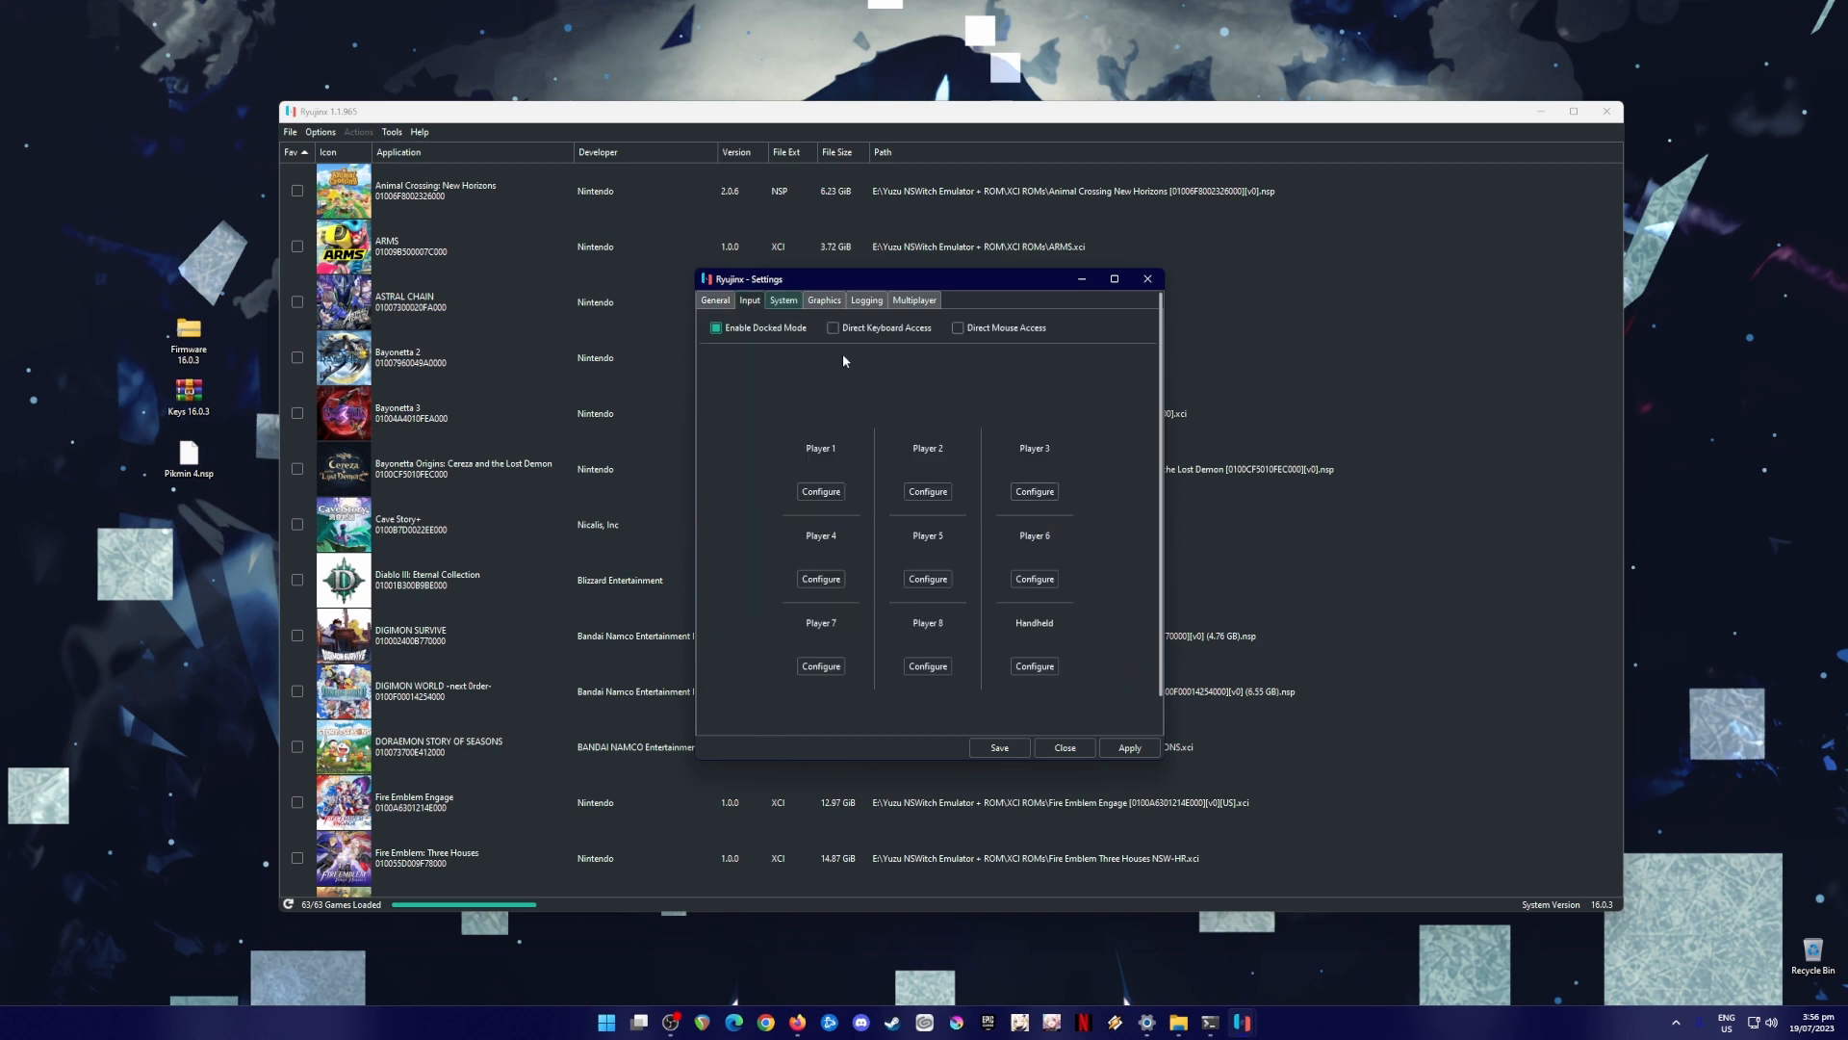
{"action": "mouse_move", "coordinate": [821, 491]}
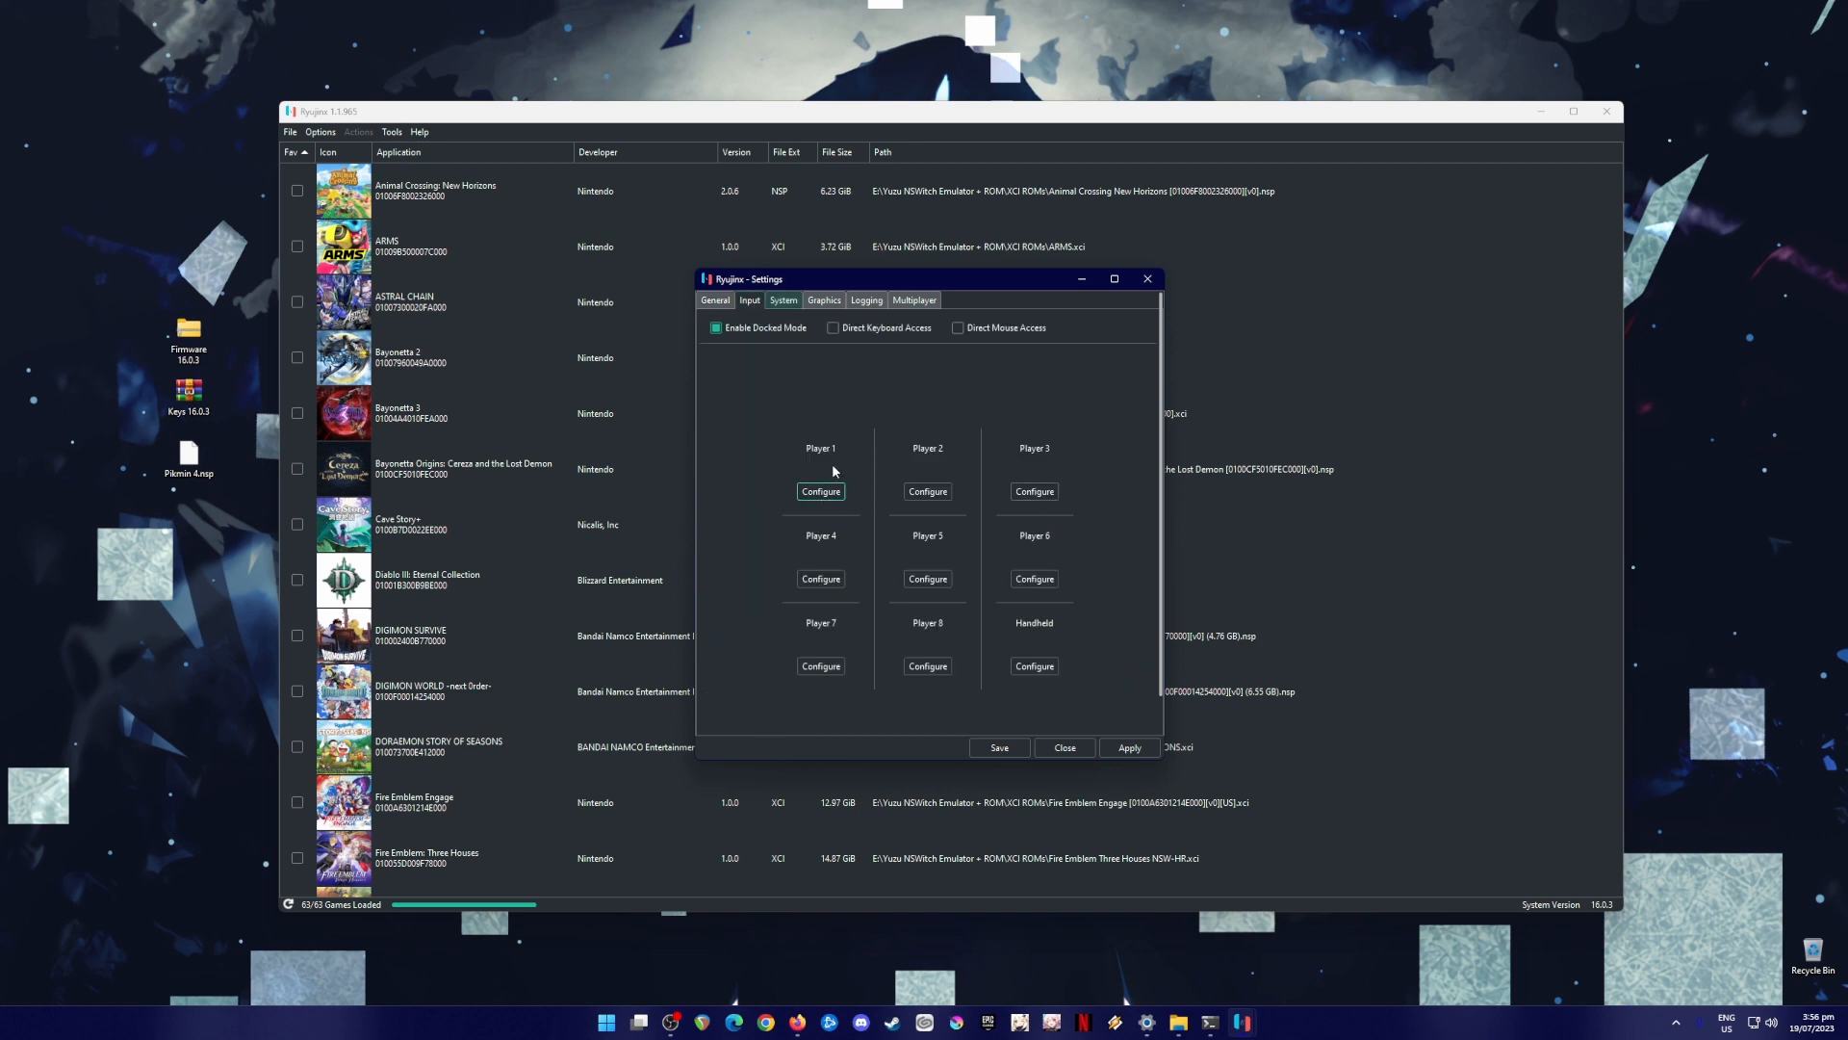
{"action": "left_click", "coordinate": [820, 491]}
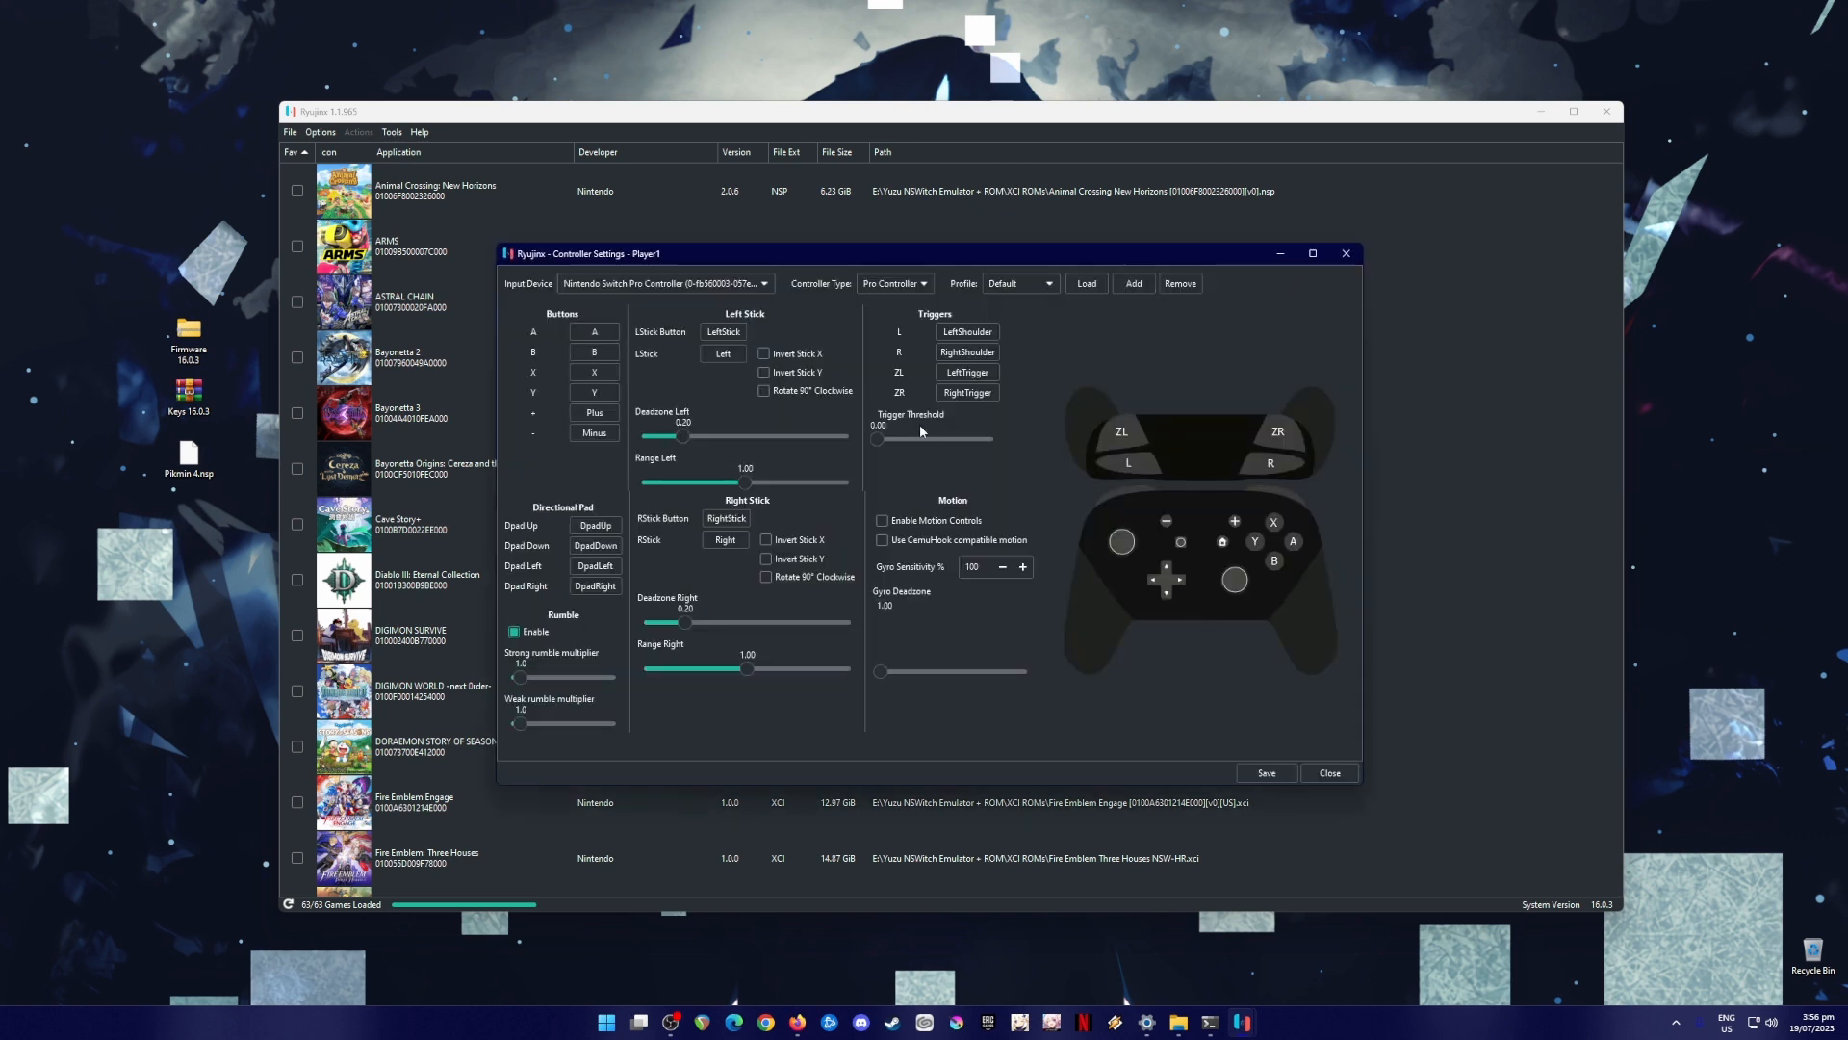
{"action": "left_click", "coordinate": [686, 283]}
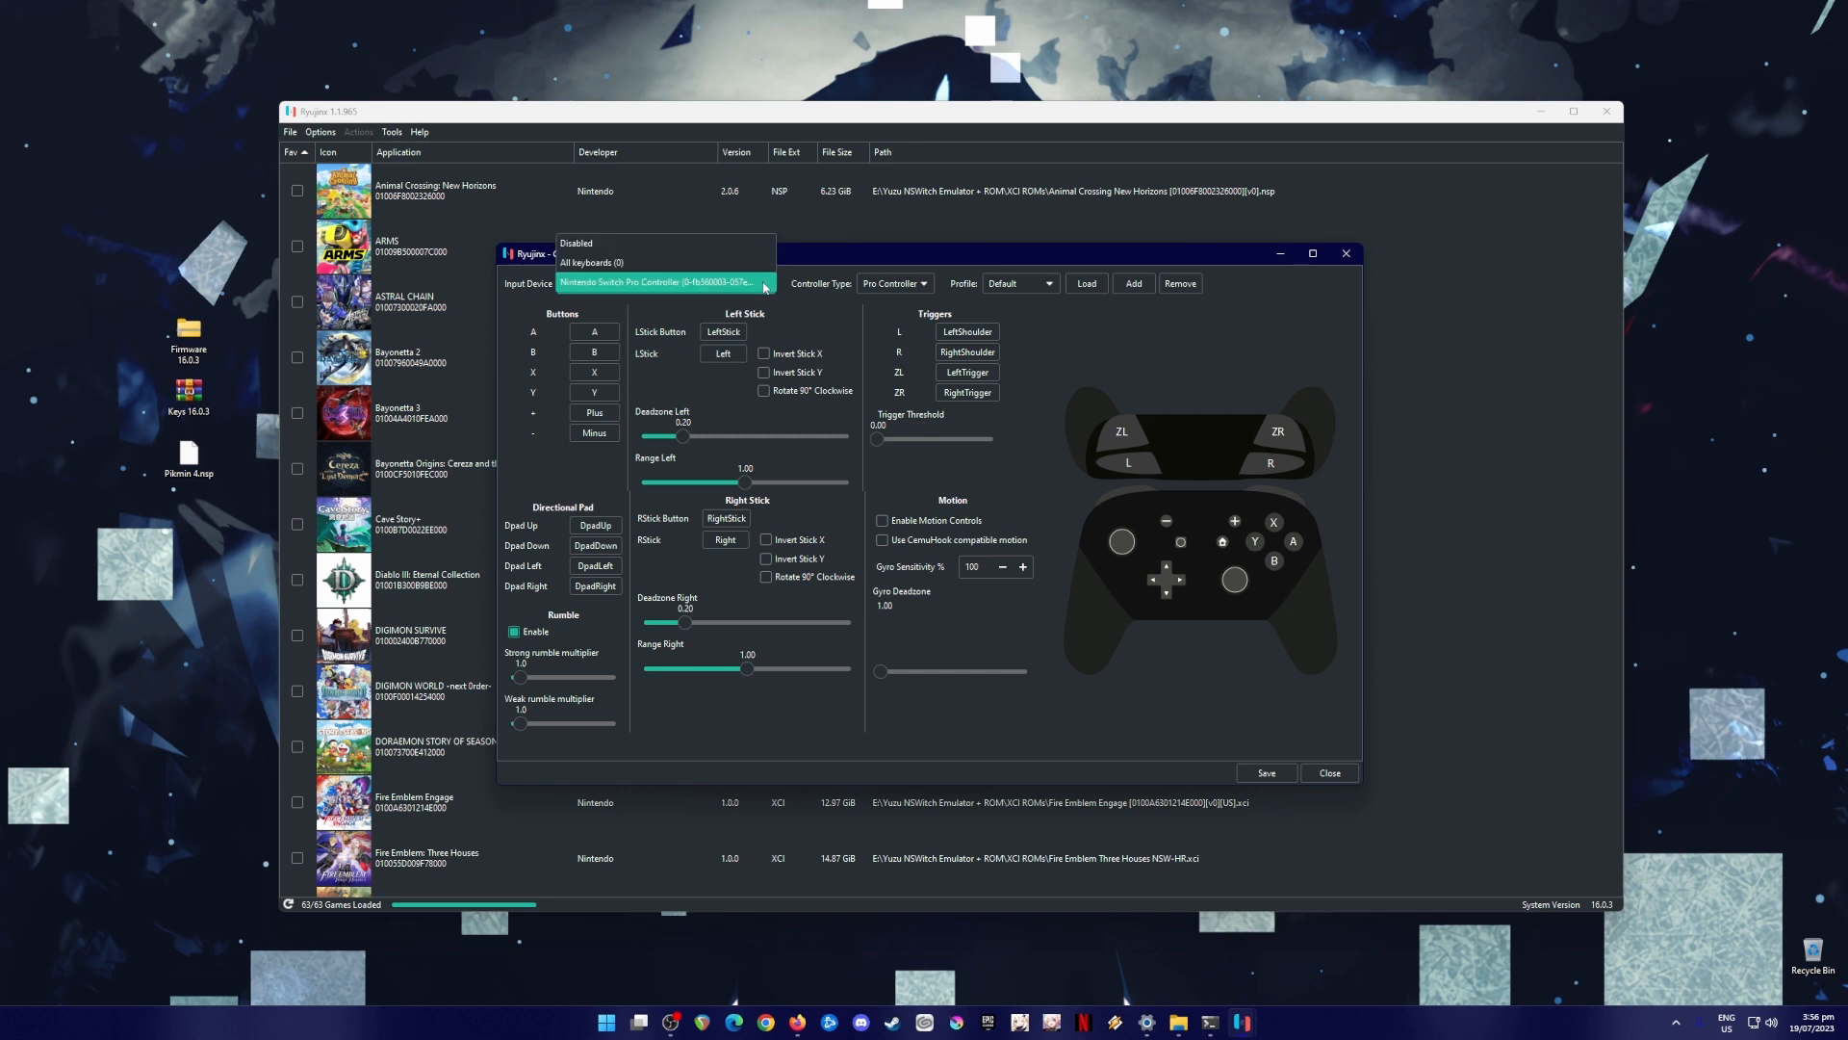
{"action": "left_click", "coordinate": [662, 281]}
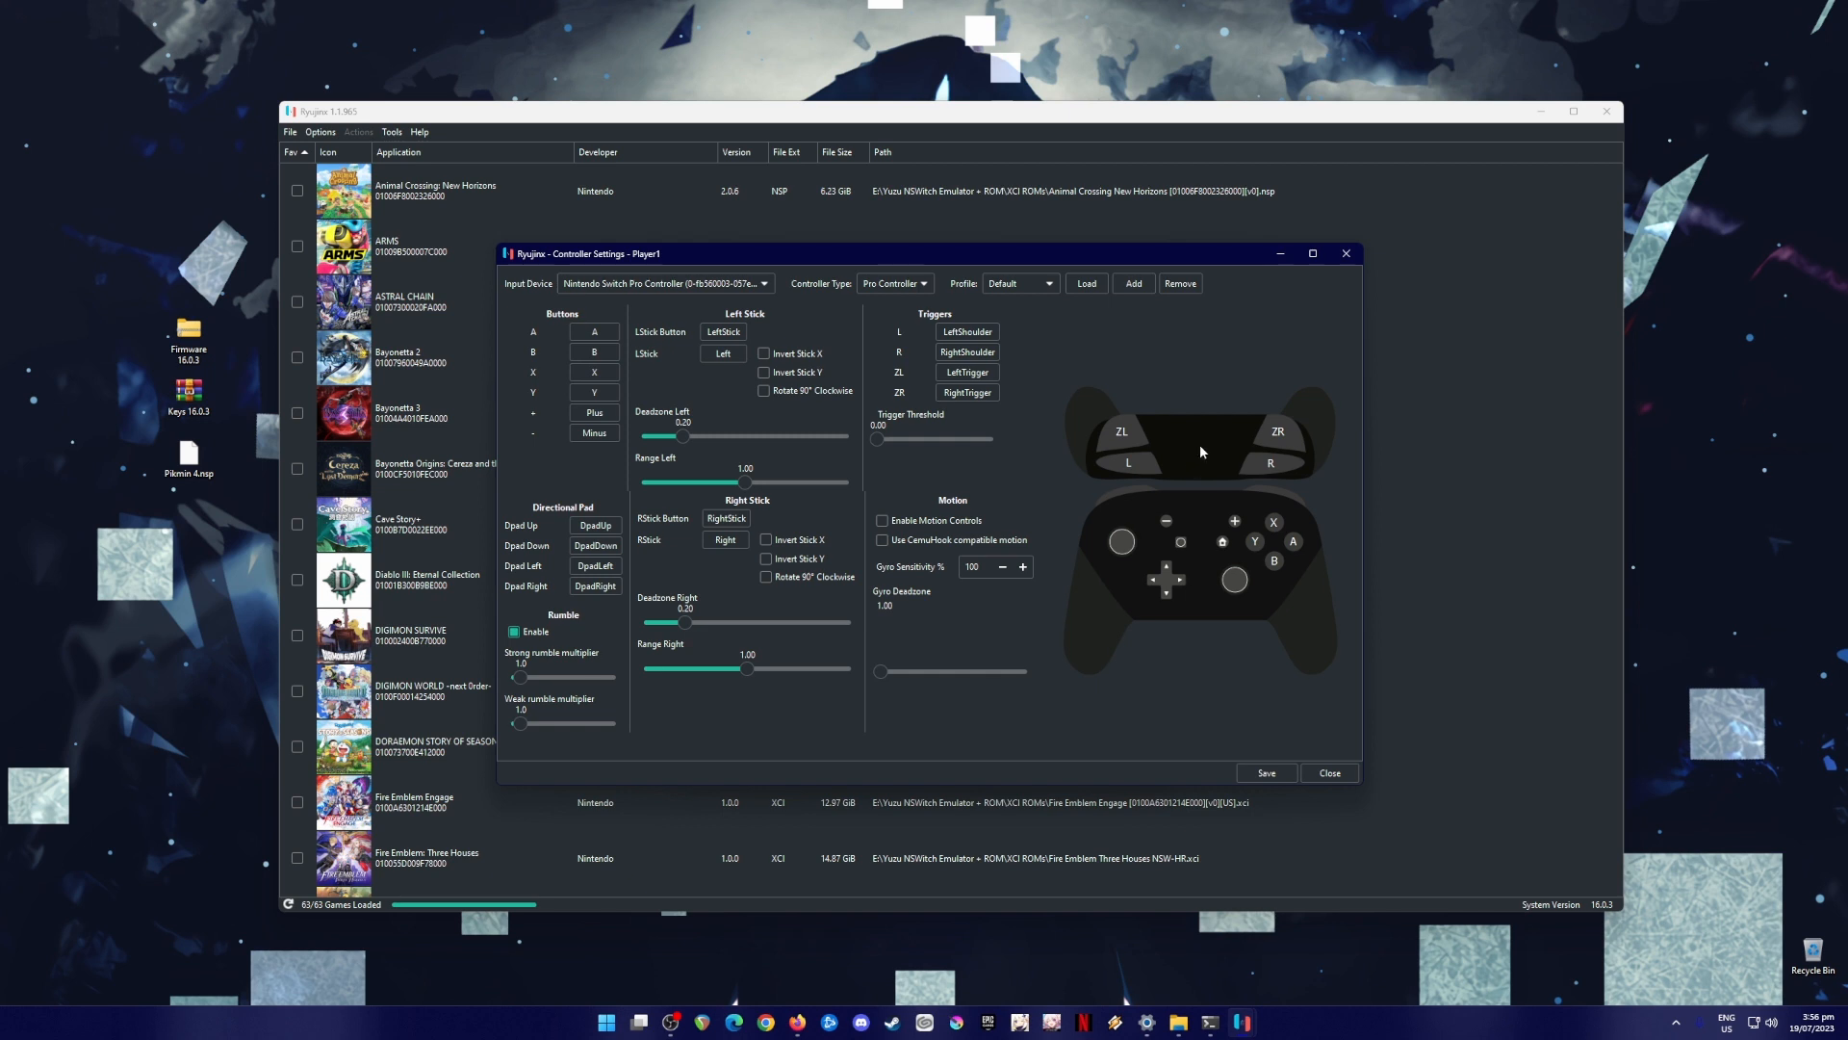
{"action": "mouse_move", "coordinate": [1166, 453]}
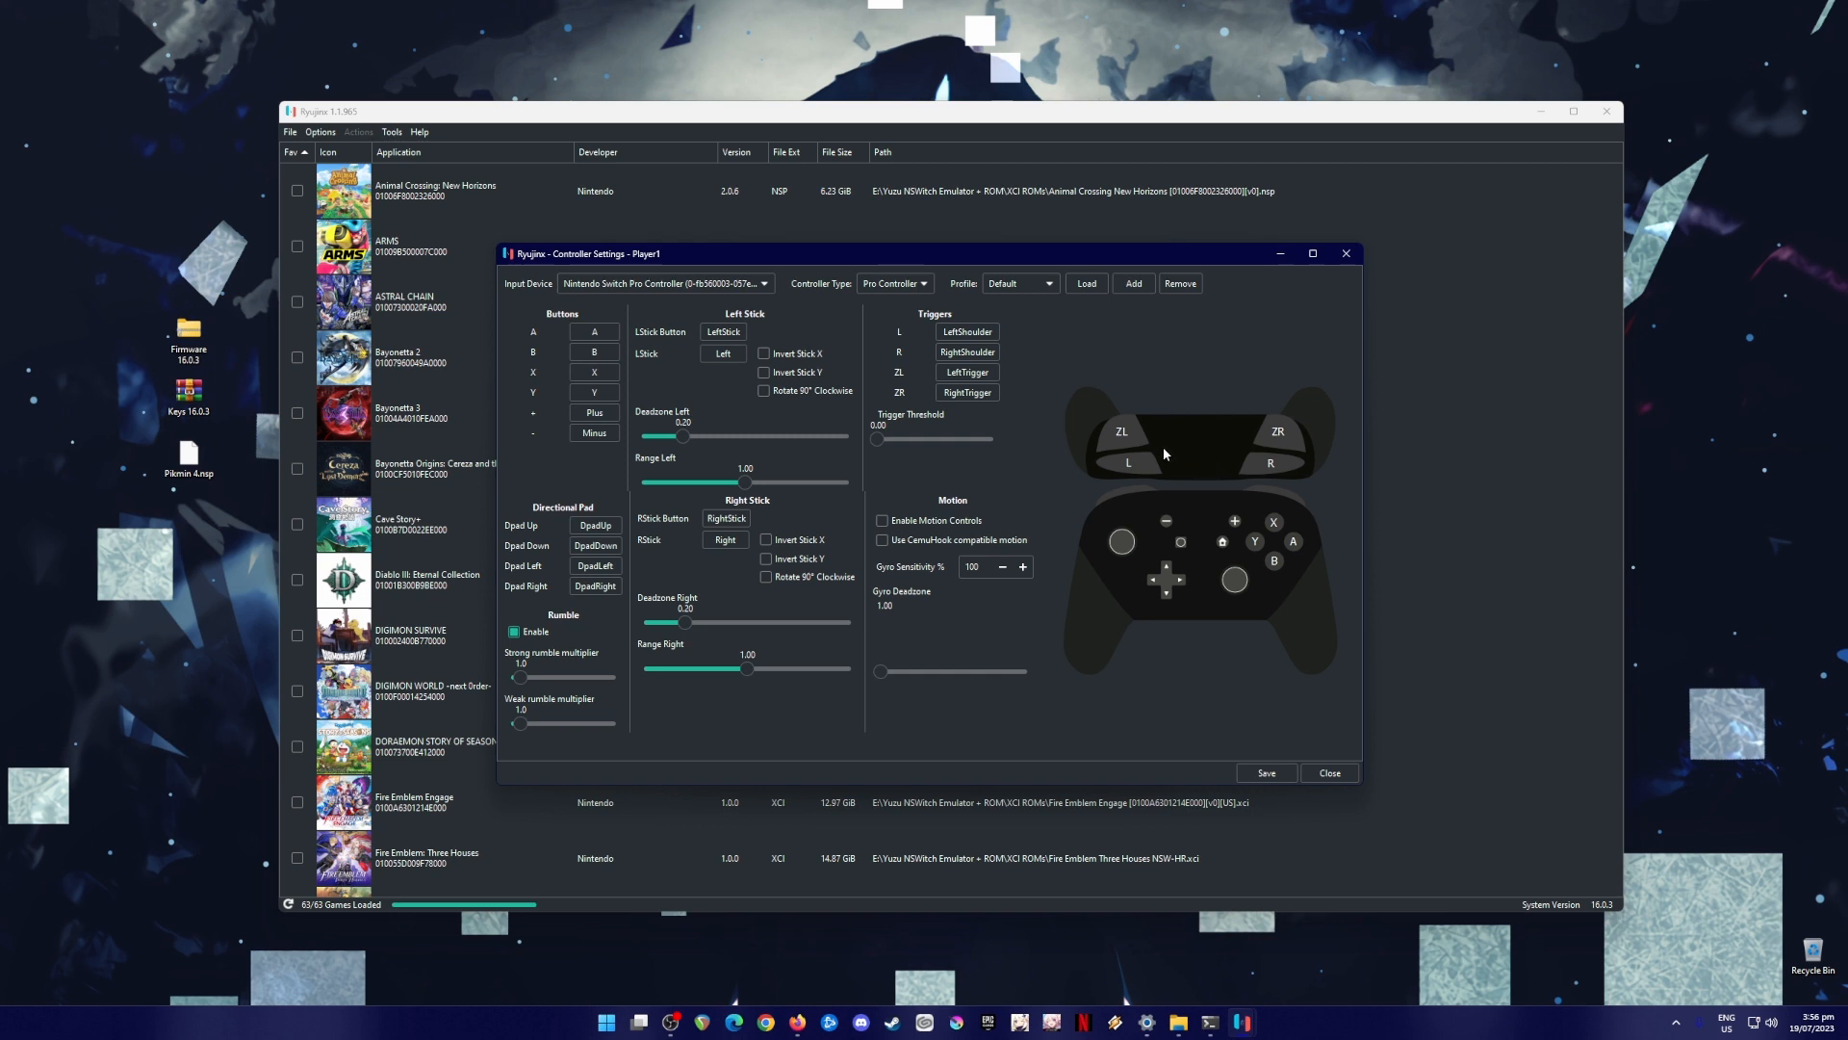
{"action": "mouse_move", "coordinate": [1194, 501]}
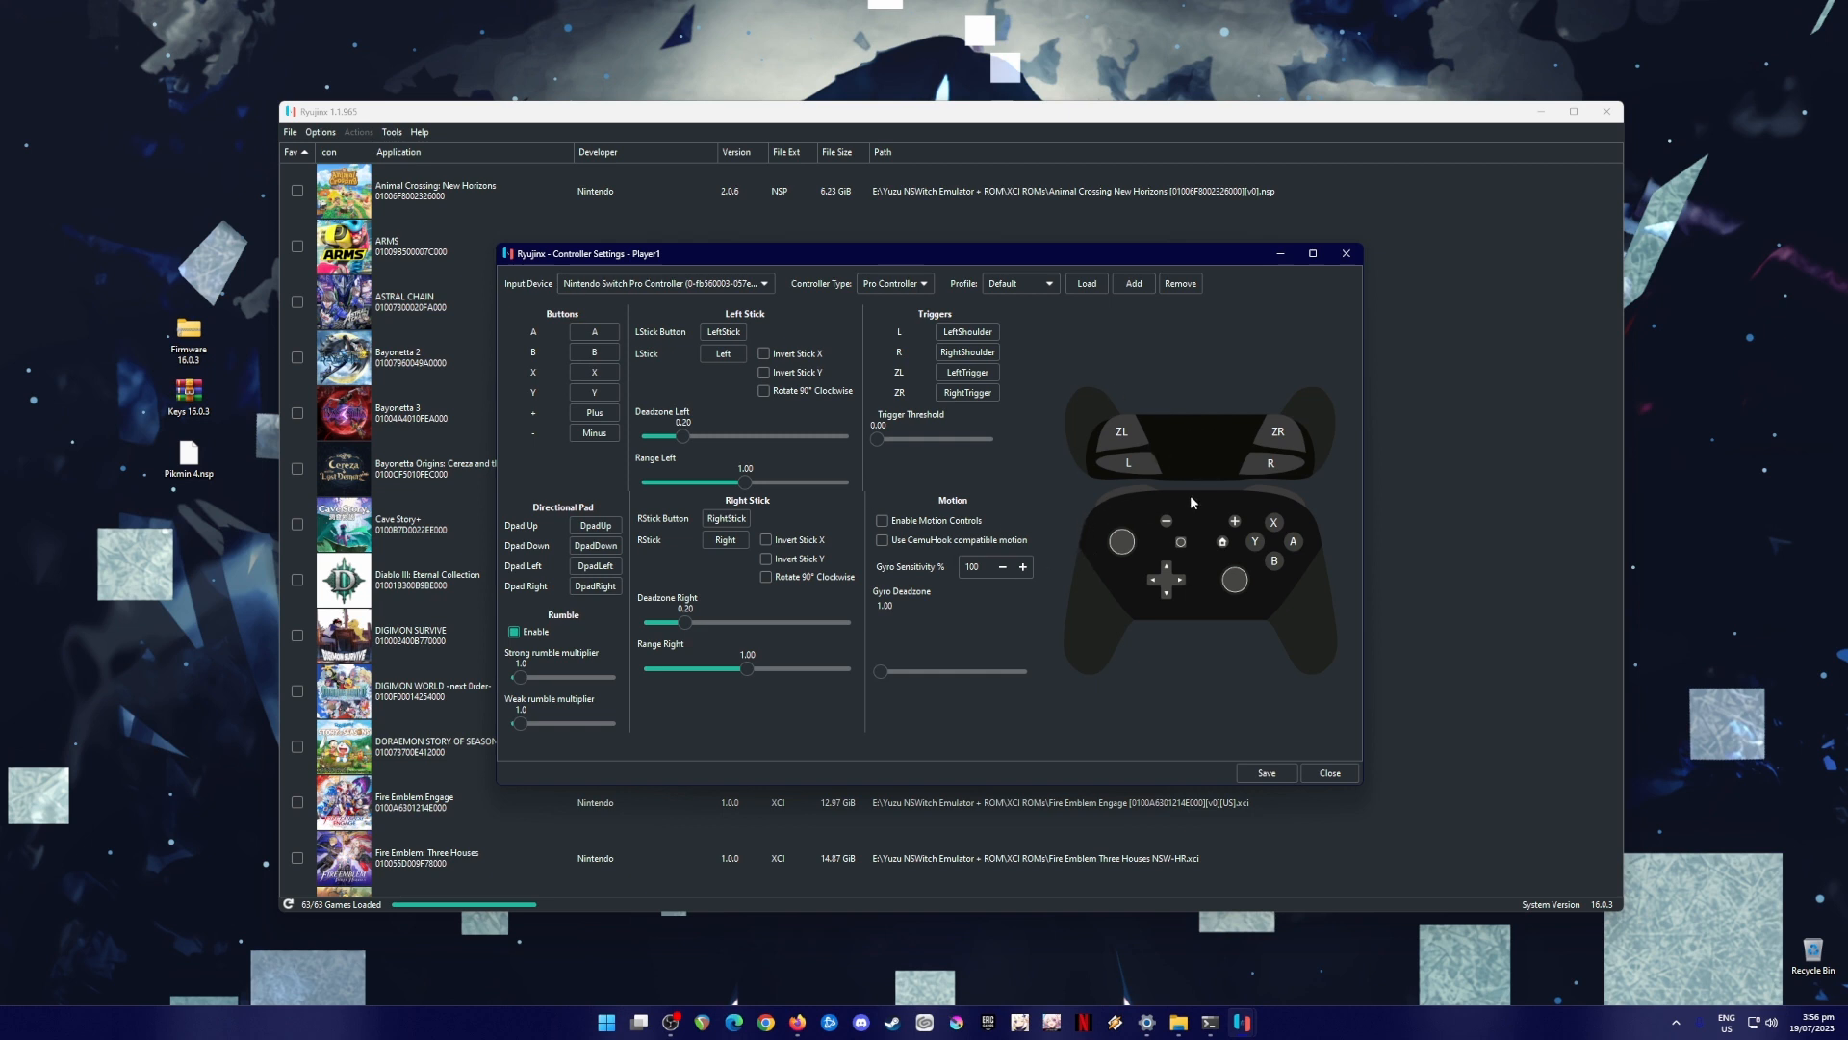
{"action": "mouse_move", "coordinate": [1182, 464]}
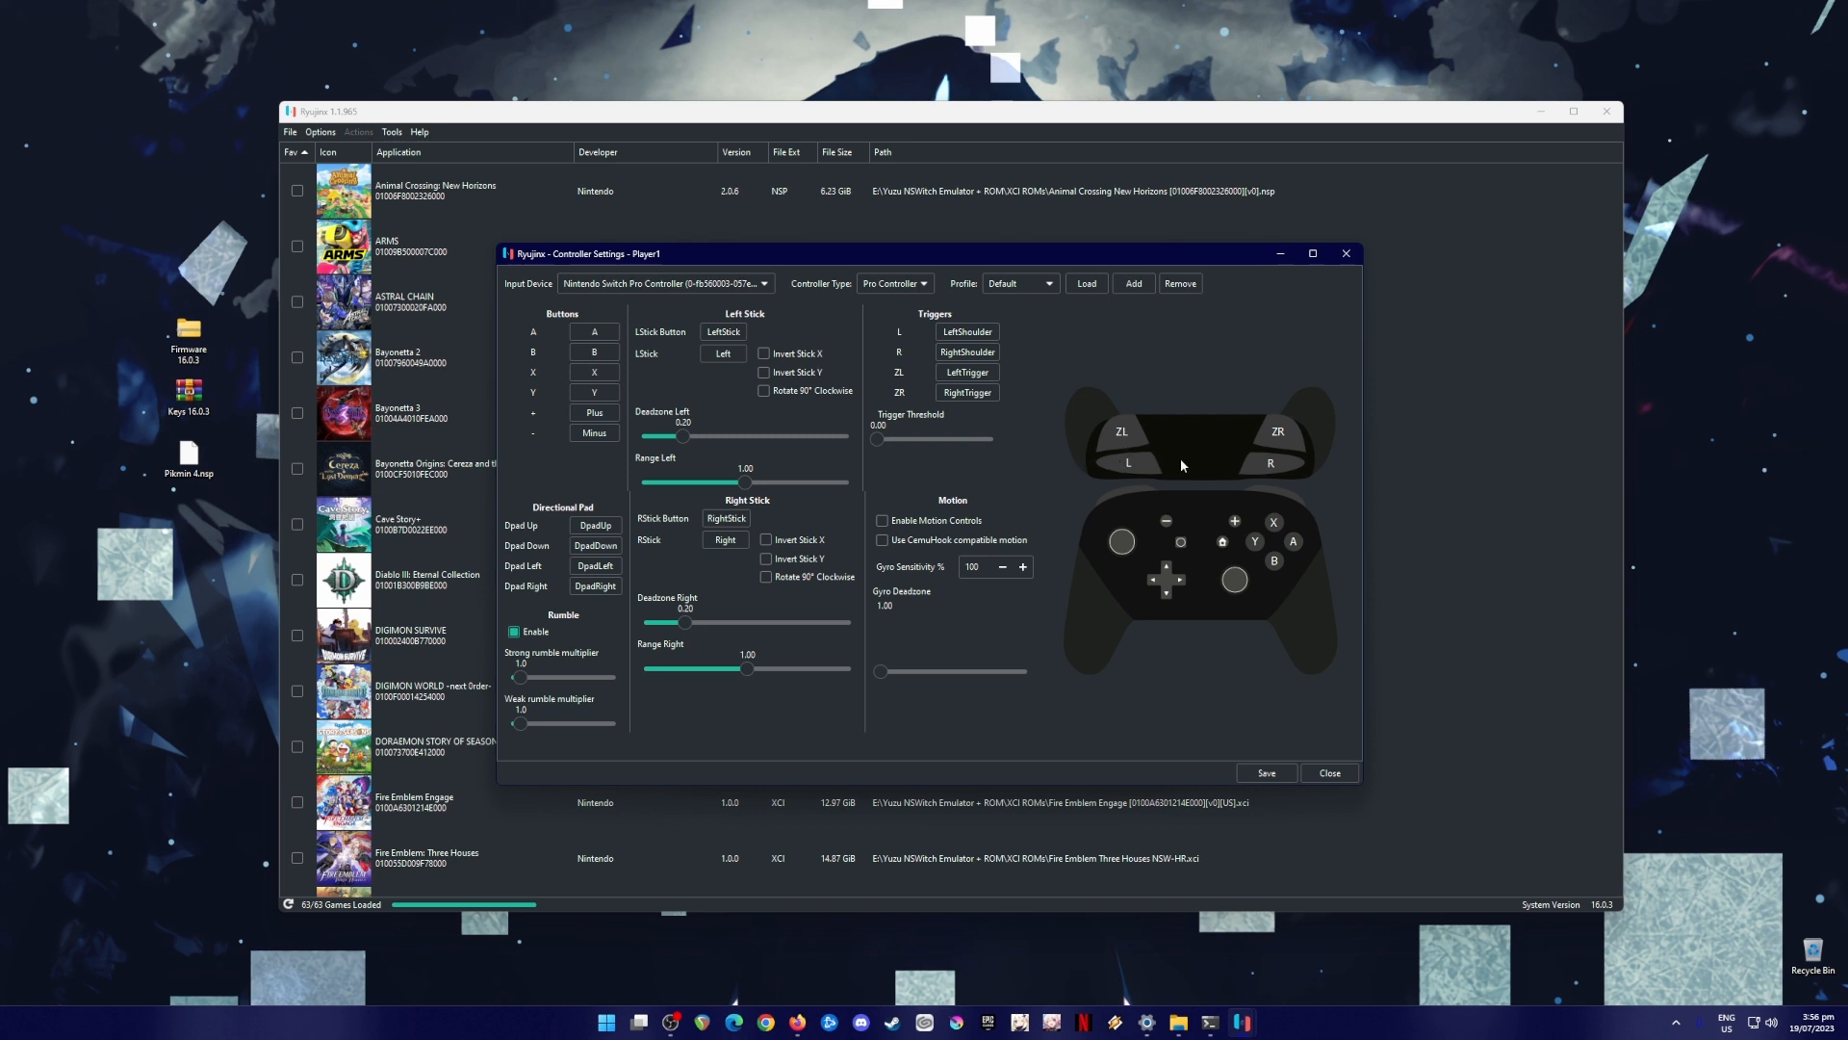
{"action": "mouse_move", "coordinate": [770, 643]}
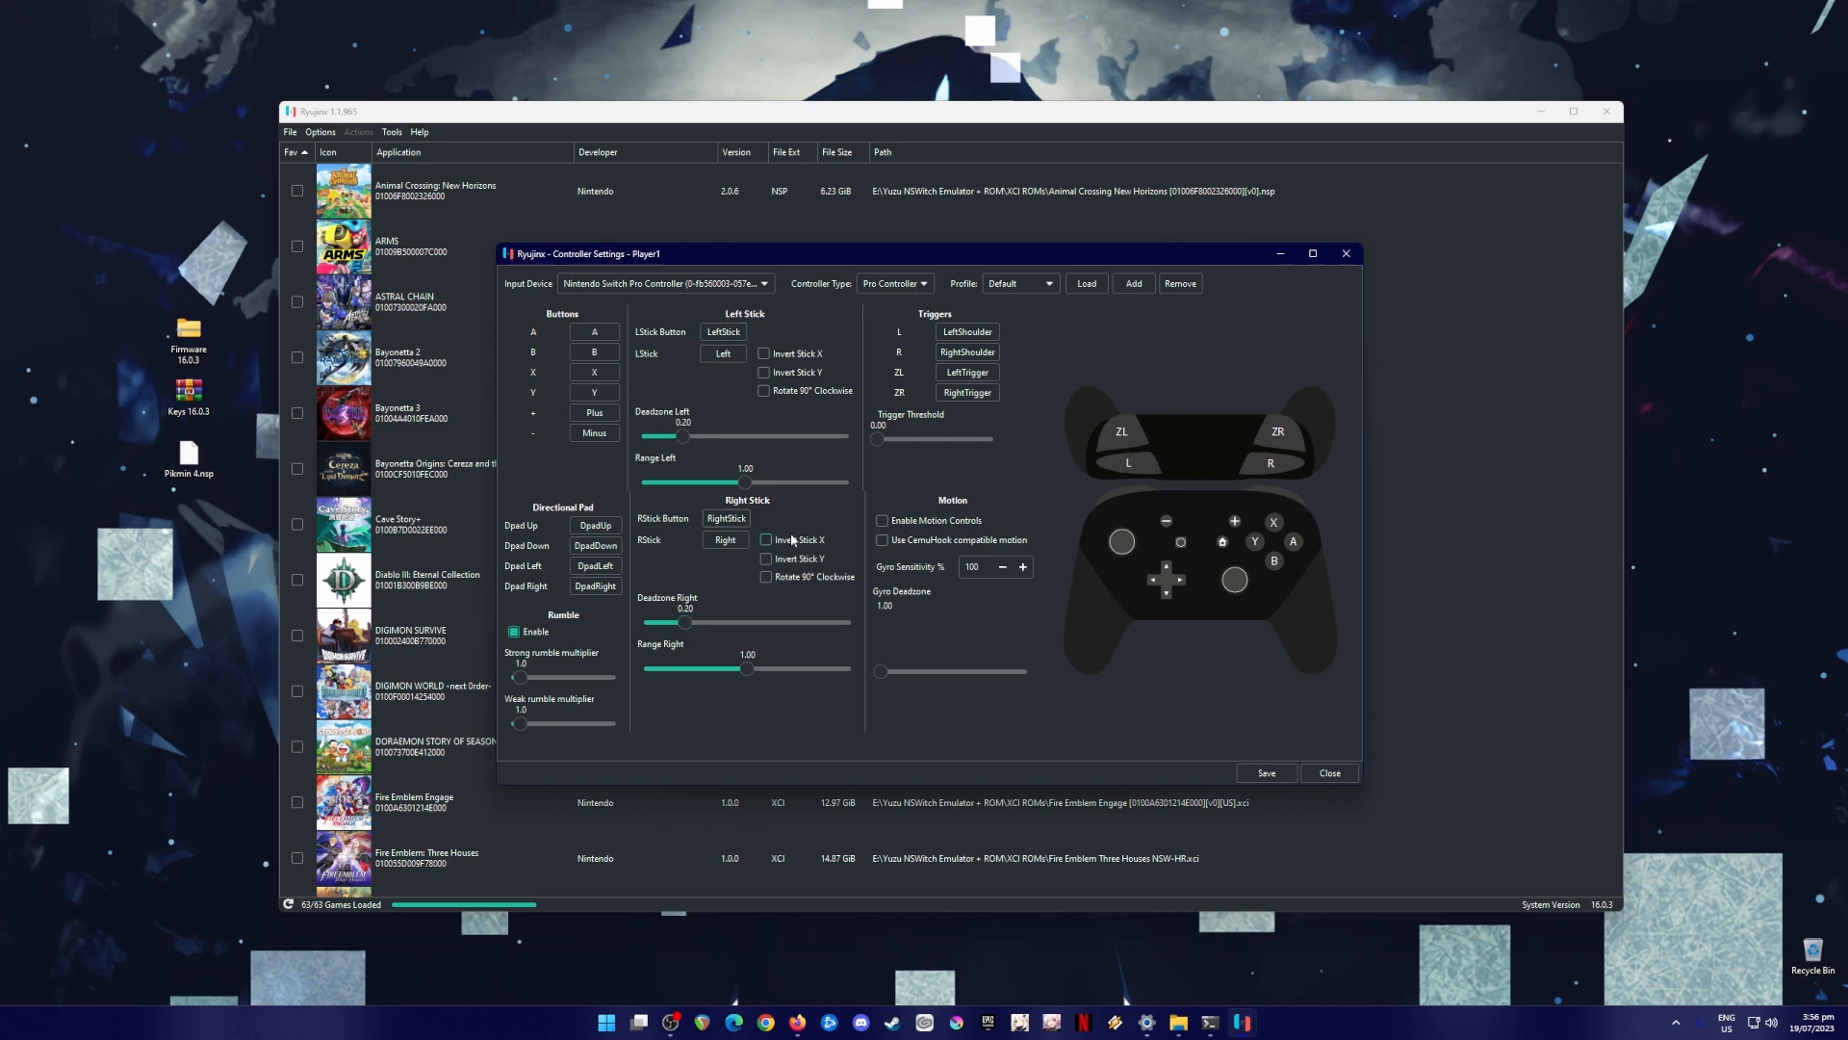
{"action": "mouse_move", "coordinate": [1155, 541]}
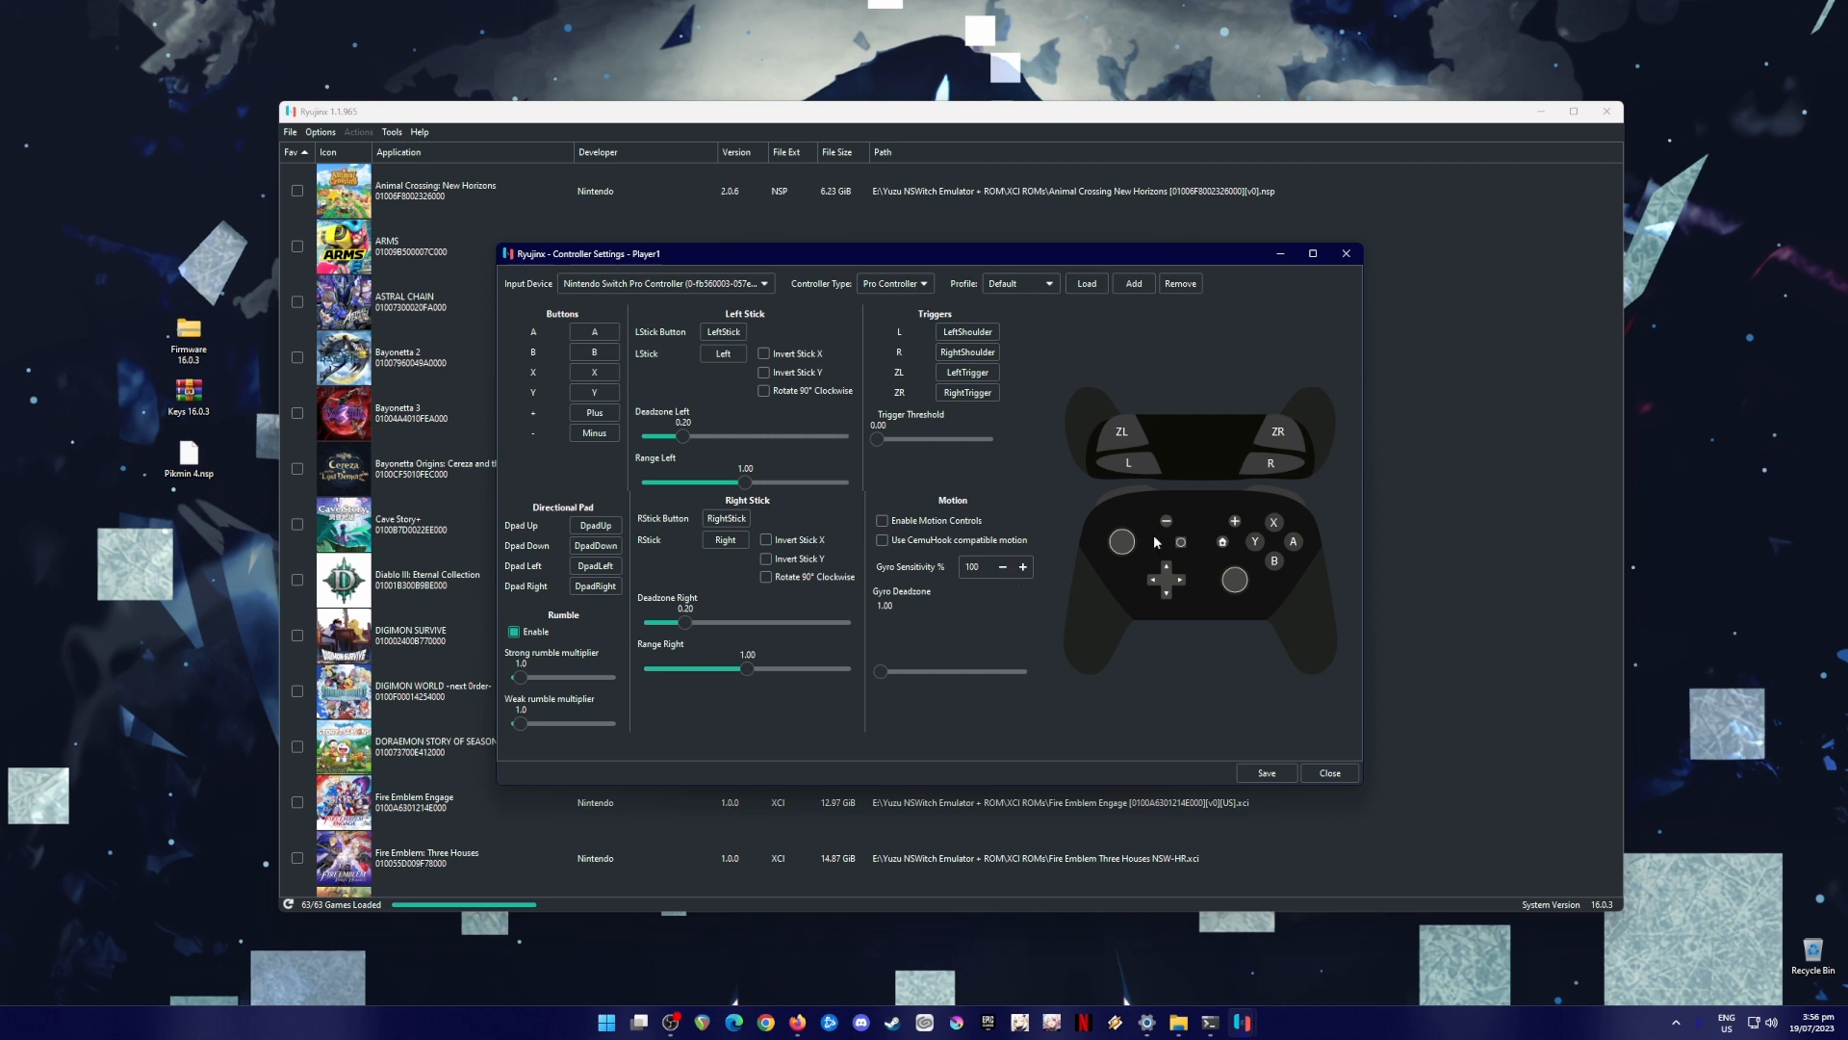
{"action": "mouse_move", "coordinate": [1194, 512]}
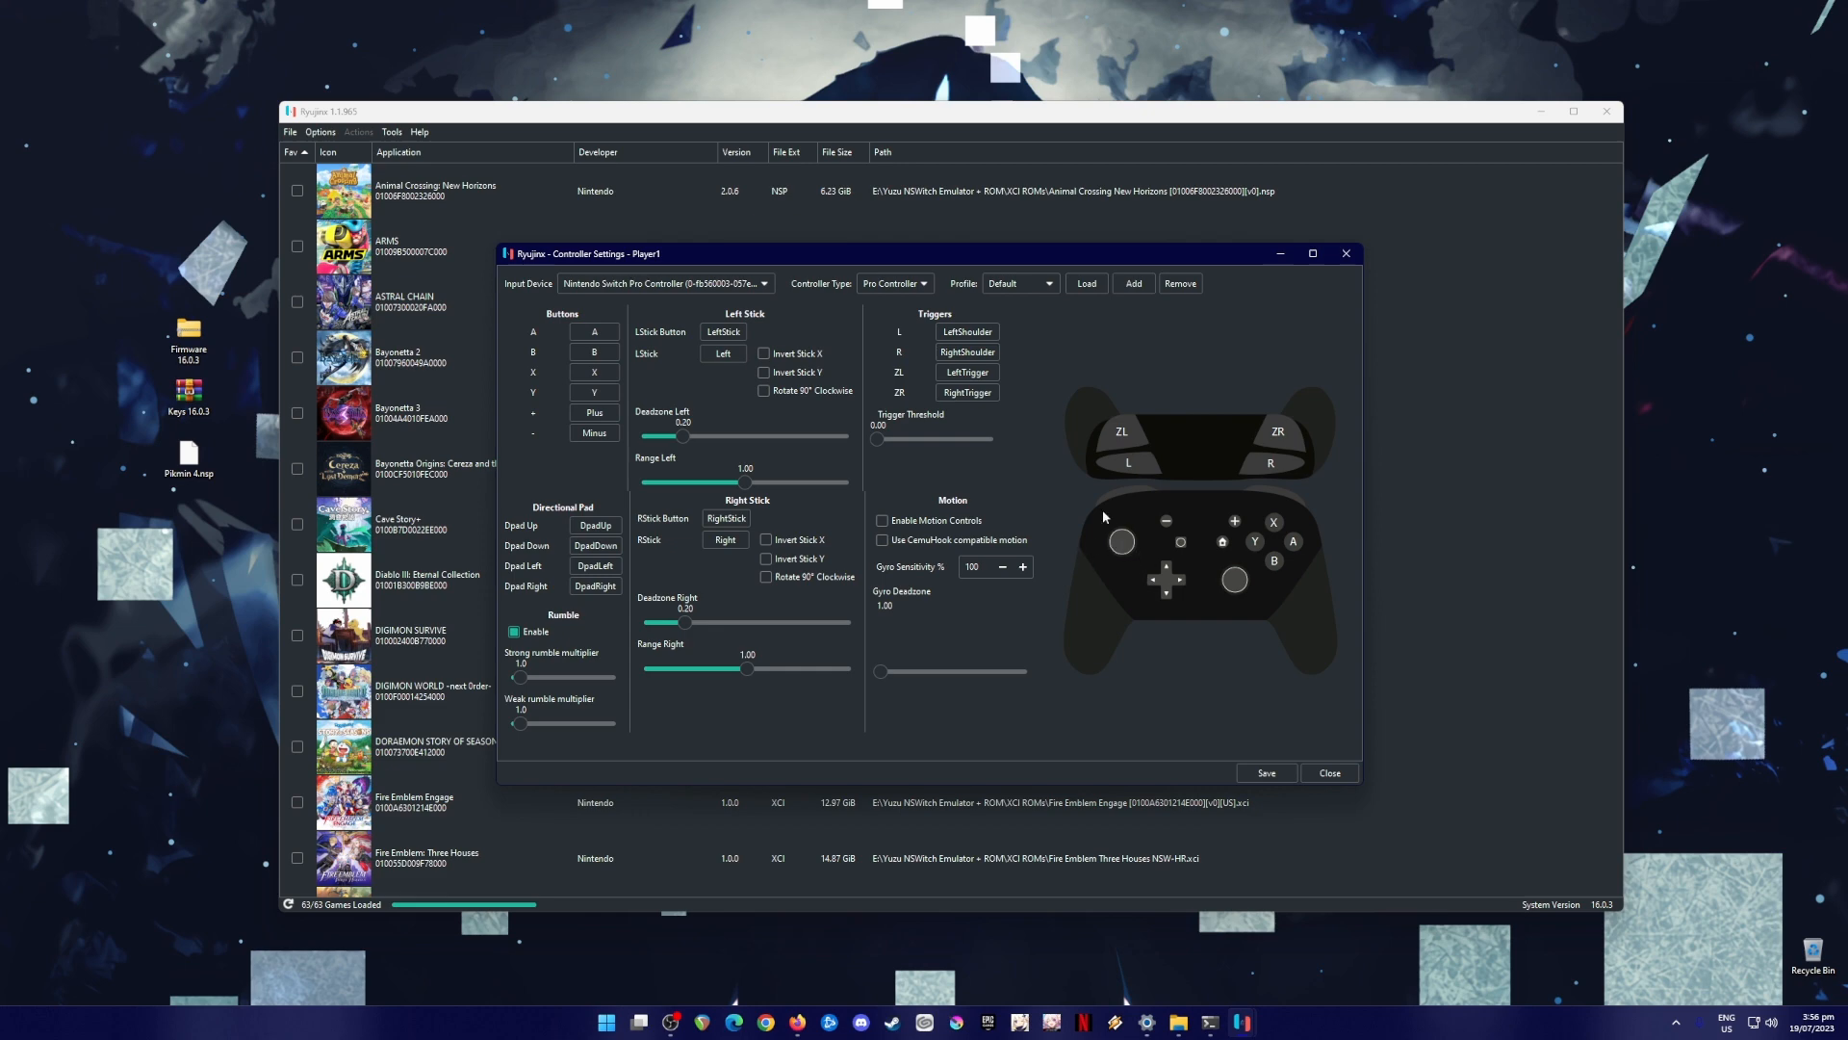
{"action": "mouse_move", "coordinate": [1261, 784]}
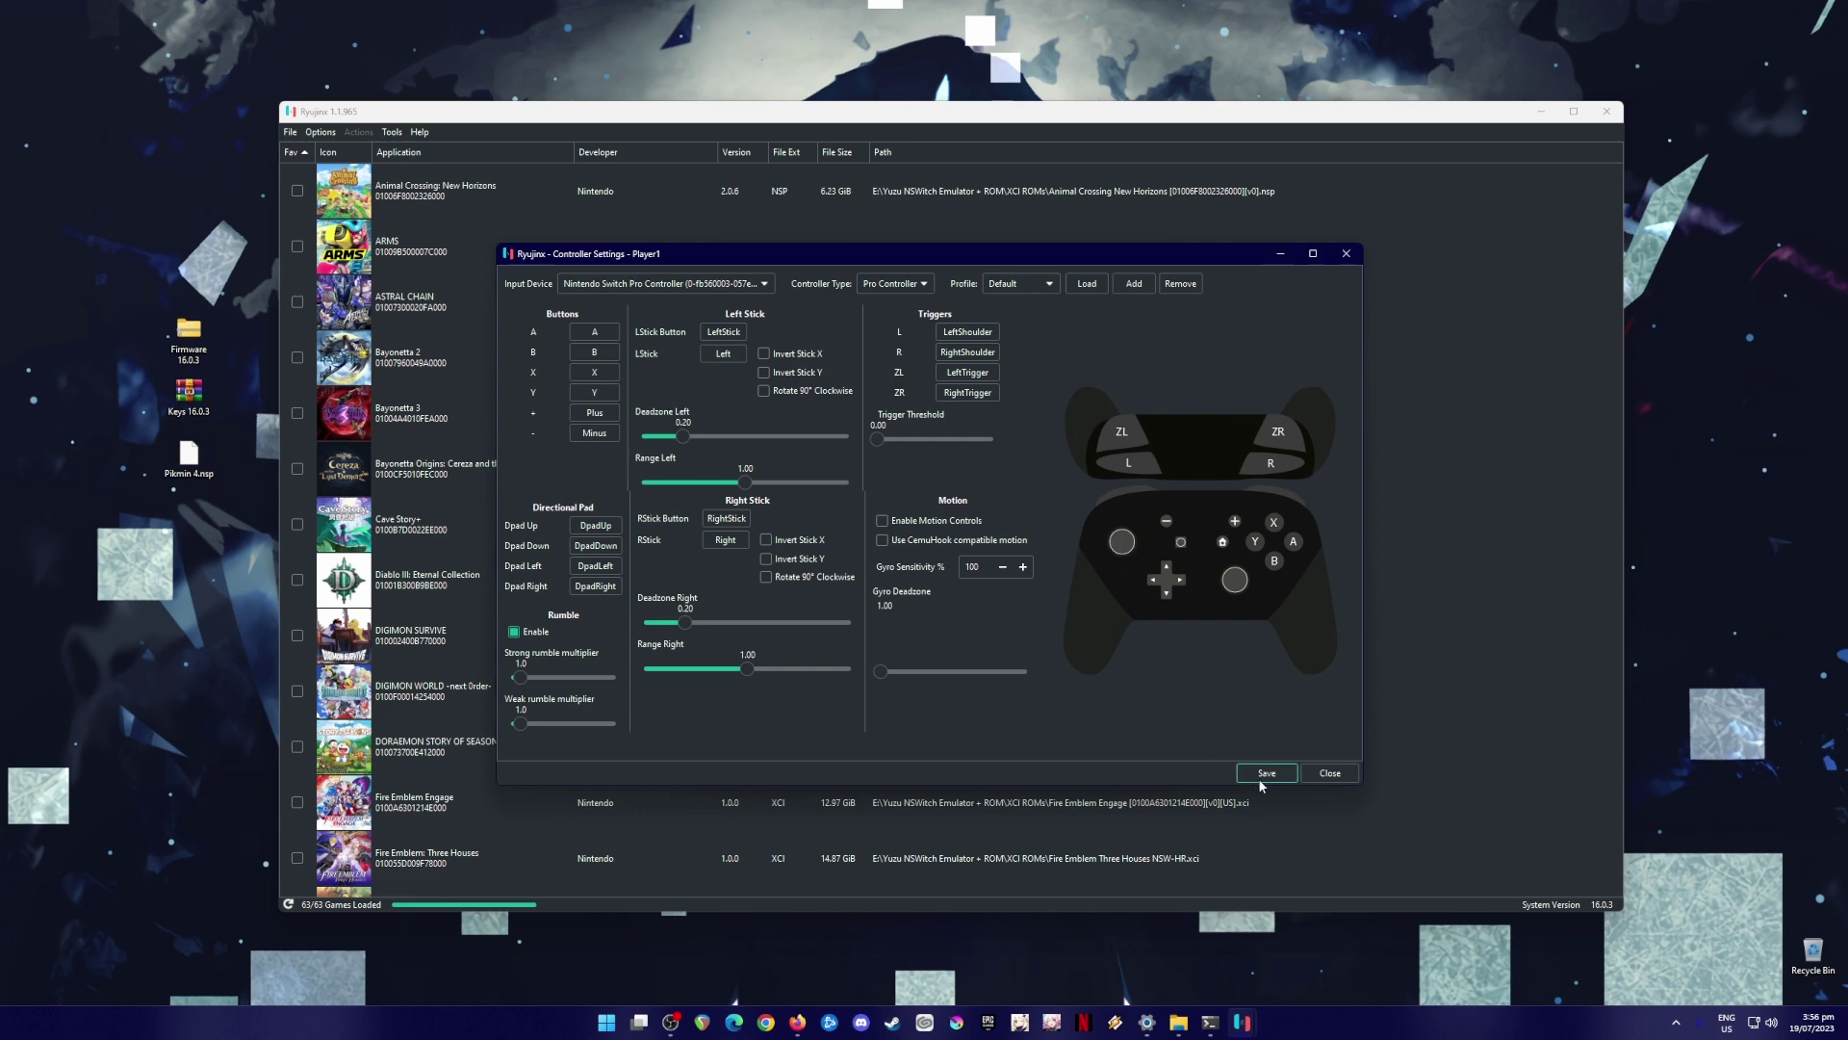
- Save Player 1's controller mapping and move to the System settings
{"action": "left_click", "coordinate": [1267, 773]}
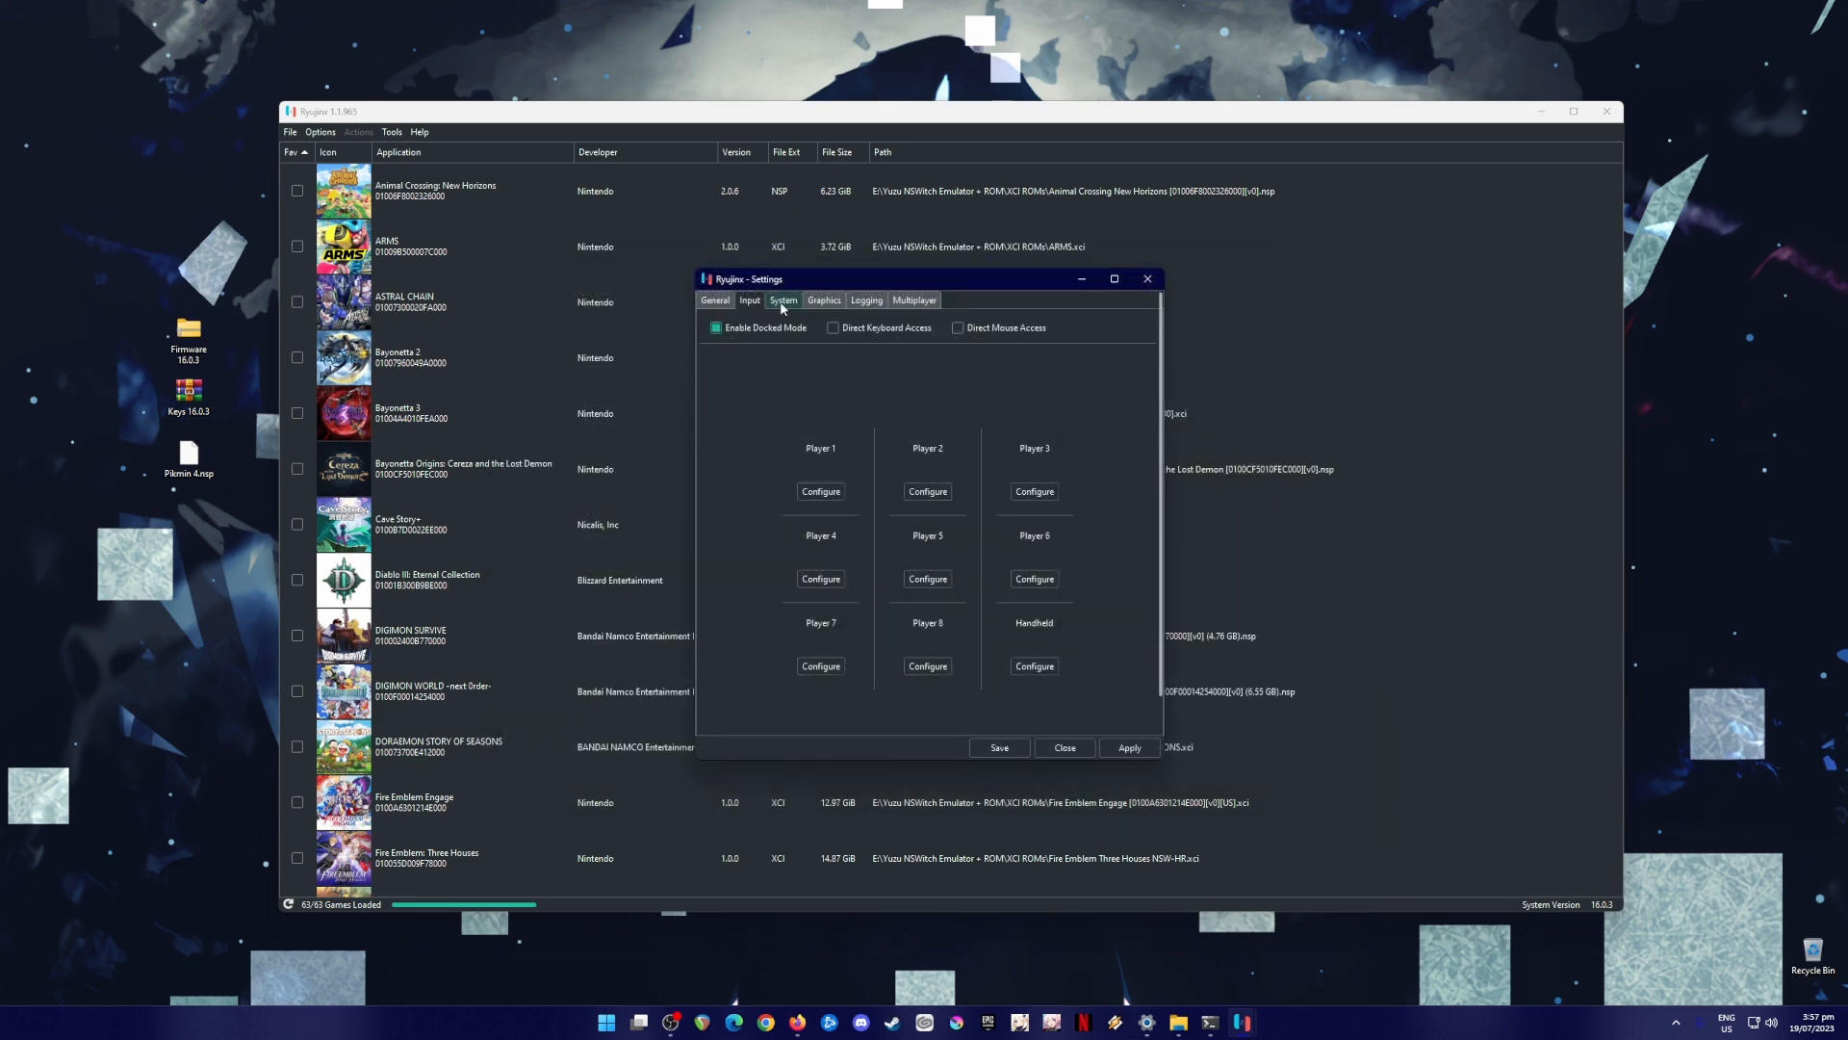
{"action": "left_click", "coordinate": [781, 298]}
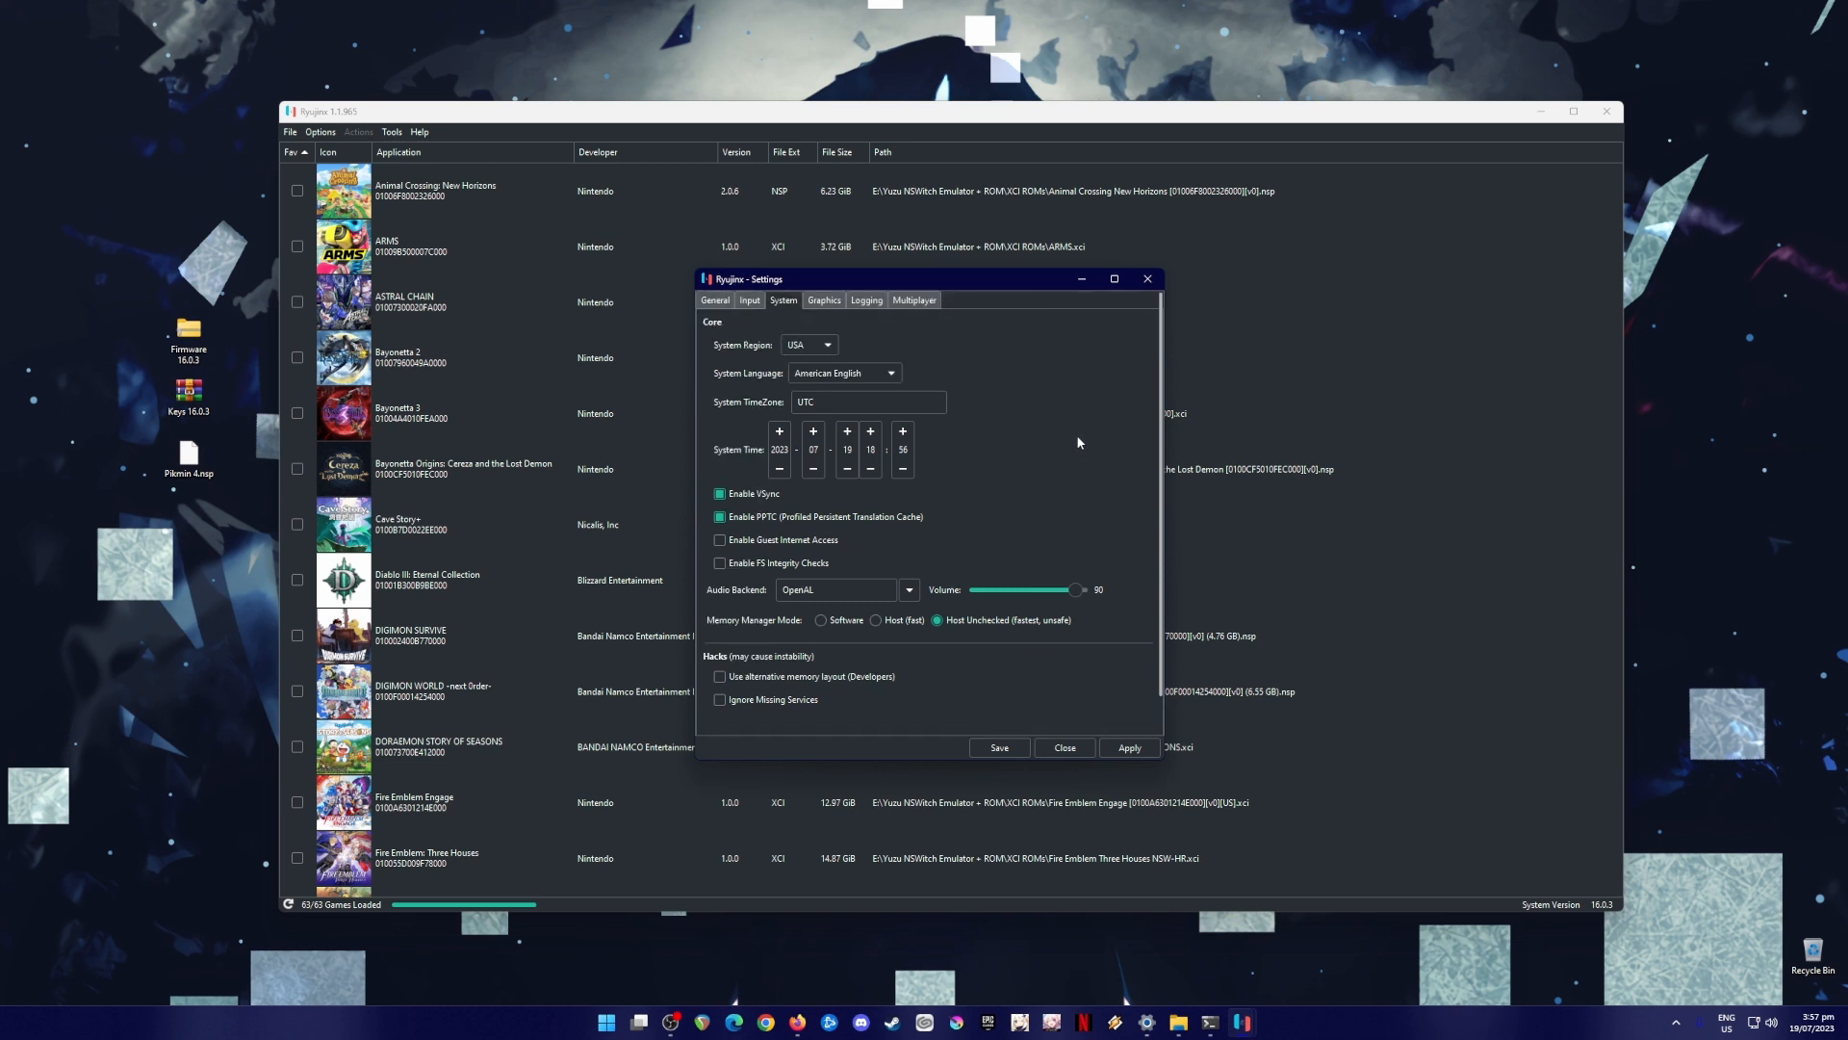
{"action": "mouse_move", "coordinate": [1105, 458]}
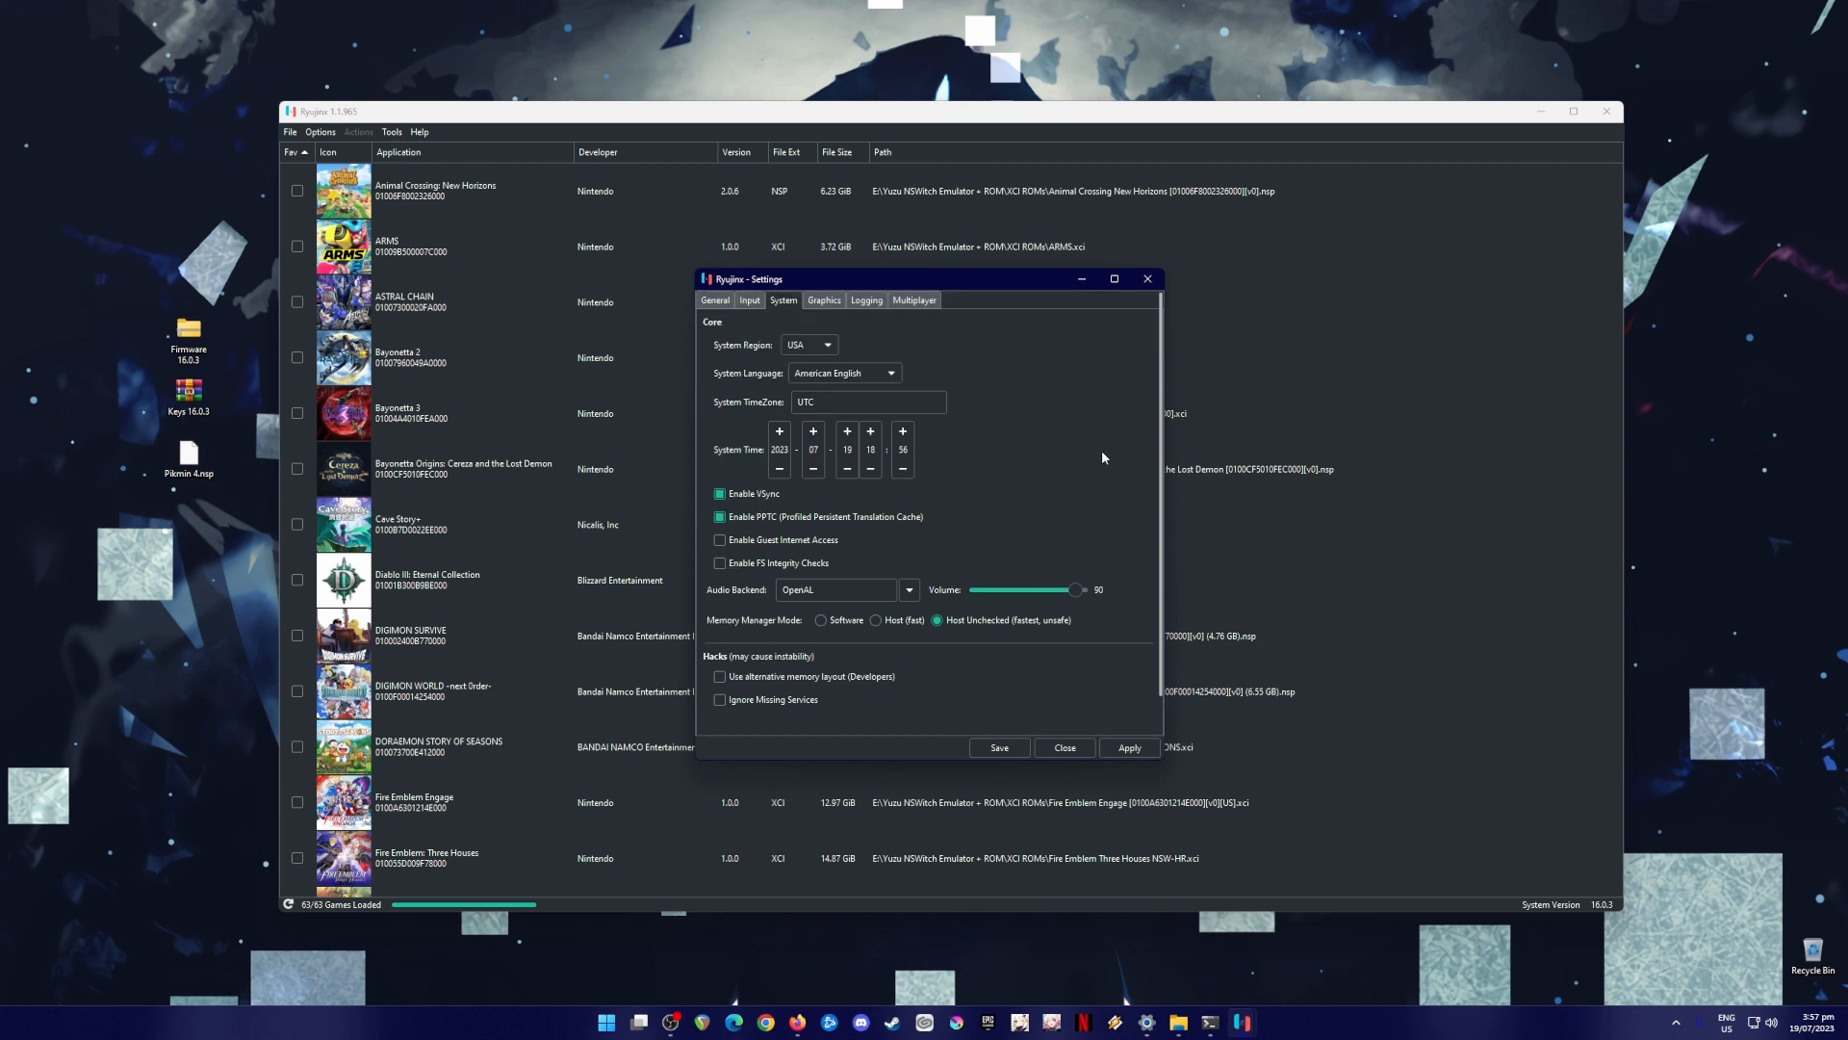
{"action": "mouse_move", "coordinate": [1067, 420]}
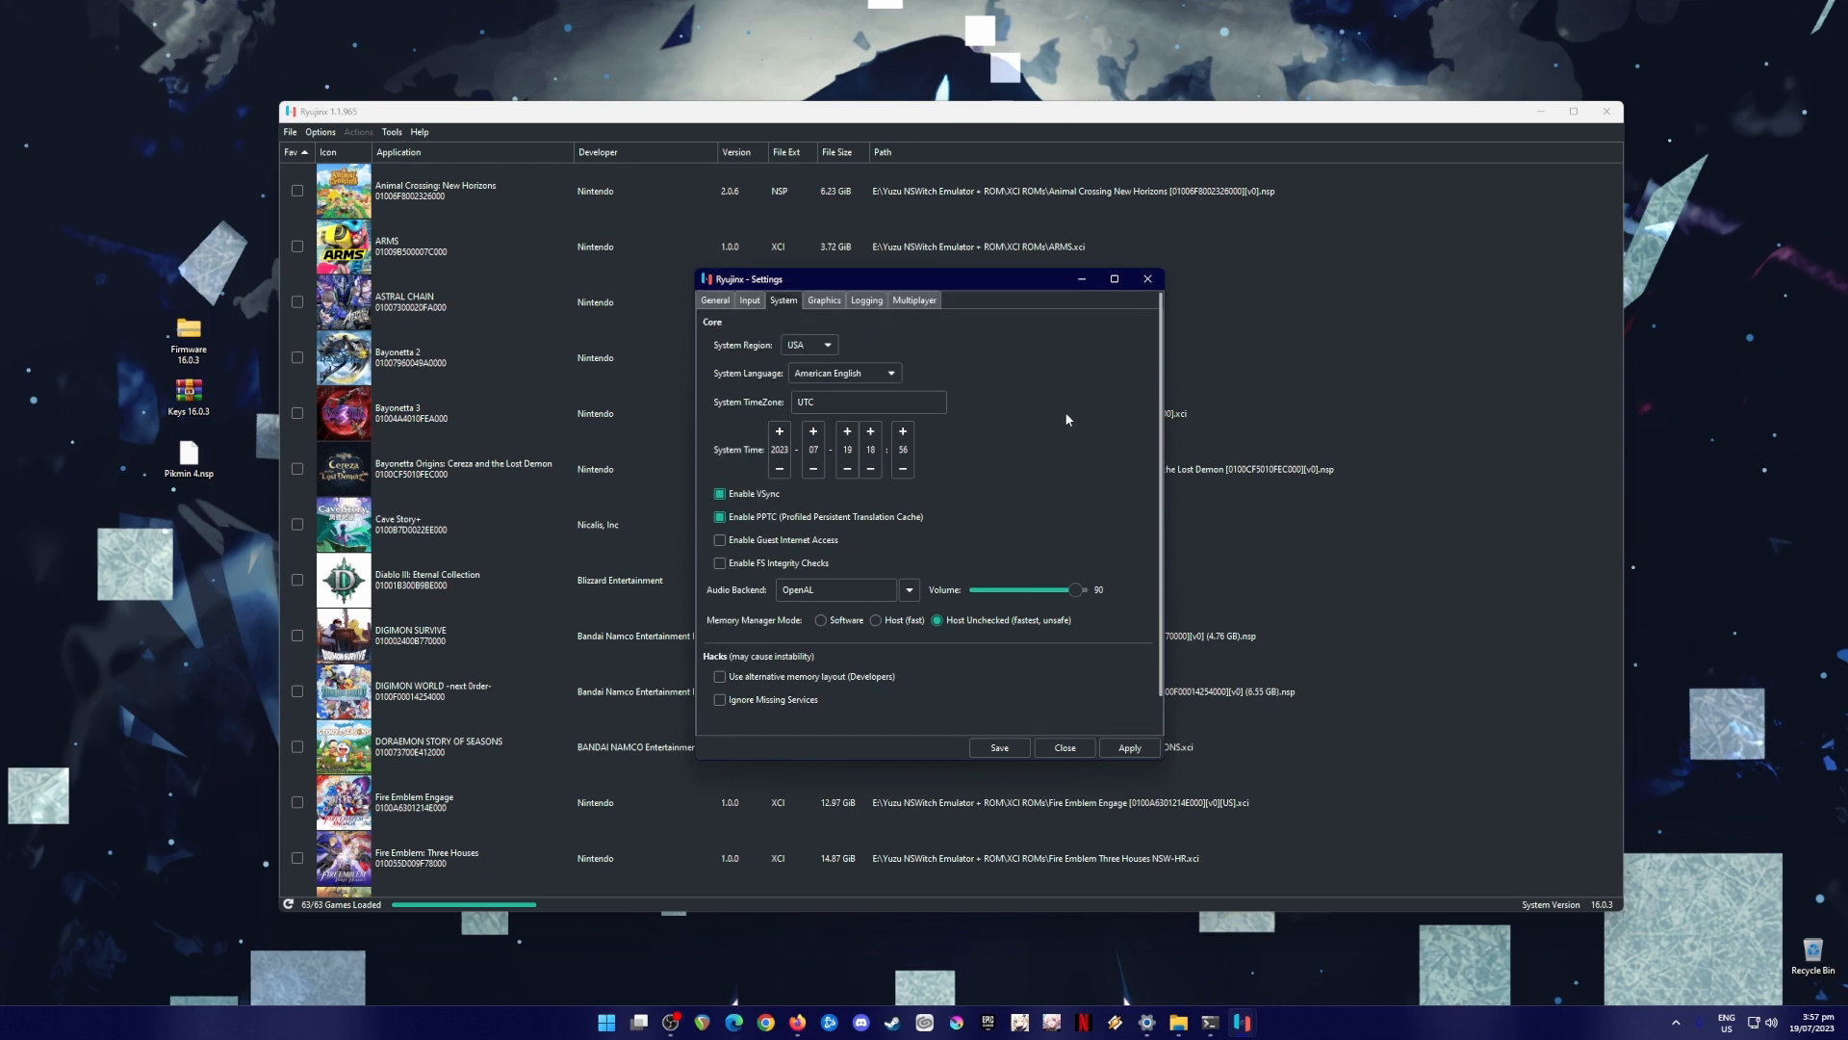
{"action": "mouse_move", "coordinate": [1053, 393]}
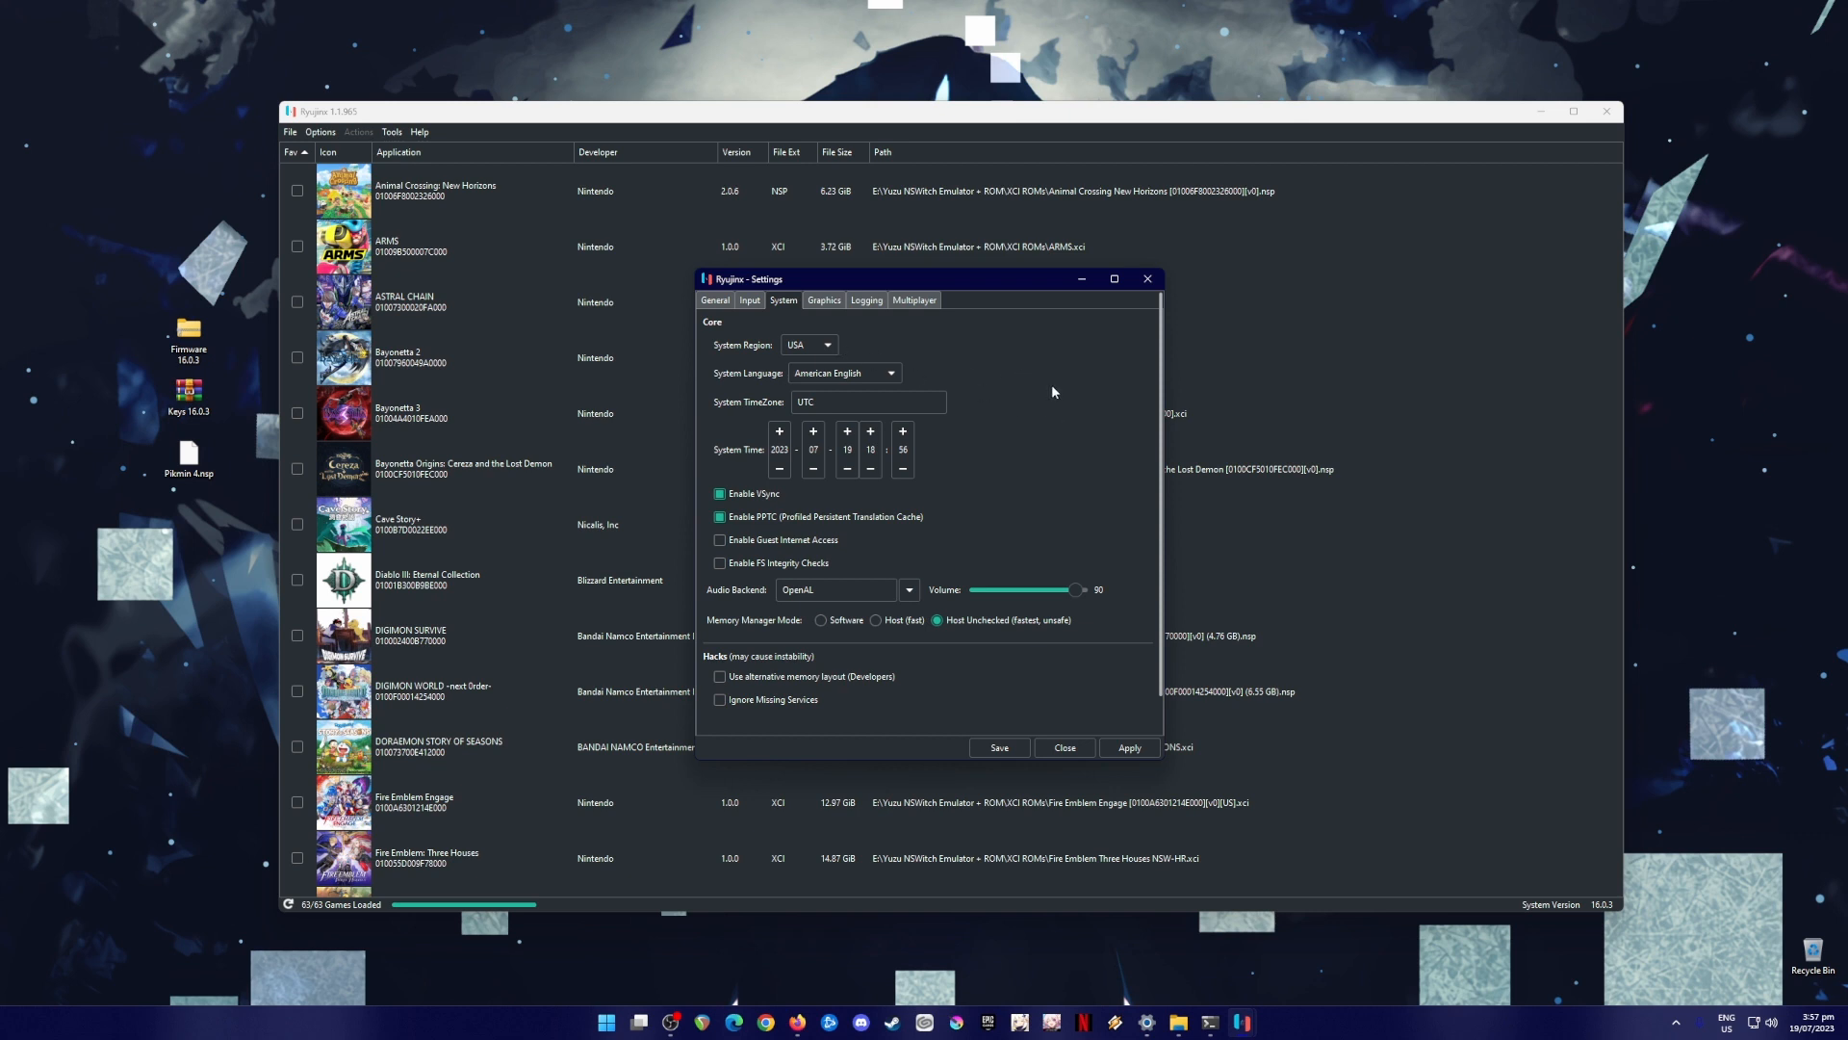
{"action": "mouse_move", "coordinate": [963, 397]}
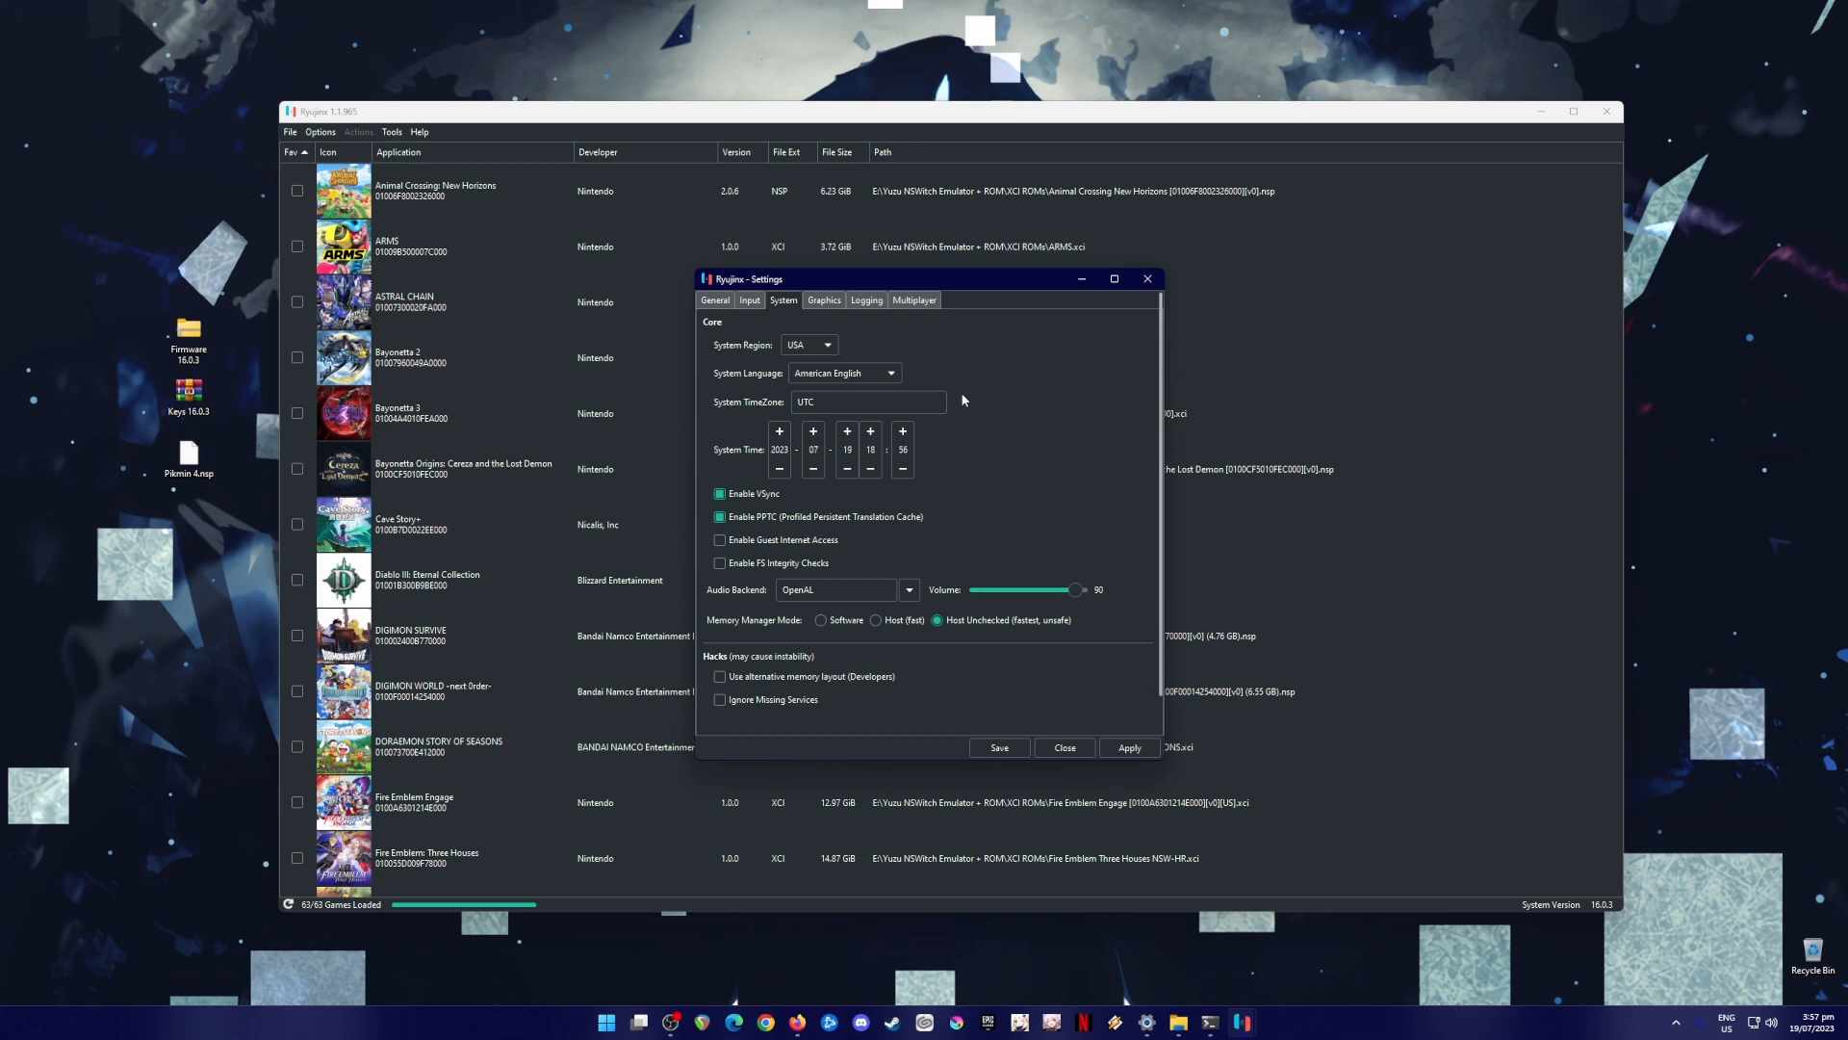
- Review the Graphics settings: Vulkan backend, shader cache and Macro HLE on, 2x resolution, 16:9
{"action": "left_click", "coordinate": [824, 298]}
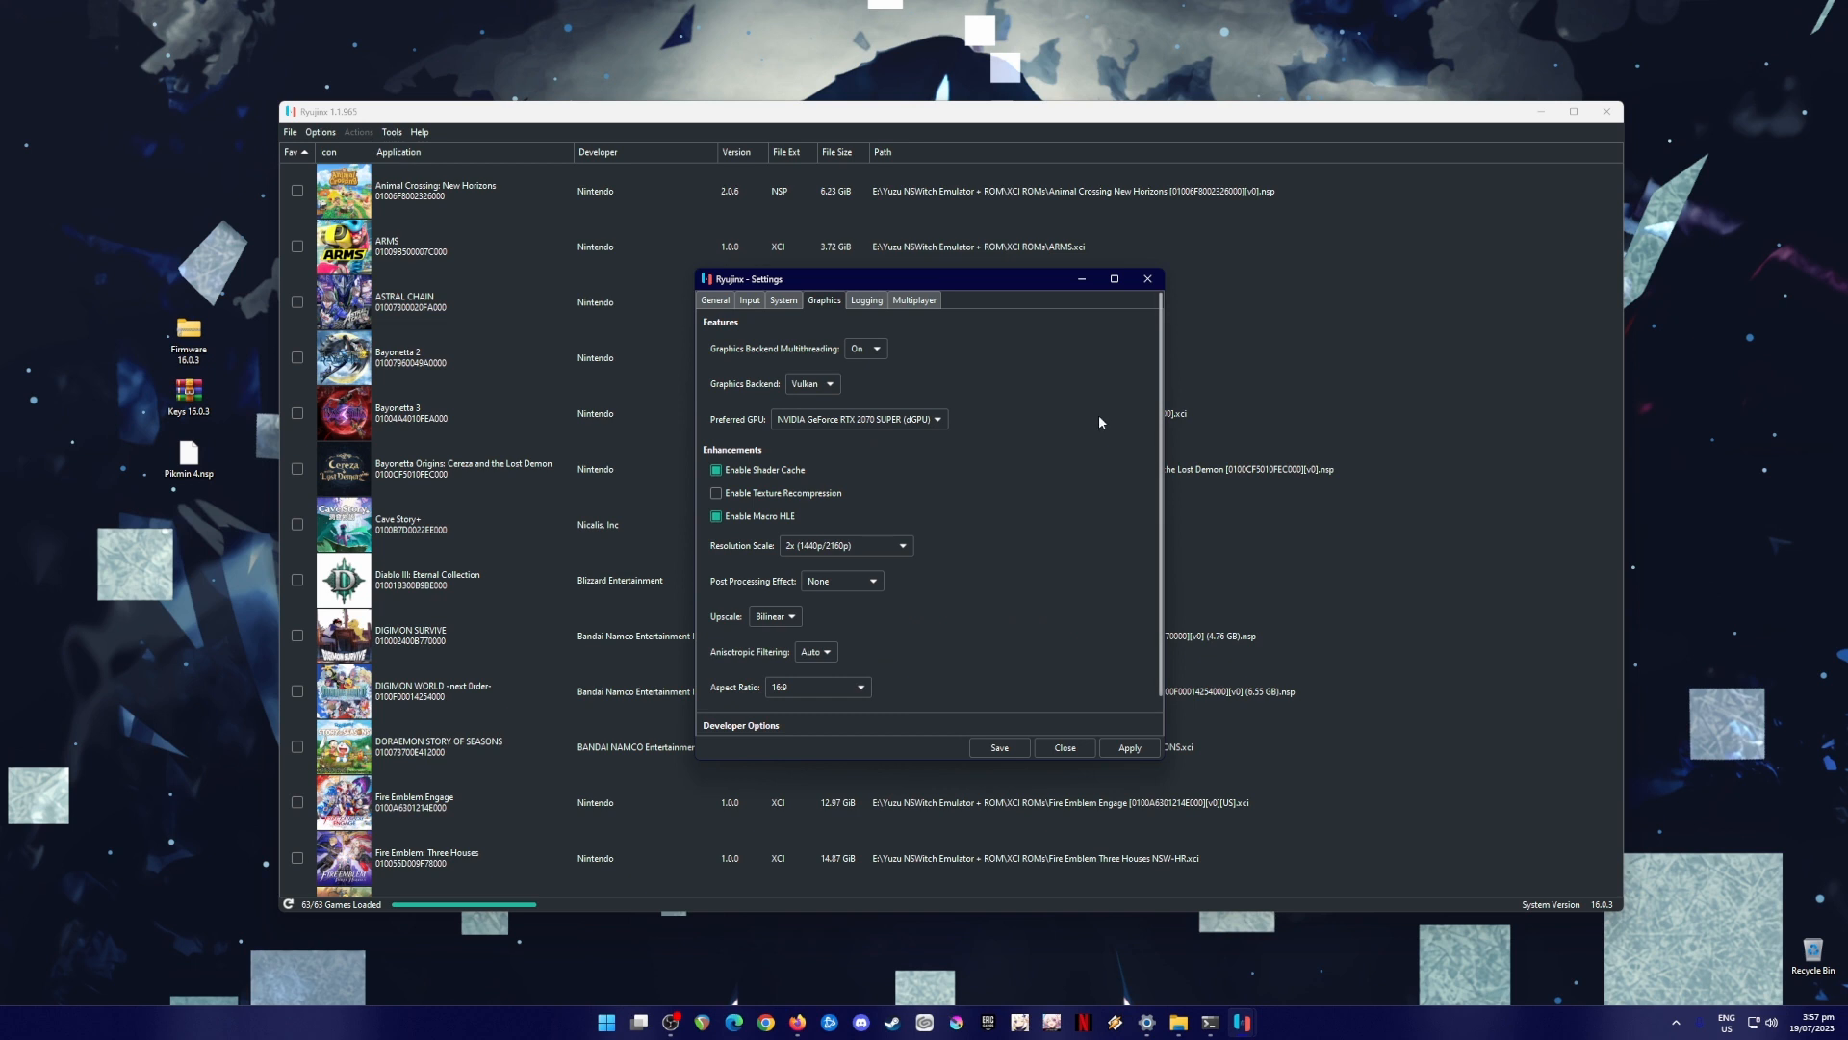
{"action": "mouse_move", "coordinate": [1063, 415]}
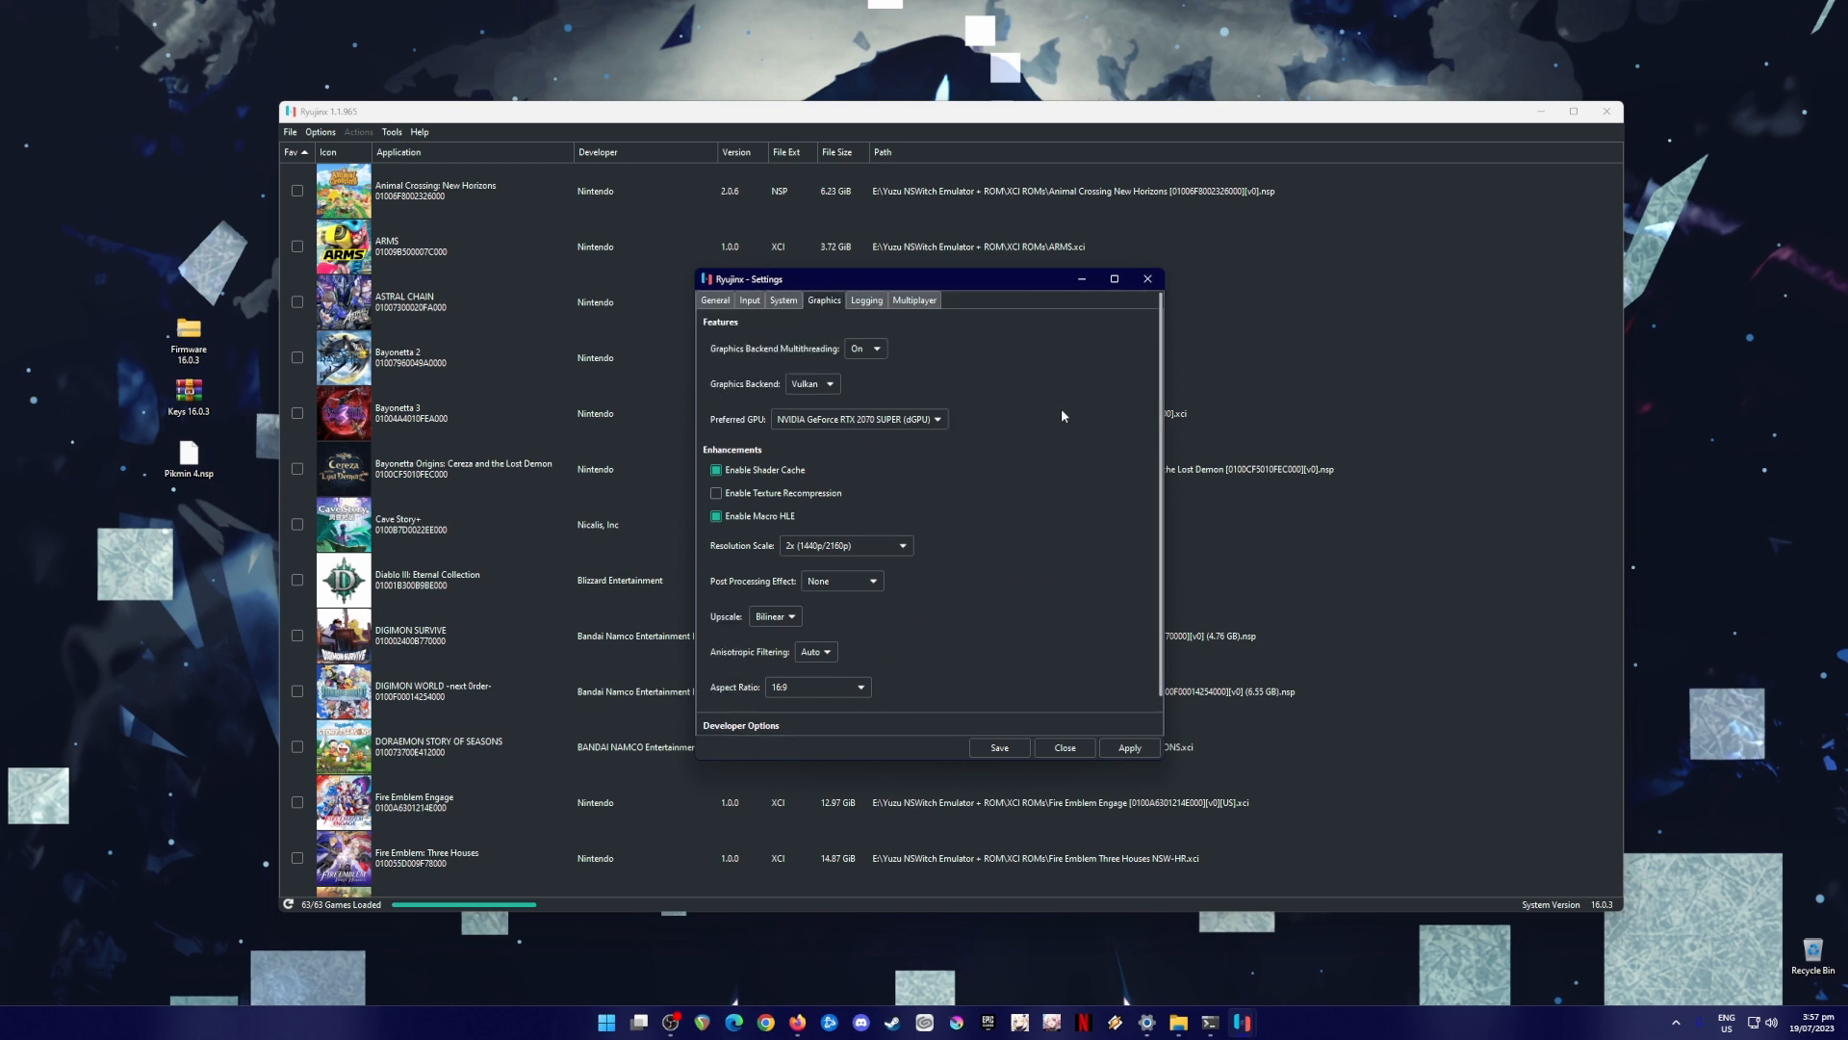
{"action": "mouse_move", "coordinate": [863, 354]}
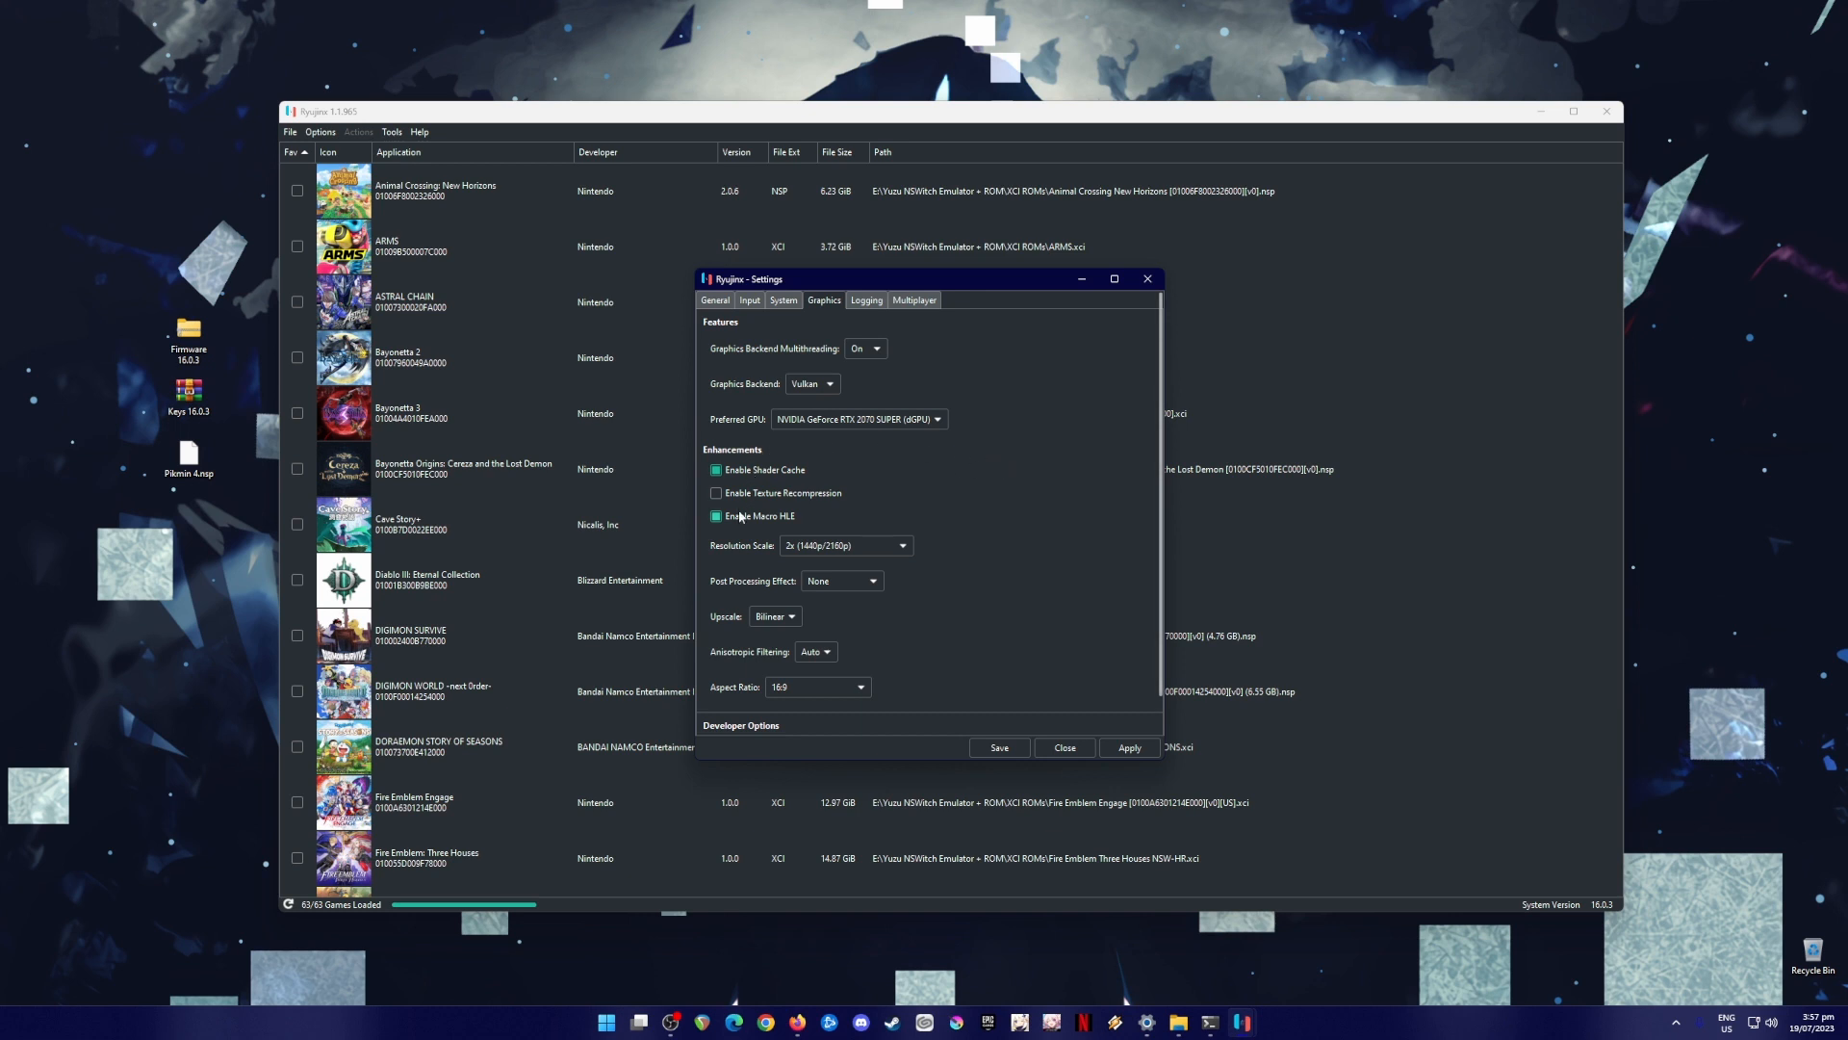
{"action": "mouse_move", "coordinate": [739, 535]}
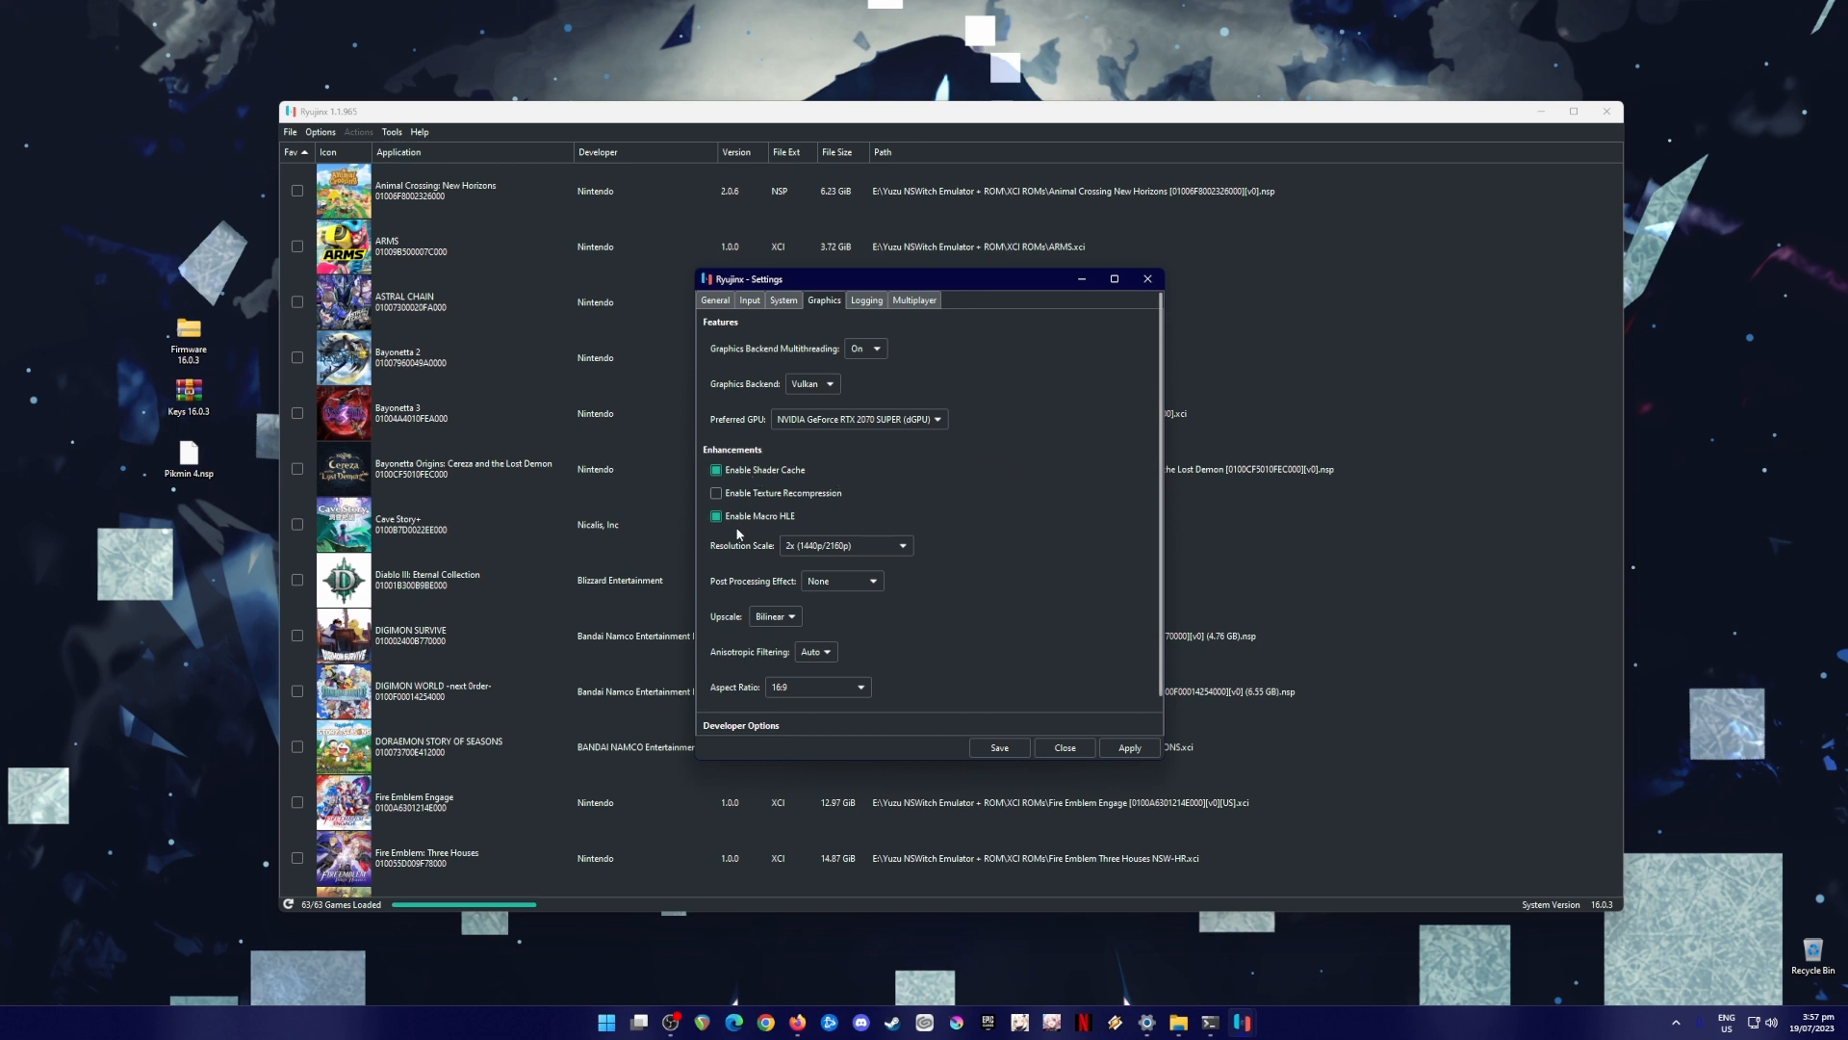
{"action": "scroll", "scroll_direction": "down", "scroll_amount": 3}
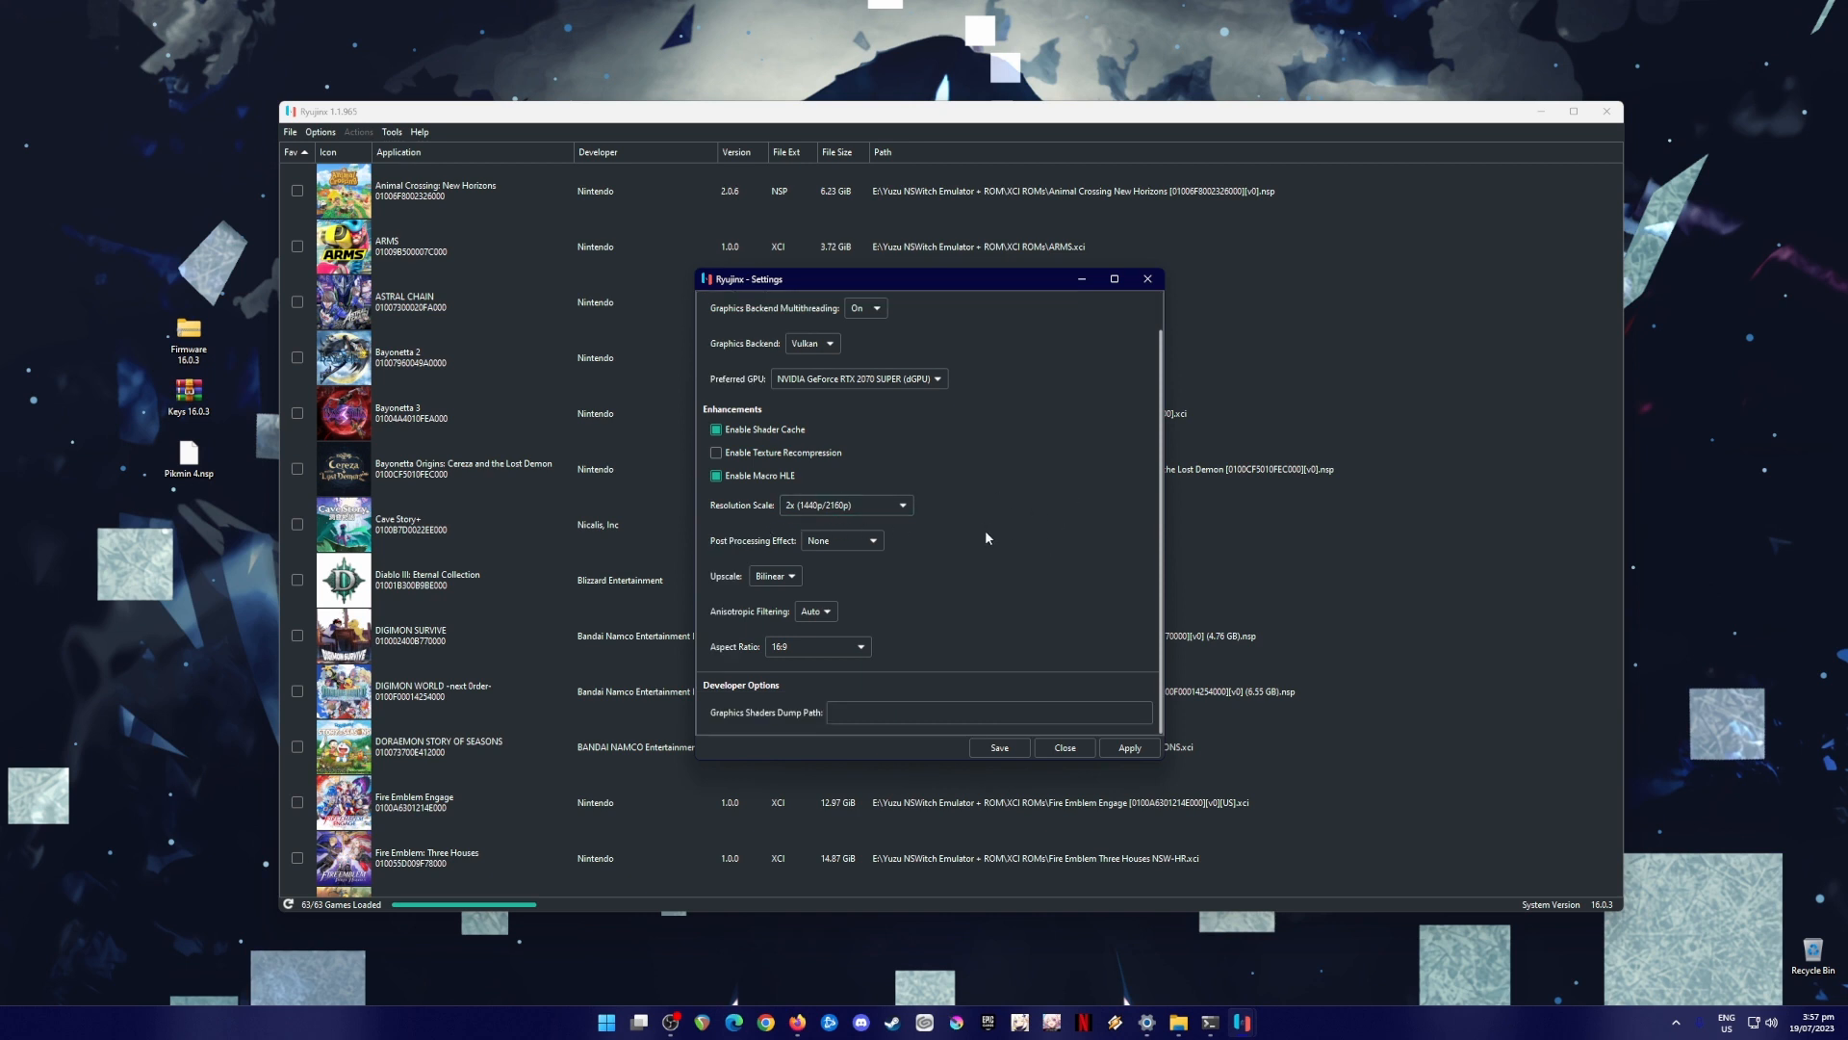
{"action": "mouse_move", "coordinate": [918, 524]}
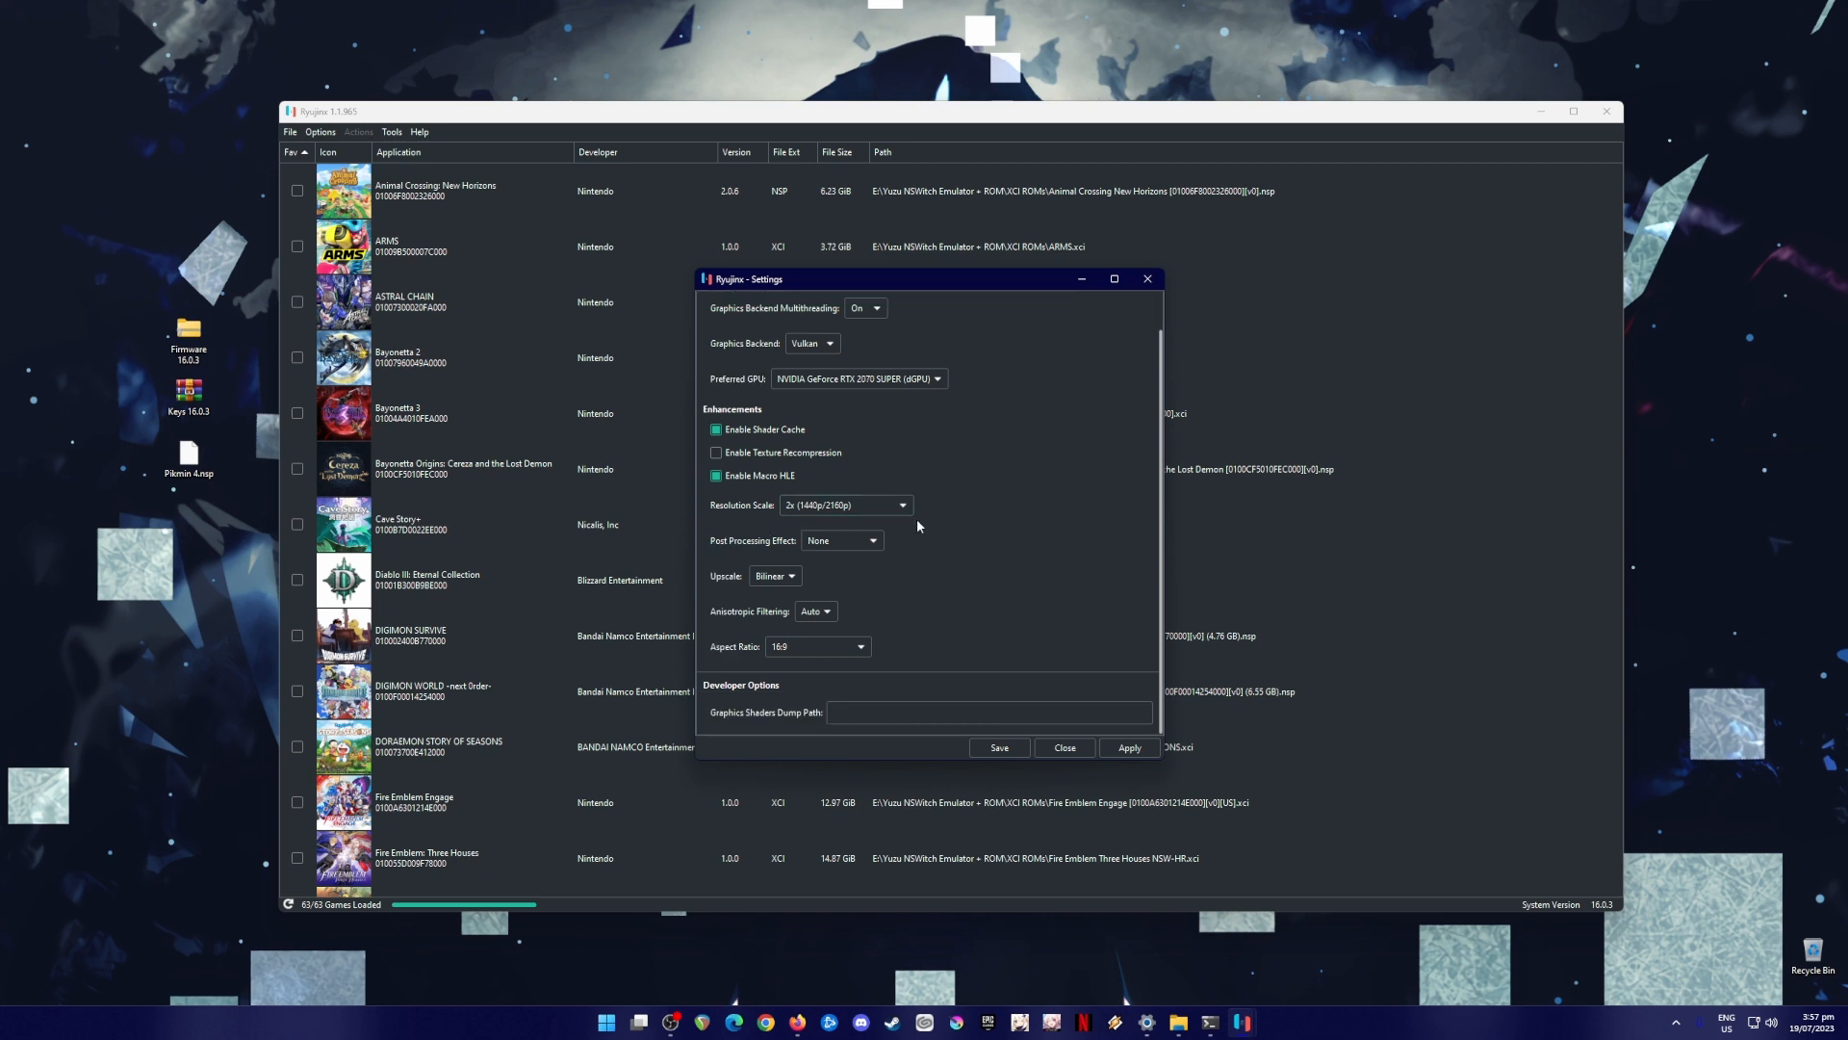
{"action": "mouse_move", "coordinate": [988, 531]}
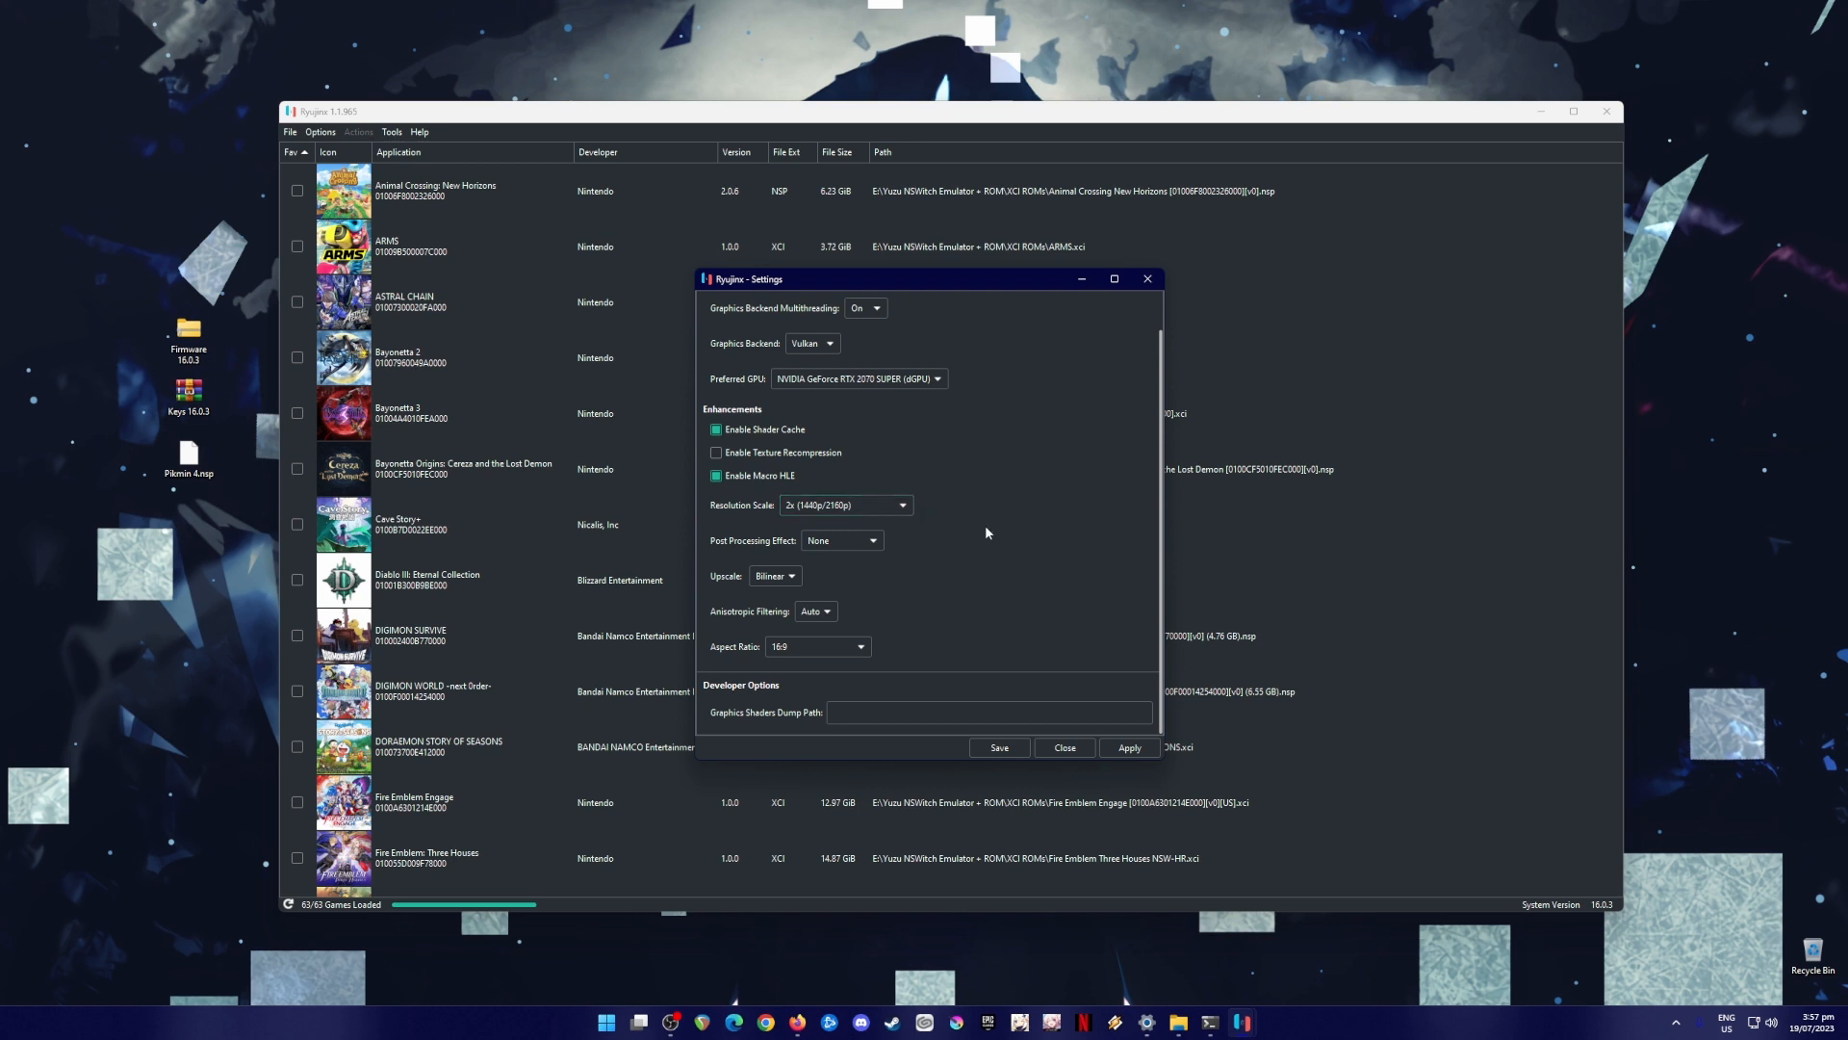
{"action": "left_click", "coordinate": [886, 504]}
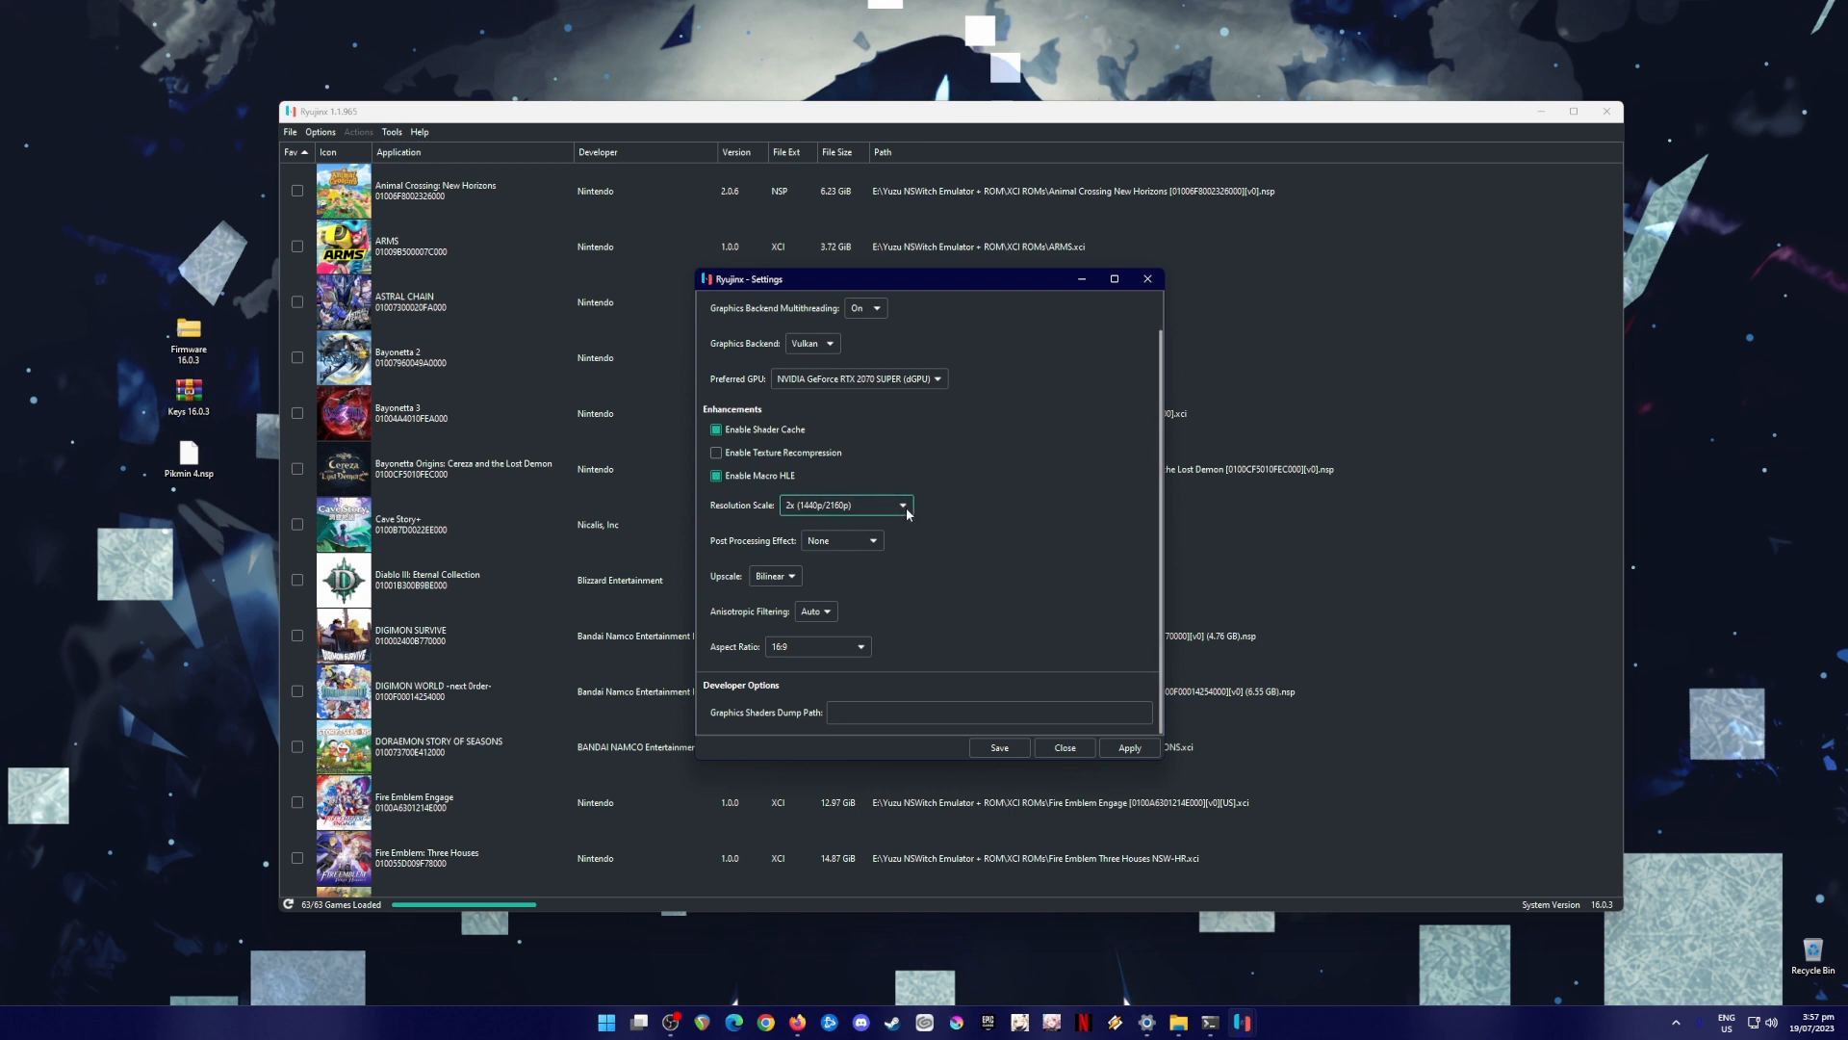
{"action": "left_click", "coordinate": [901, 505]}
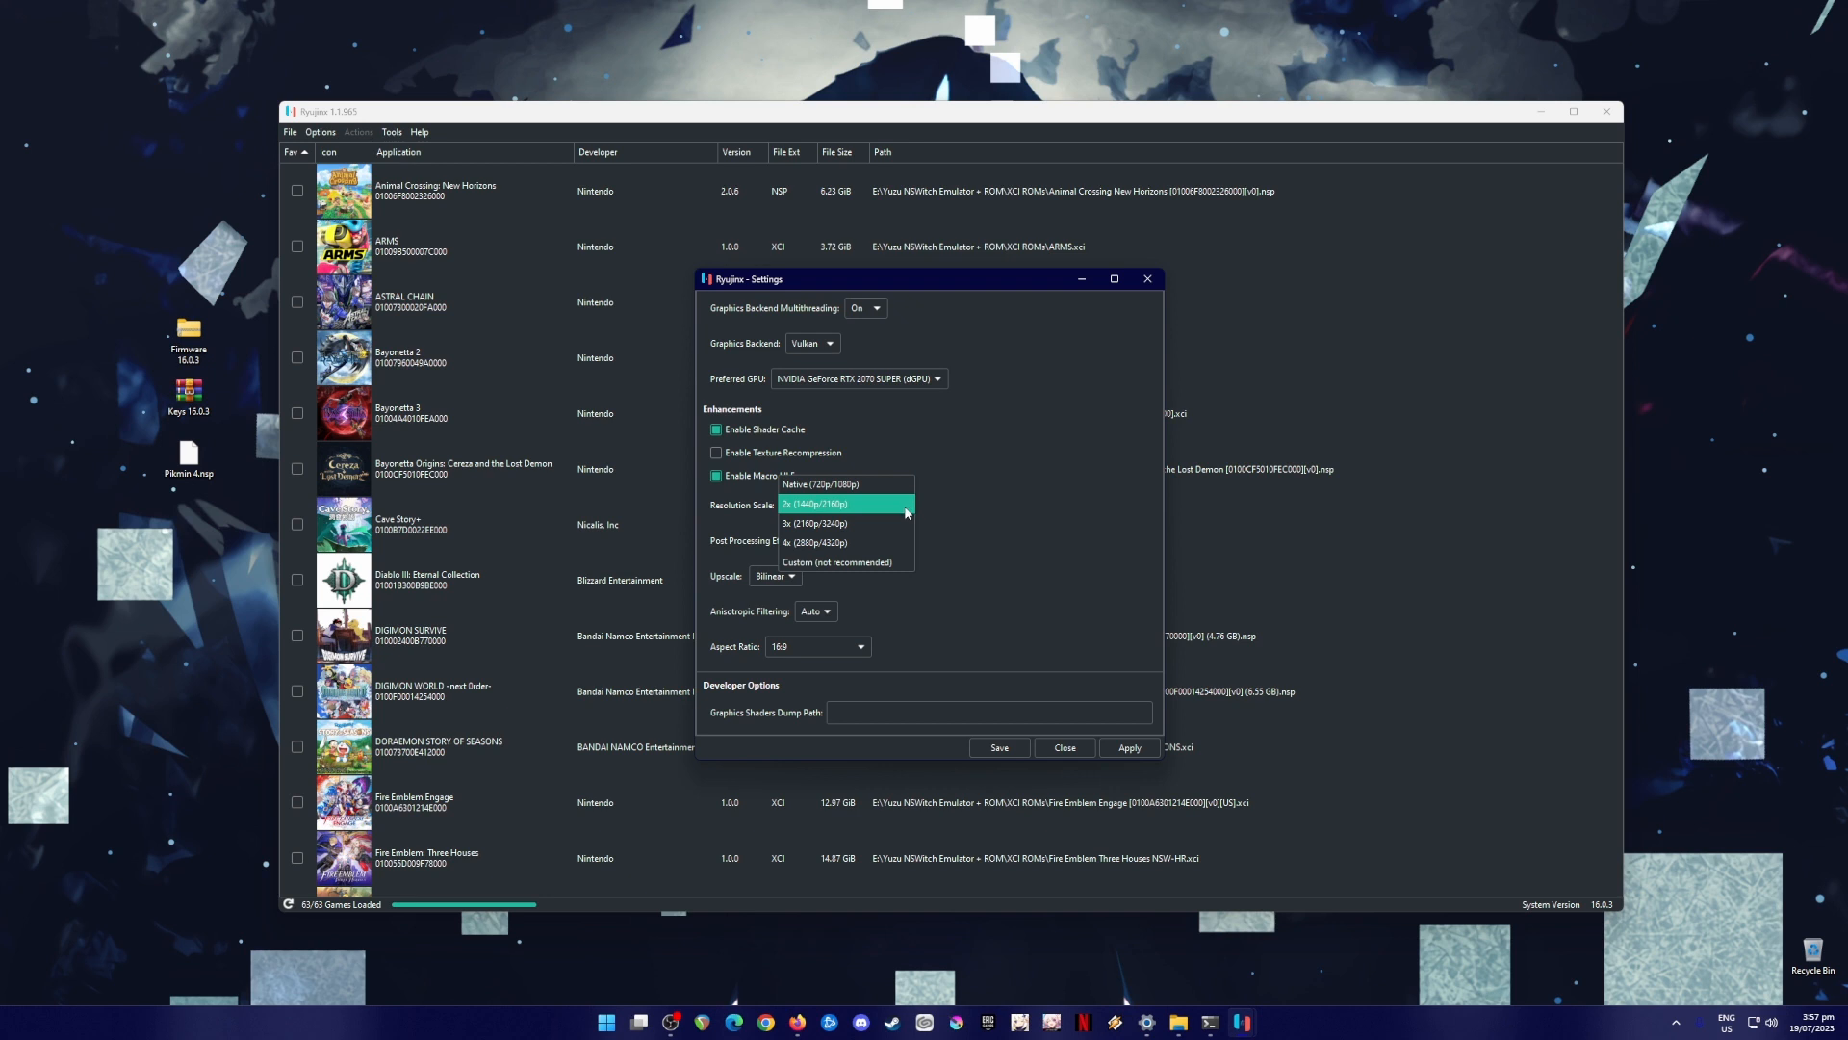
{"action": "mouse_move", "coordinate": [896, 537]}
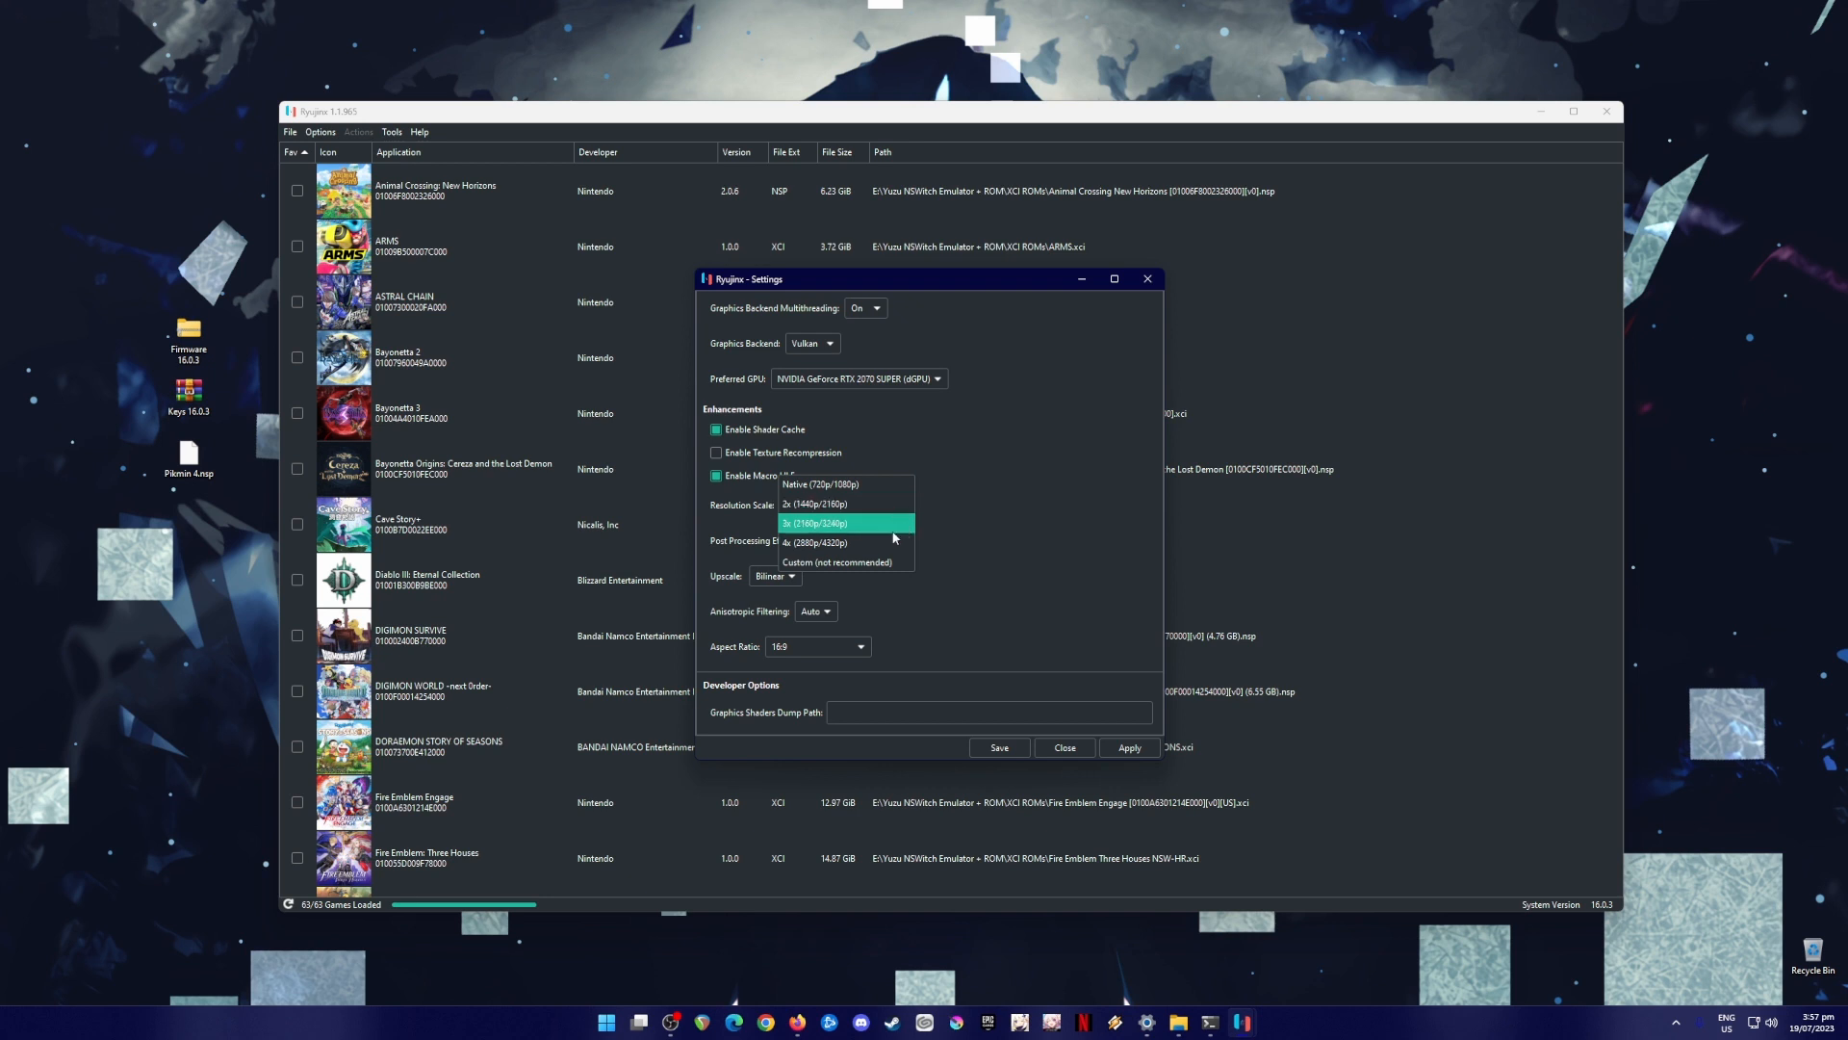
{"action": "mouse_move", "coordinate": [976, 520]}
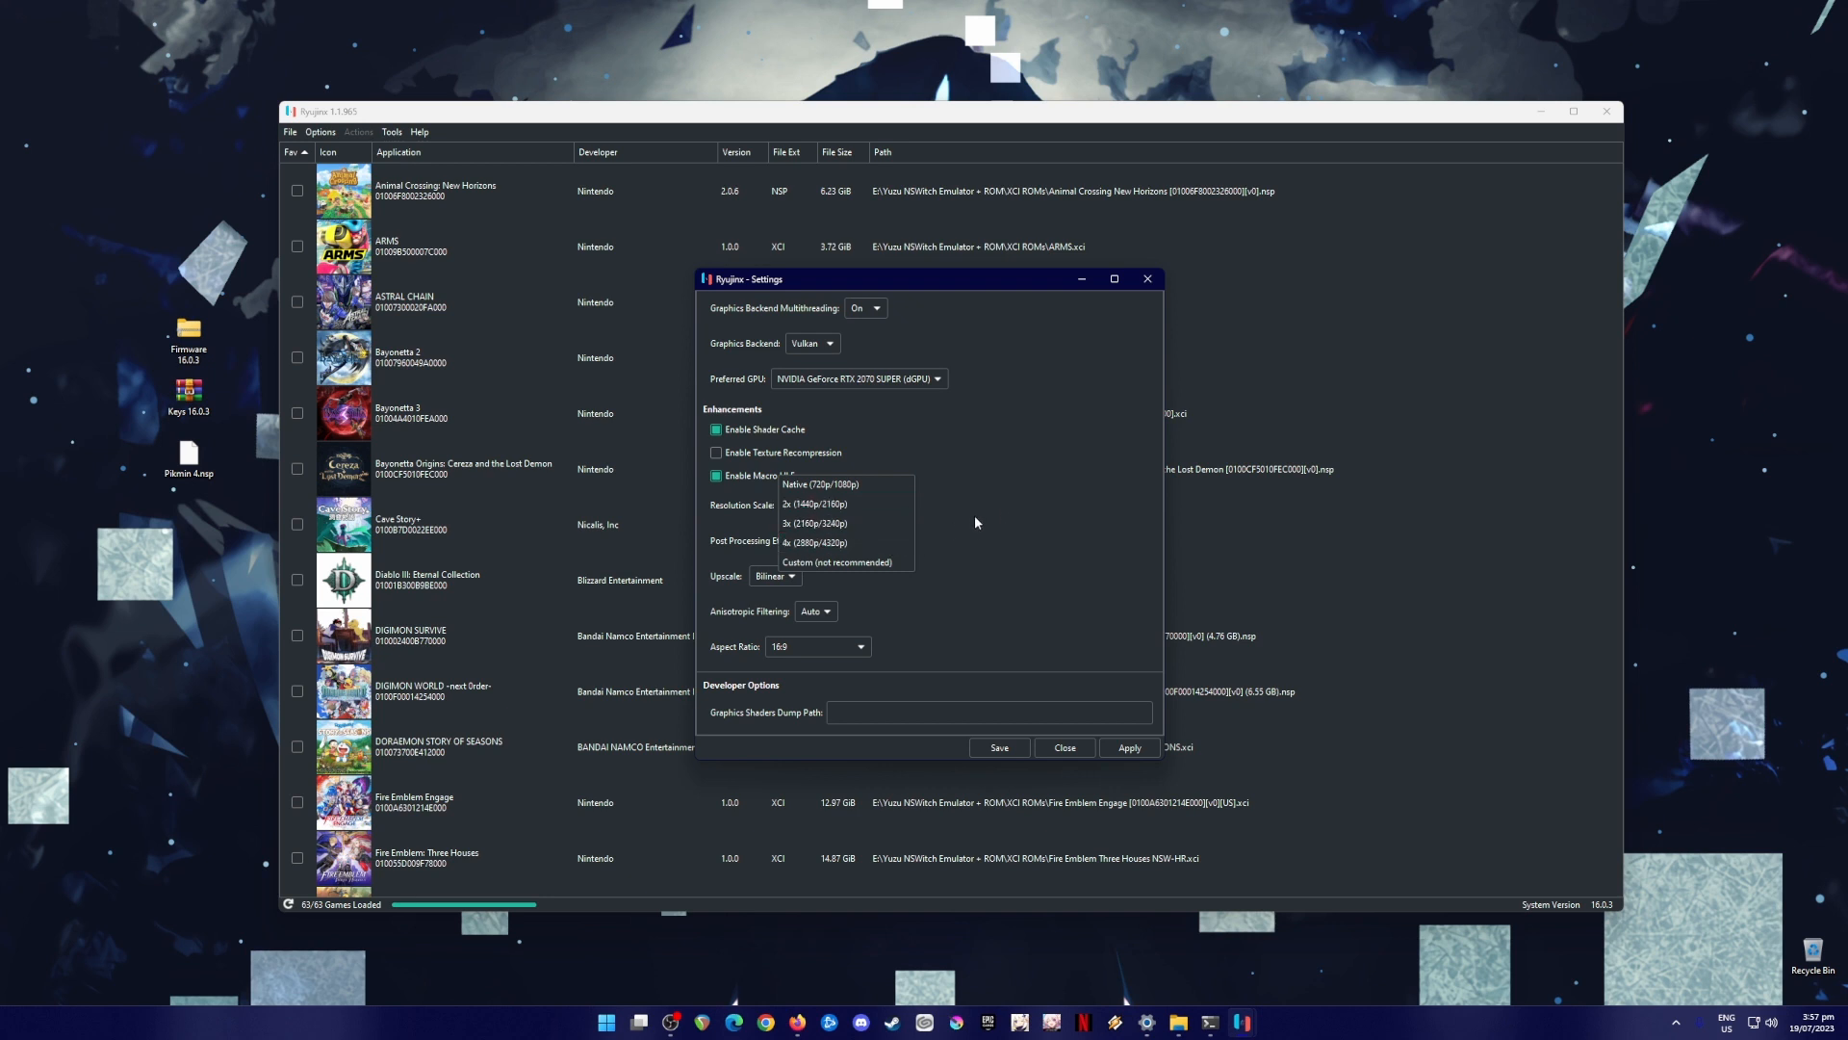
{"action": "left_click", "coordinate": [817, 505]}
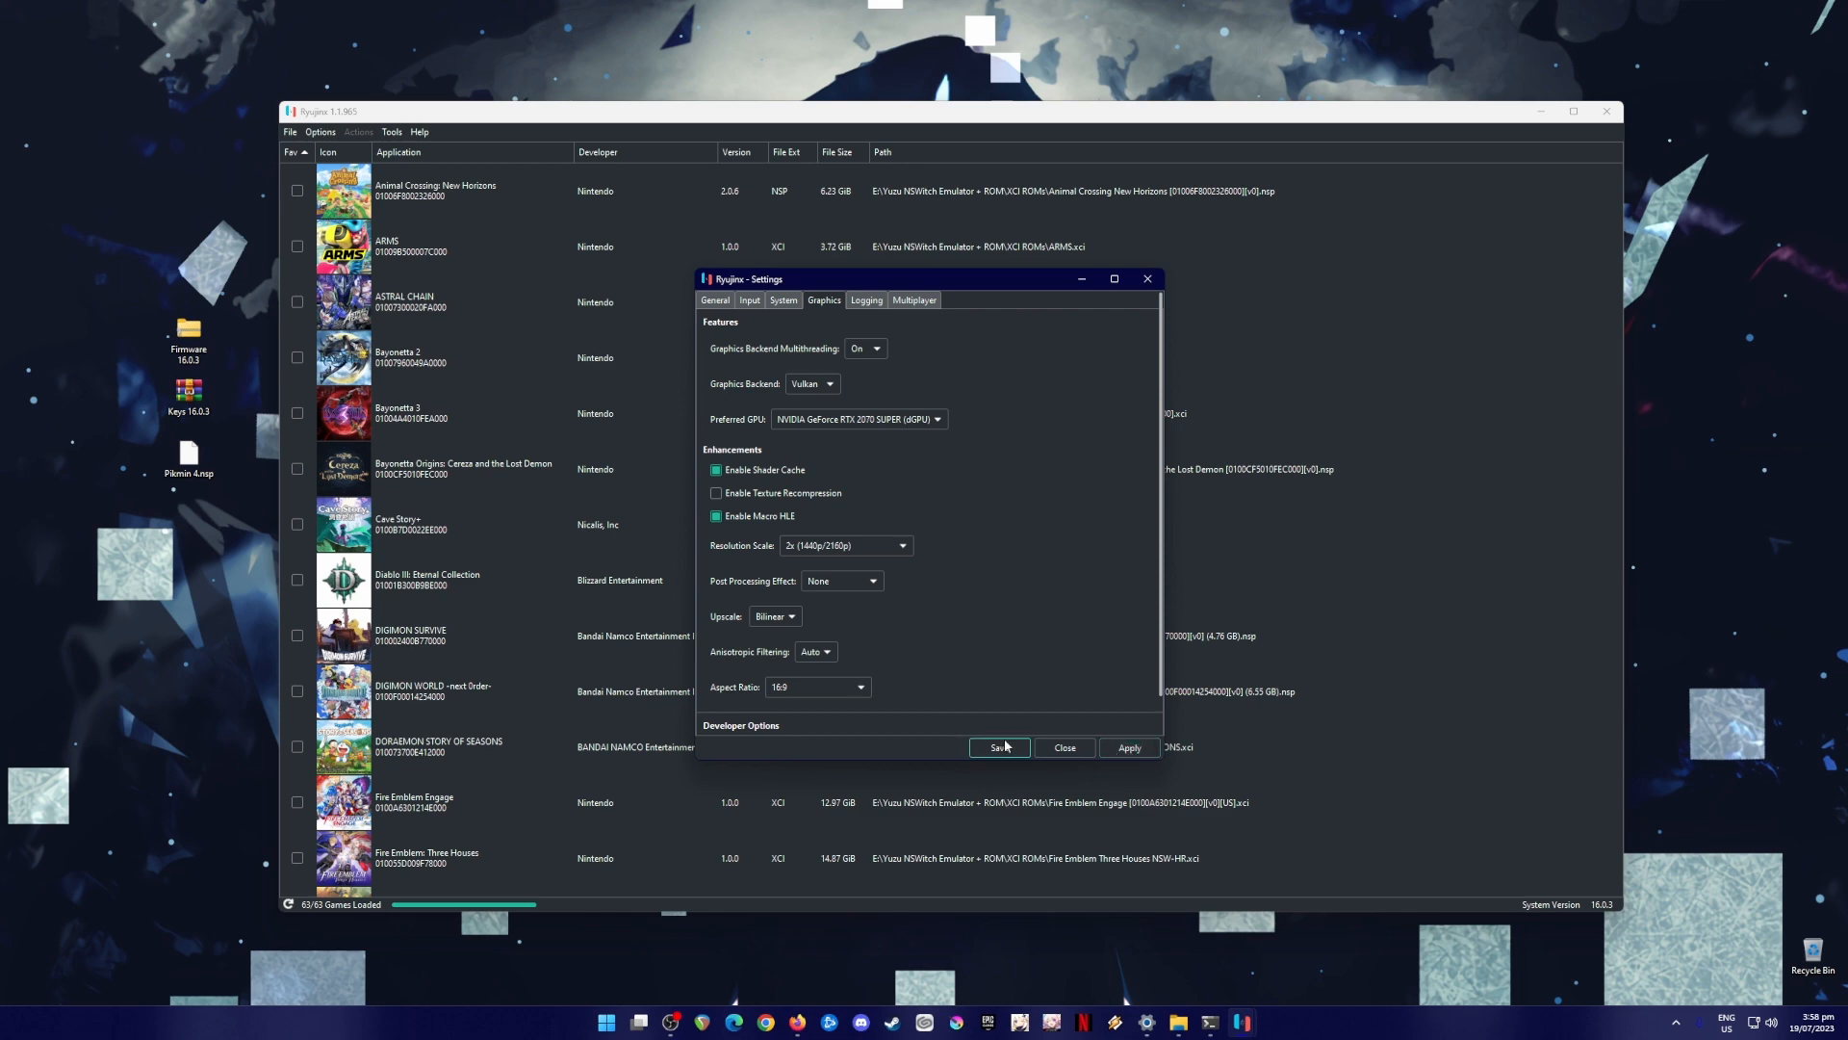
- Save the configured settings and close Ryujinx, returning to the desktop
{"action": "left_click", "coordinate": [1000, 747]}
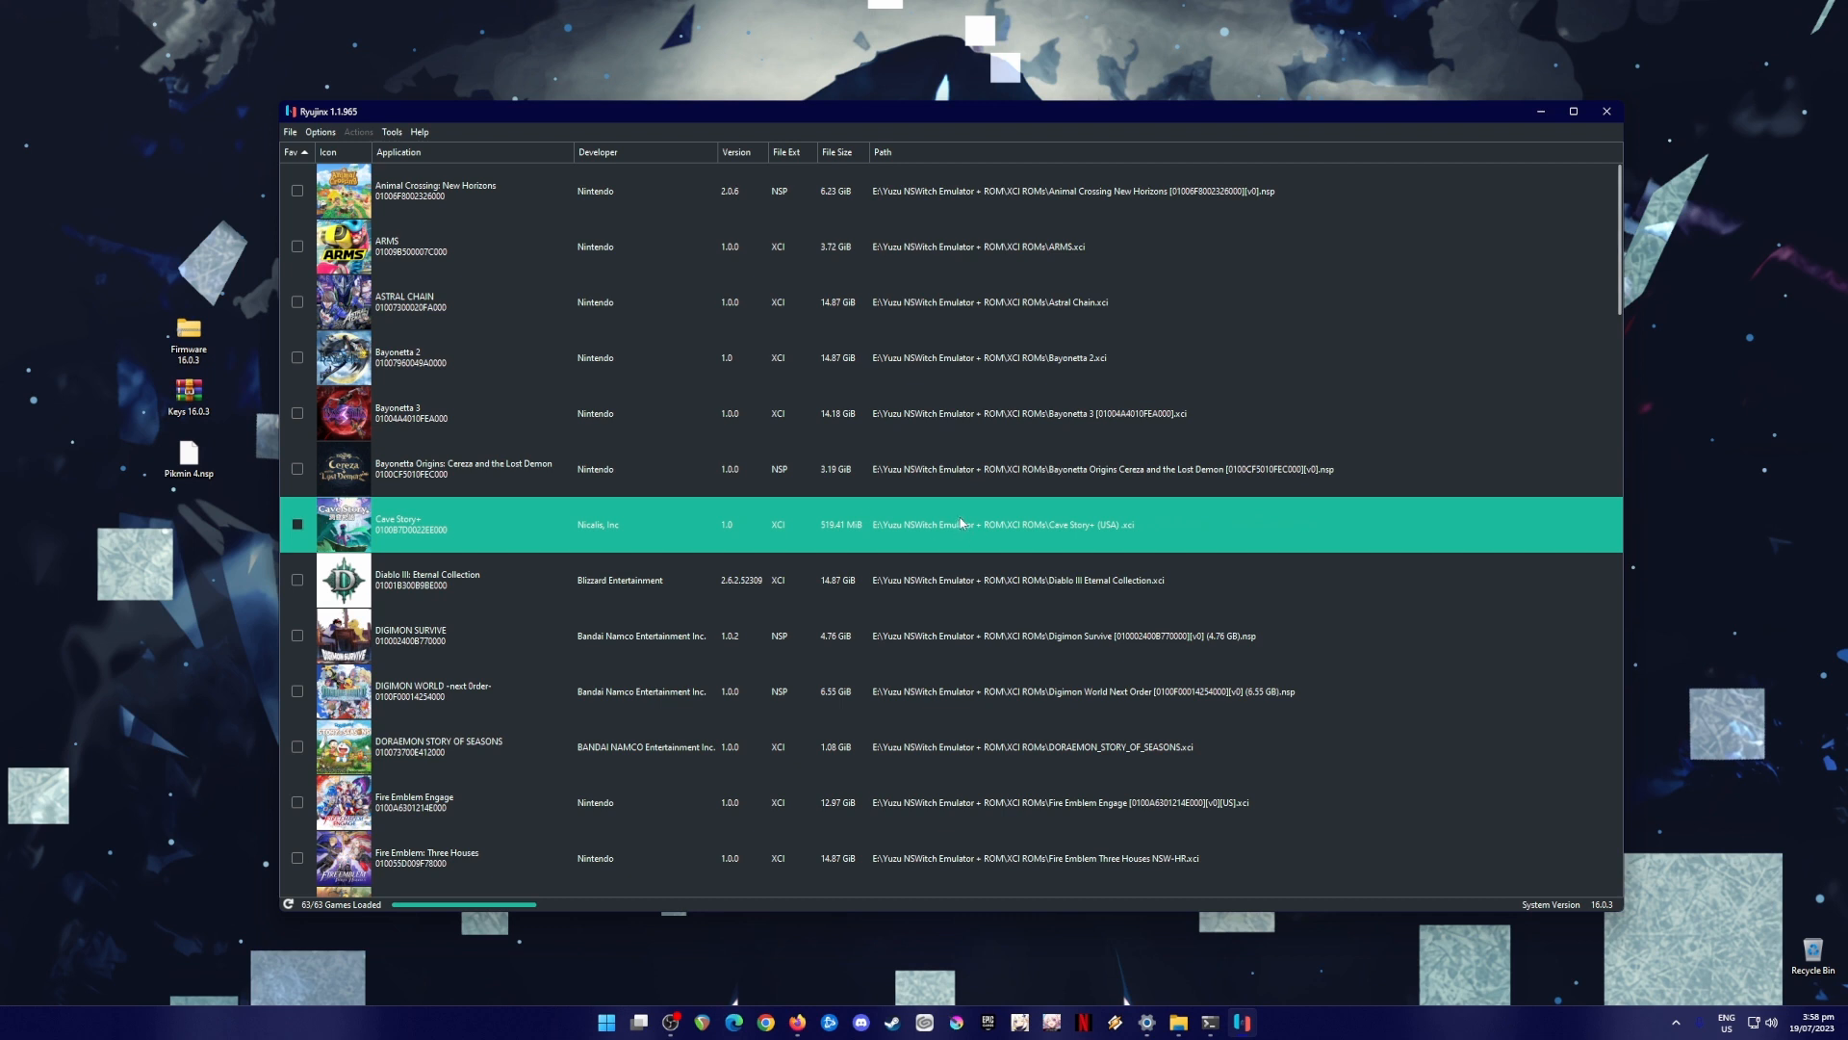
{"action": "mouse_move", "coordinate": [952, 520]}
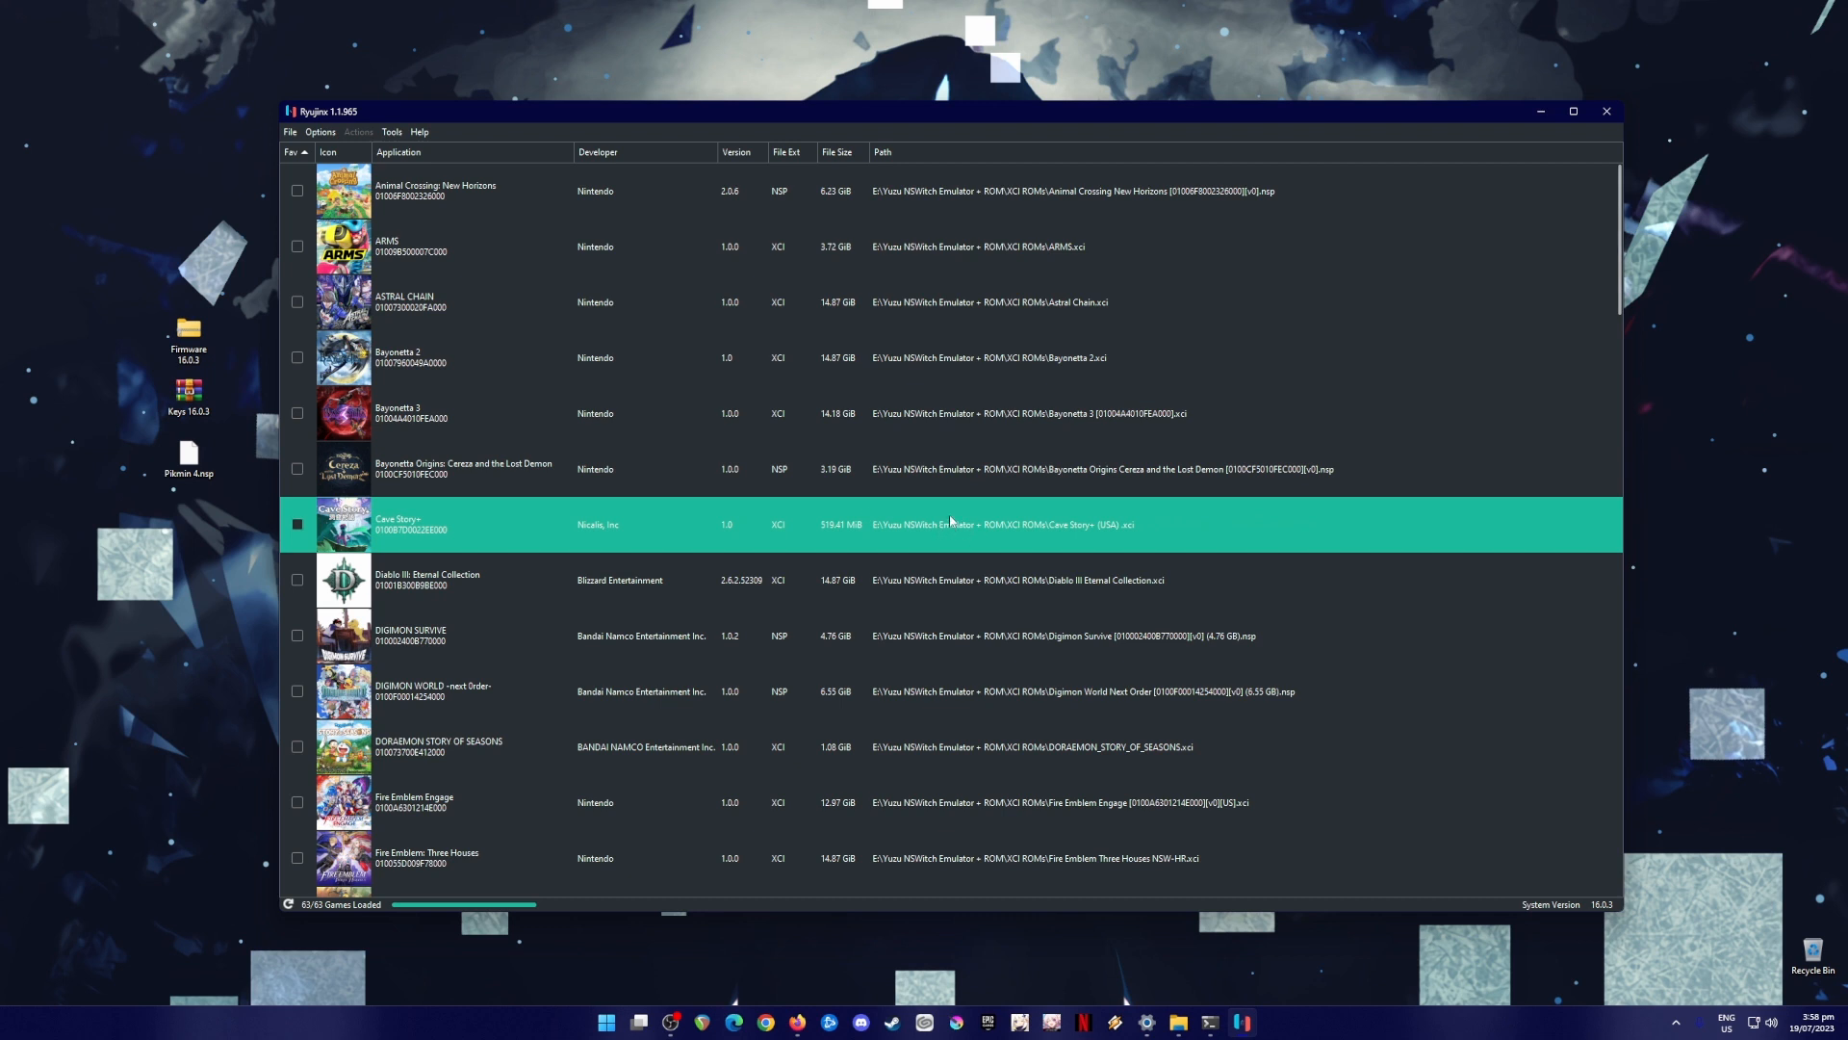
{"action": "mouse_move", "coordinate": [966, 535]}
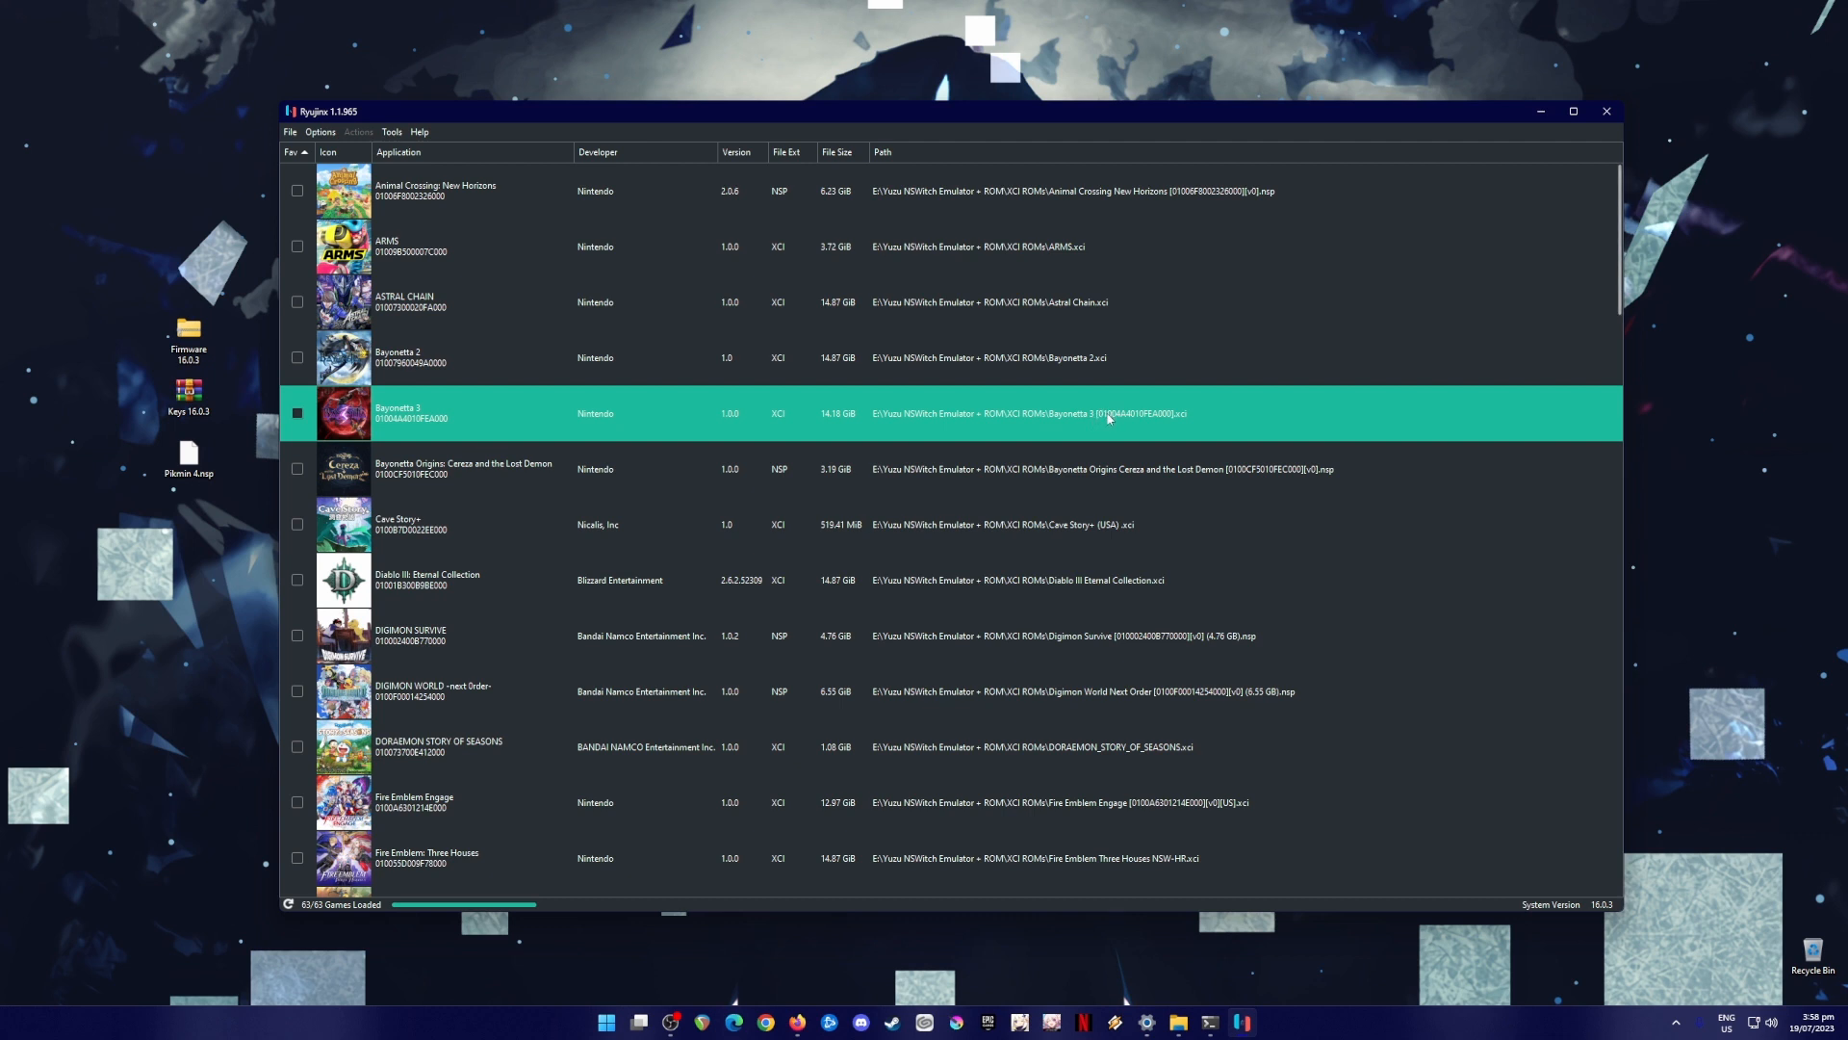
{"action": "mouse_move", "coordinate": [1113, 423]}
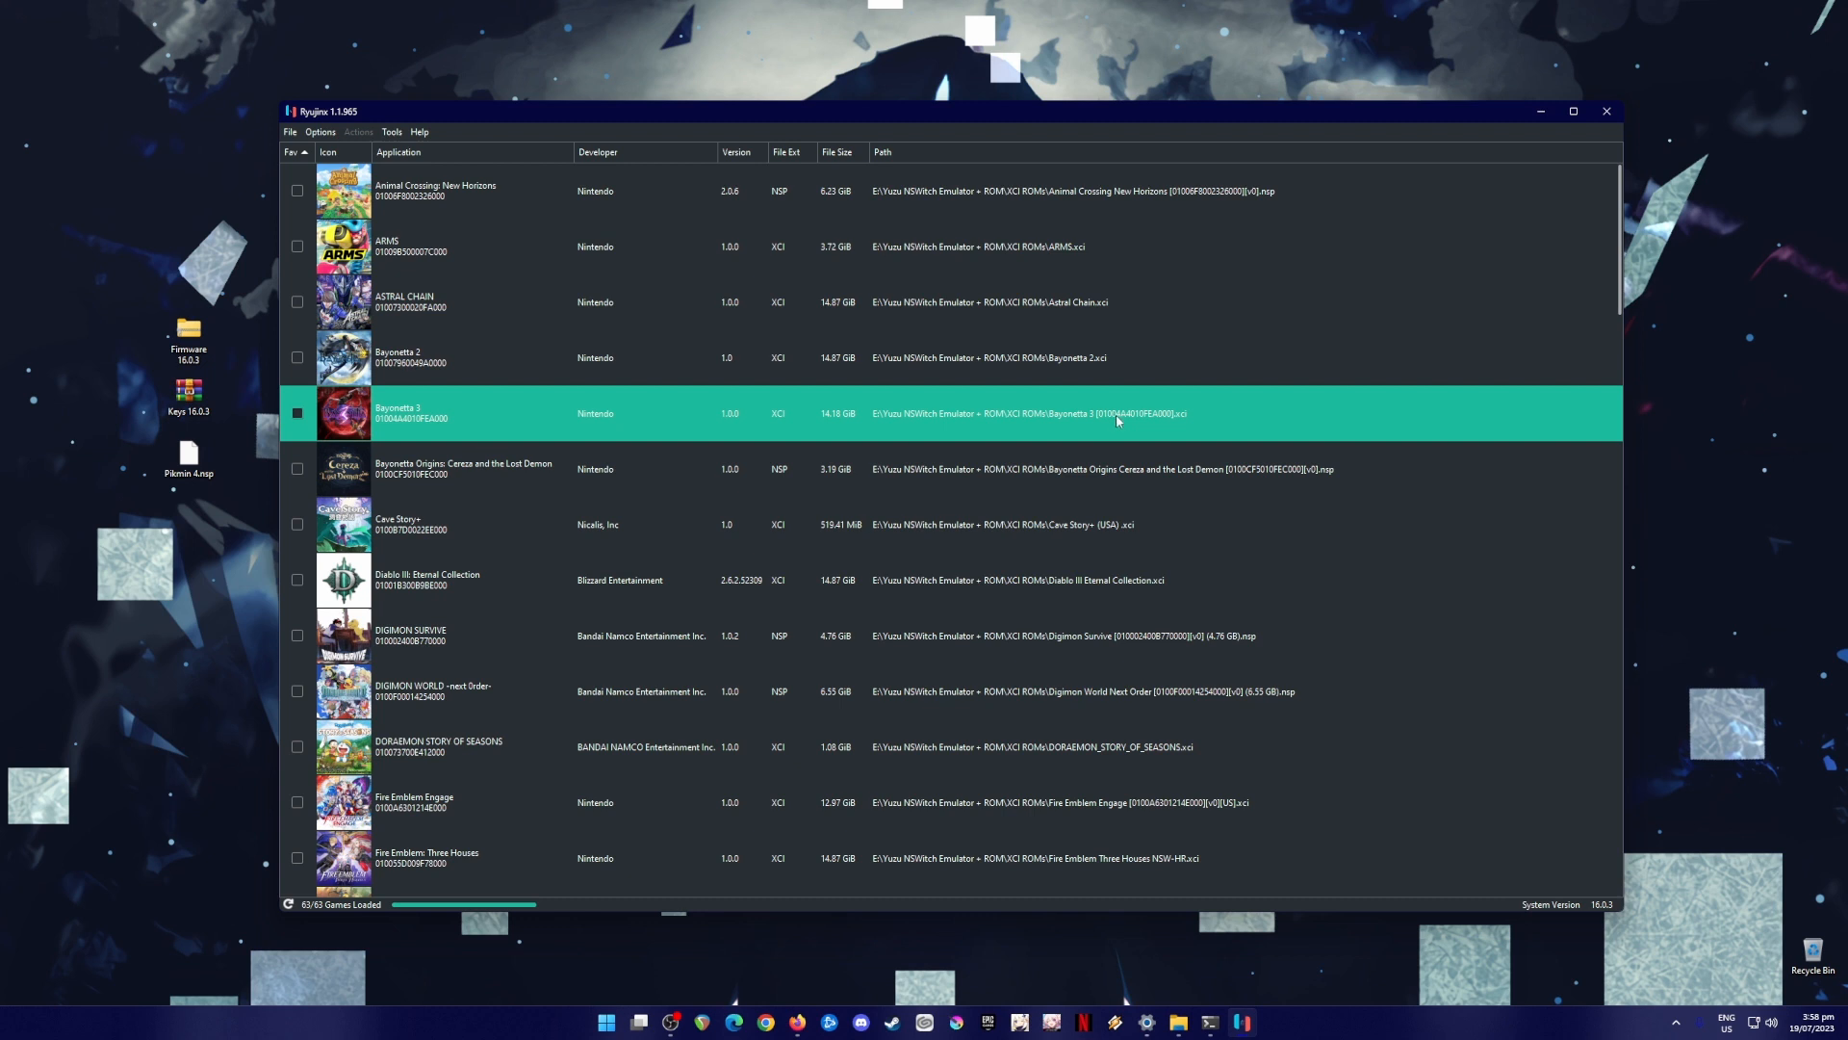
{"action": "mouse_move", "coordinate": [1144, 416]}
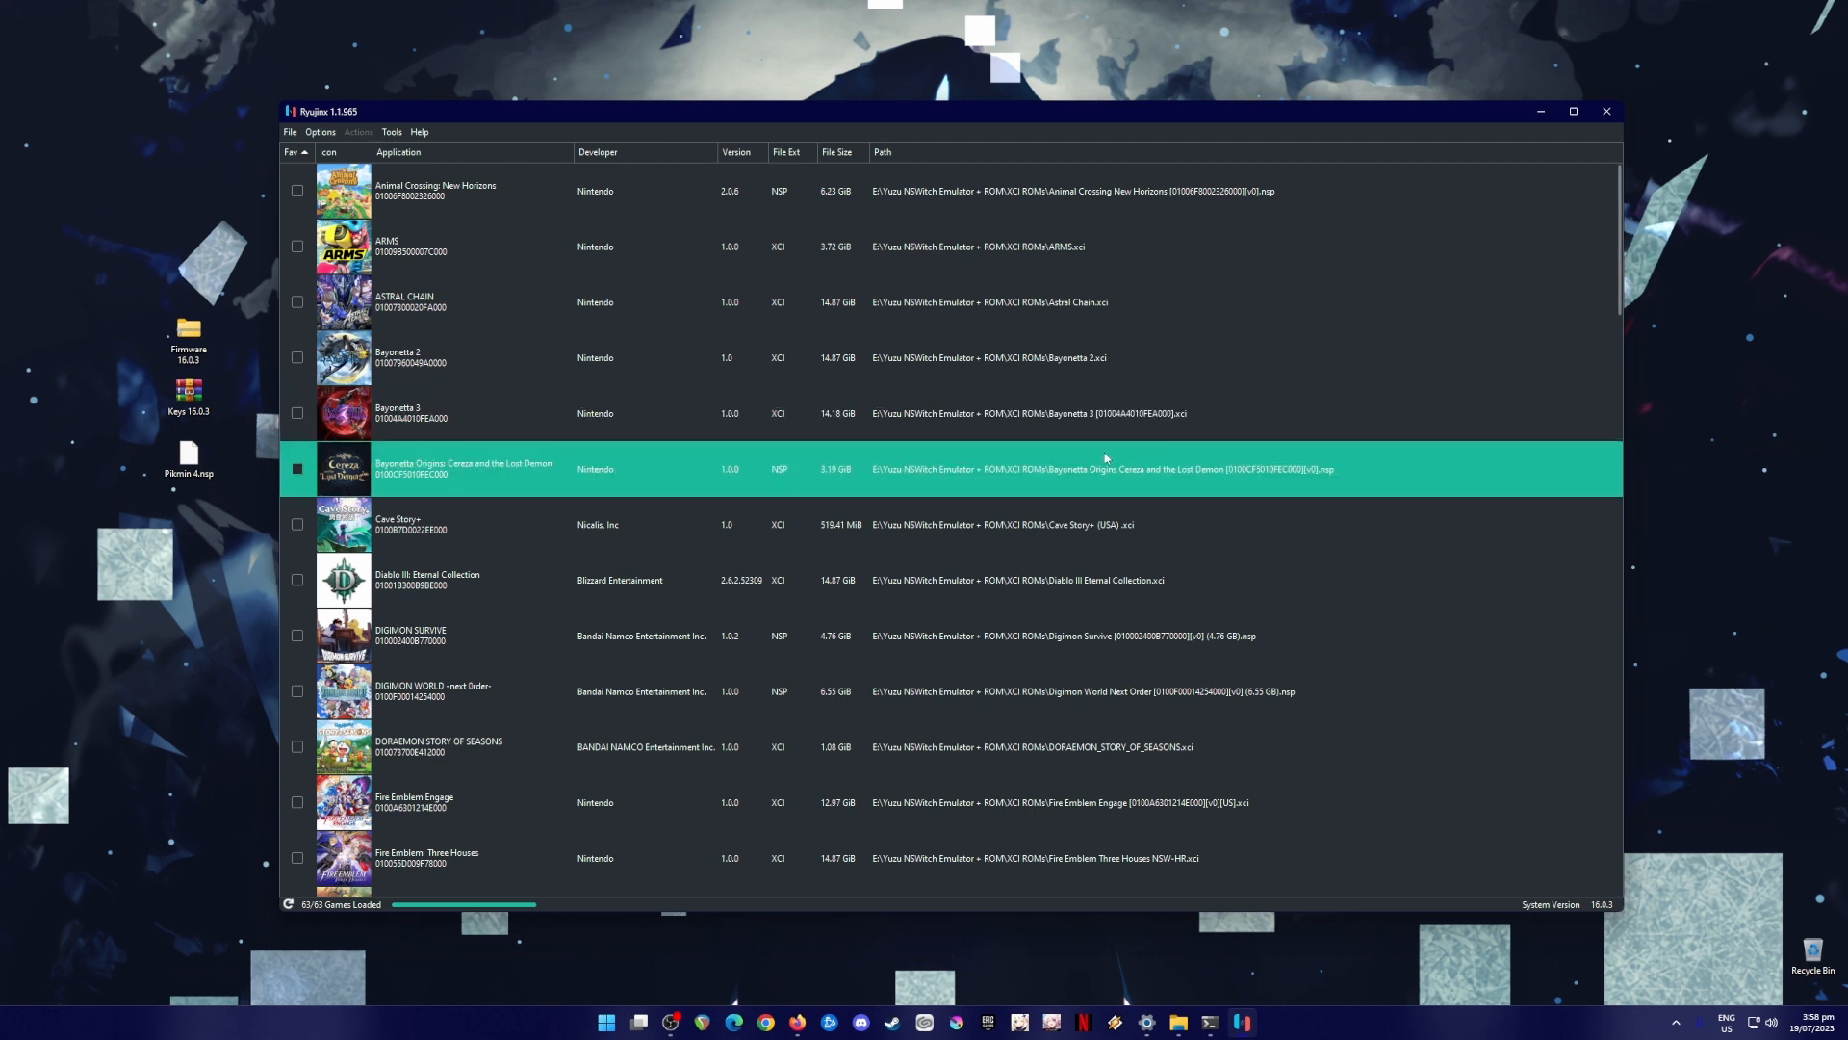
{"action": "mouse_move", "coordinate": [1130, 460]}
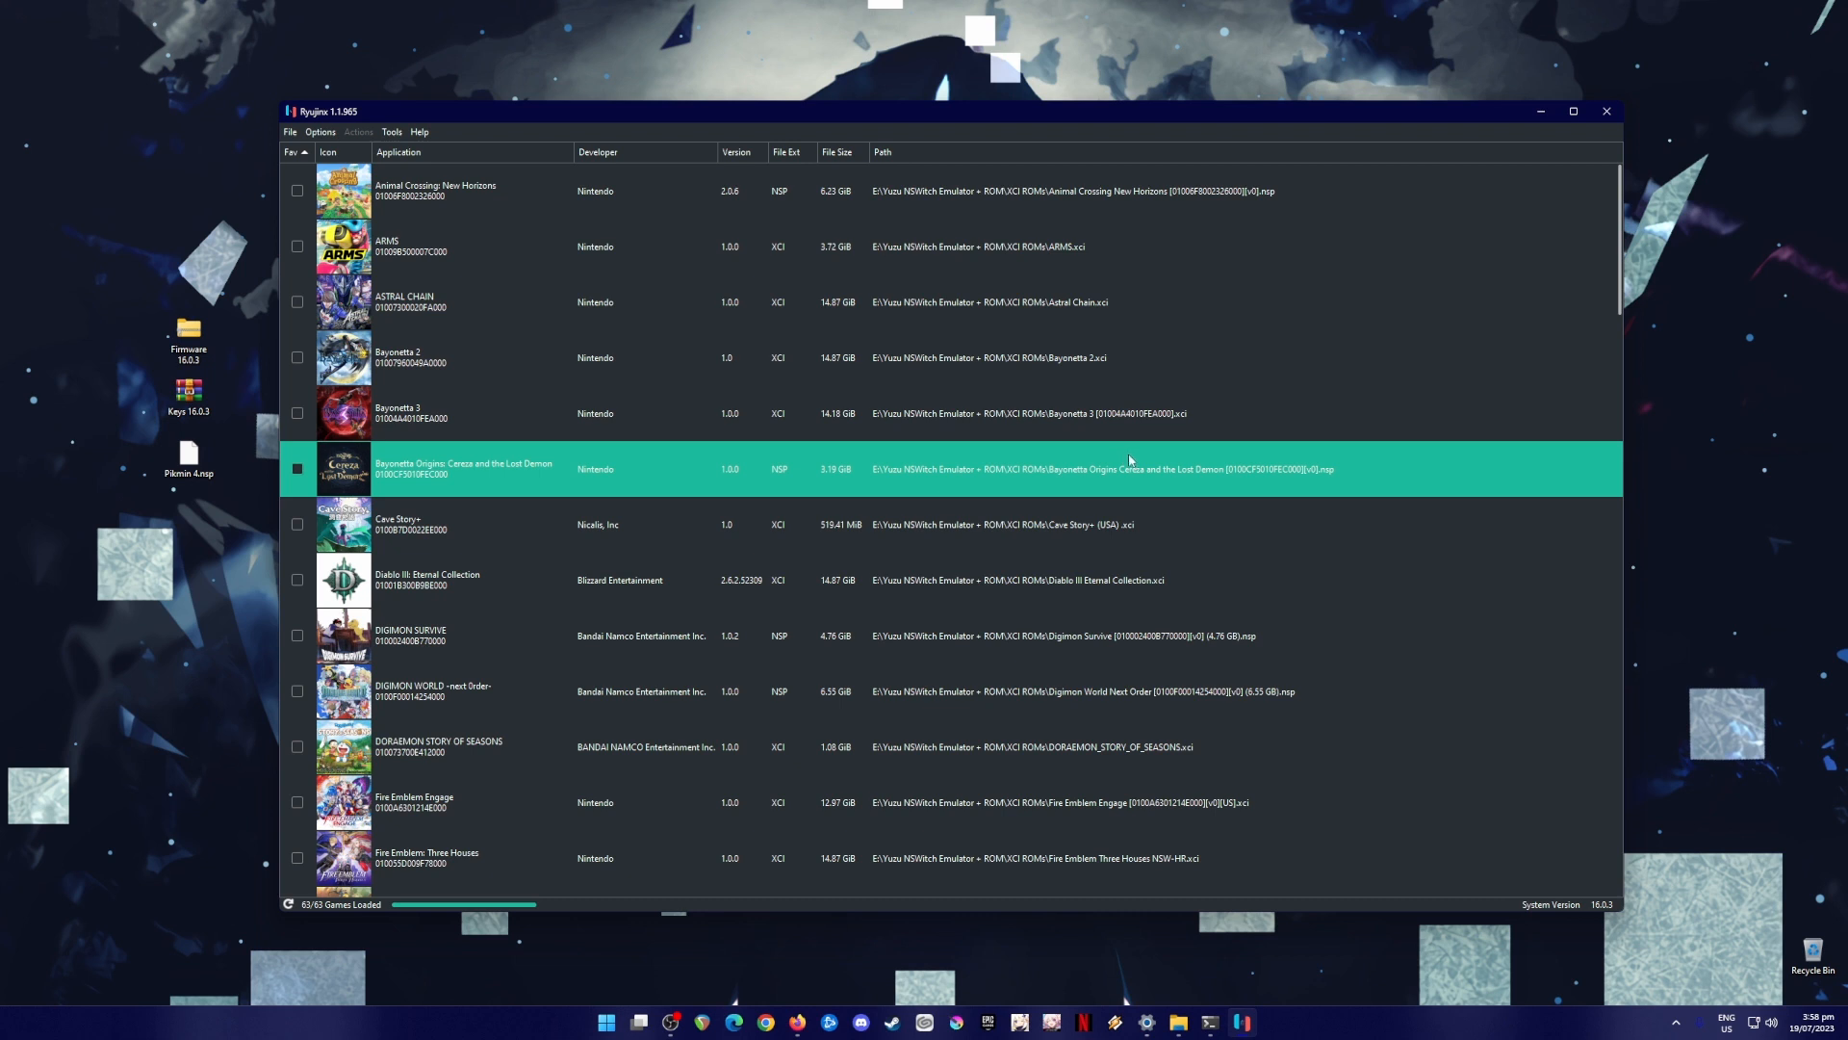
{"action": "mouse_move", "coordinate": [1144, 468]}
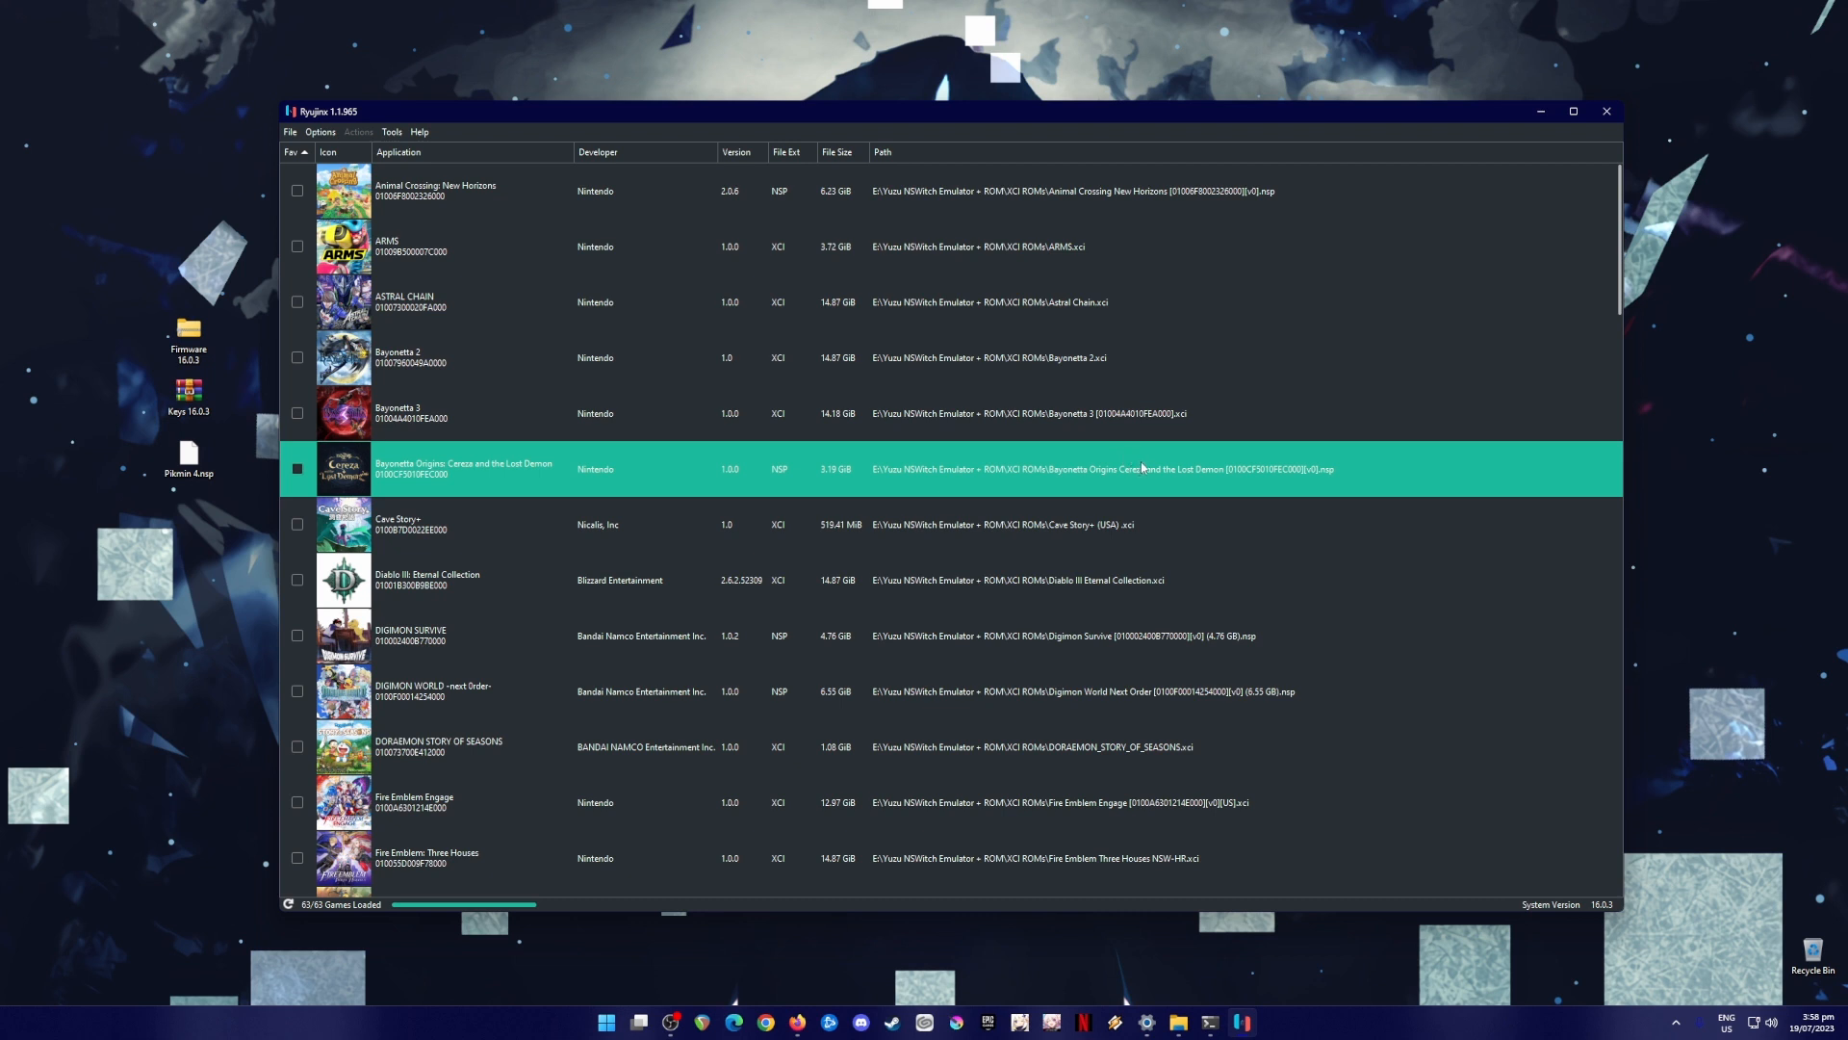
{"action": "mouse_move", "coordinate": [1174, 453]}
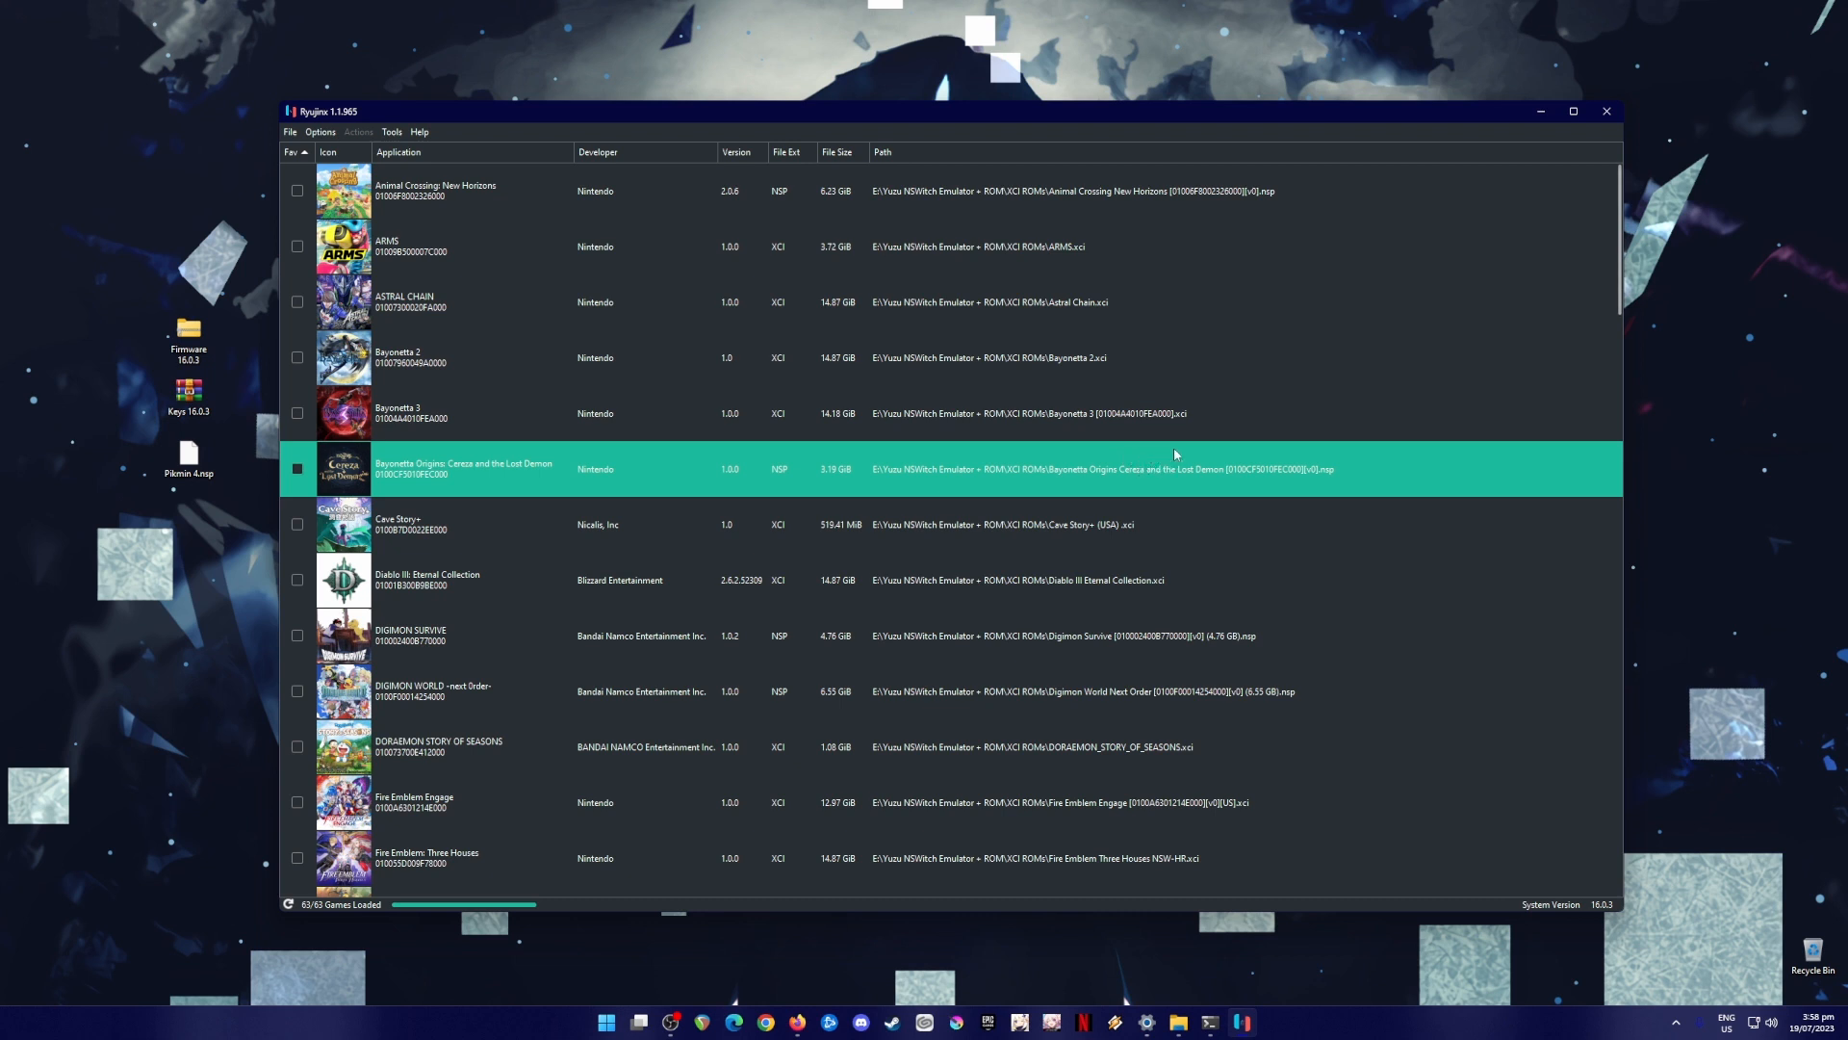
{"action": "mouse_move", "coordinate": [1190, 451]}
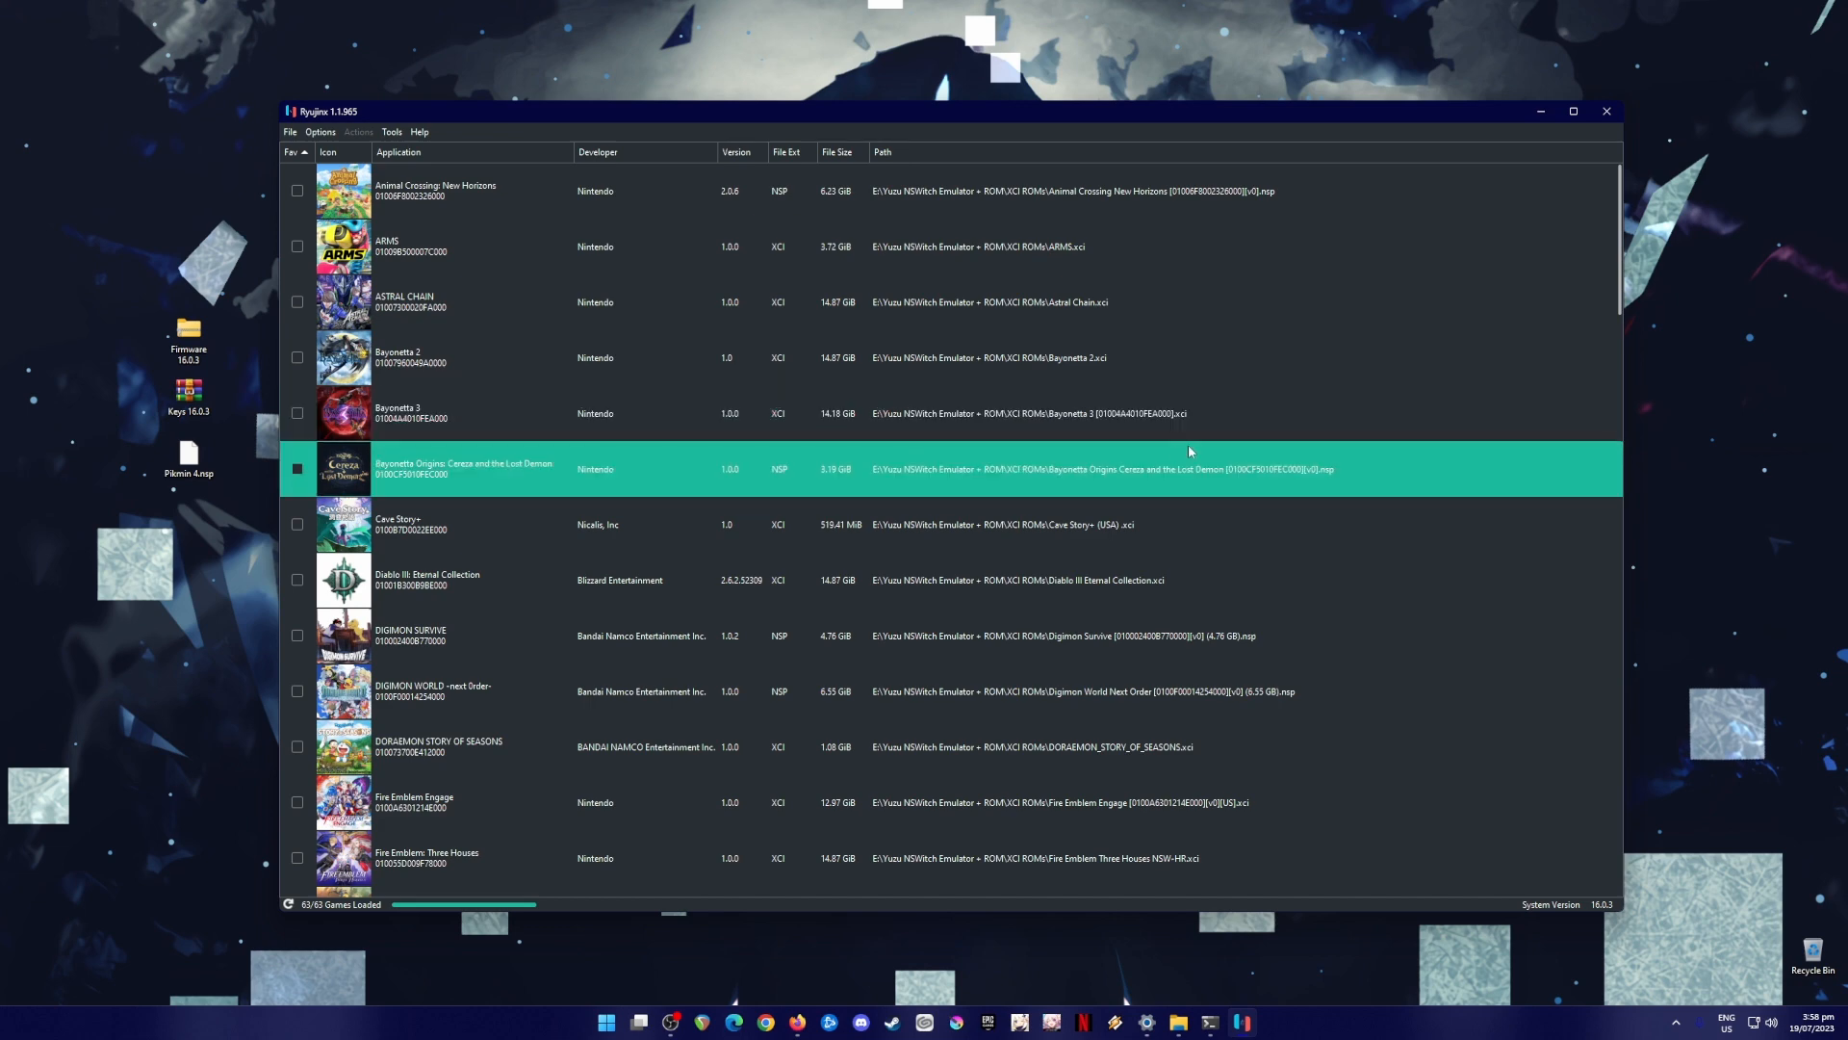
{"action": "left_click", "coordinate": [1605, 112]}
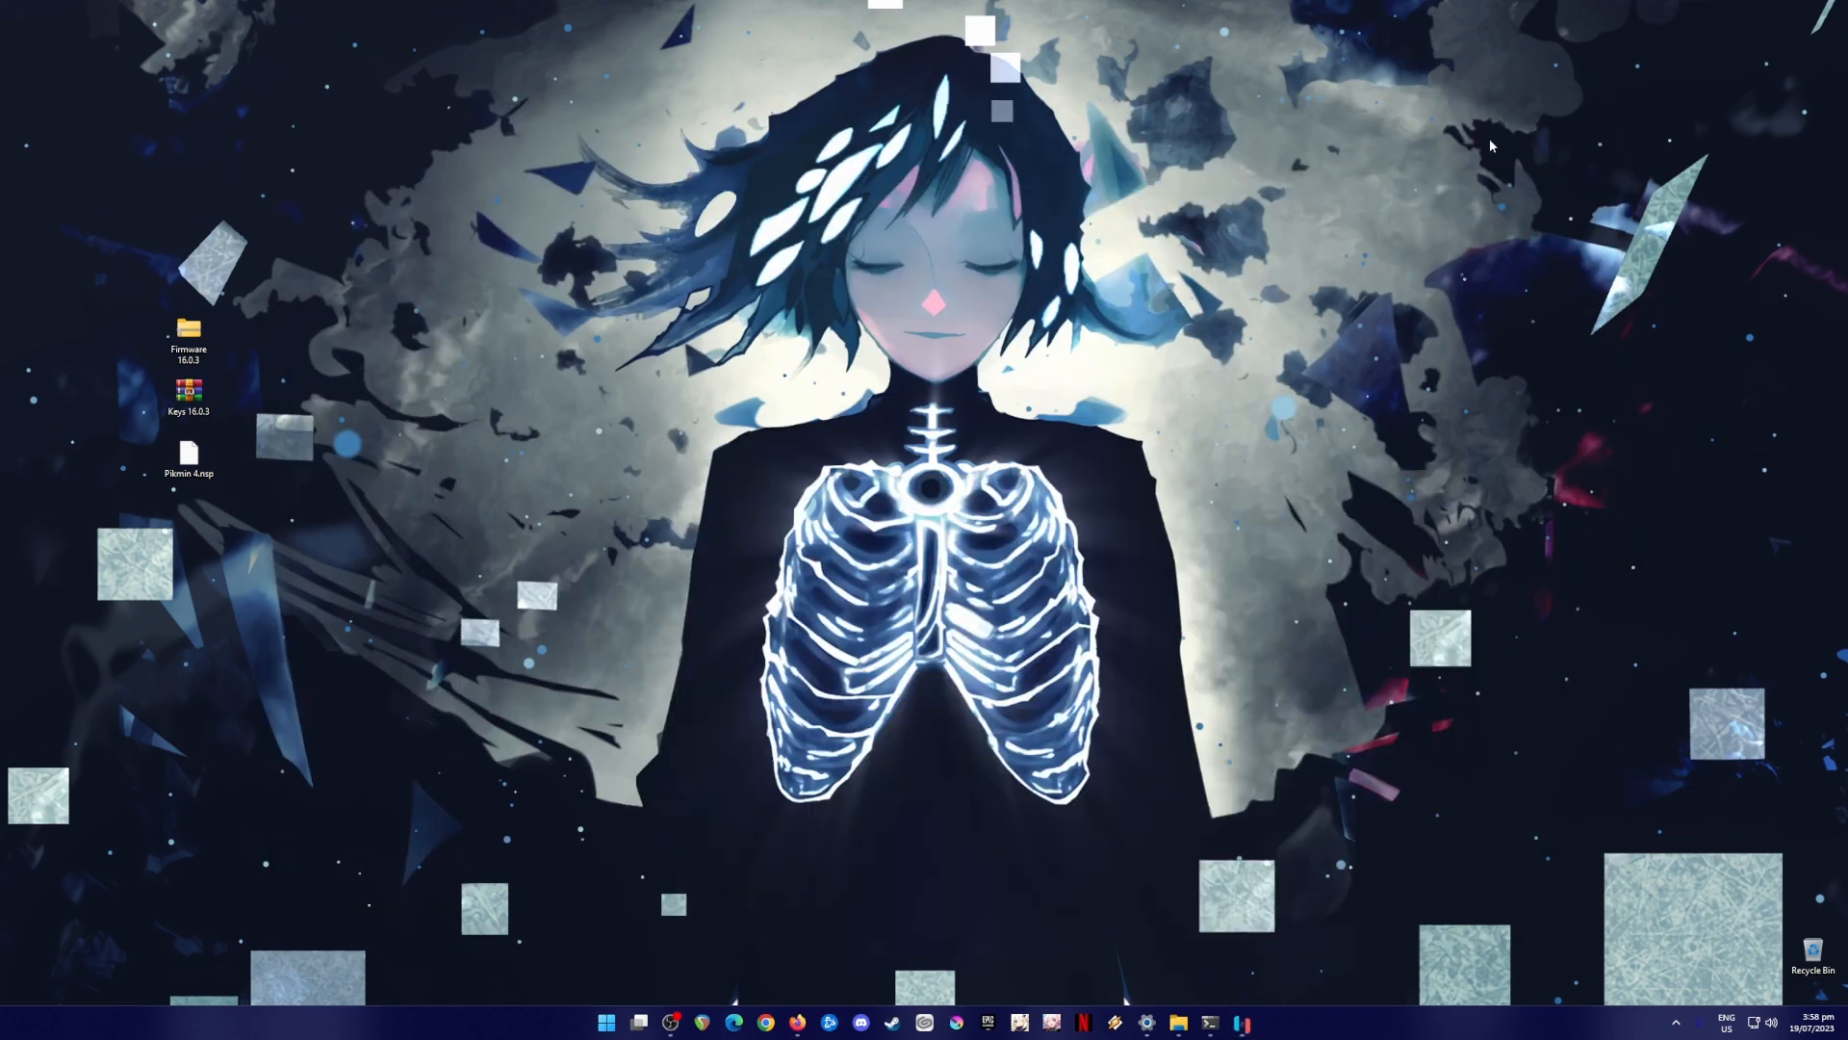